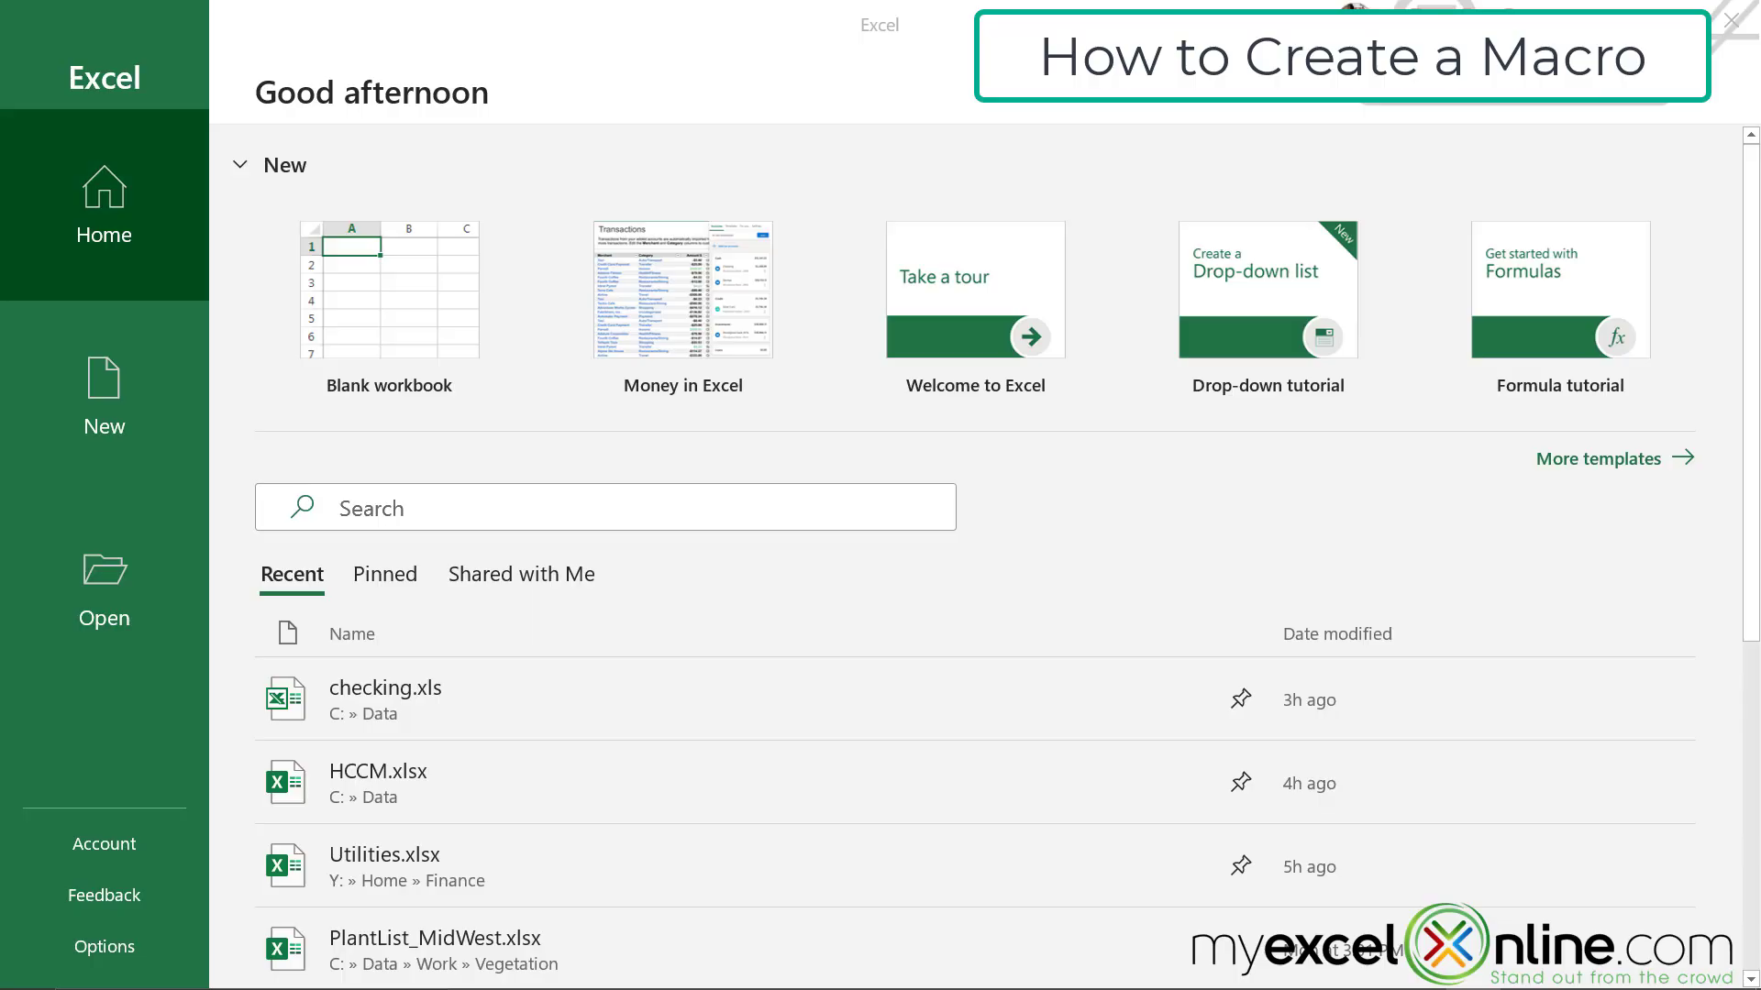
mouse_move(418, 305)
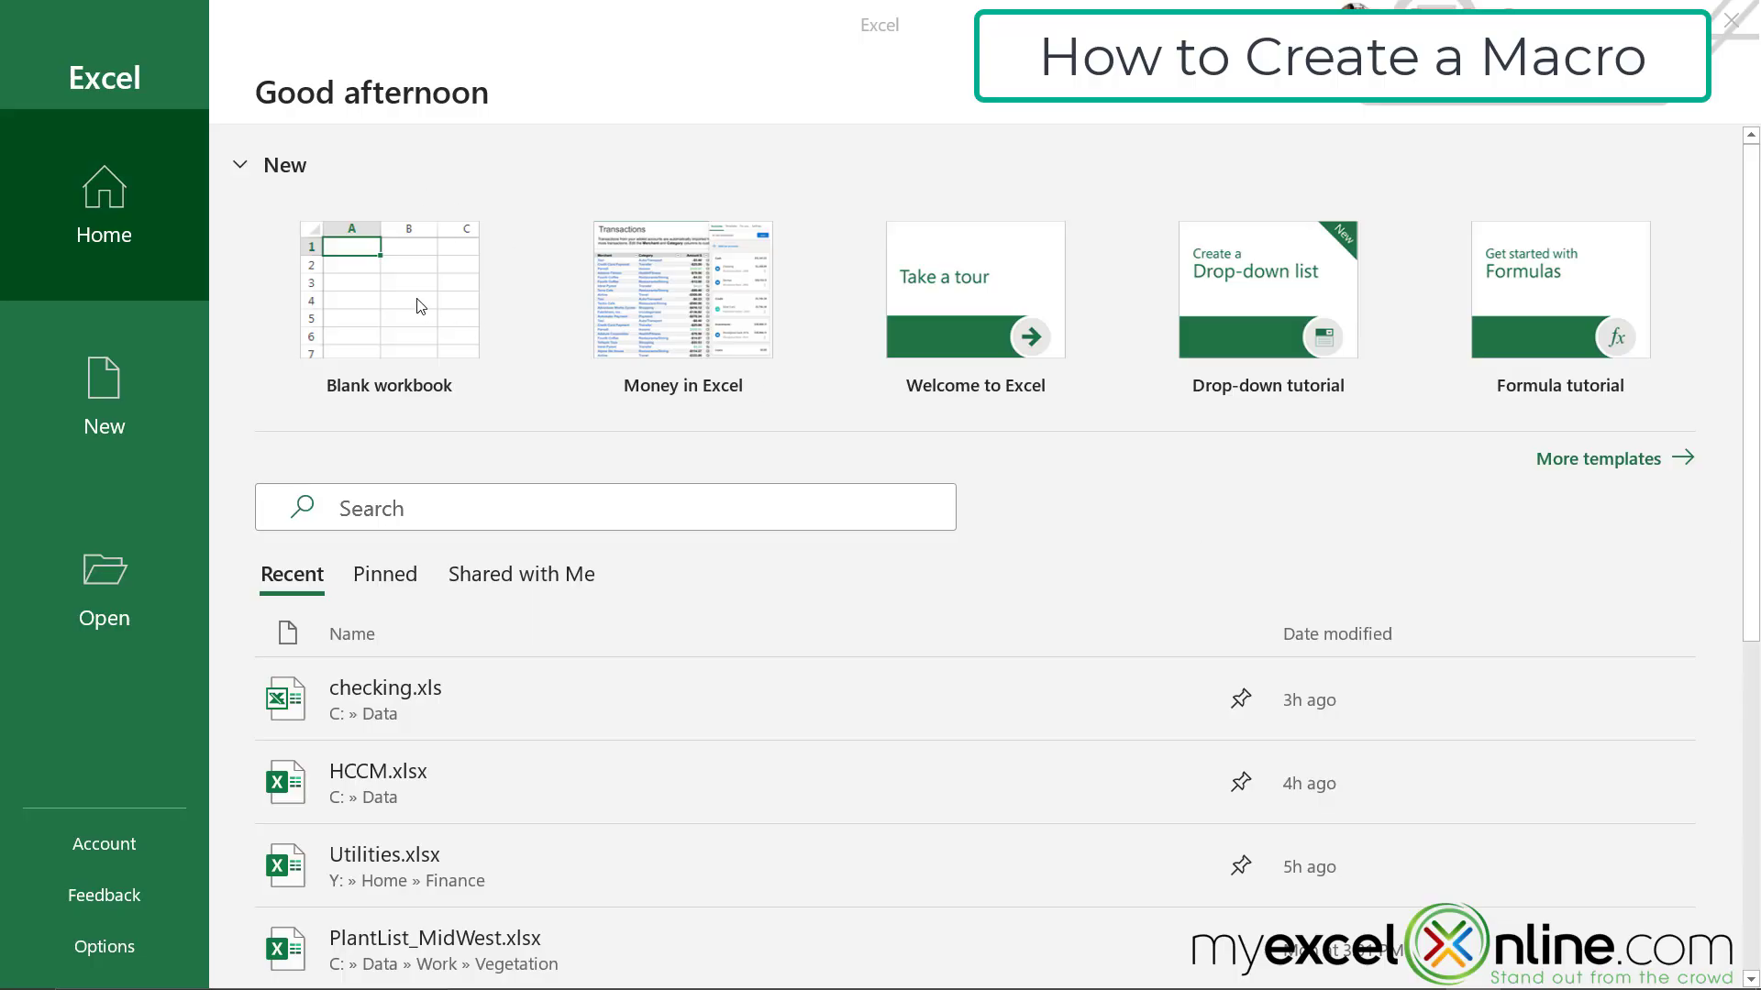
- Create a blank workbook, select cell P3, and browse the View tab's Macros dropdown
click(389, 290)
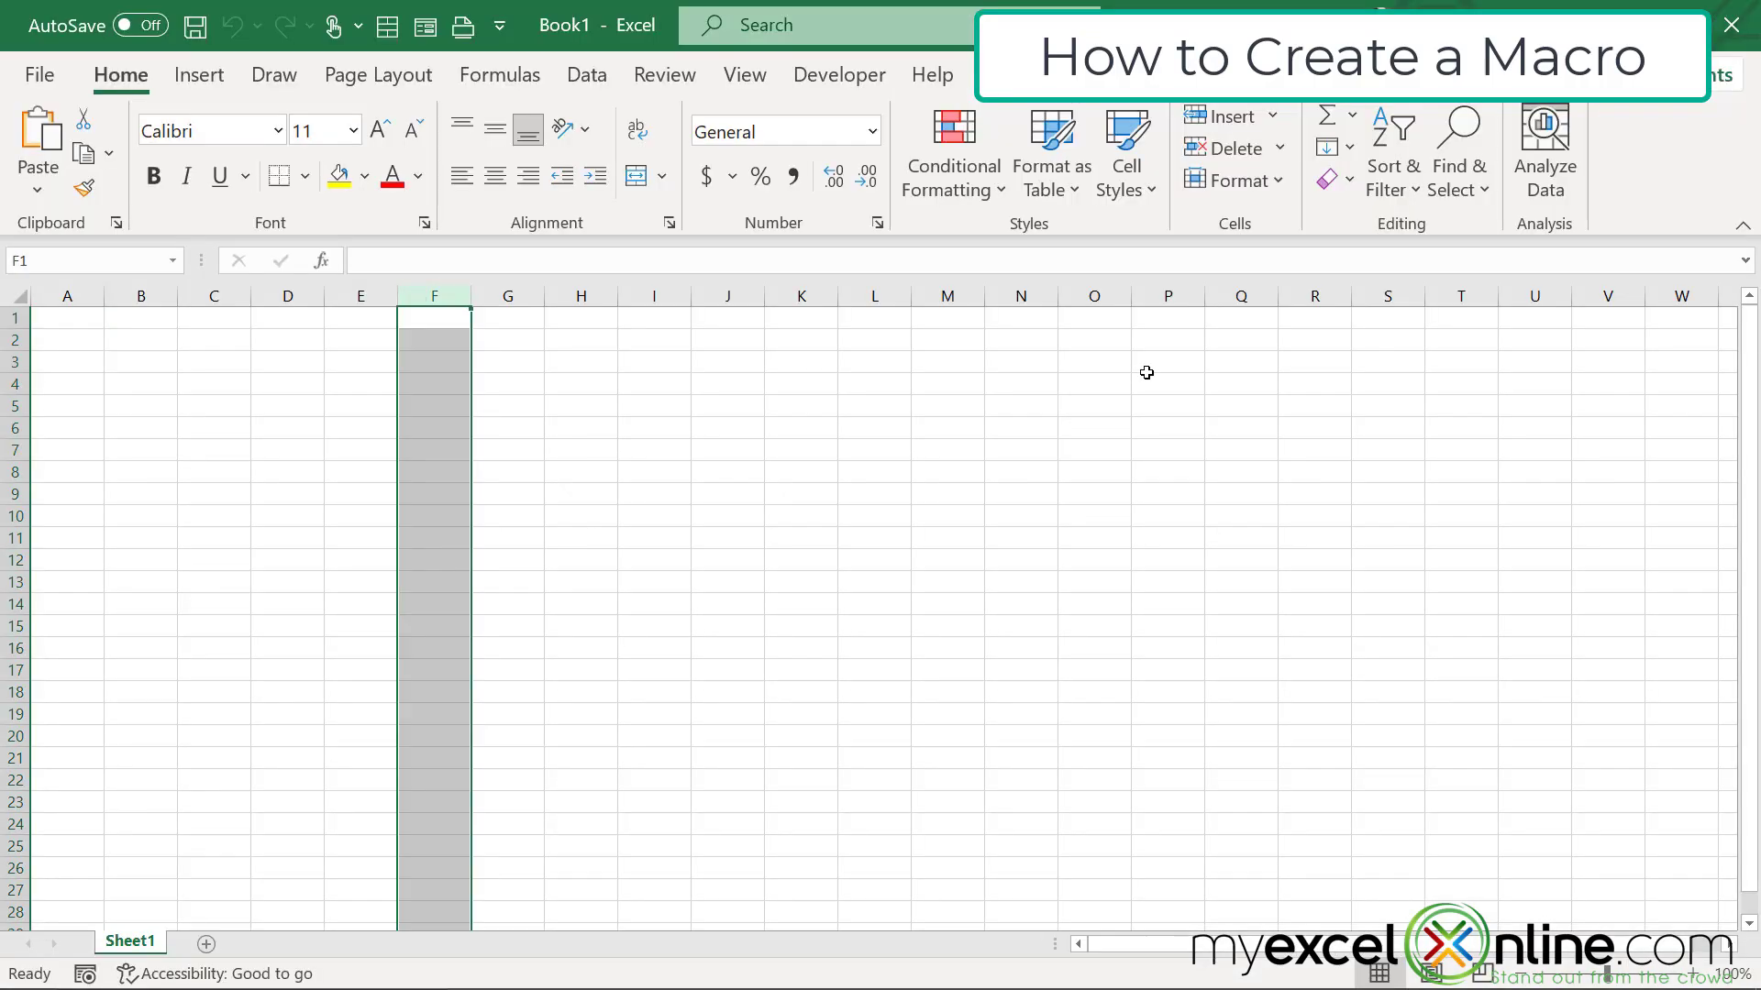
click(1166, 360)
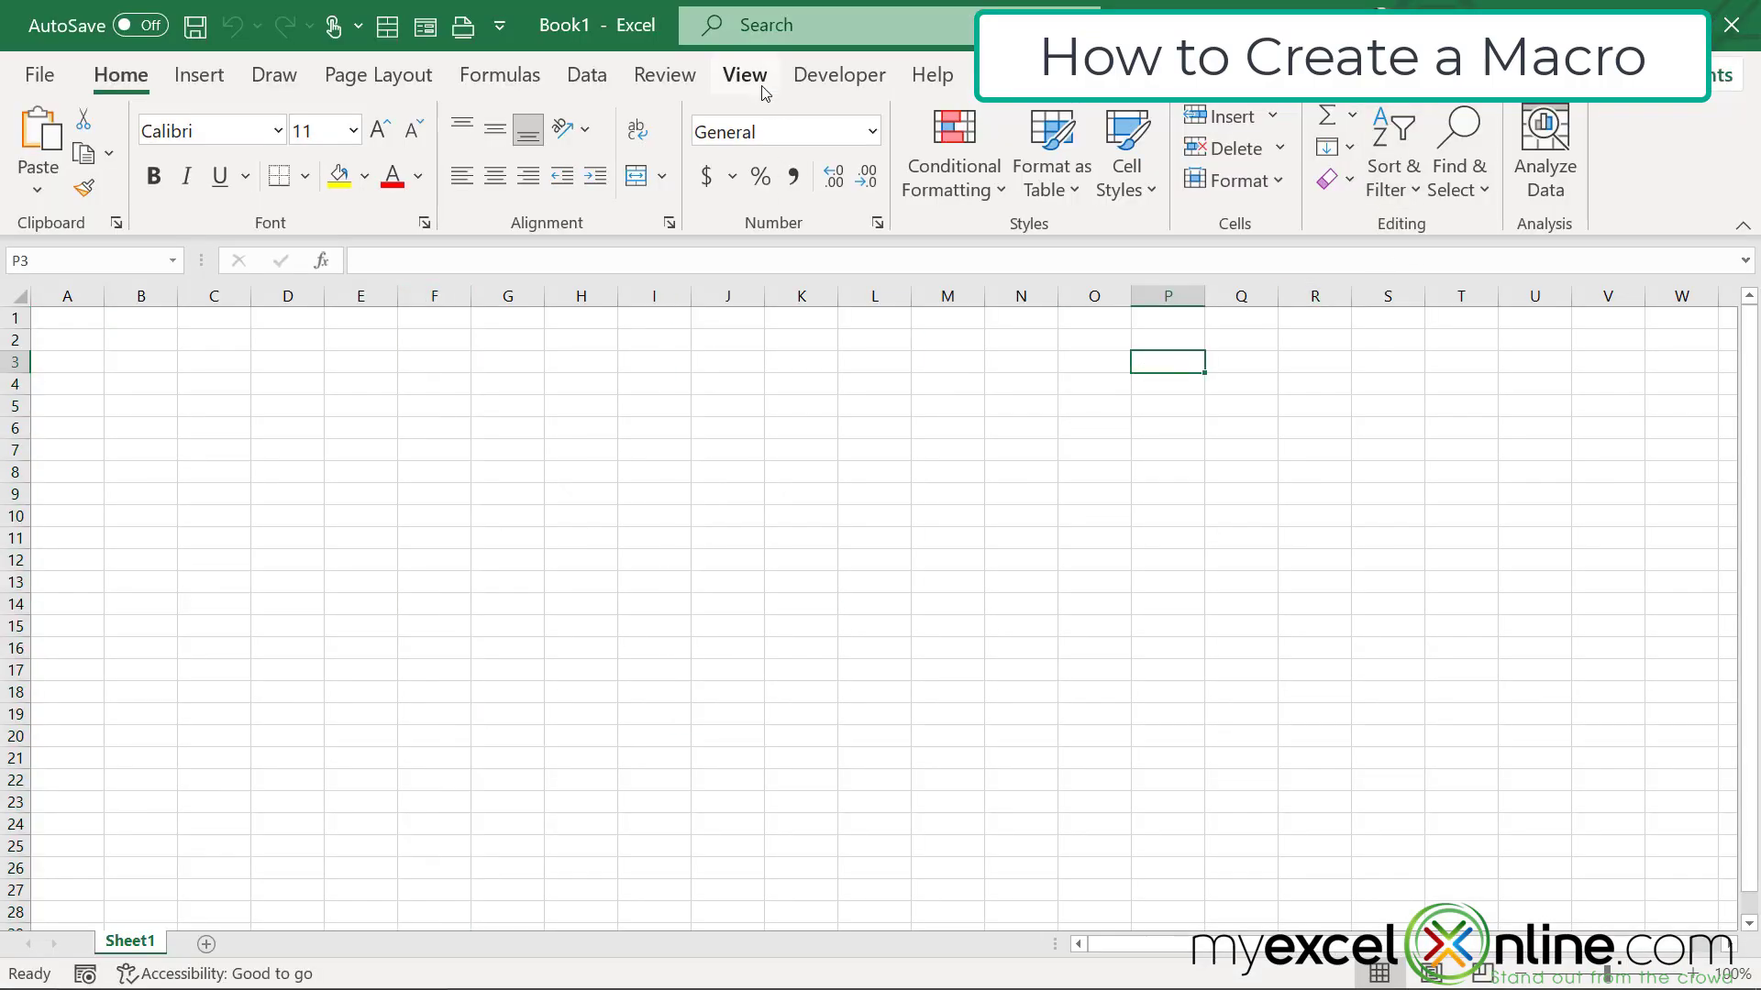
click(743, 74)
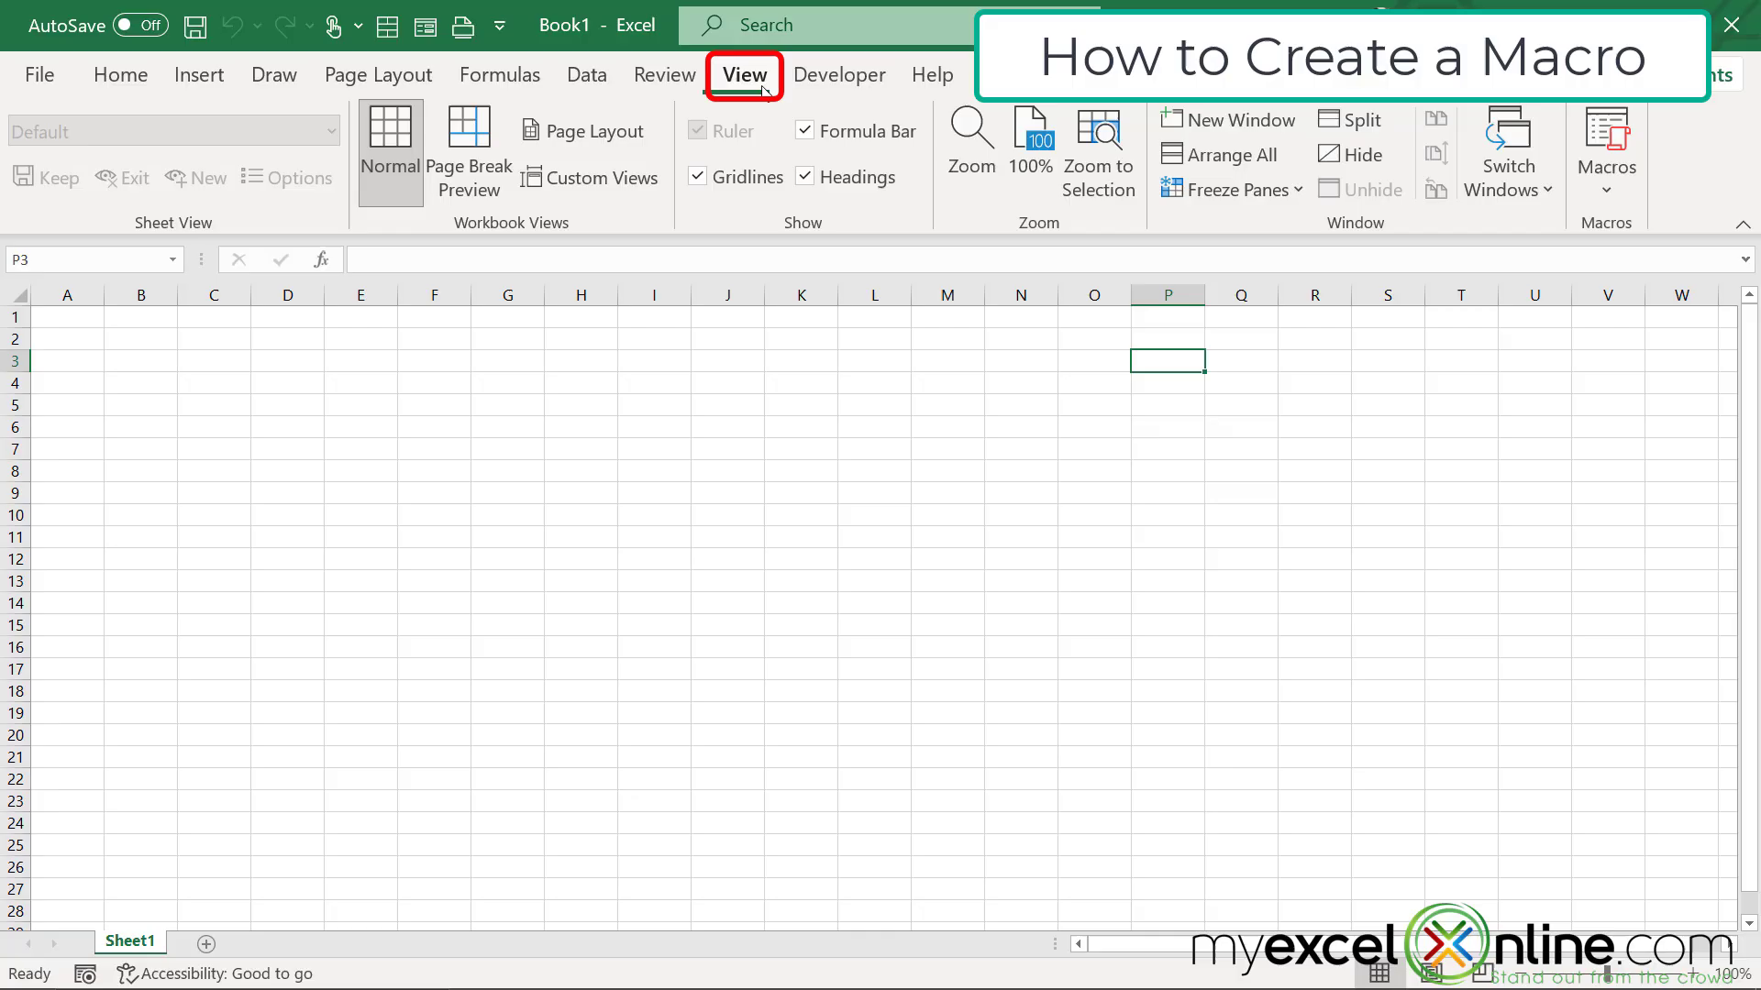
mouse_move(1023, 267)
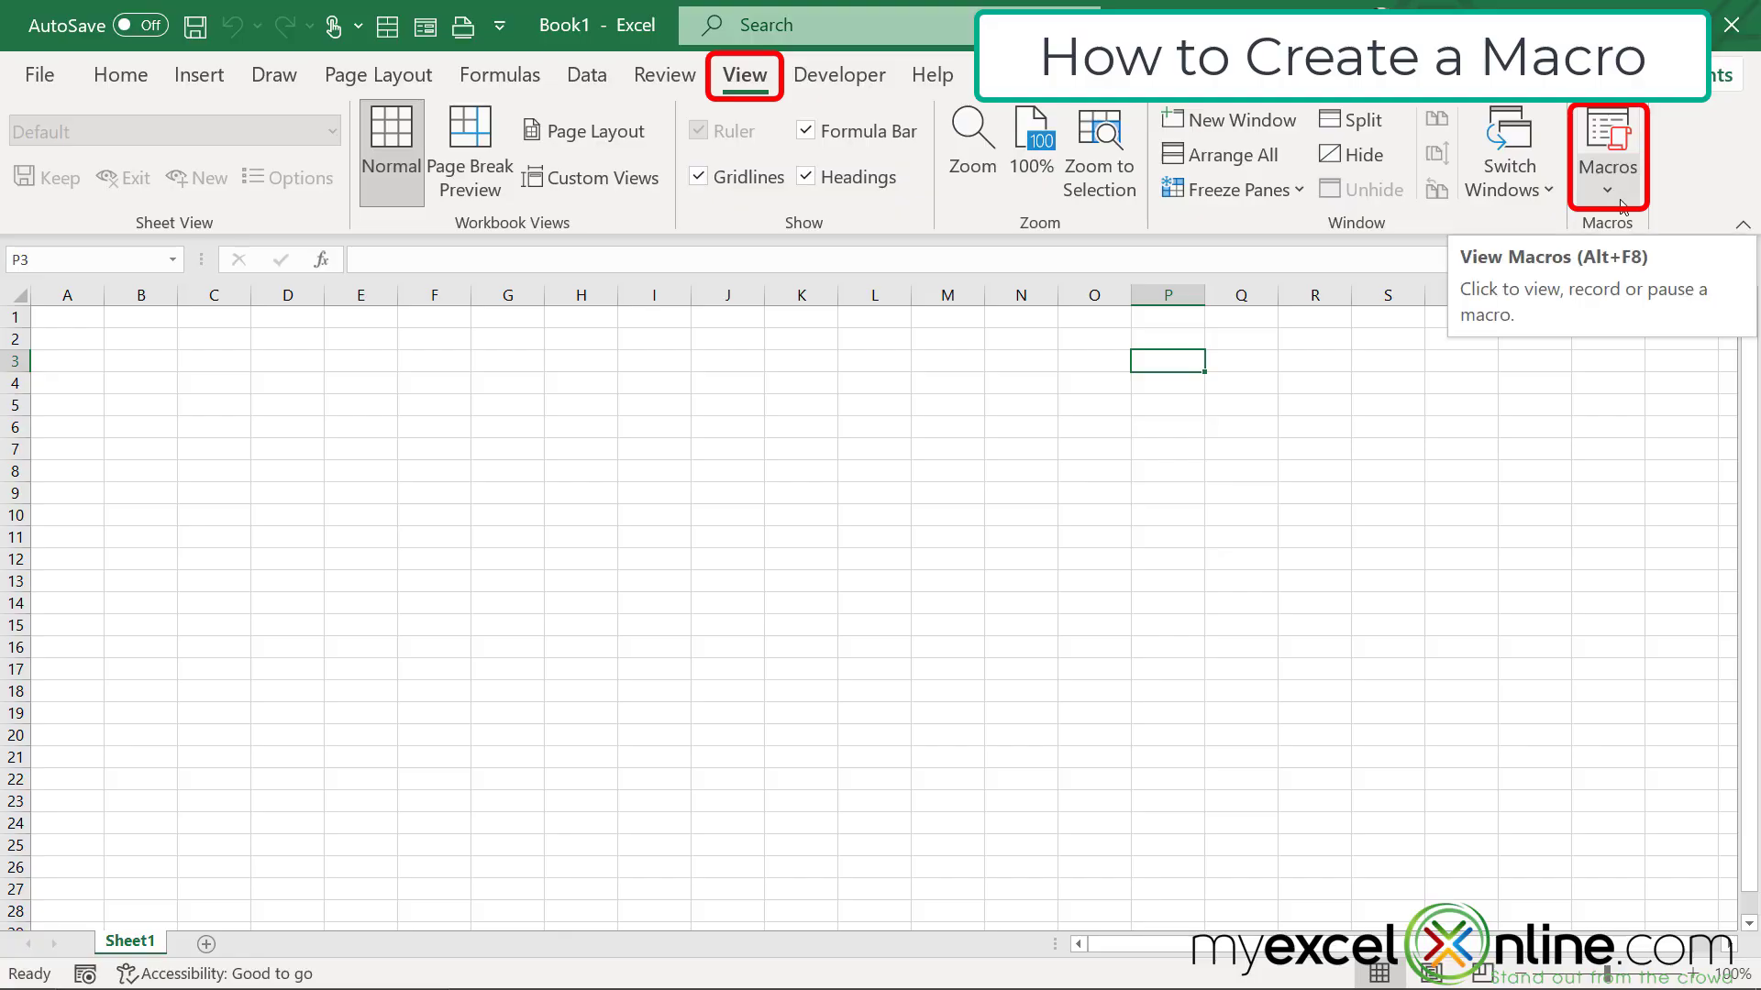
click(1606, 191)
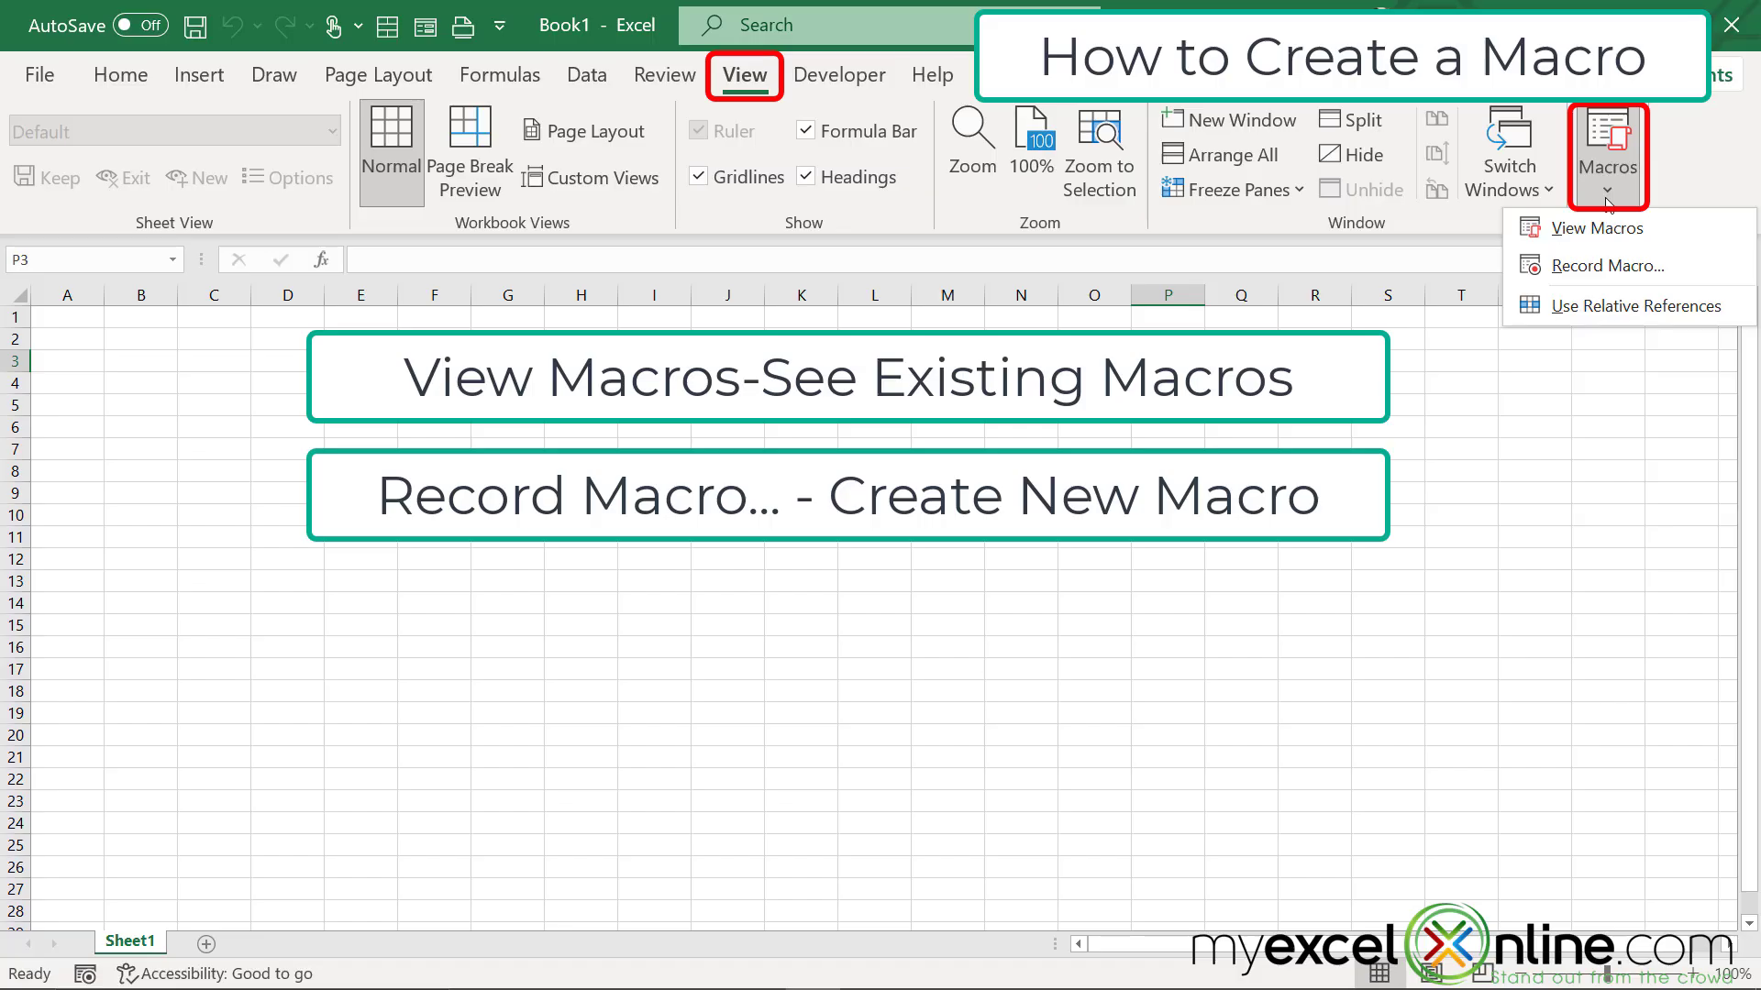
mouse_move(1604, 265)
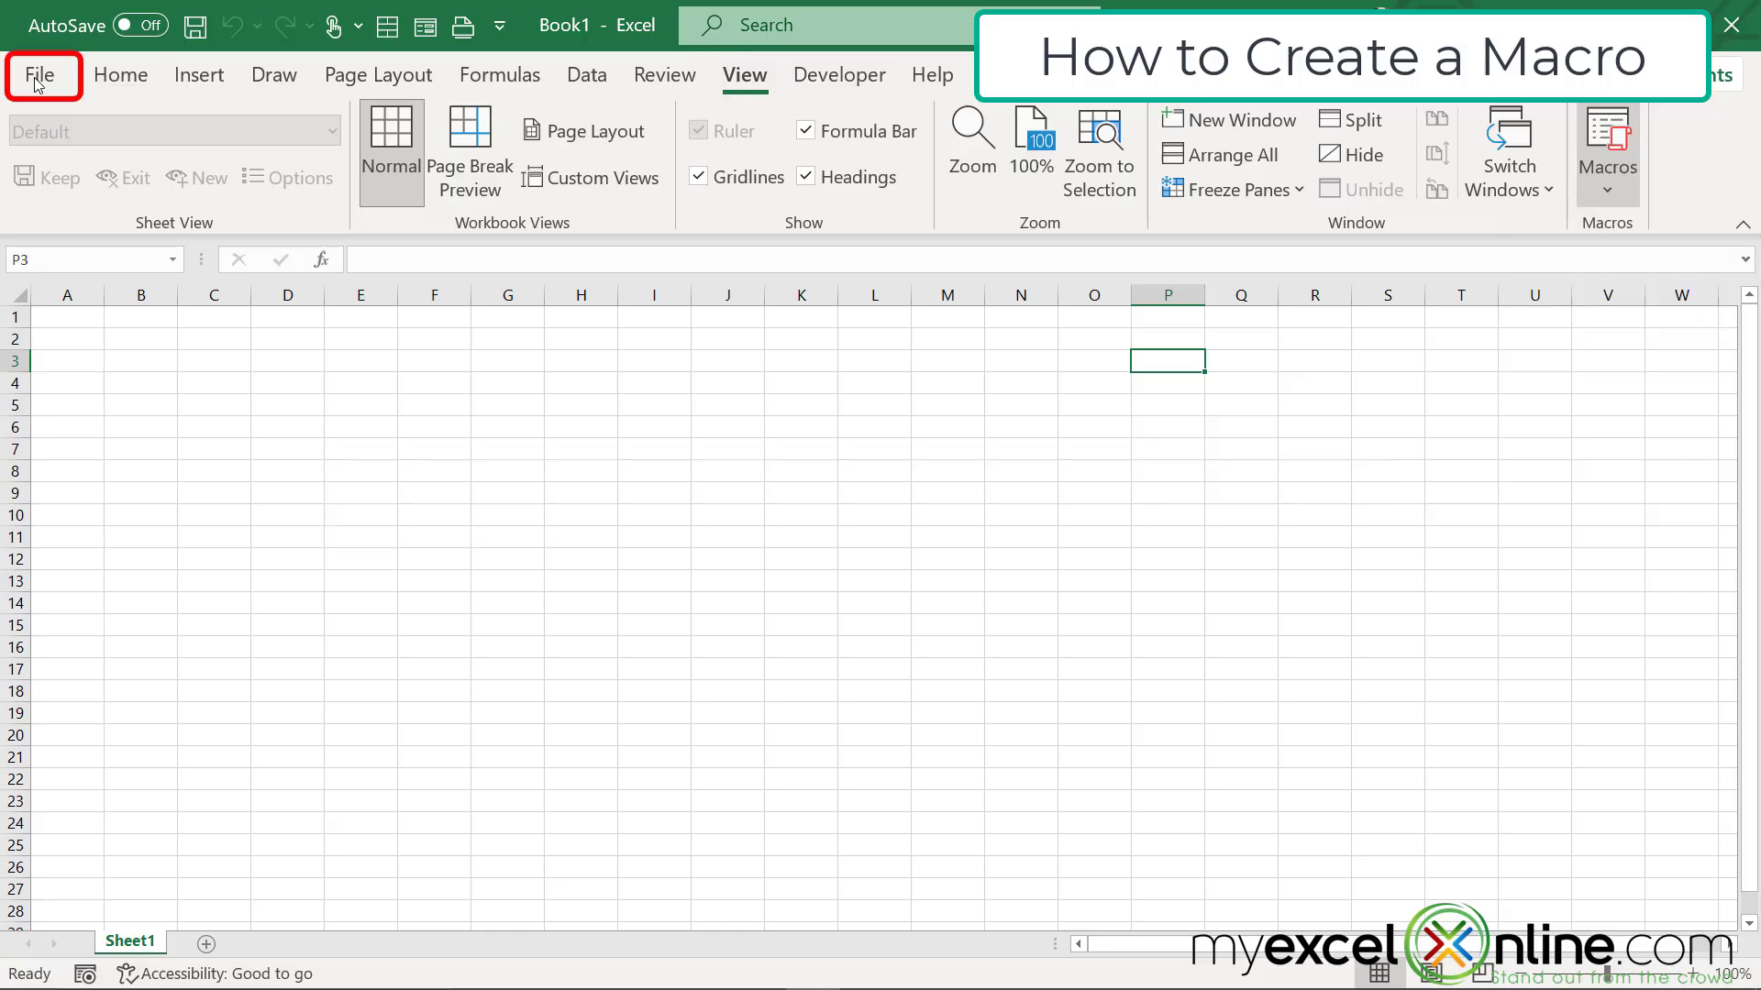
- Save the workbook as VBAIntroduction in Excel Macro-Enabled Workbook (*.xlsm) format
click(40, 76)
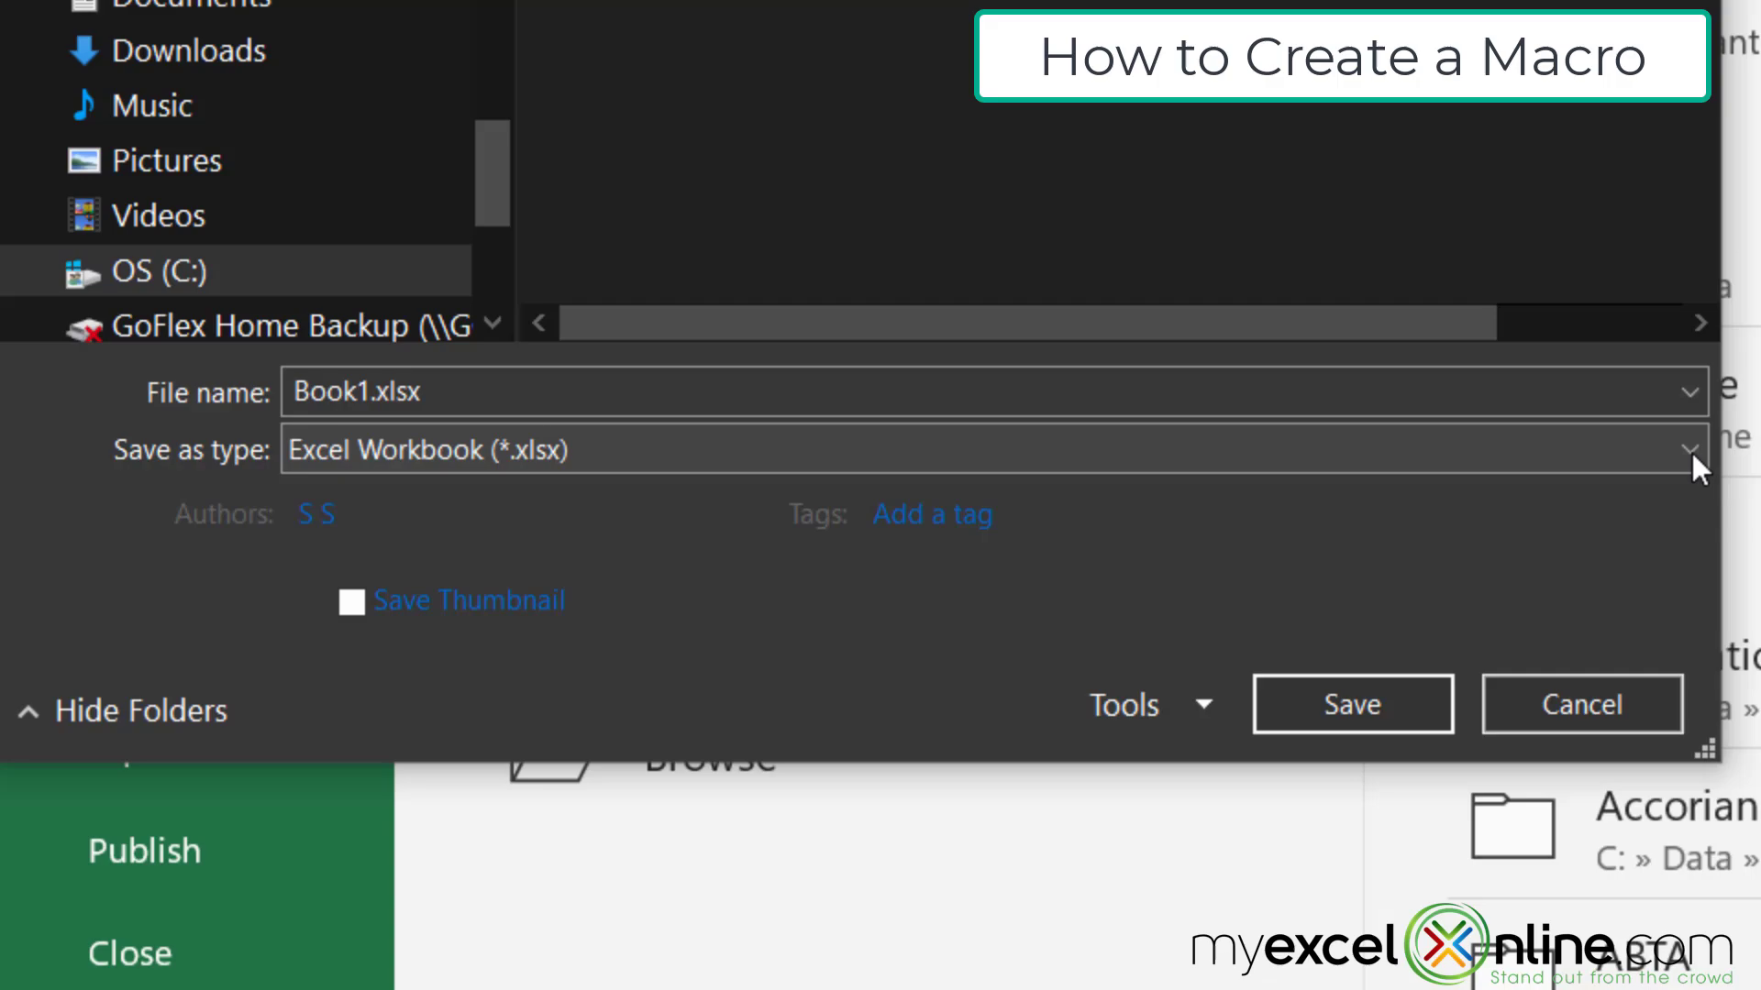
click(1695, 449)
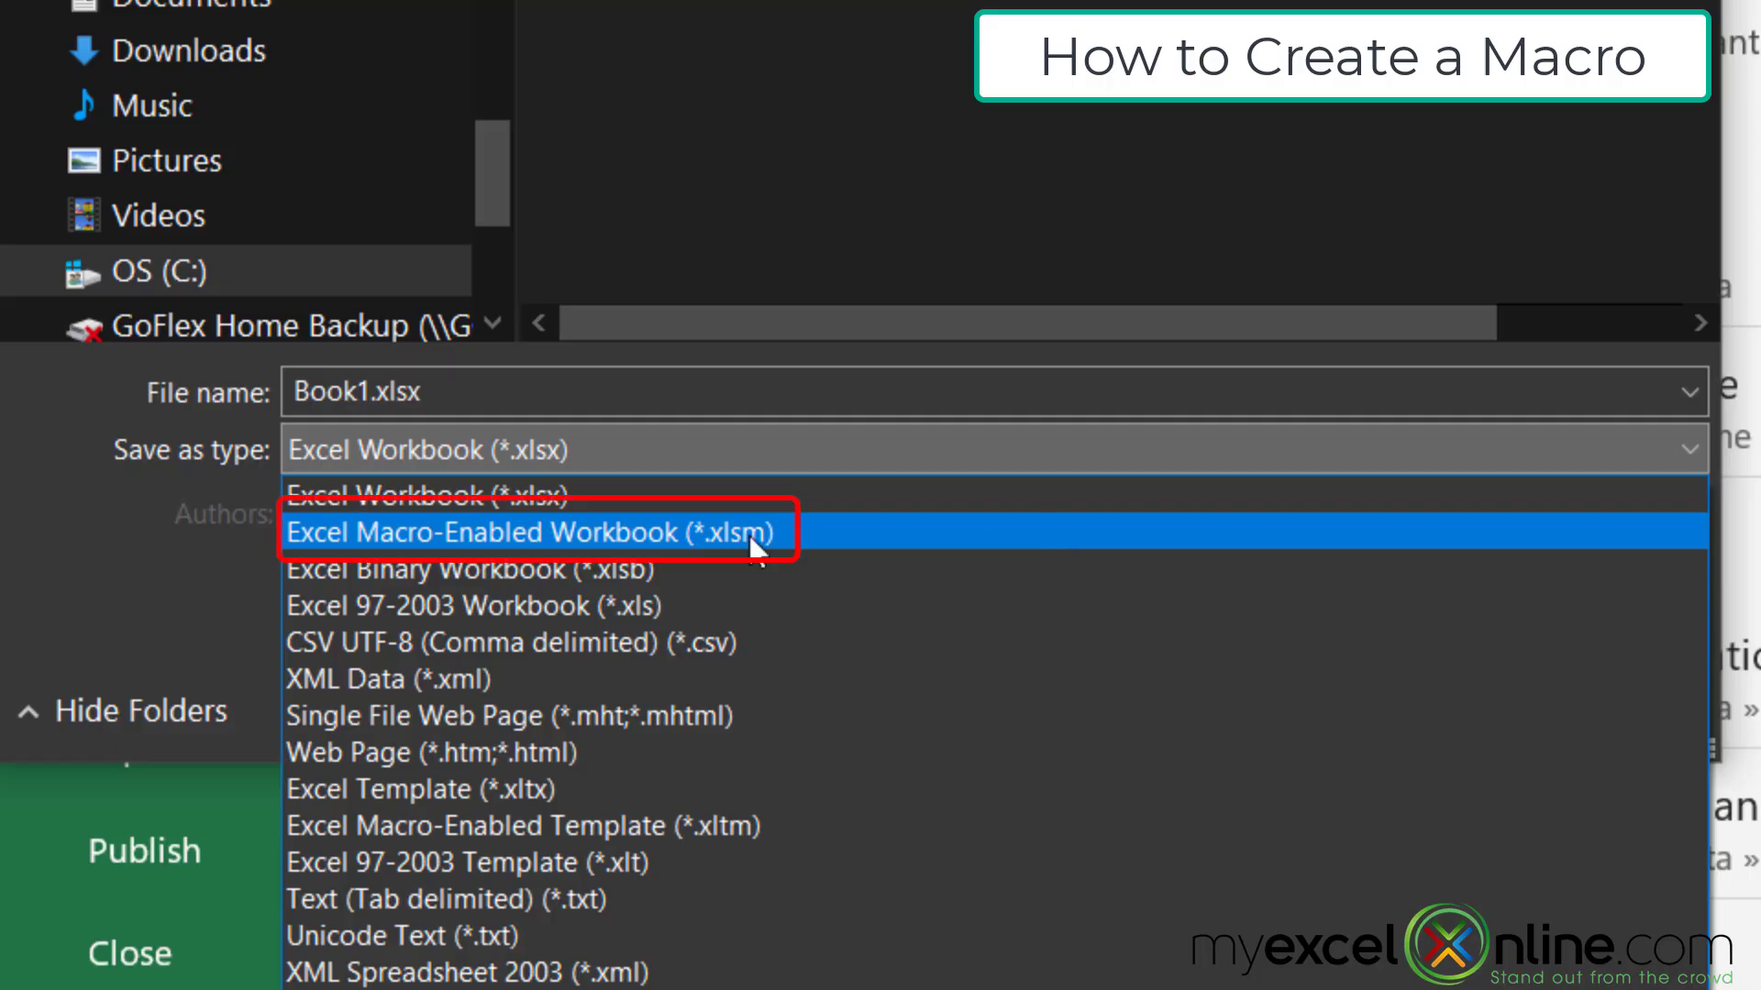
mouse_move(790, 561)
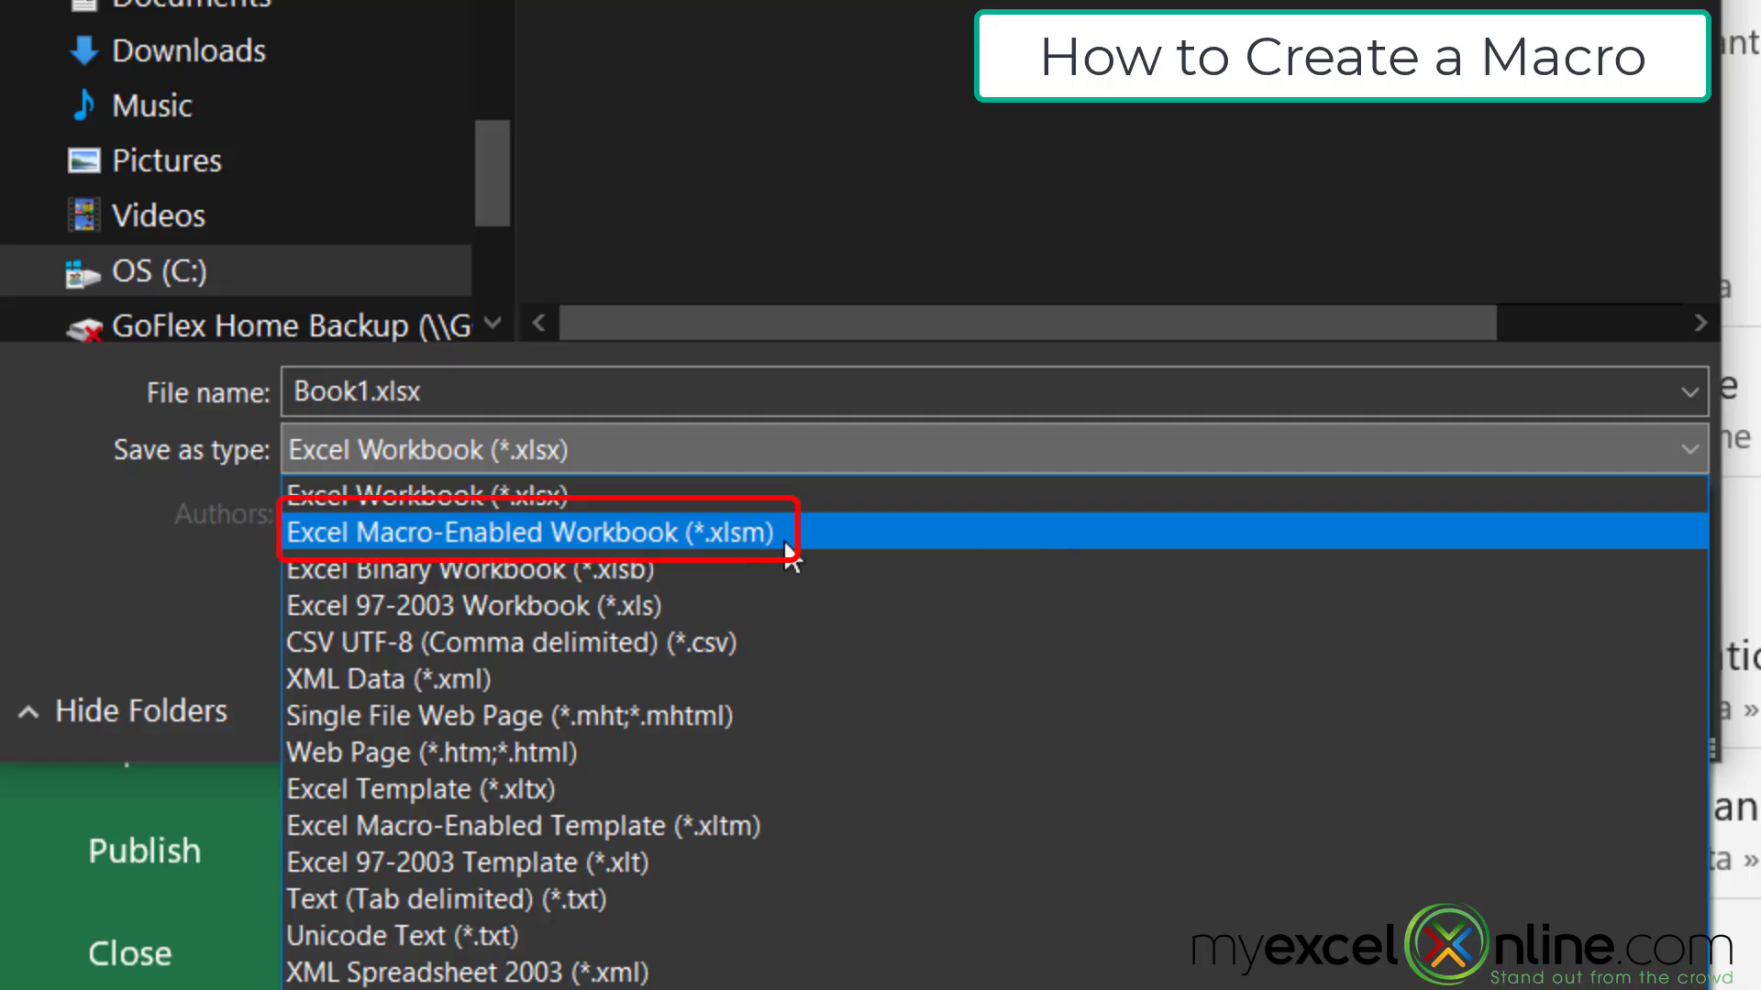
click(528, 532)
text(V)
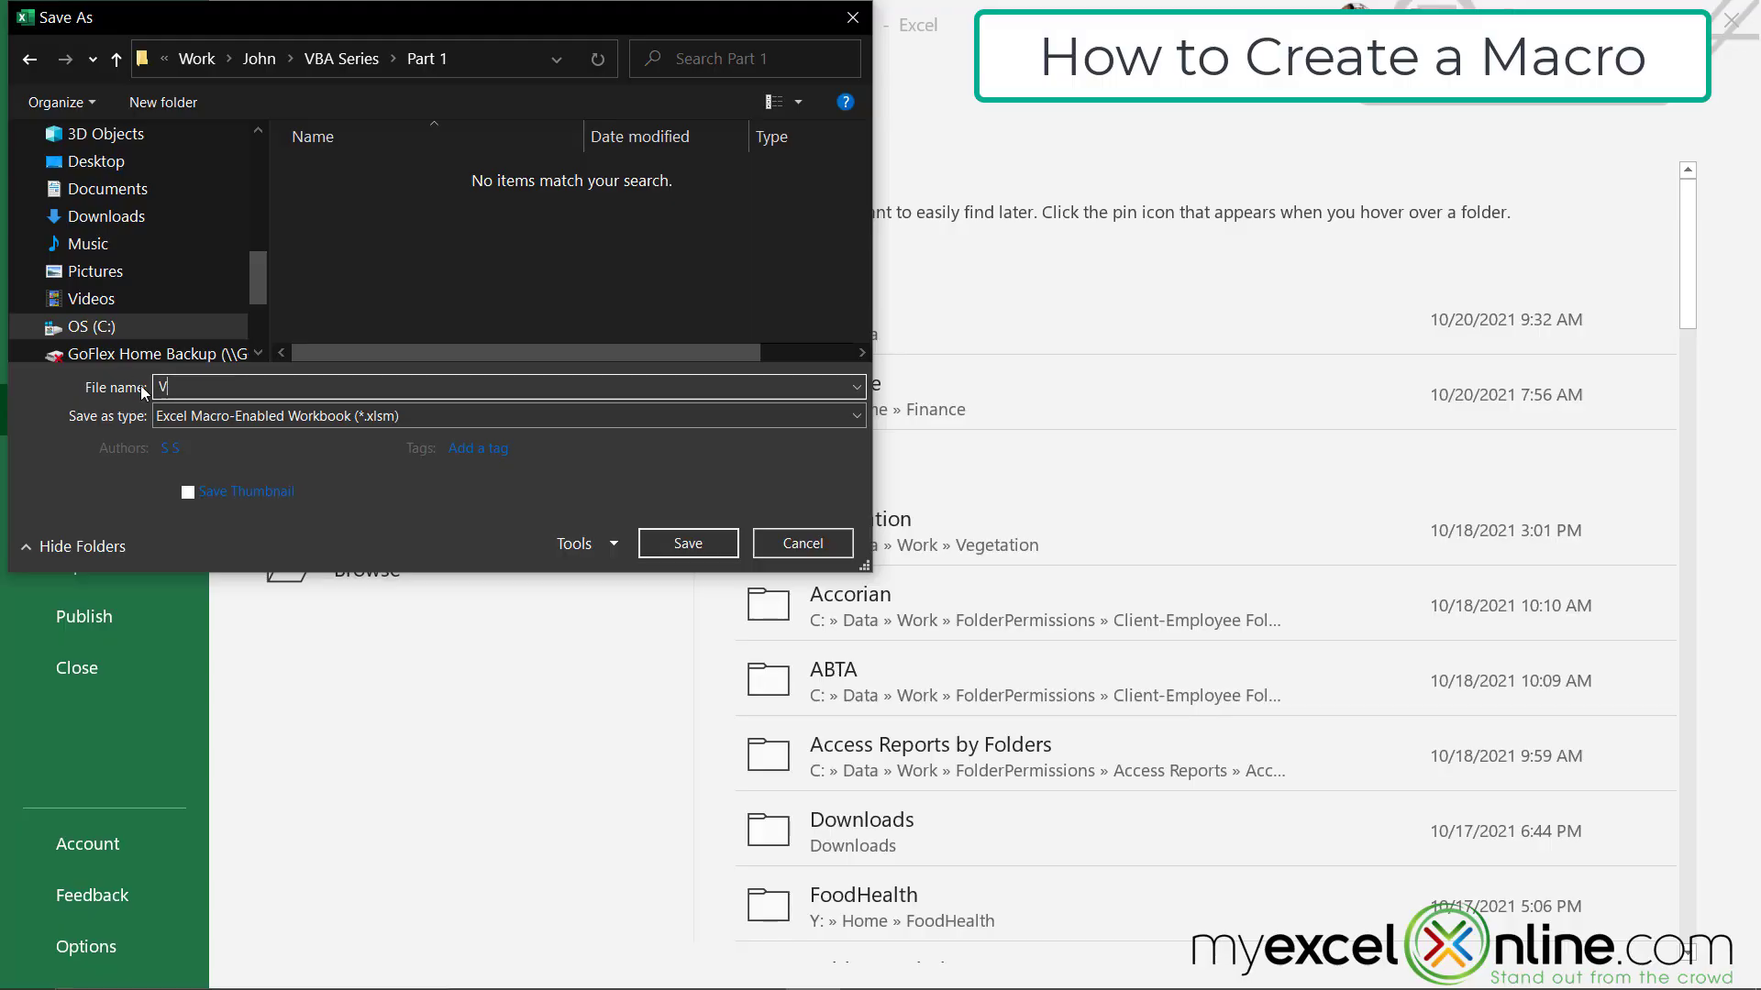
text(BAIntroct)
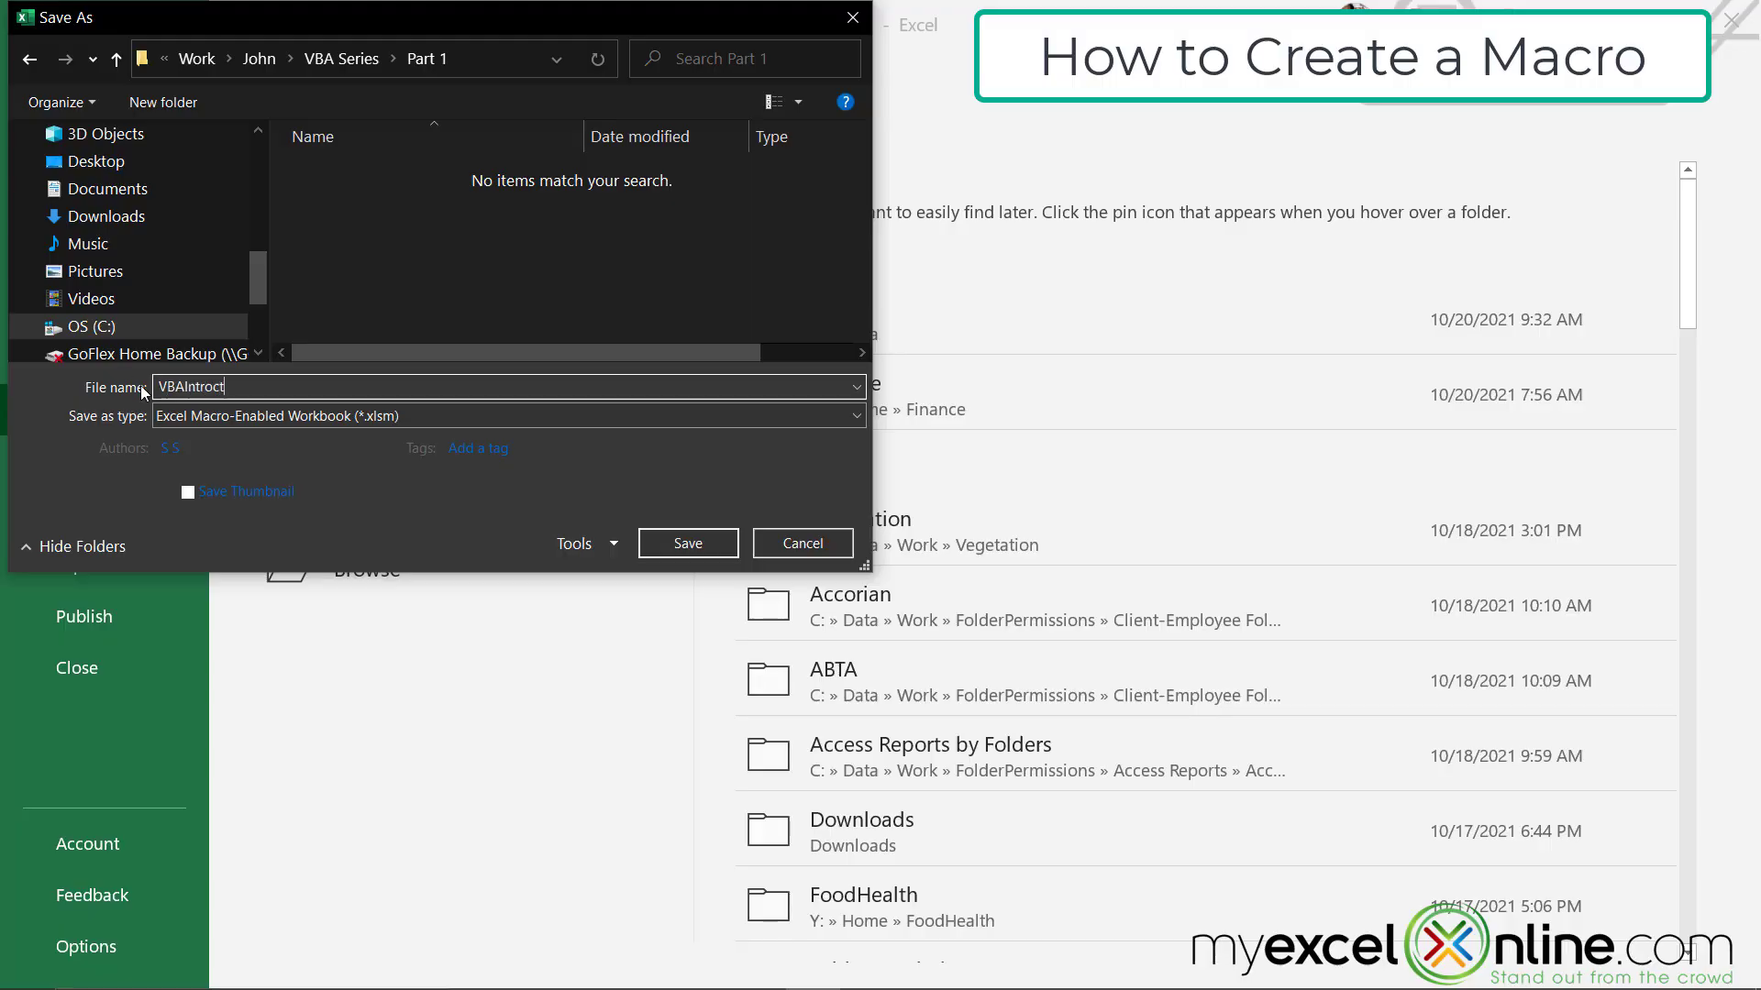
click(686, 542)
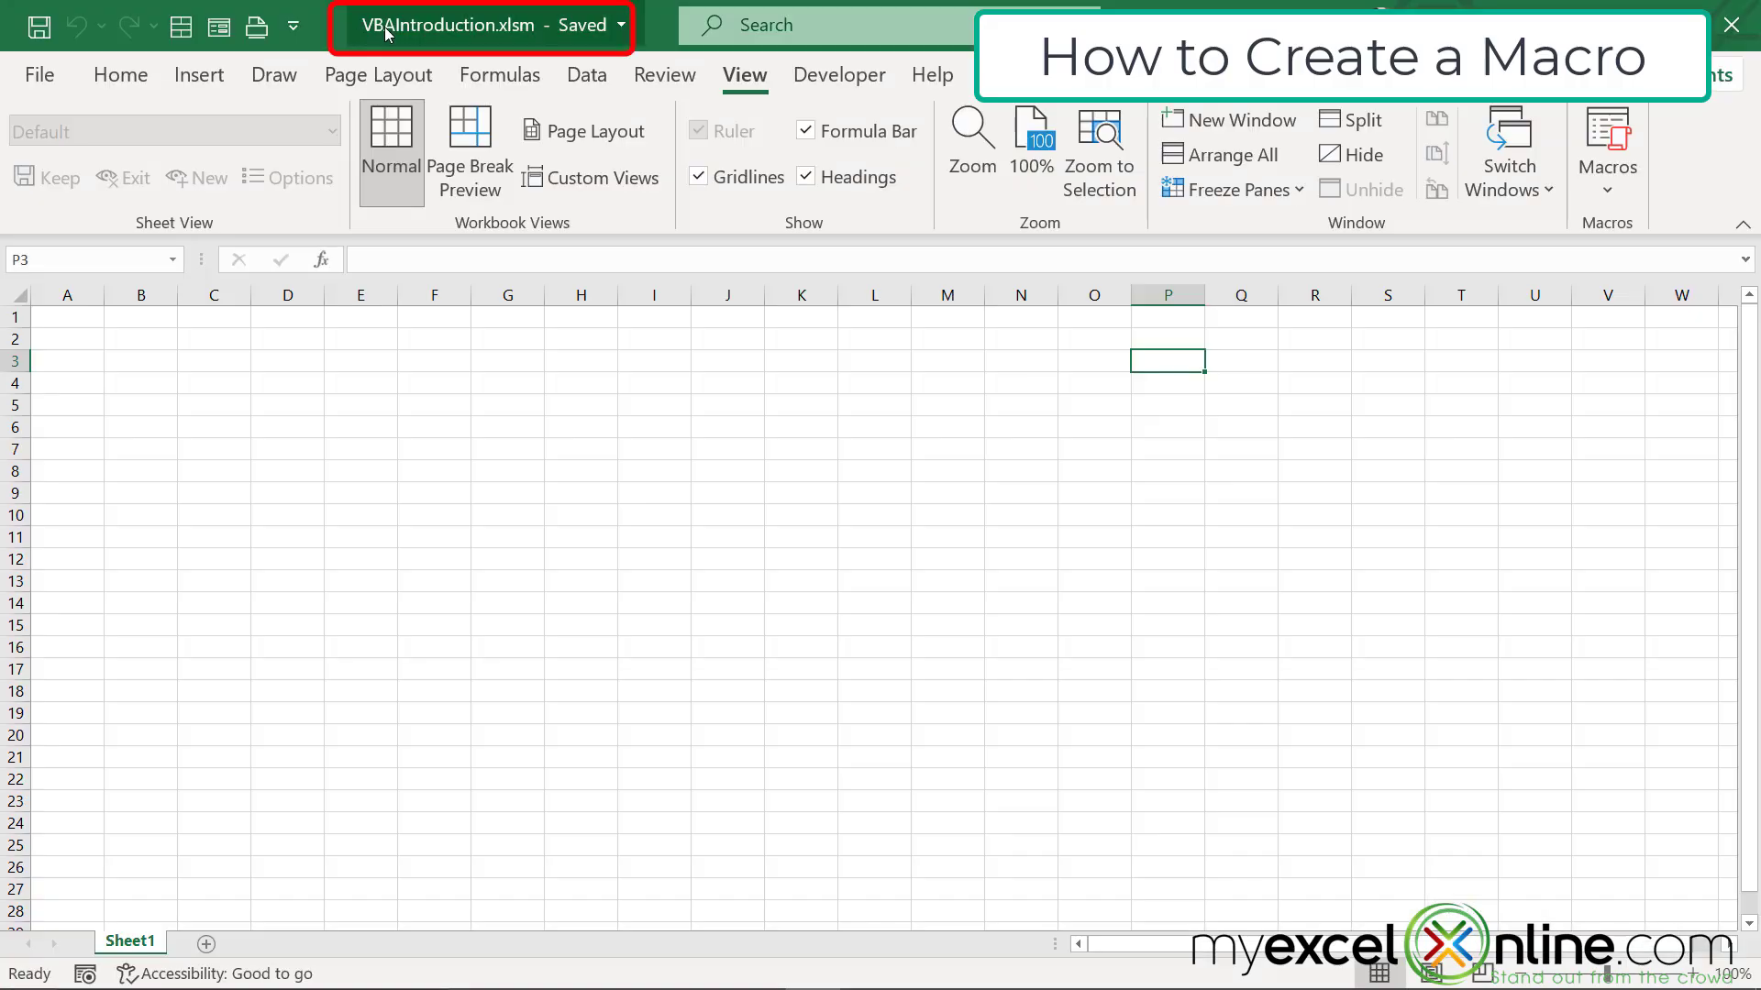
mouse_move(528, 46)
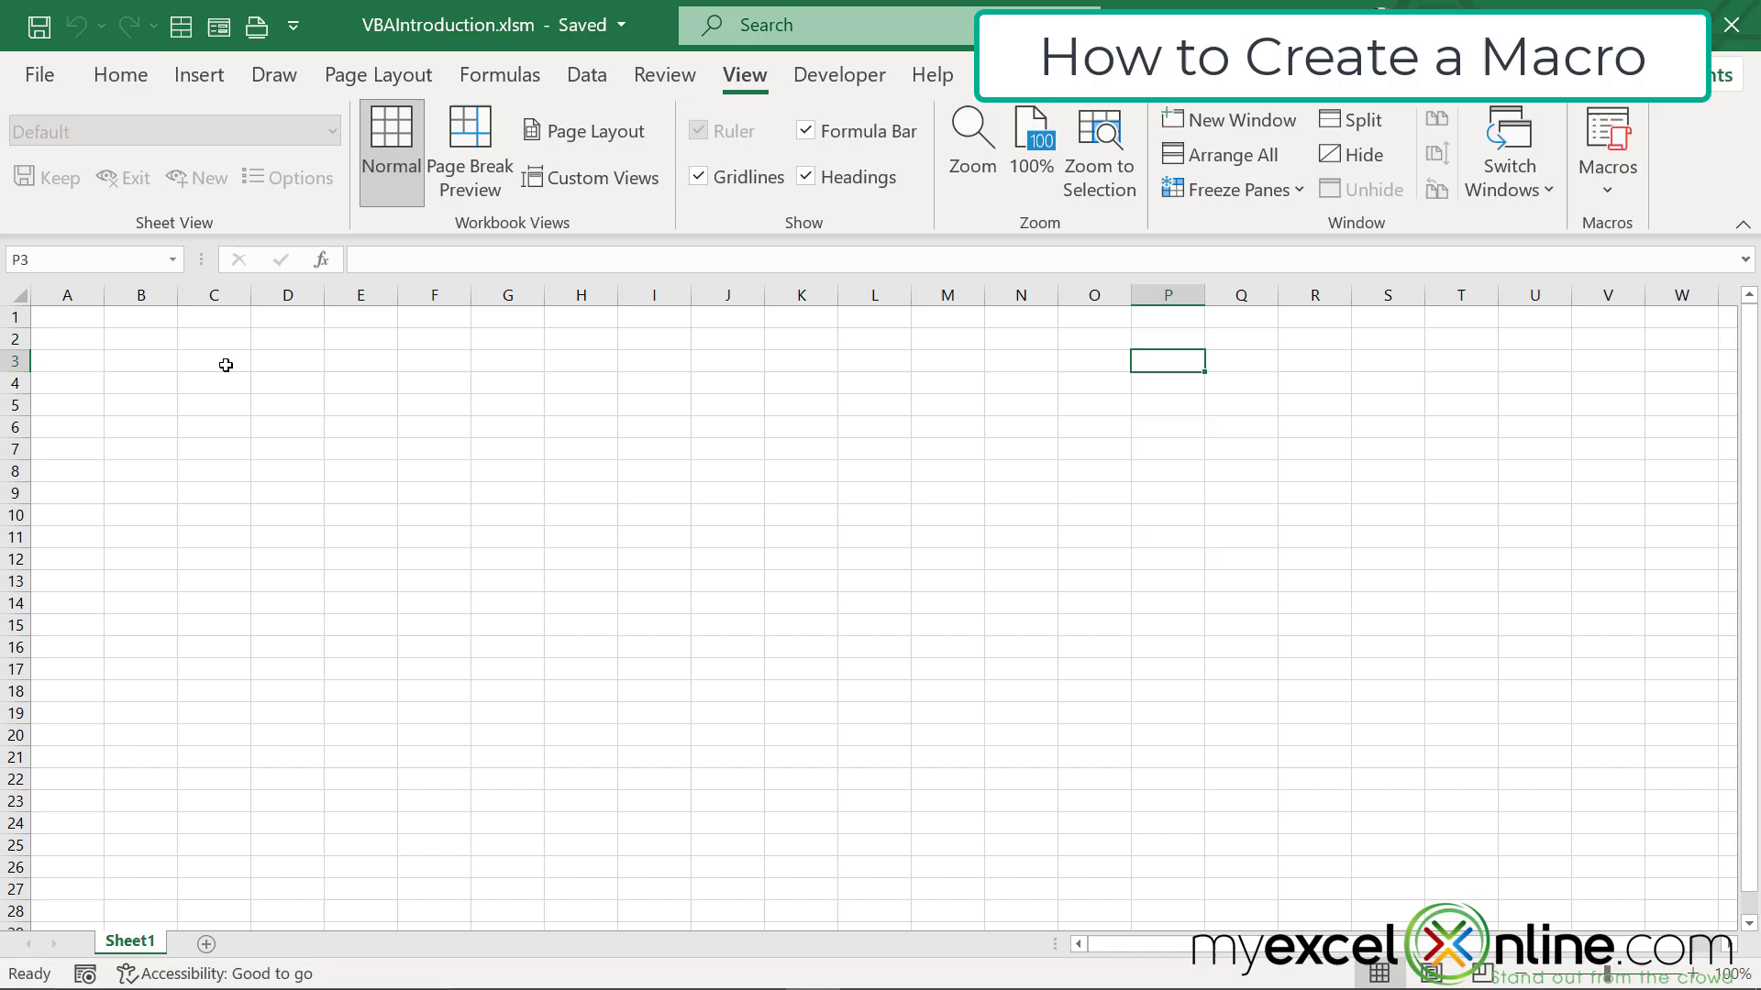
mouse_move(403, 315)
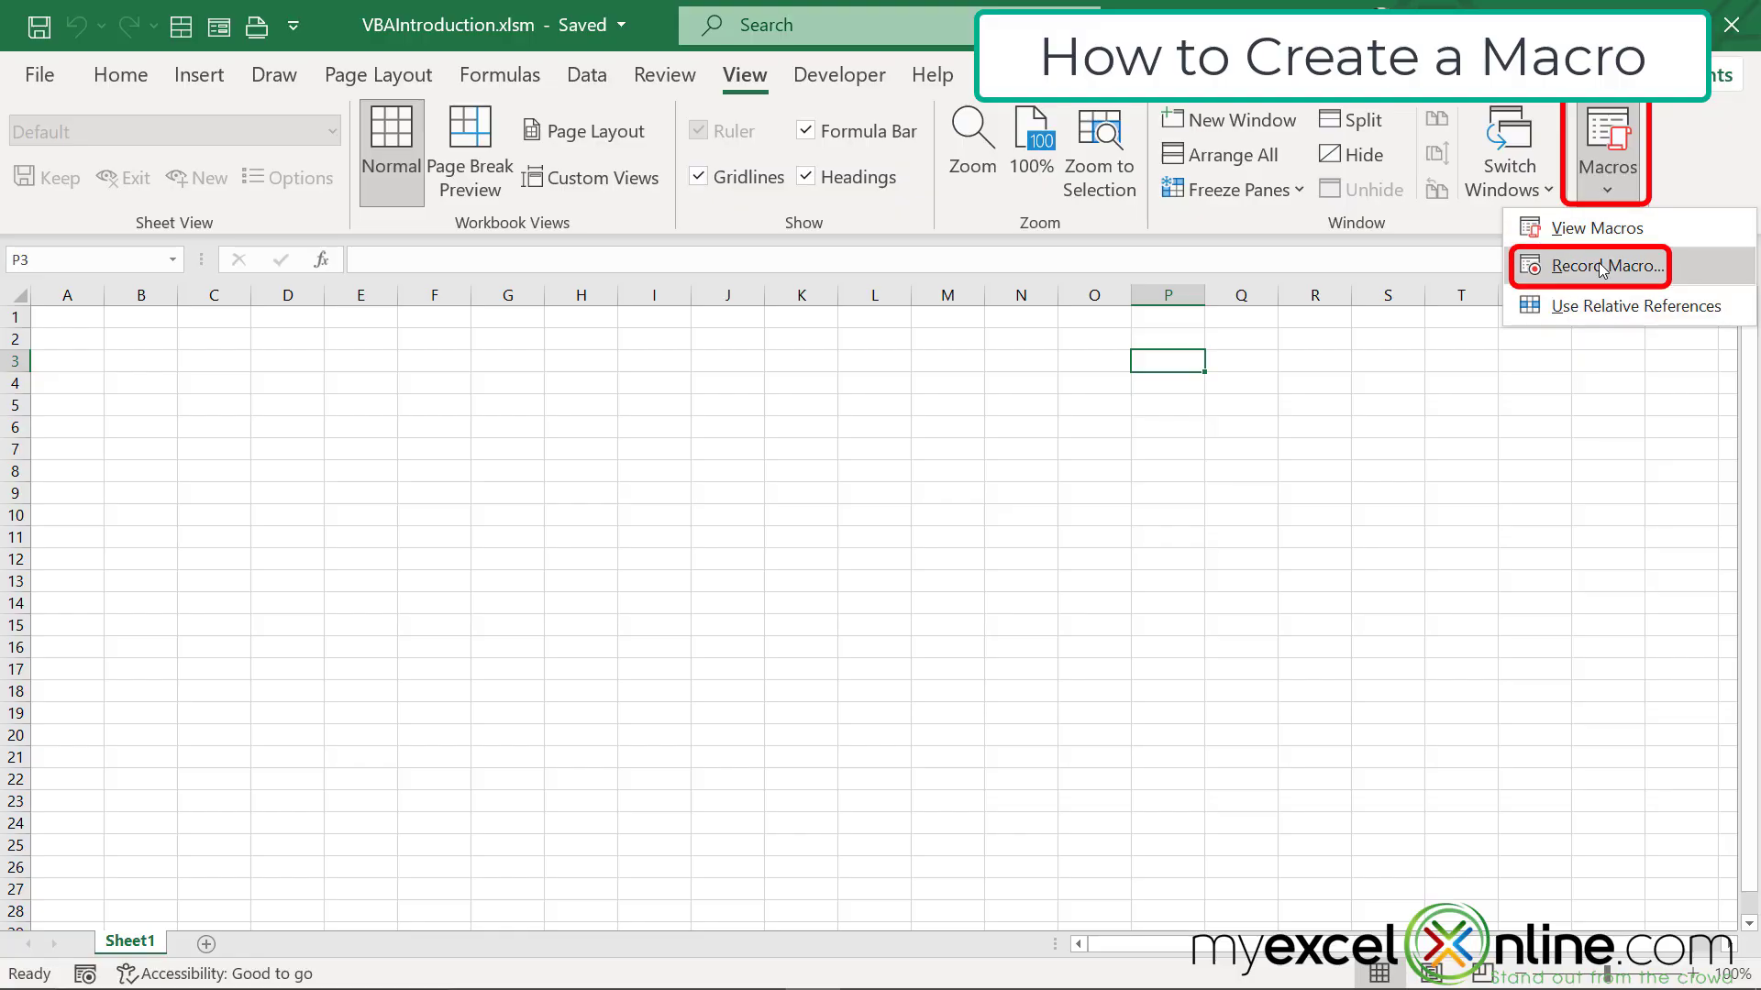
- Start recording a new macro named TestMacro
click(1600, 266)
text(T)
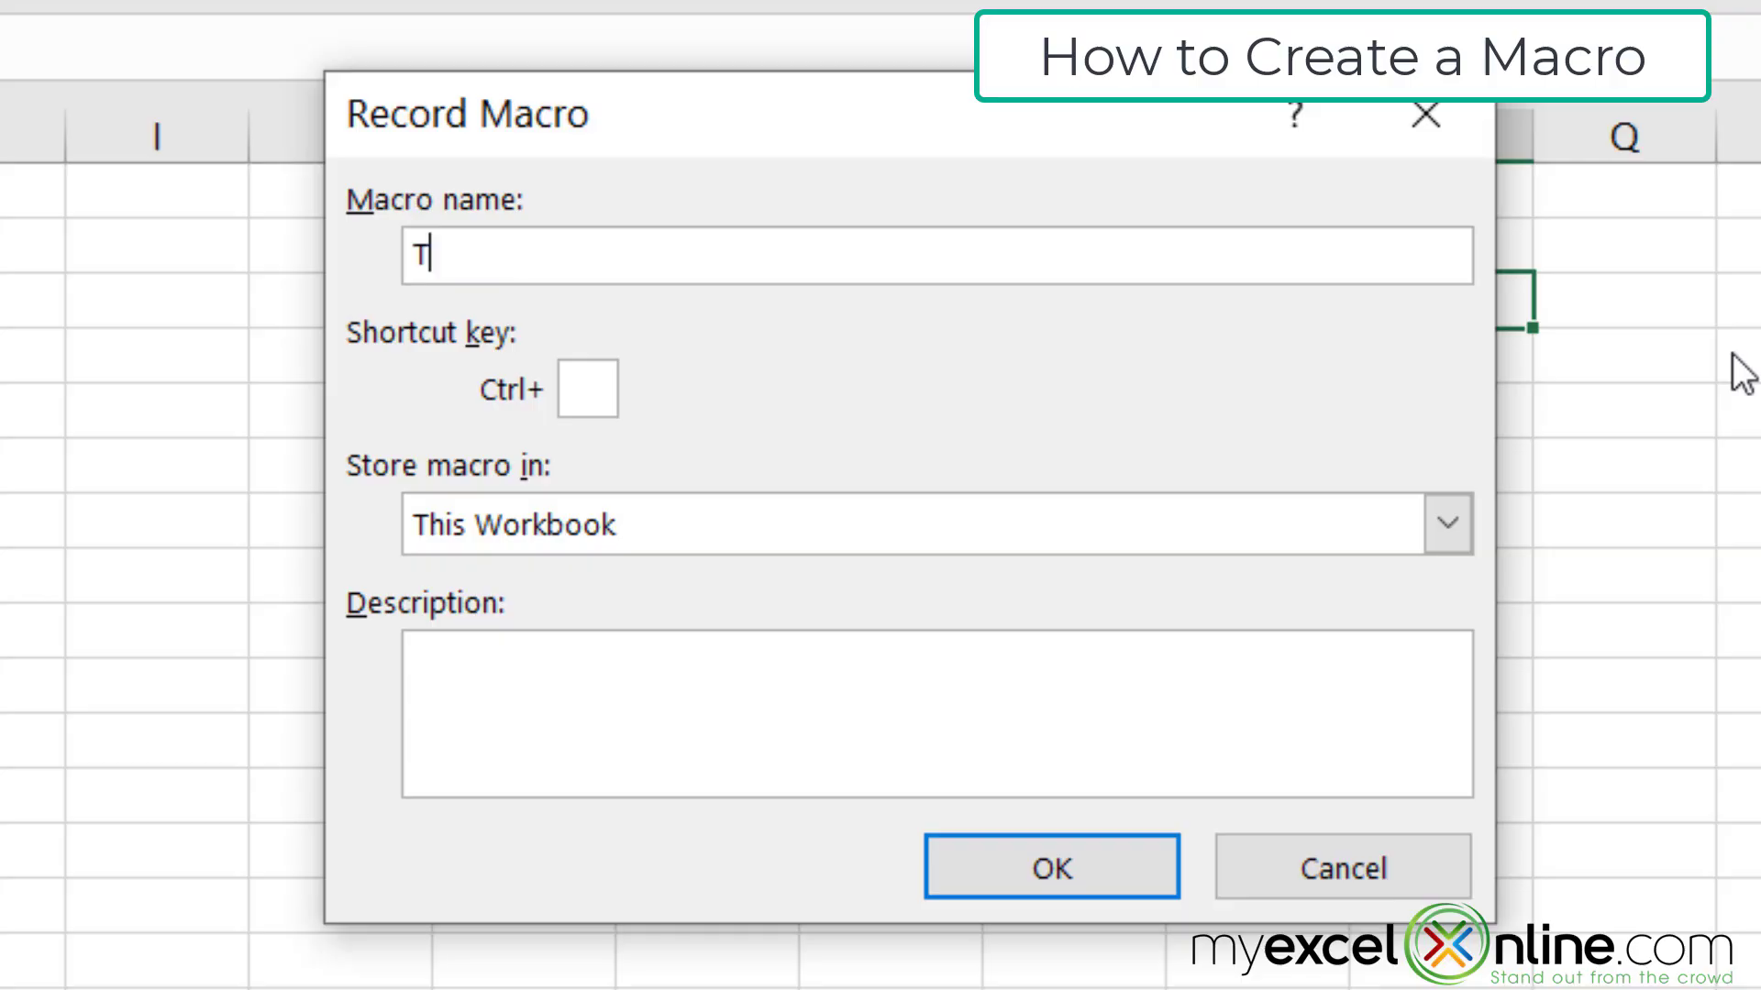
text(estMacro)
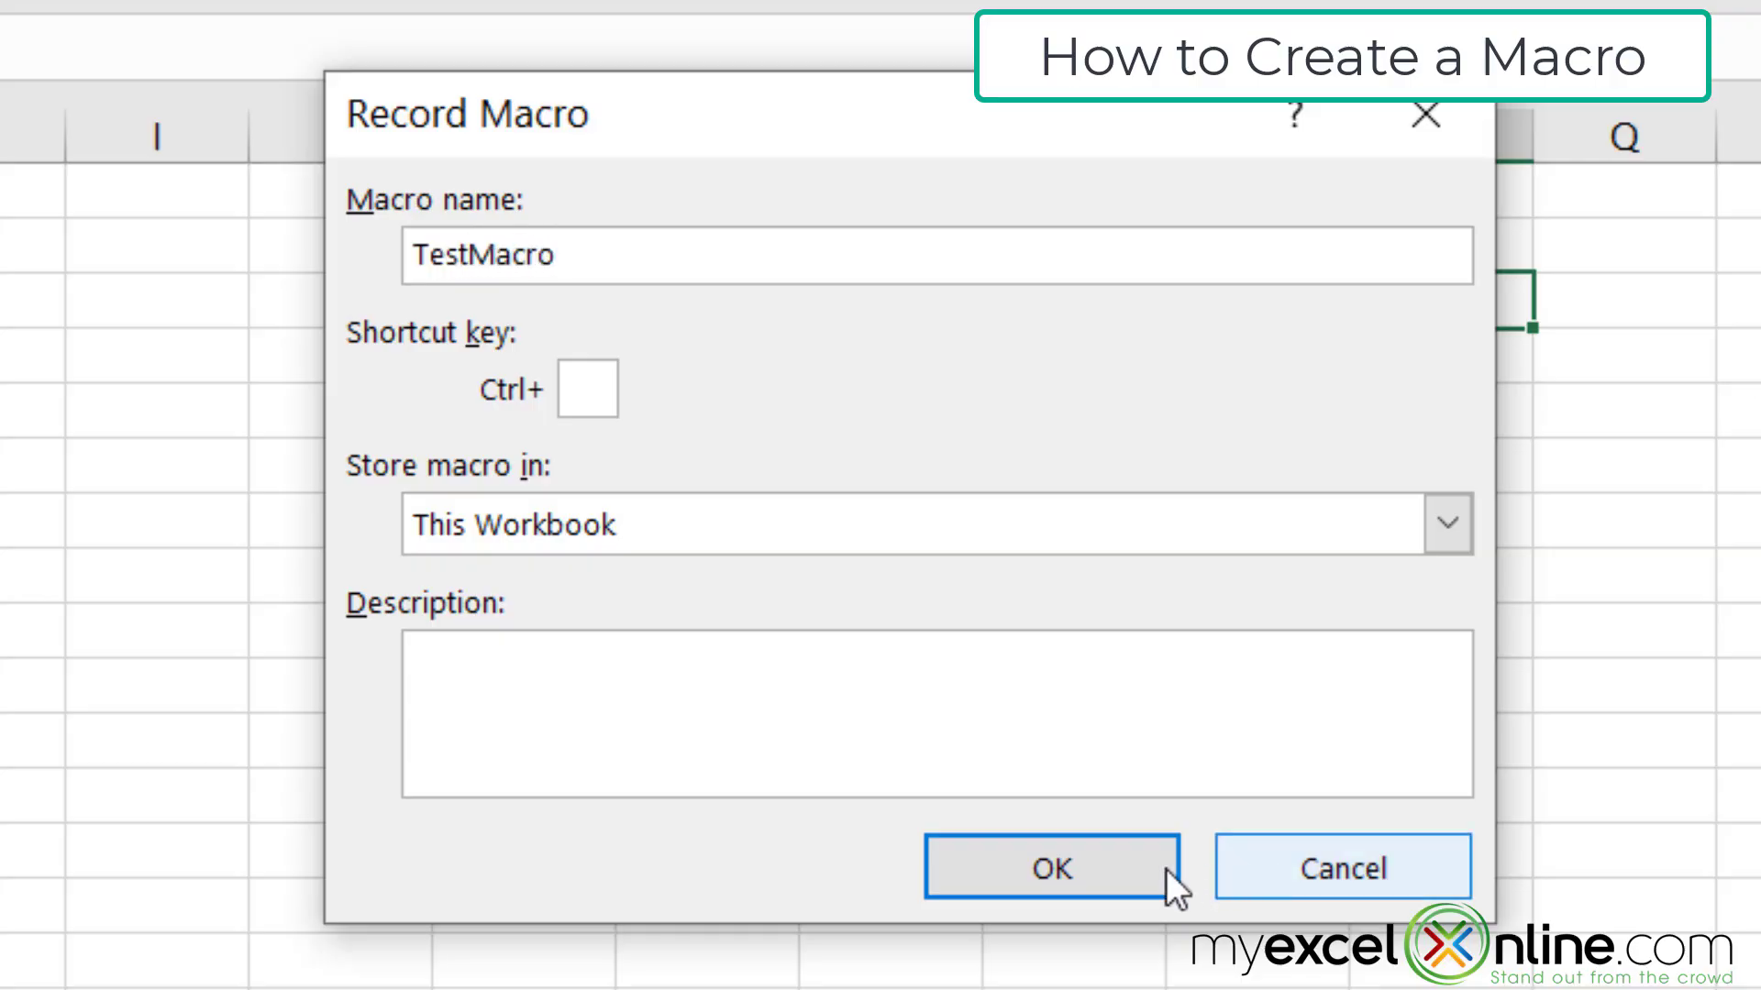
click(1051, 867)
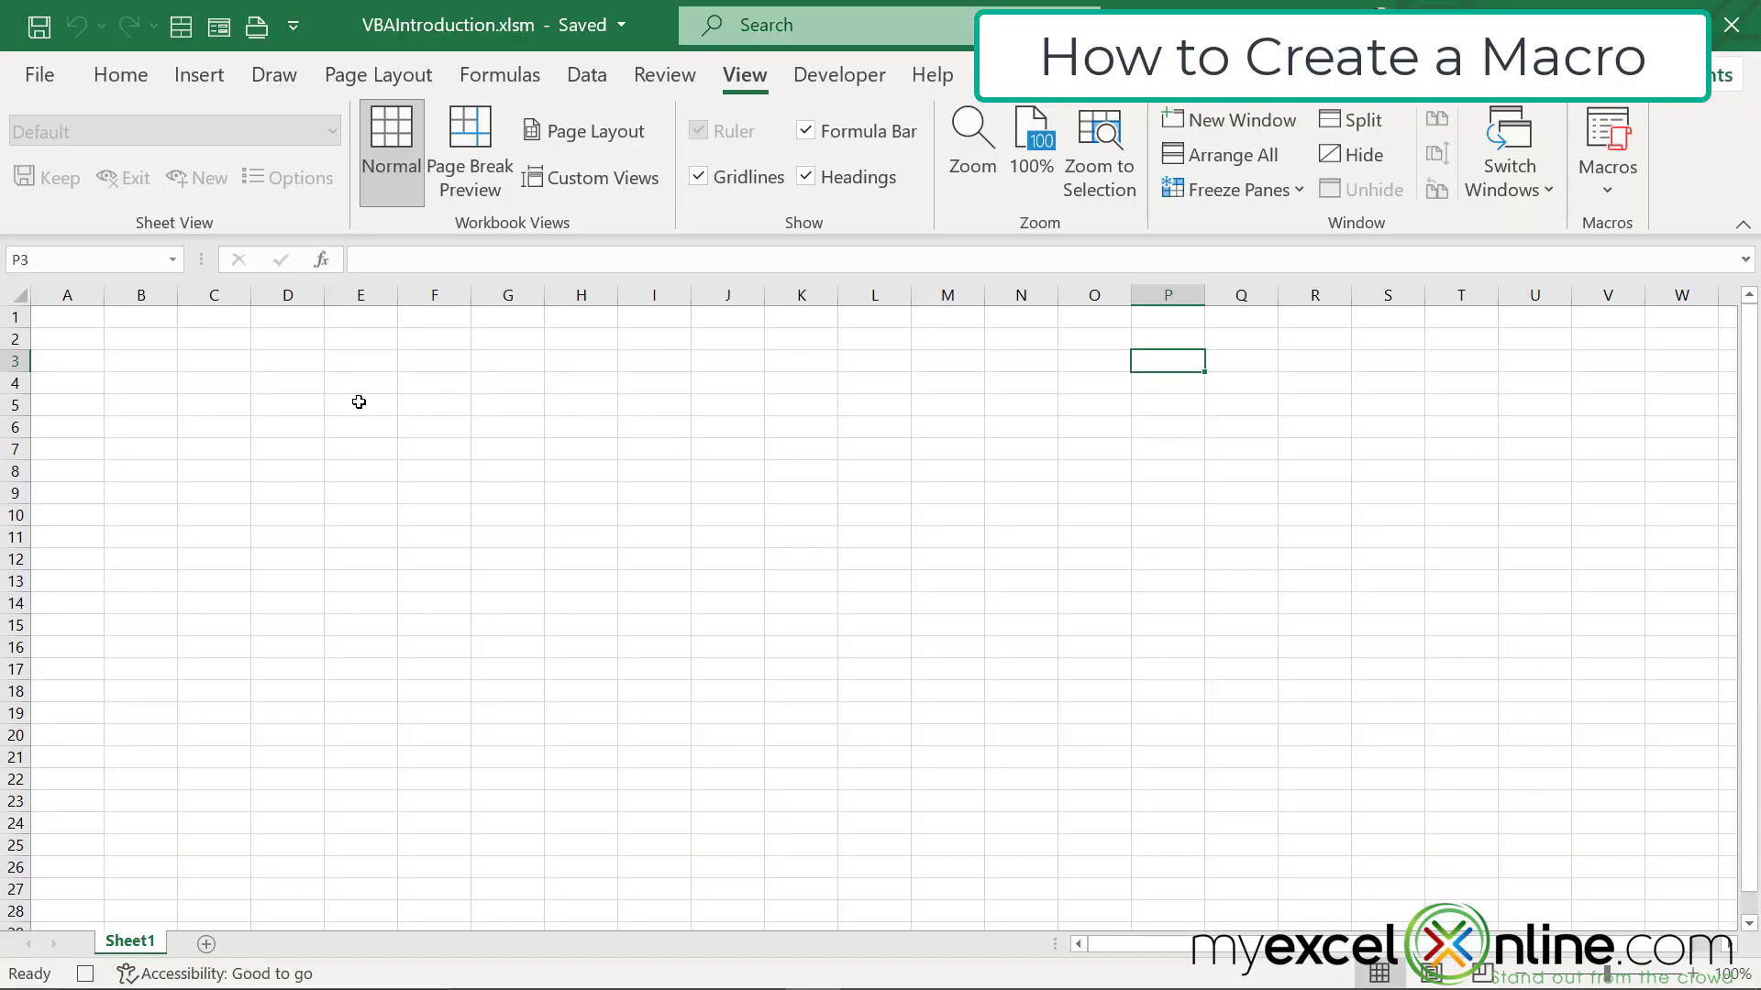
- Give cell B2 a thick outside border while recording
click(140, 338)
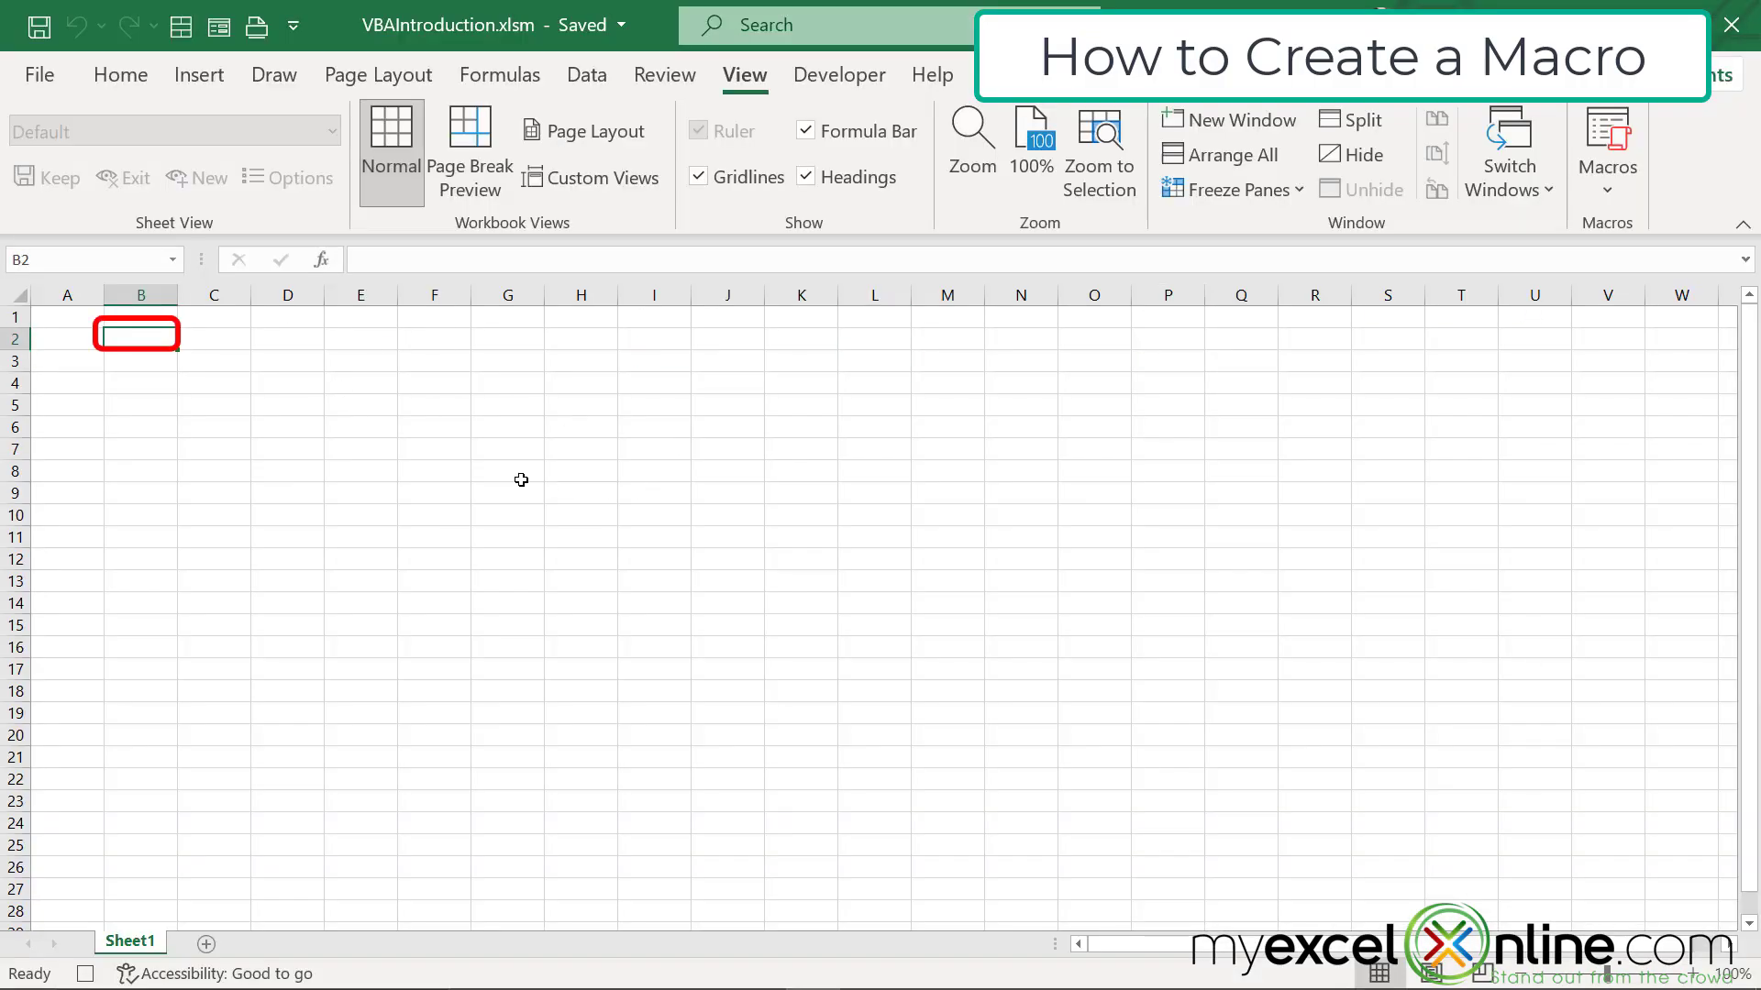
right_click(139, 334)
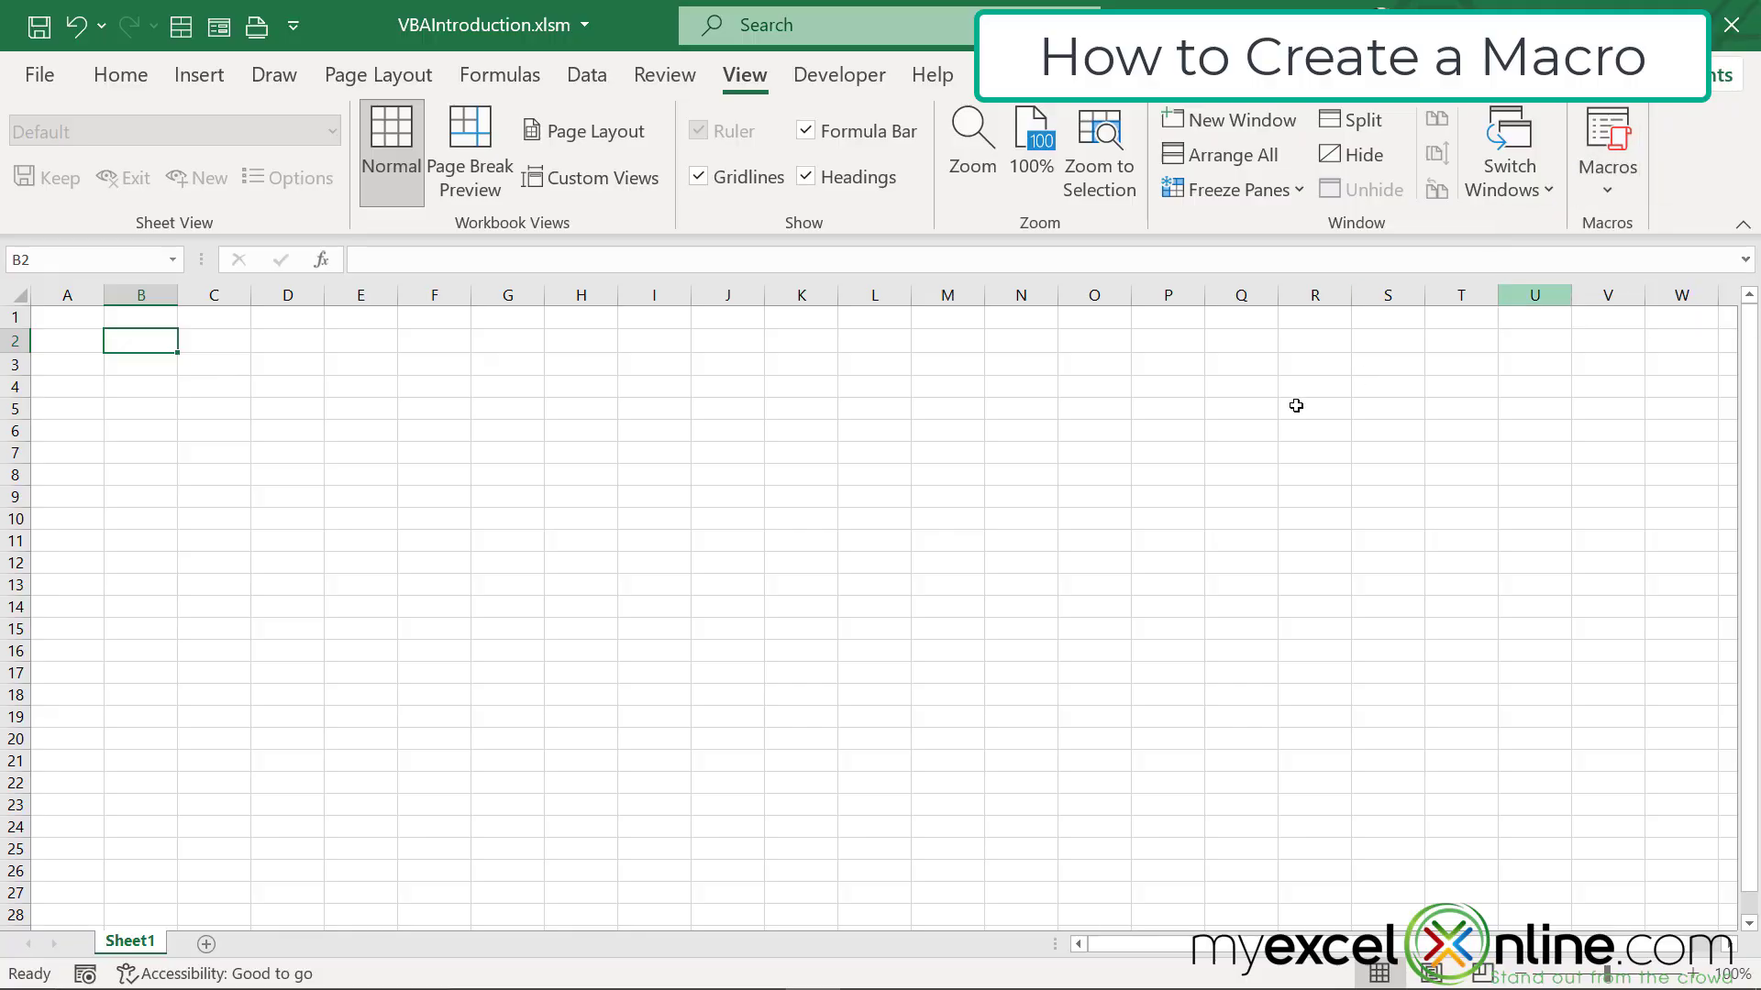
click(287, 430)
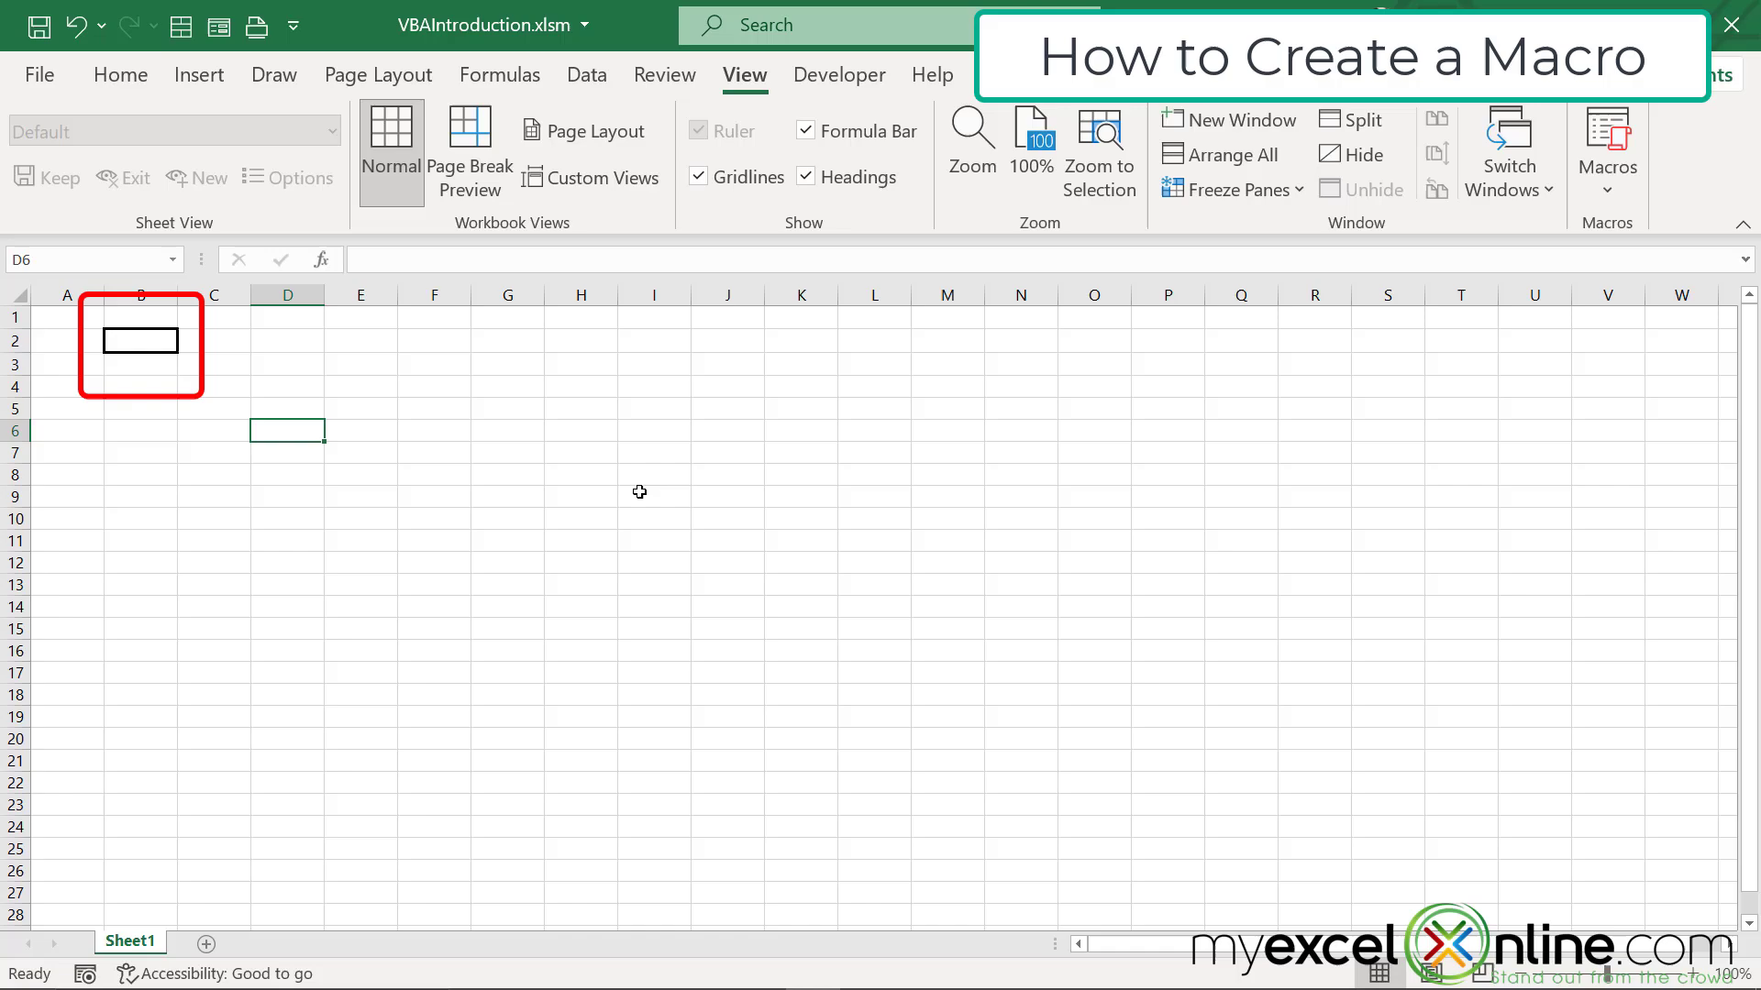
mouse_move(631, 473)
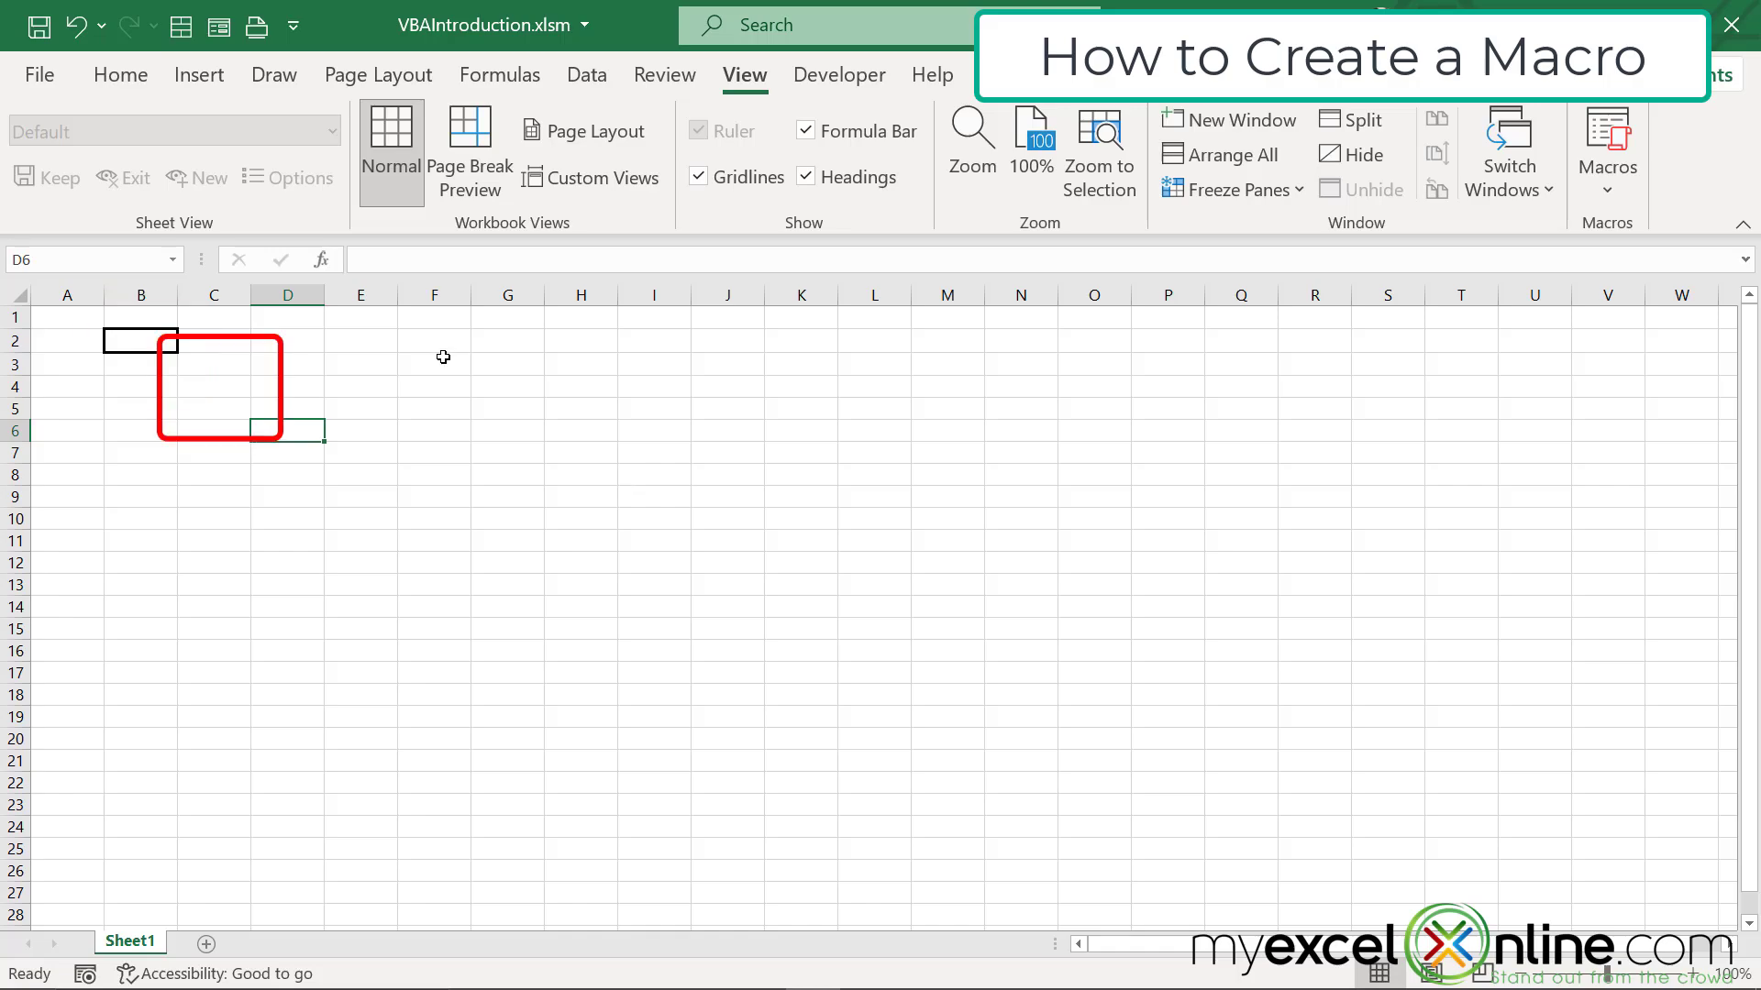
click(121, 75)
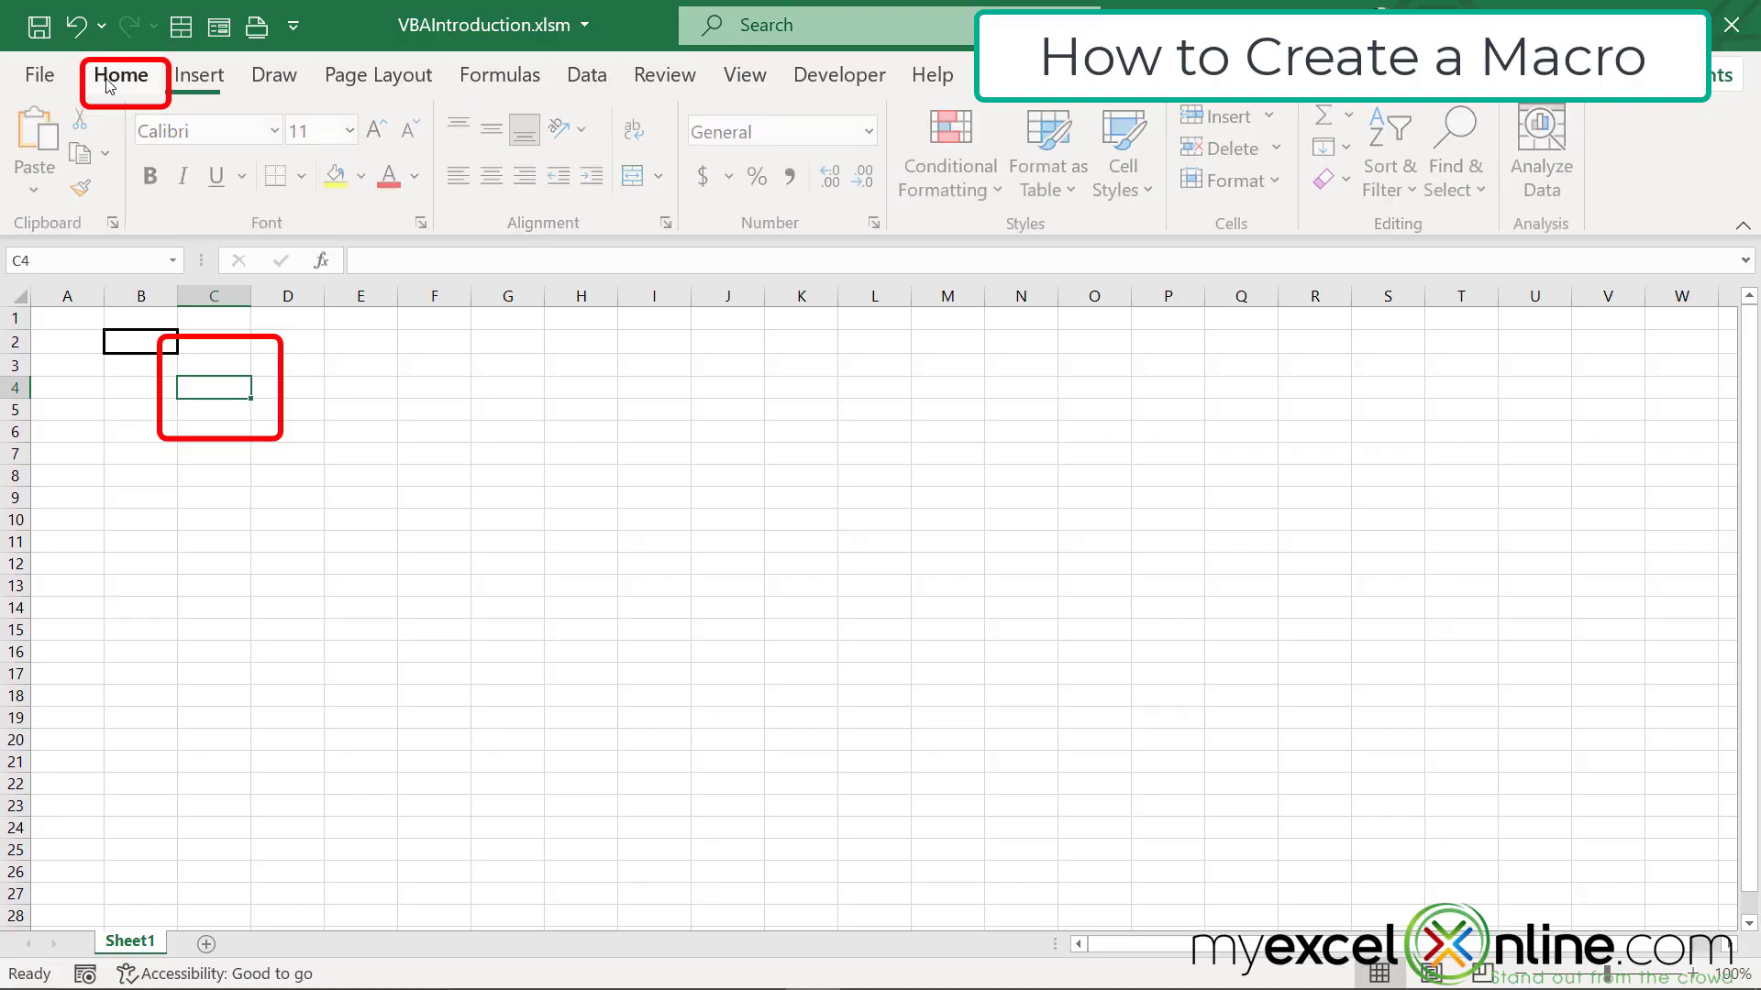
mouse_move(79, 191)
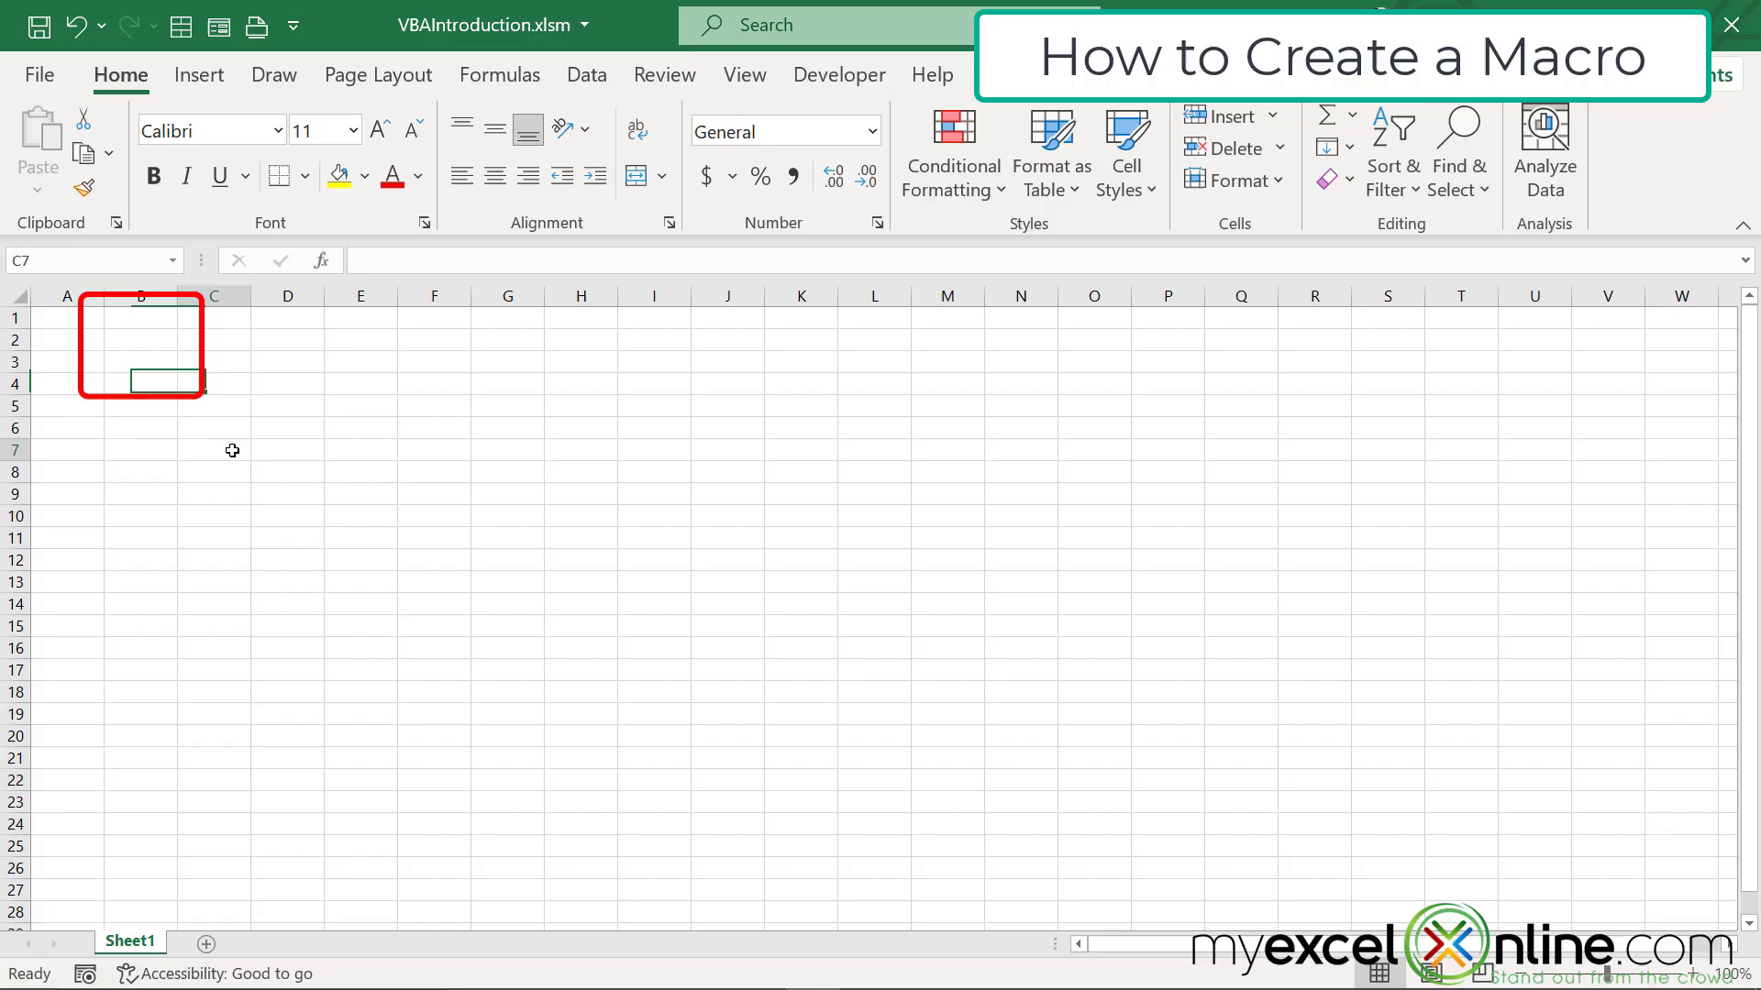
click(214, 449)
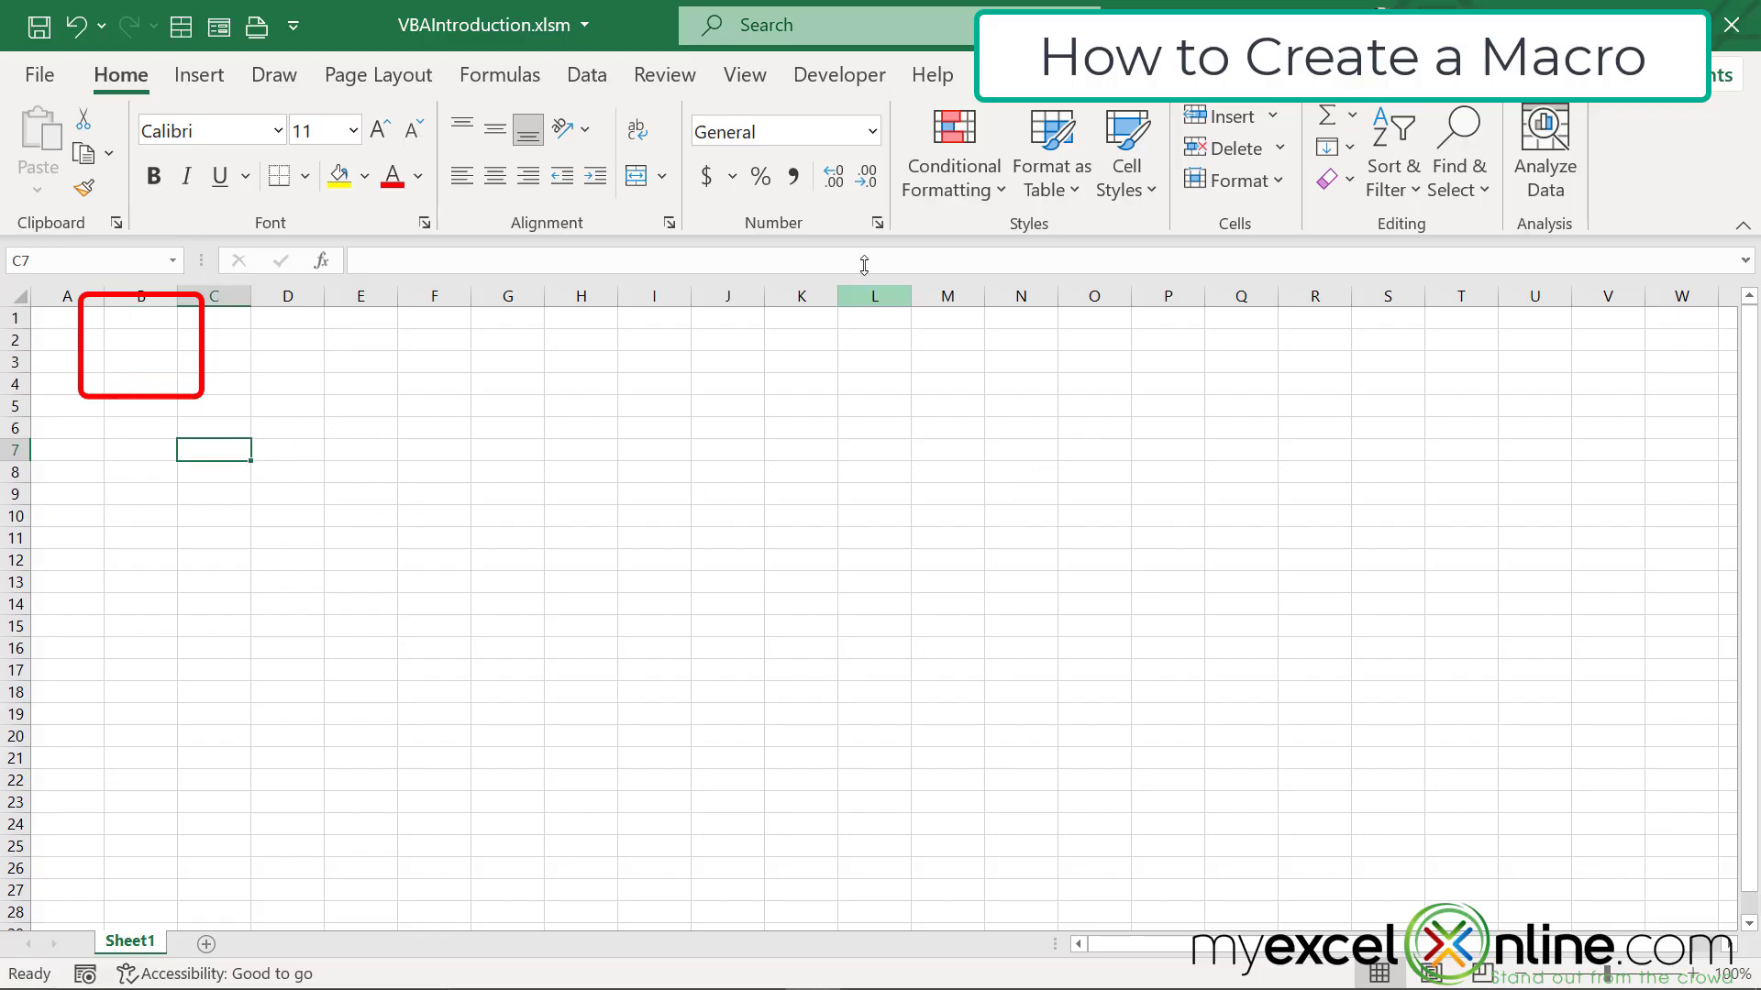
click(743, 75)
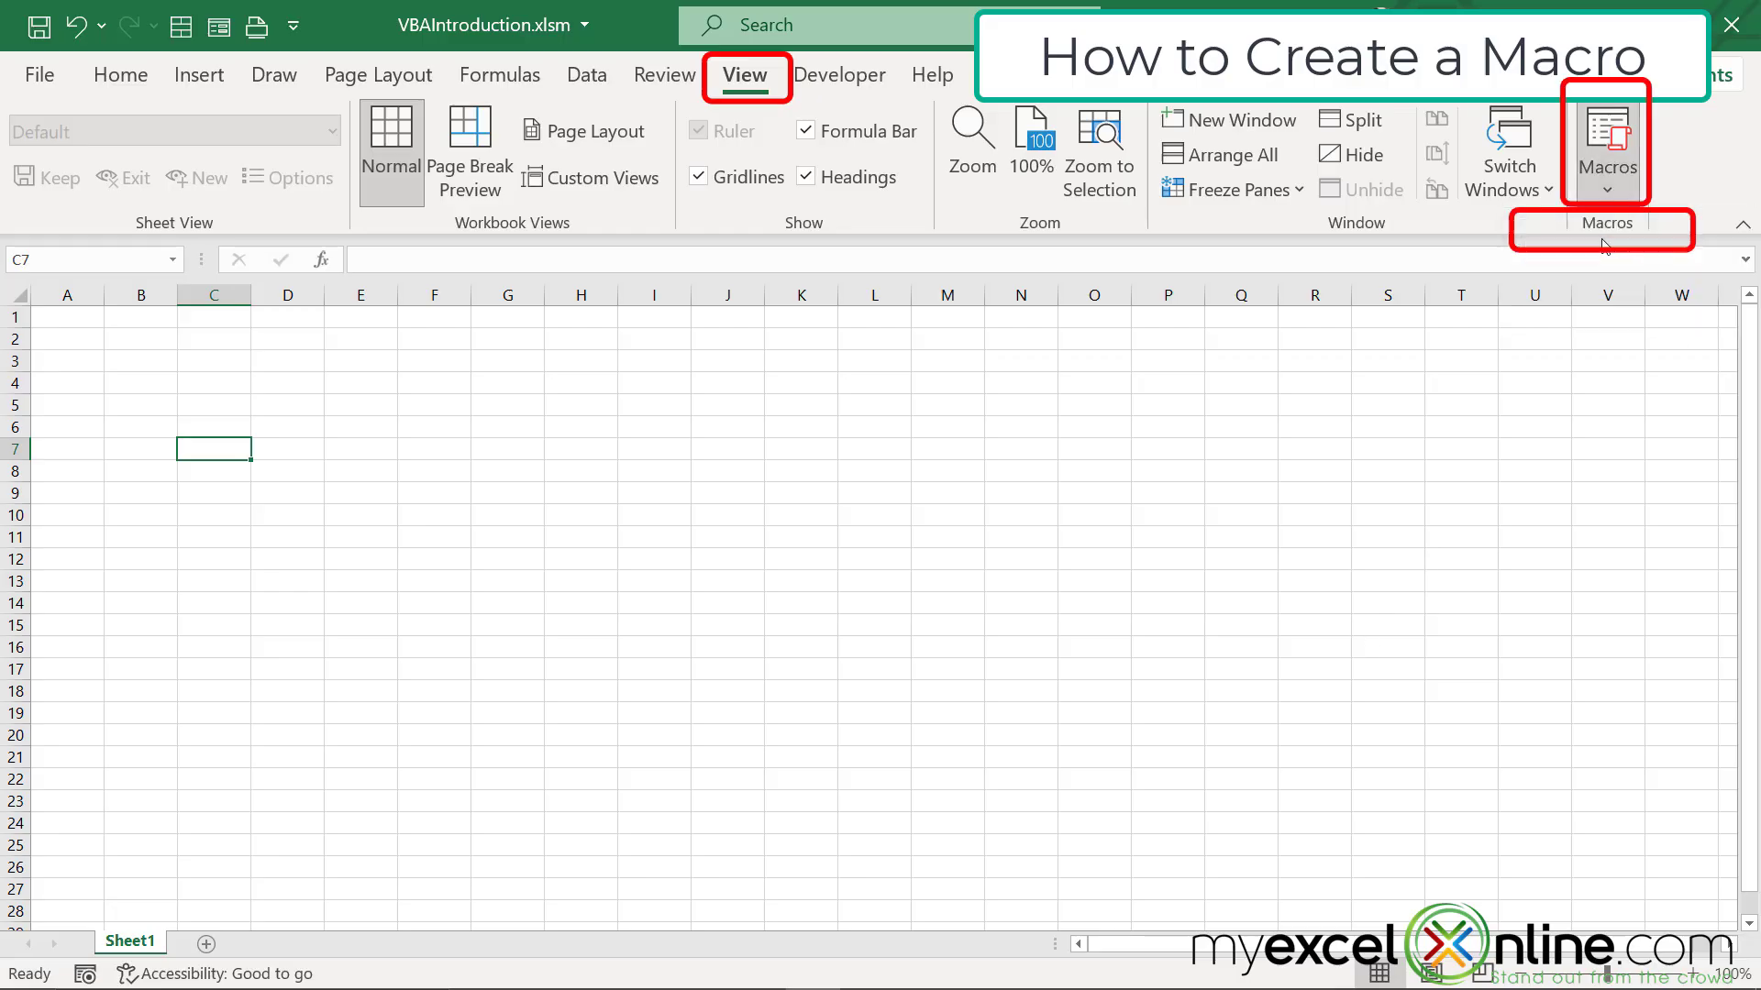
click(1606, 144)
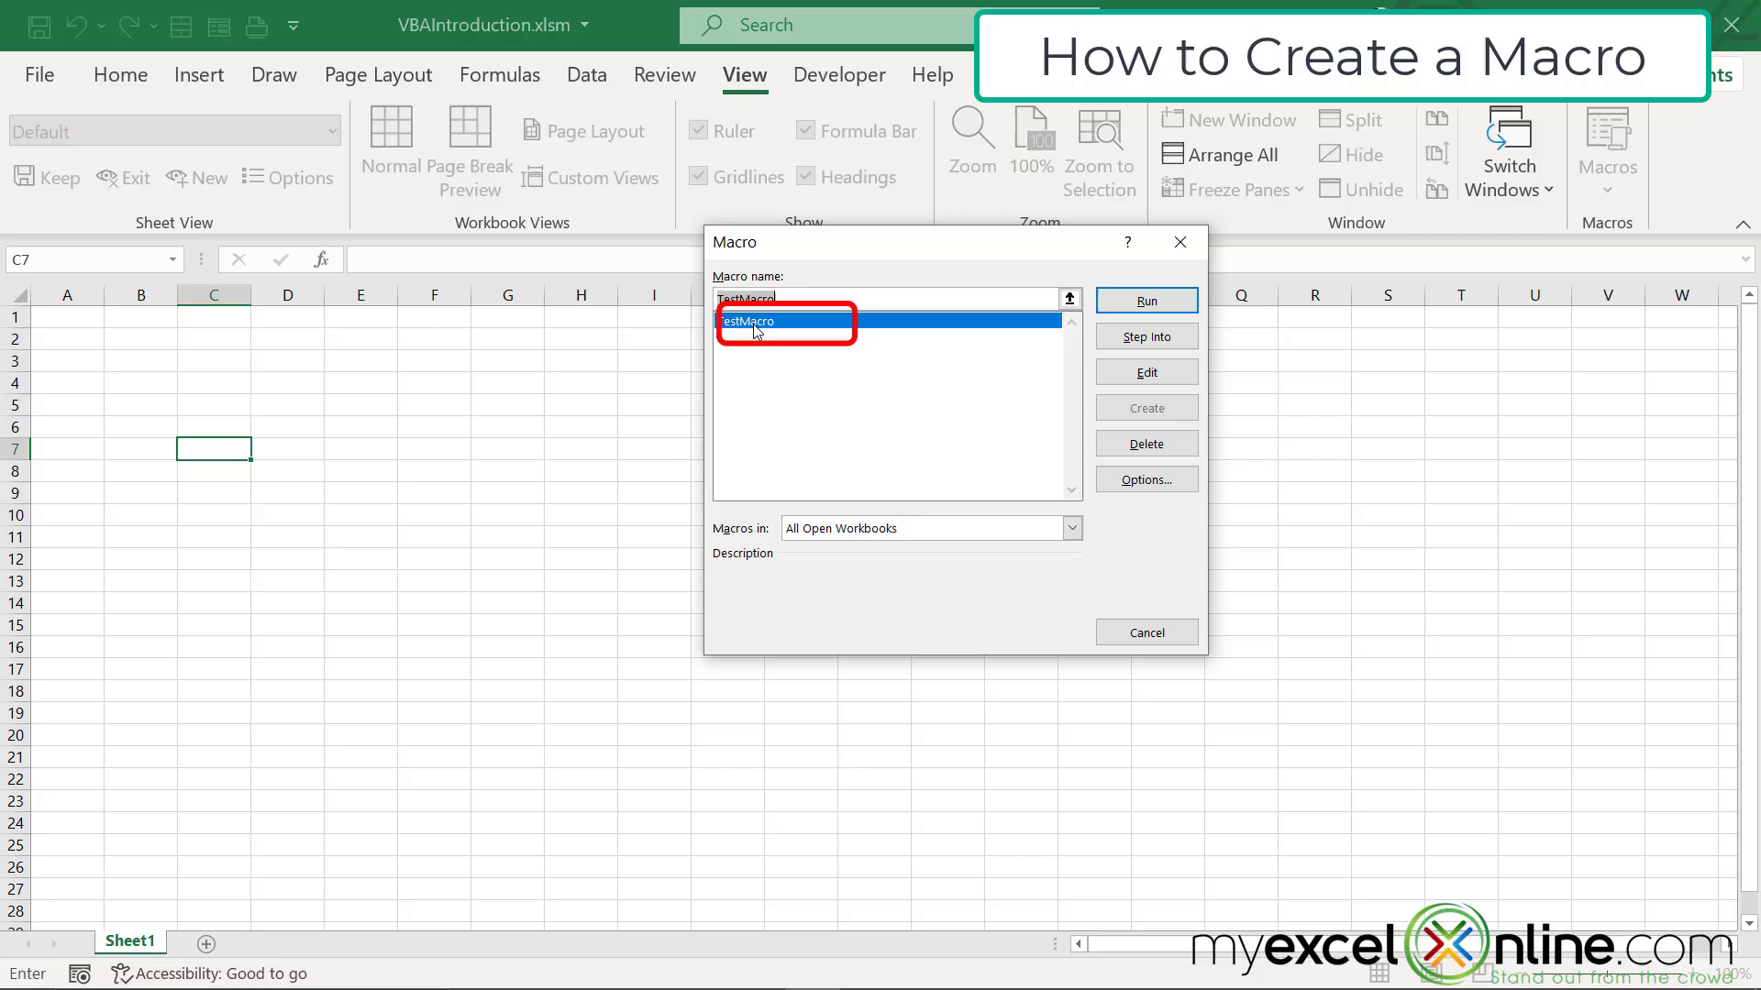
mouse_move(1145, 301)
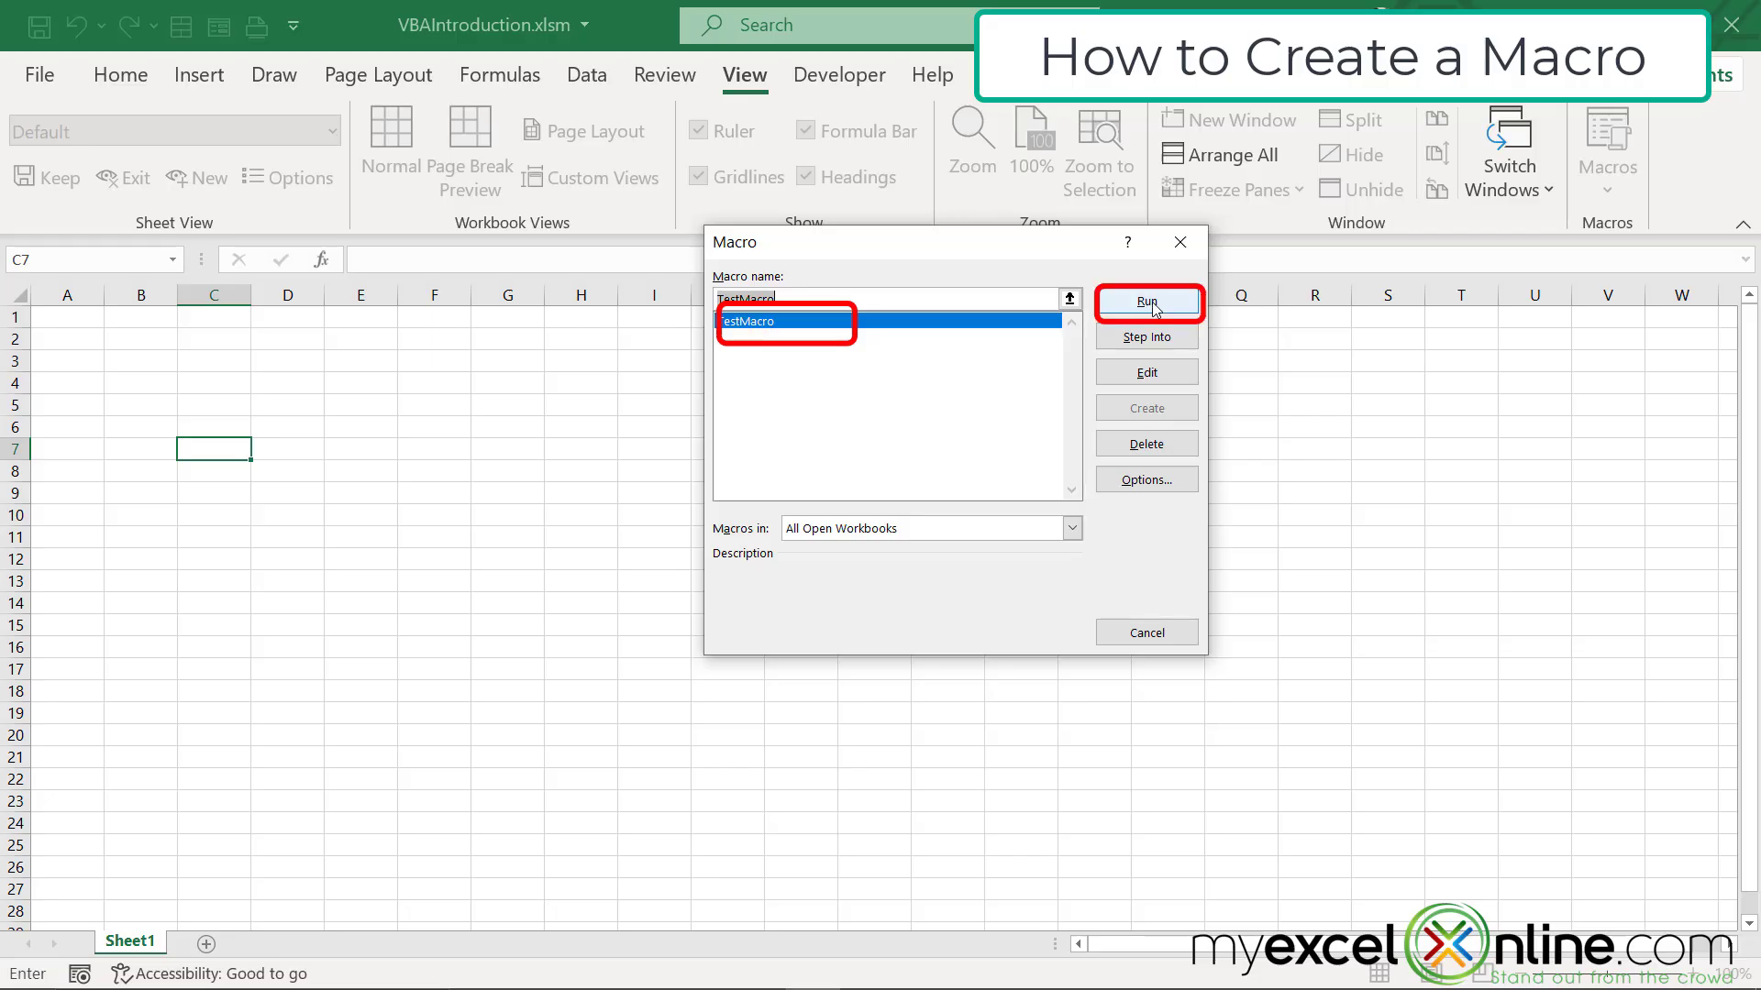
click(1146, 301)
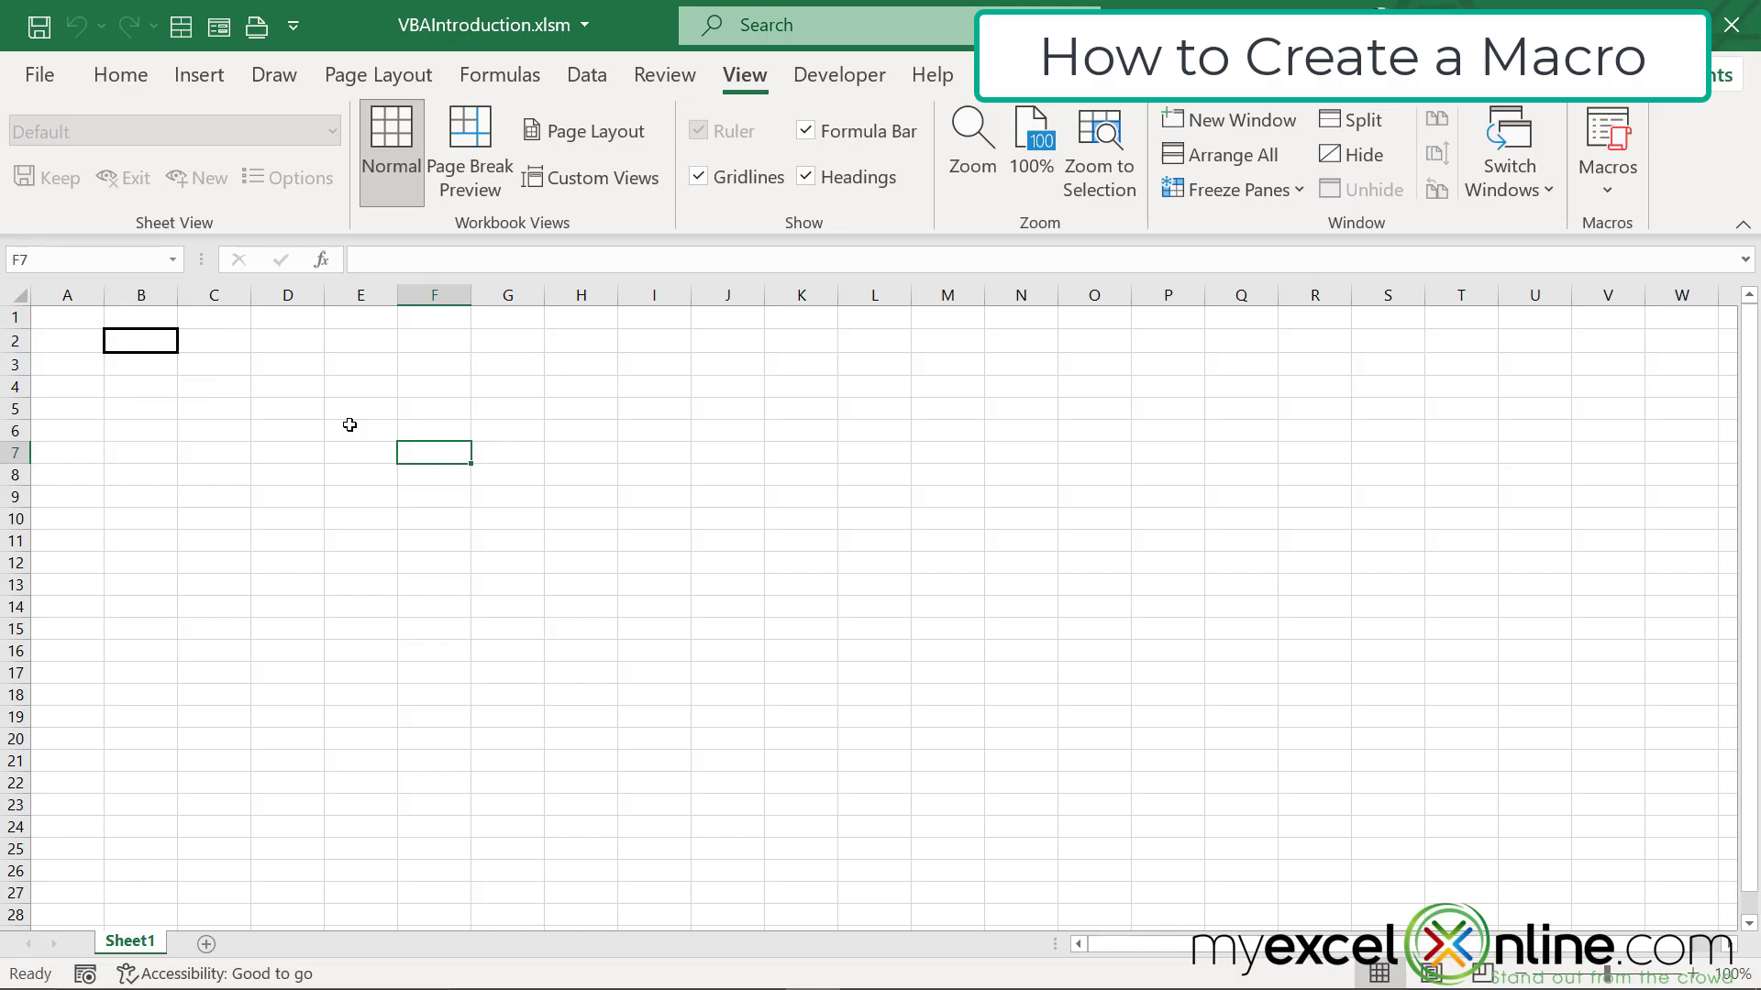
mouse_move(384, 539)
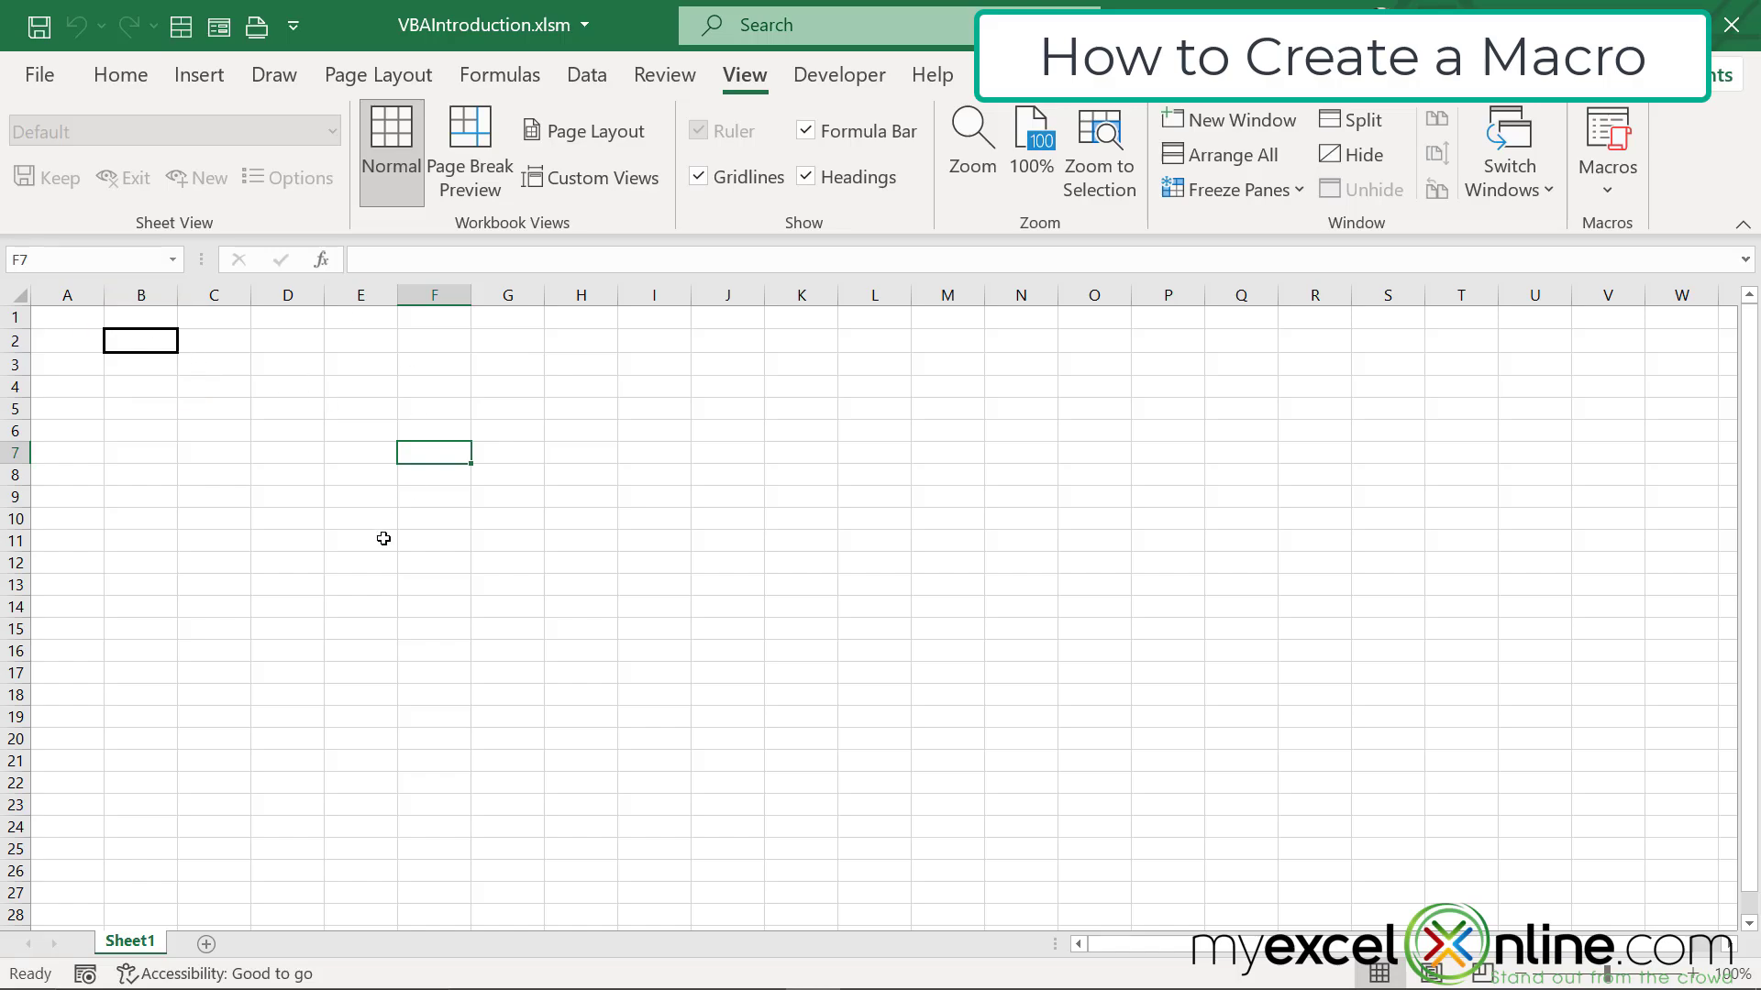
mouse_move(332, 559)
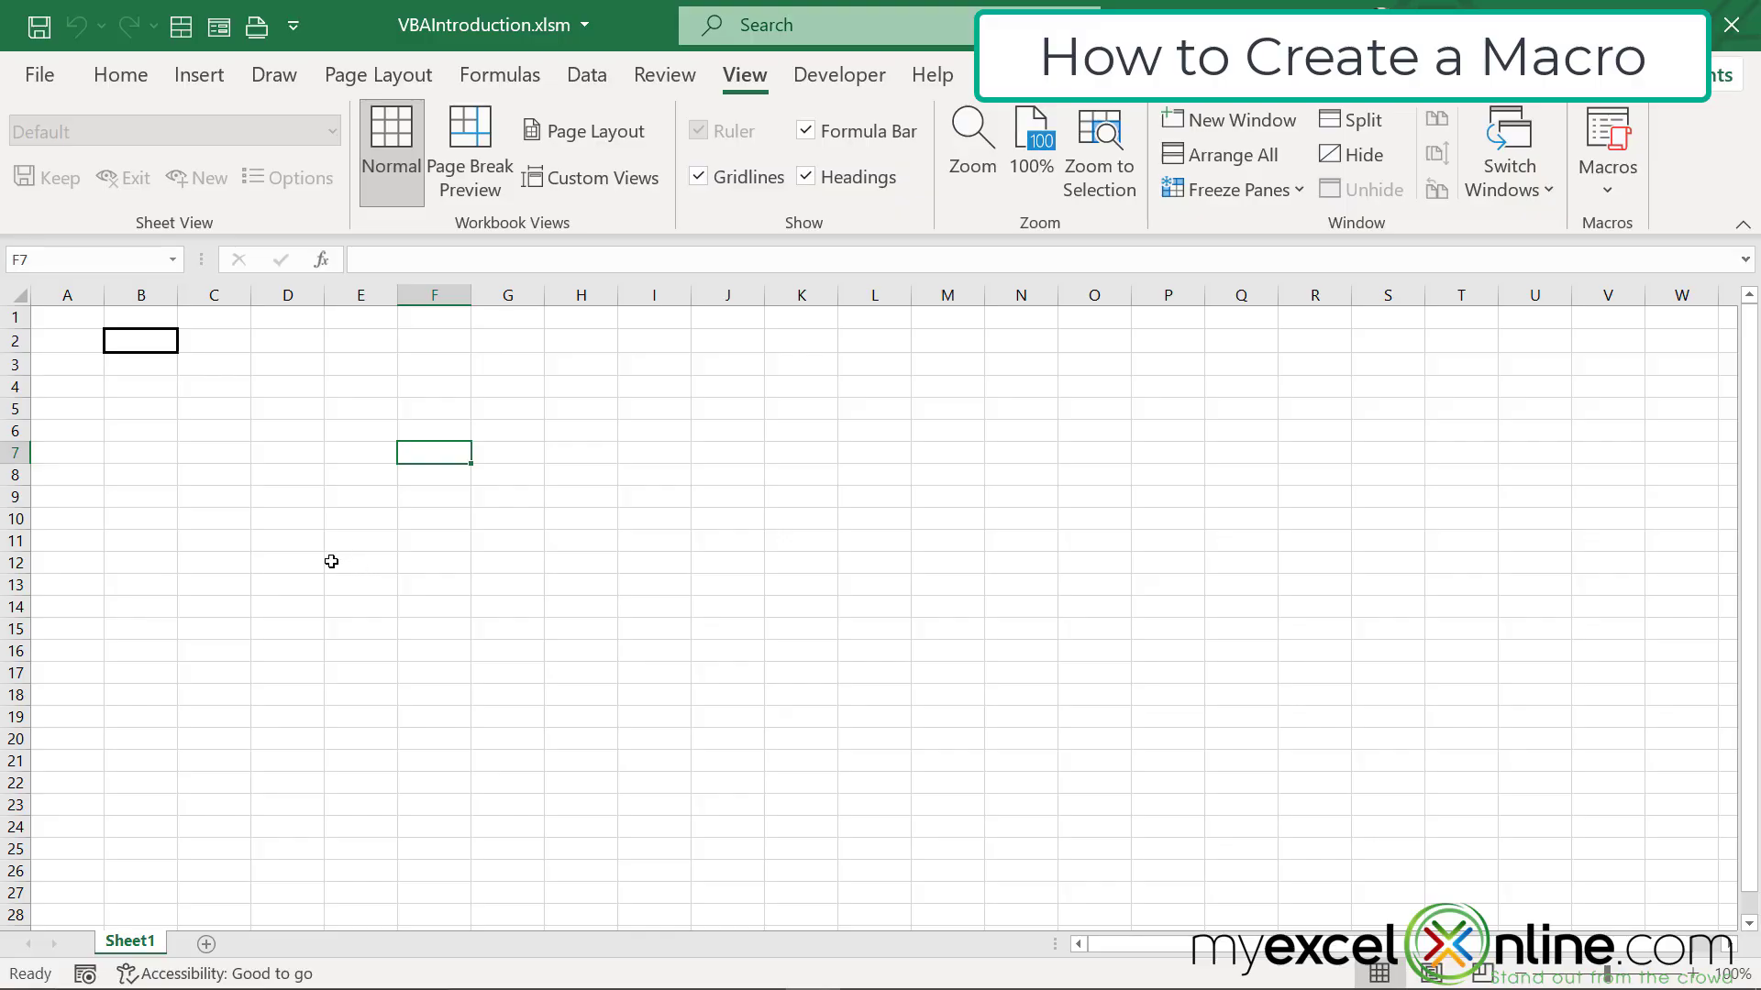
mouse_move(1606, 196)
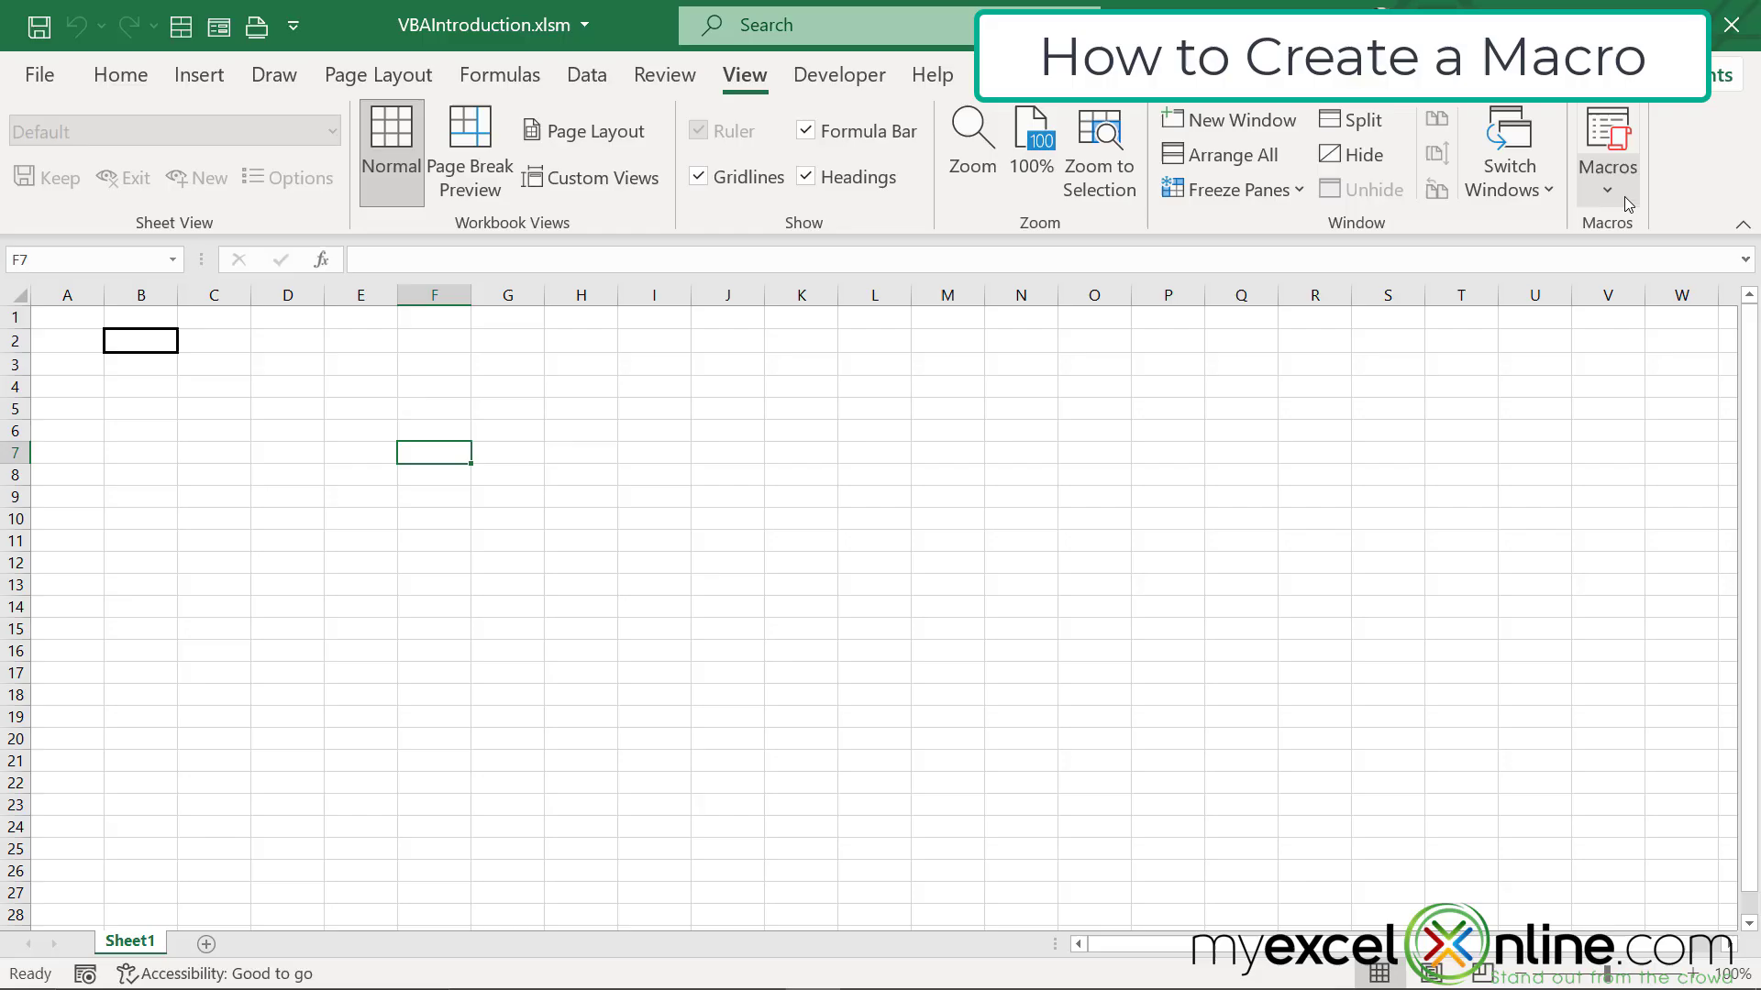
- Open TestMacro from the View Macros list in the VBA editor
click(1606, 146)
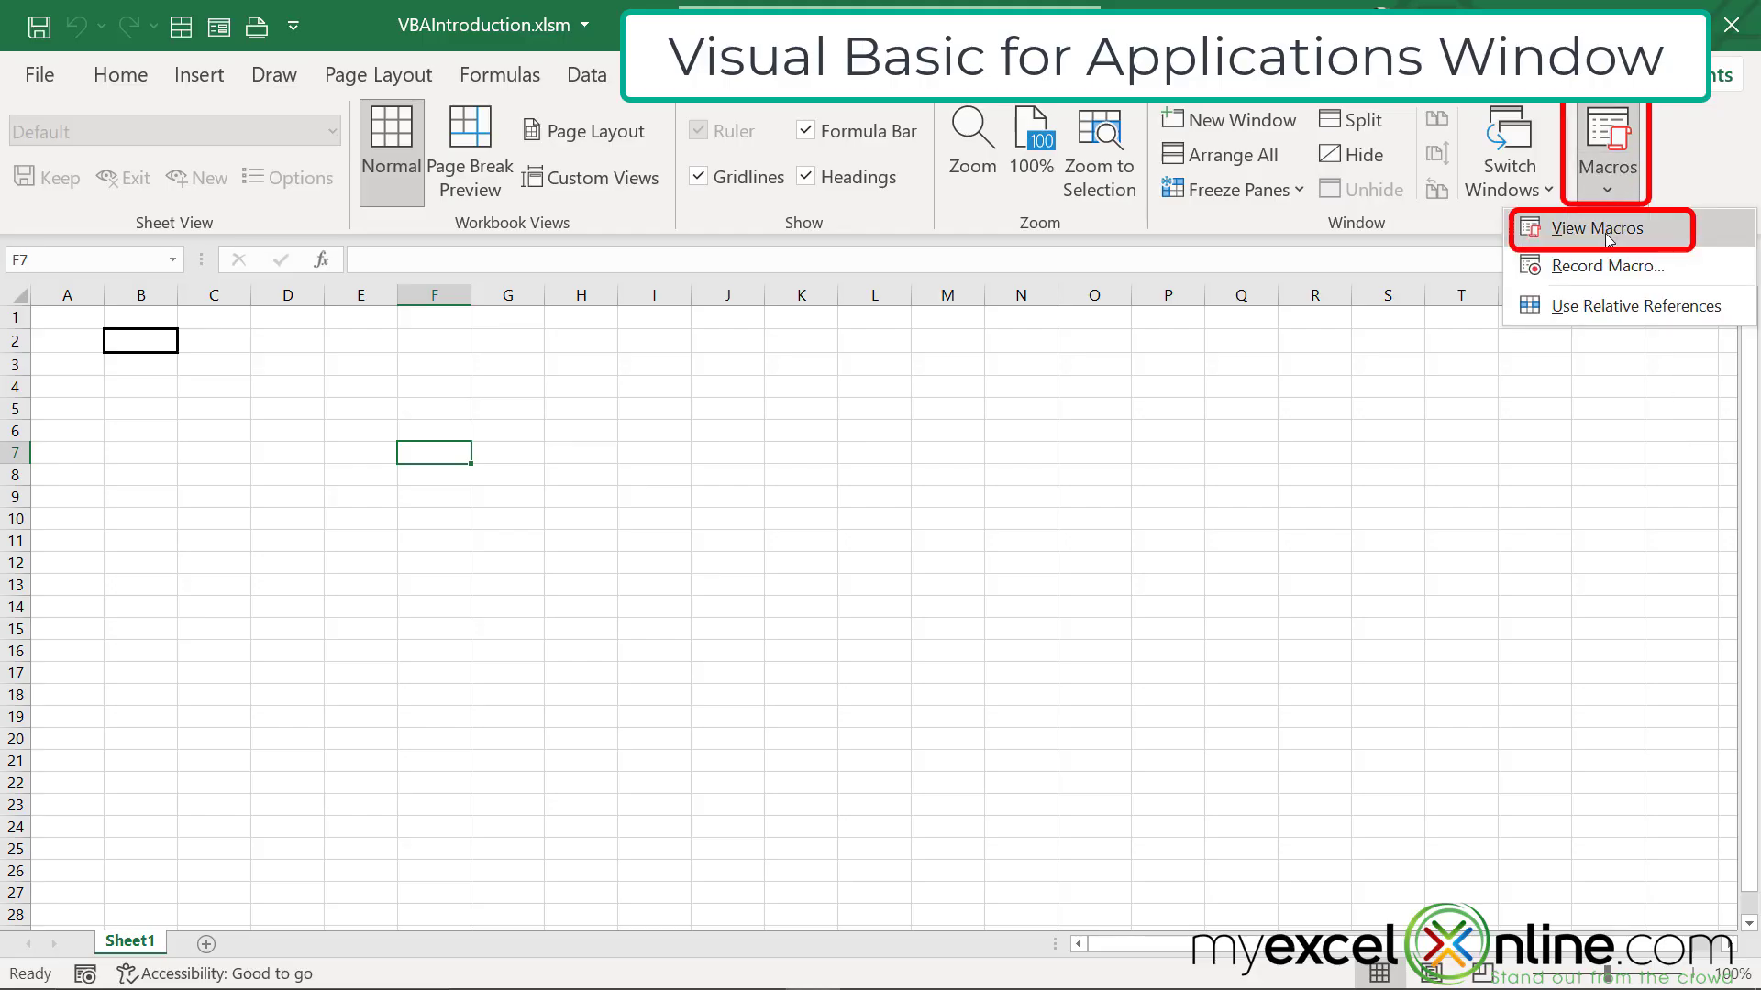
click(1596, 228)
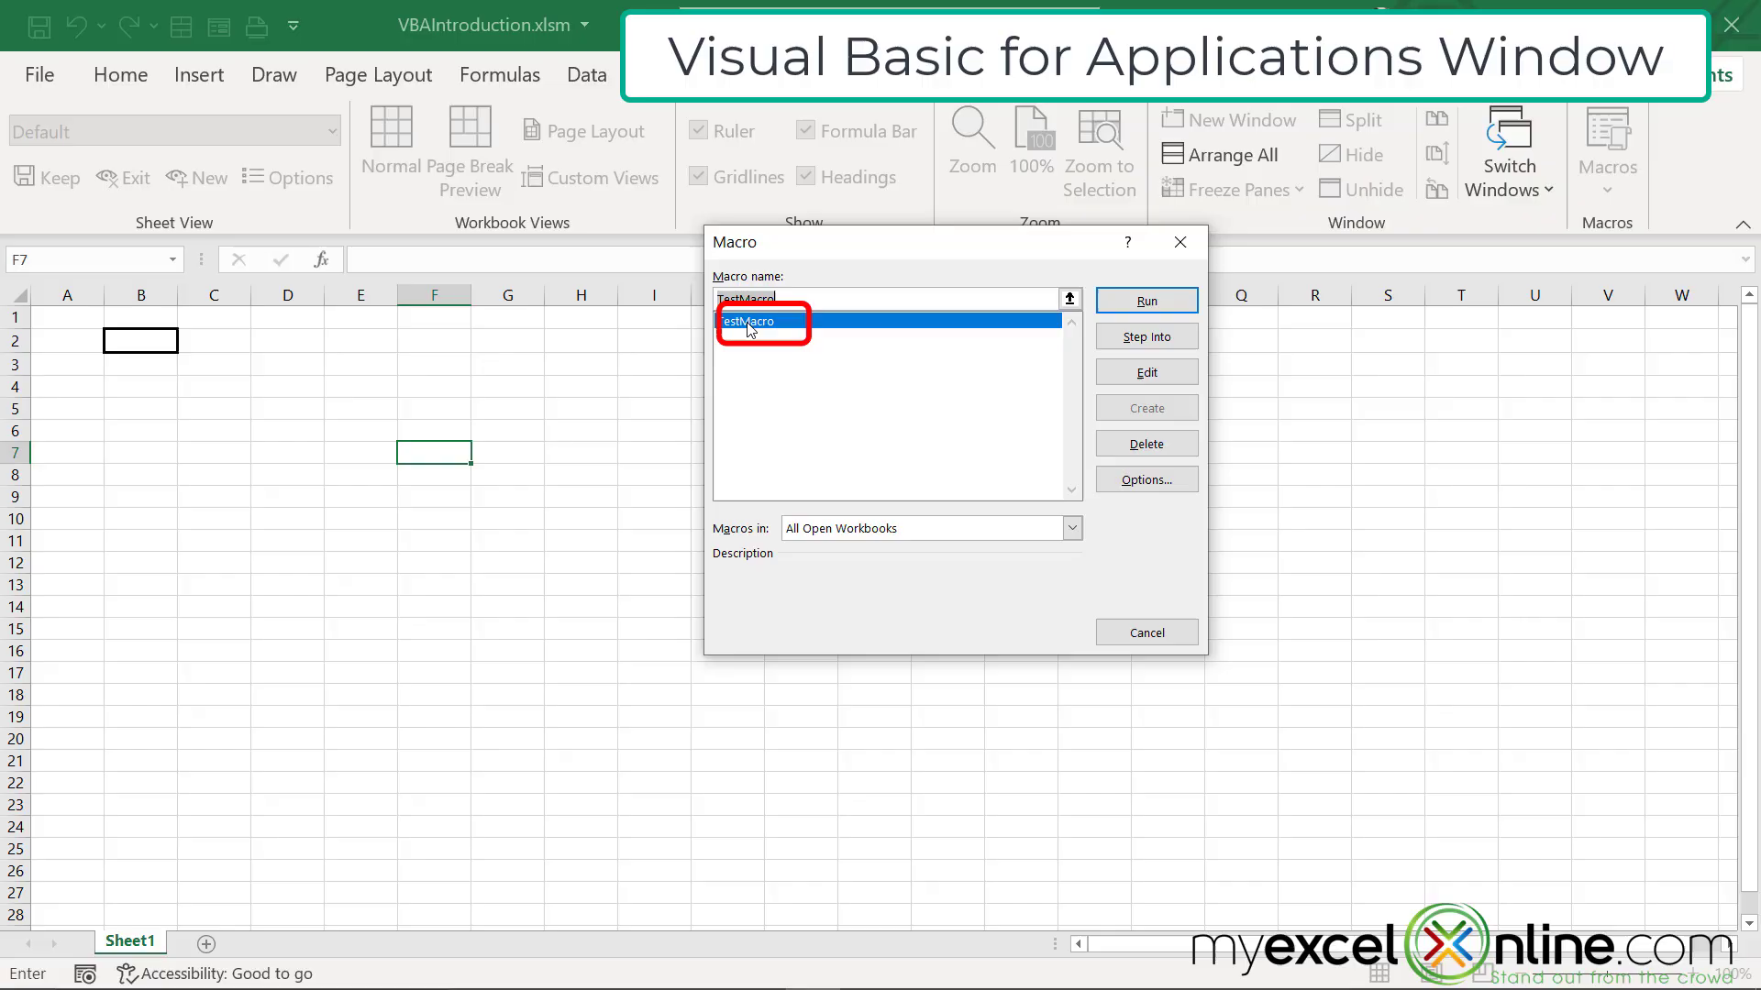
mouse_move(1146, 336)
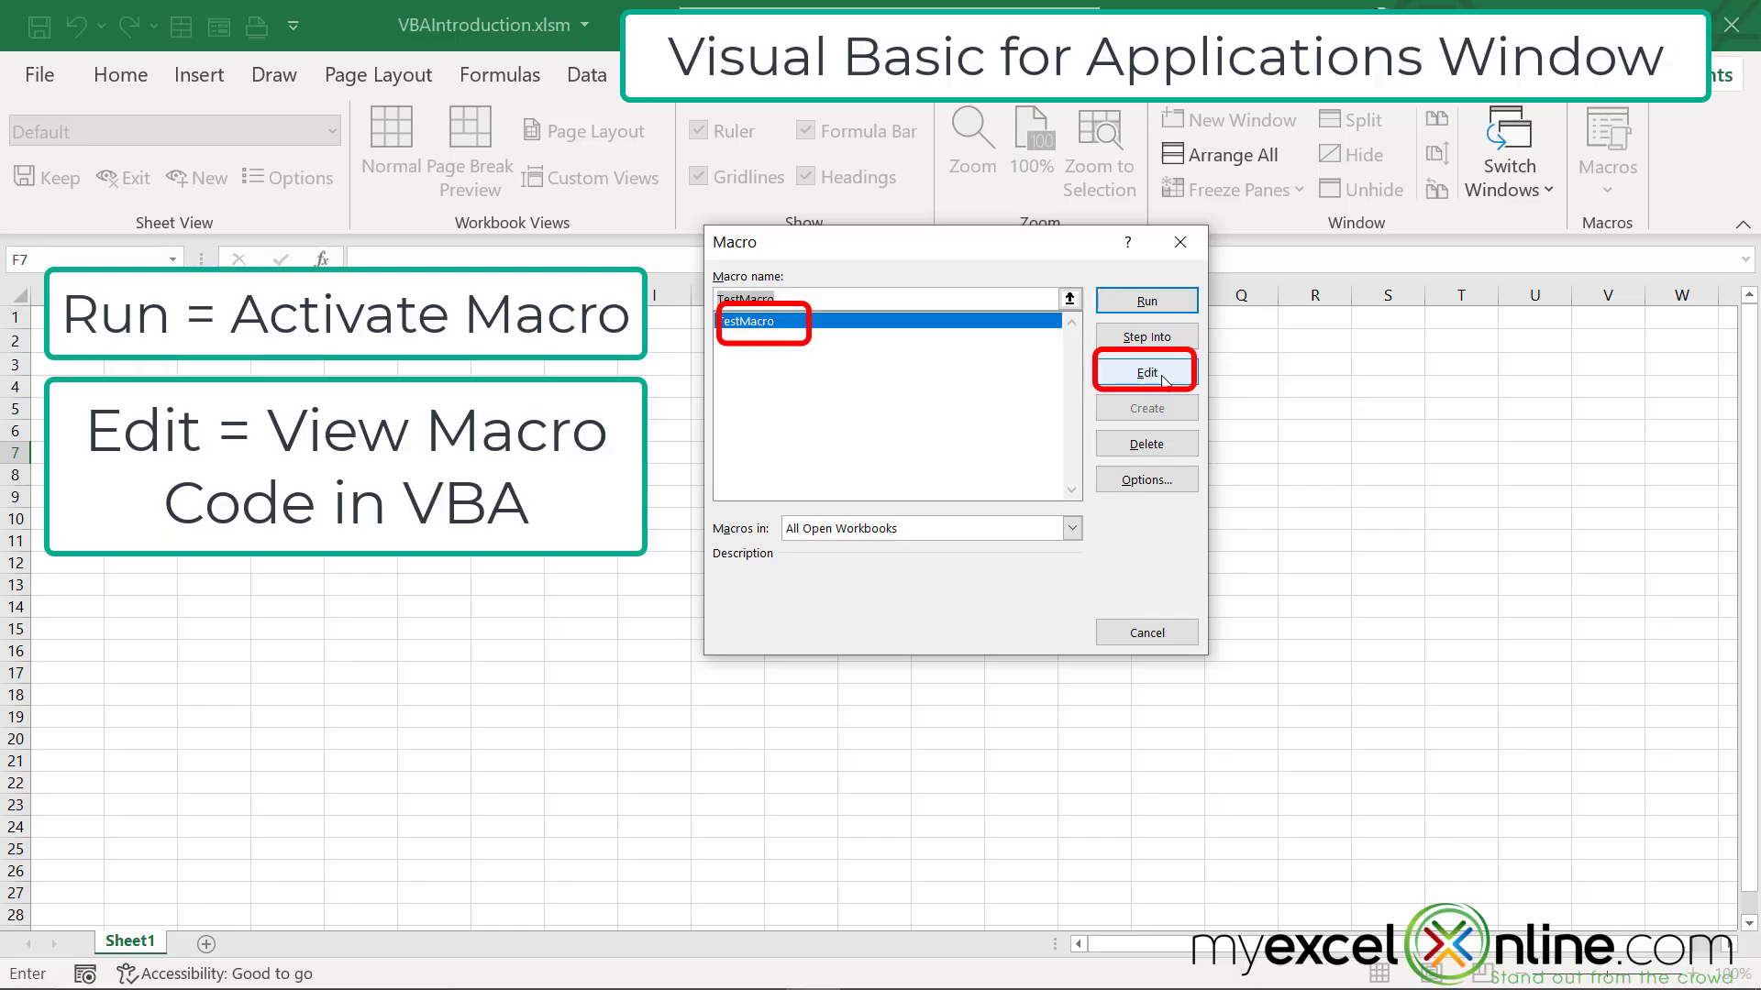
click(1145, 371)
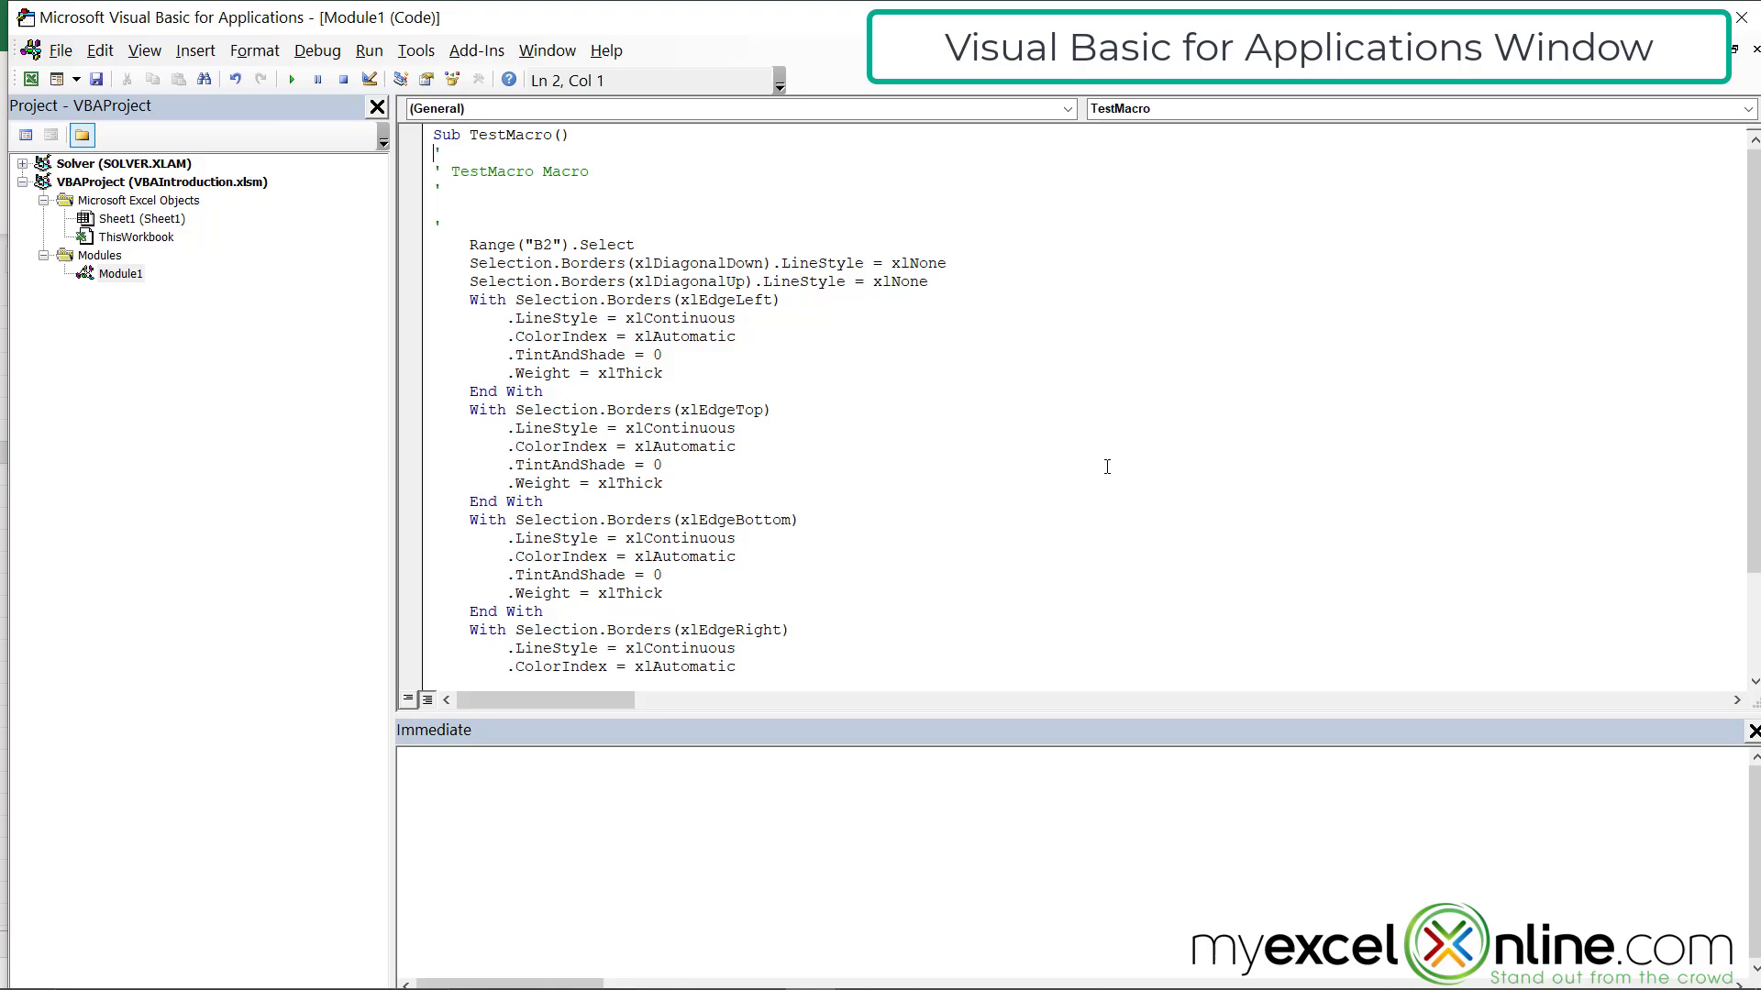
mouse_move(627, 261)
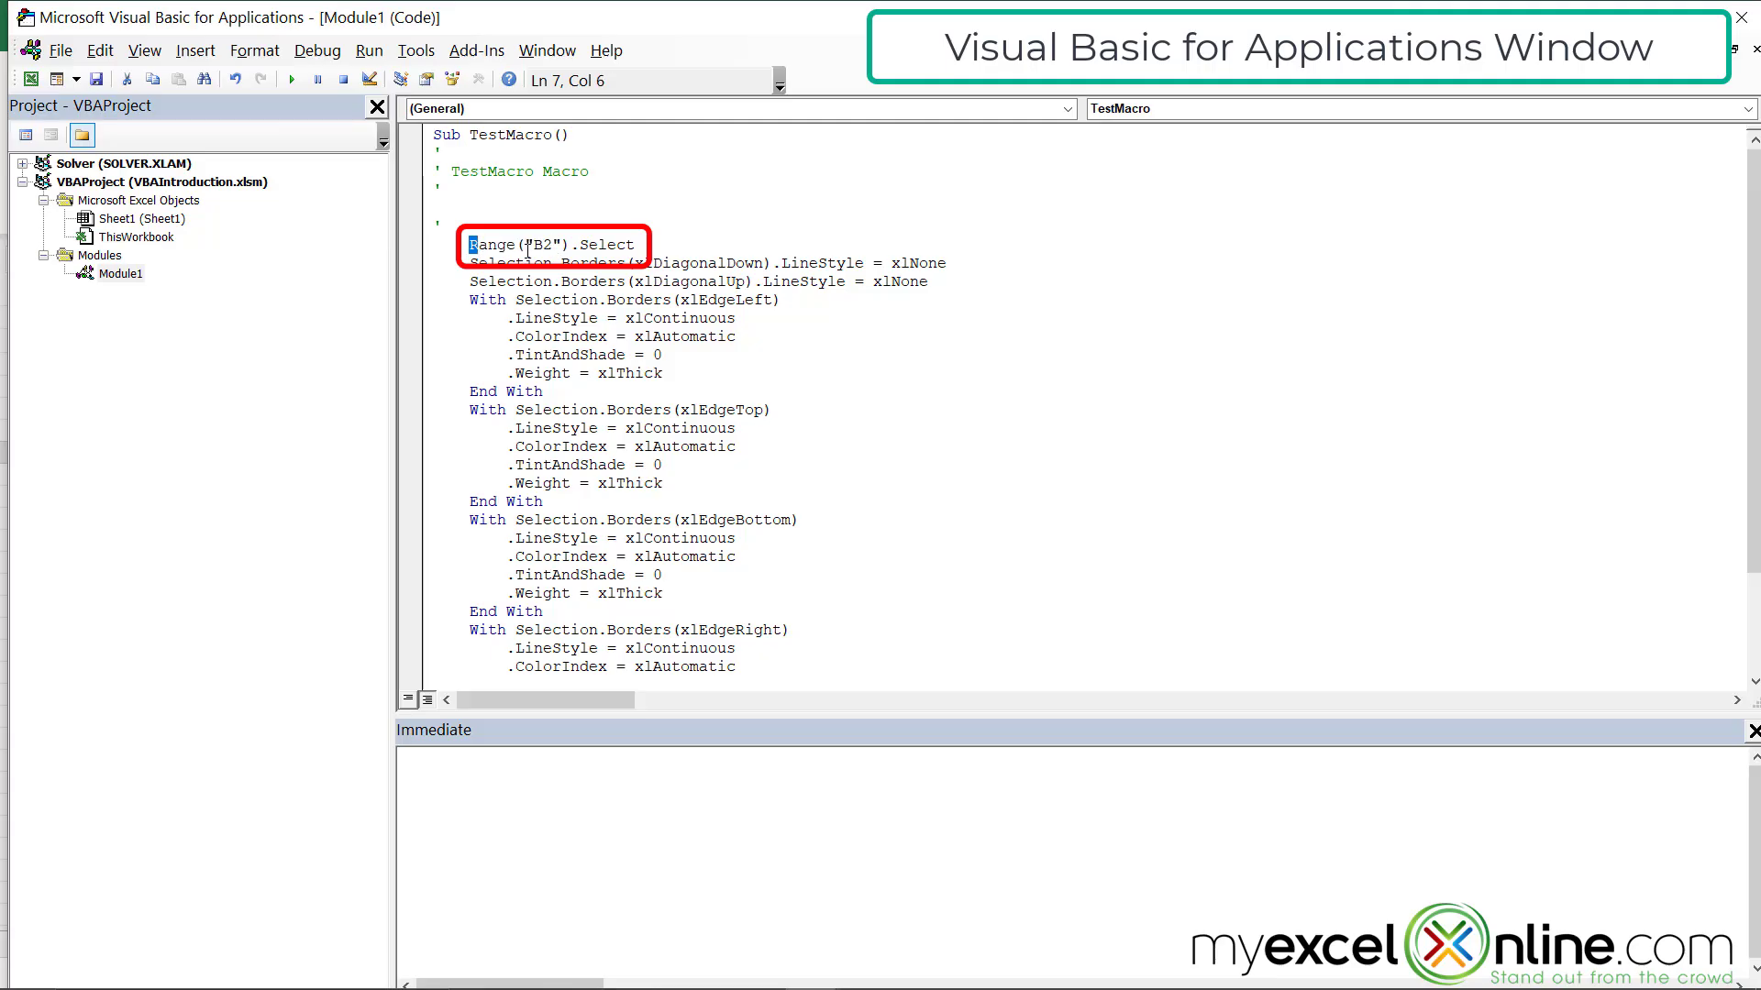
mouse_move(652, 271)
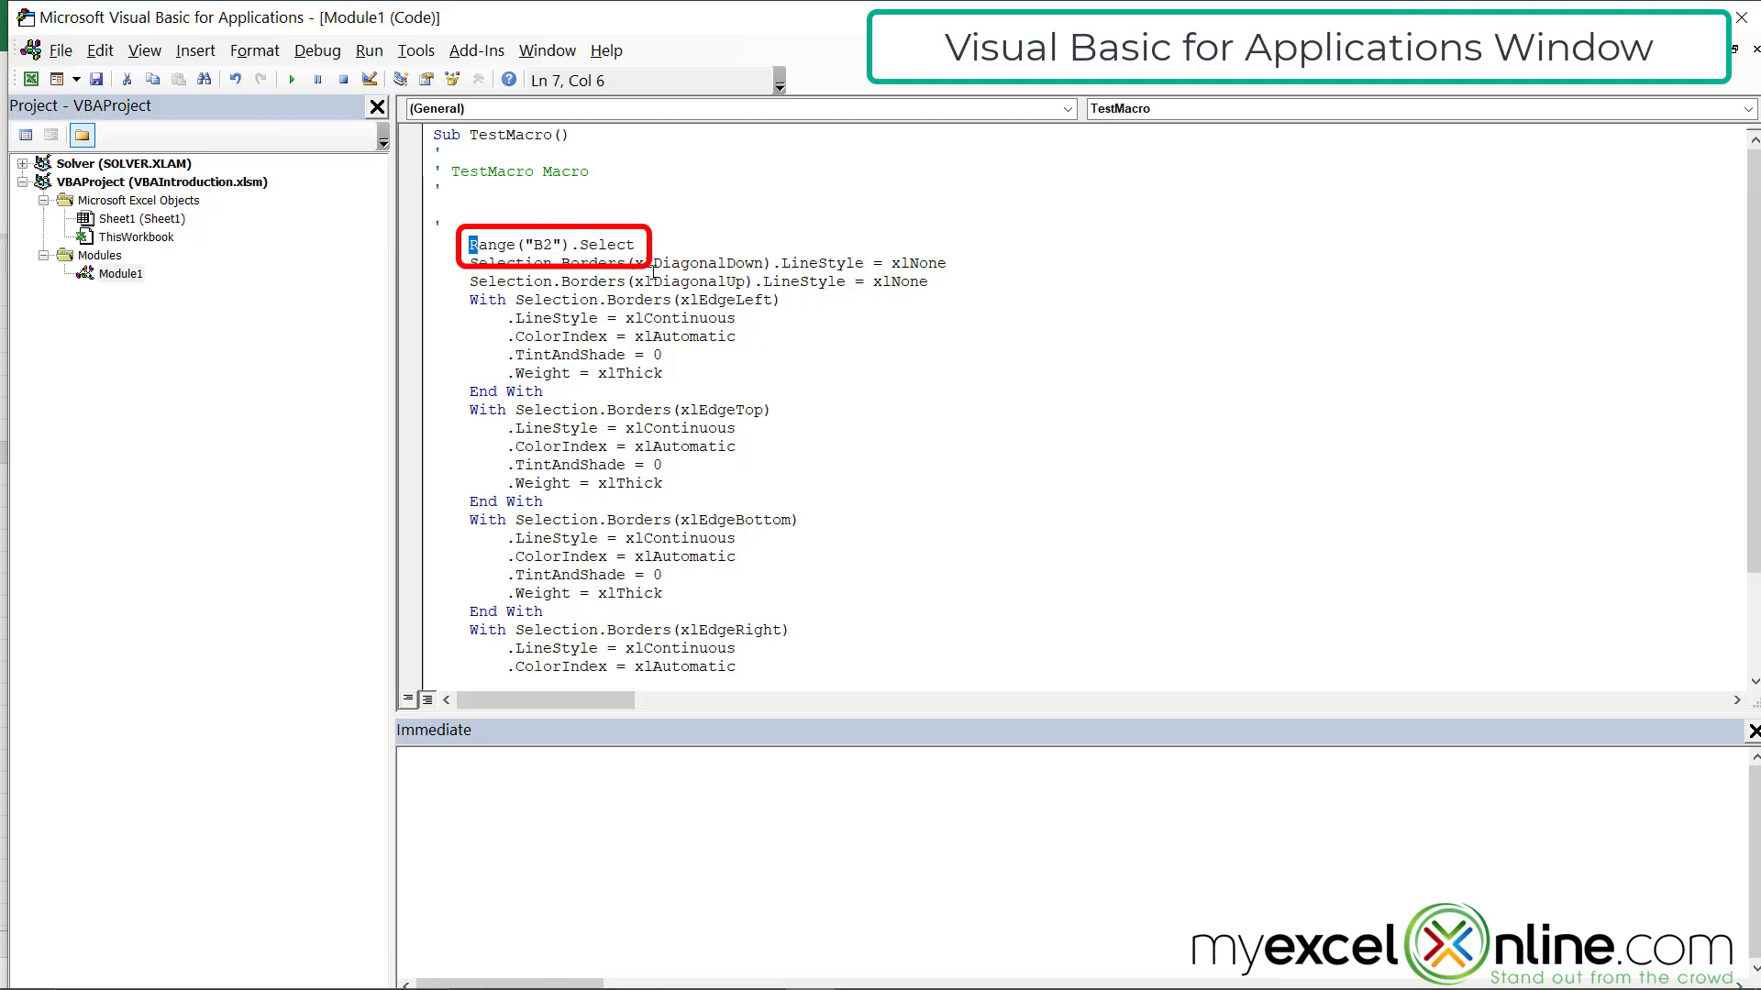
scroll(down, 3)
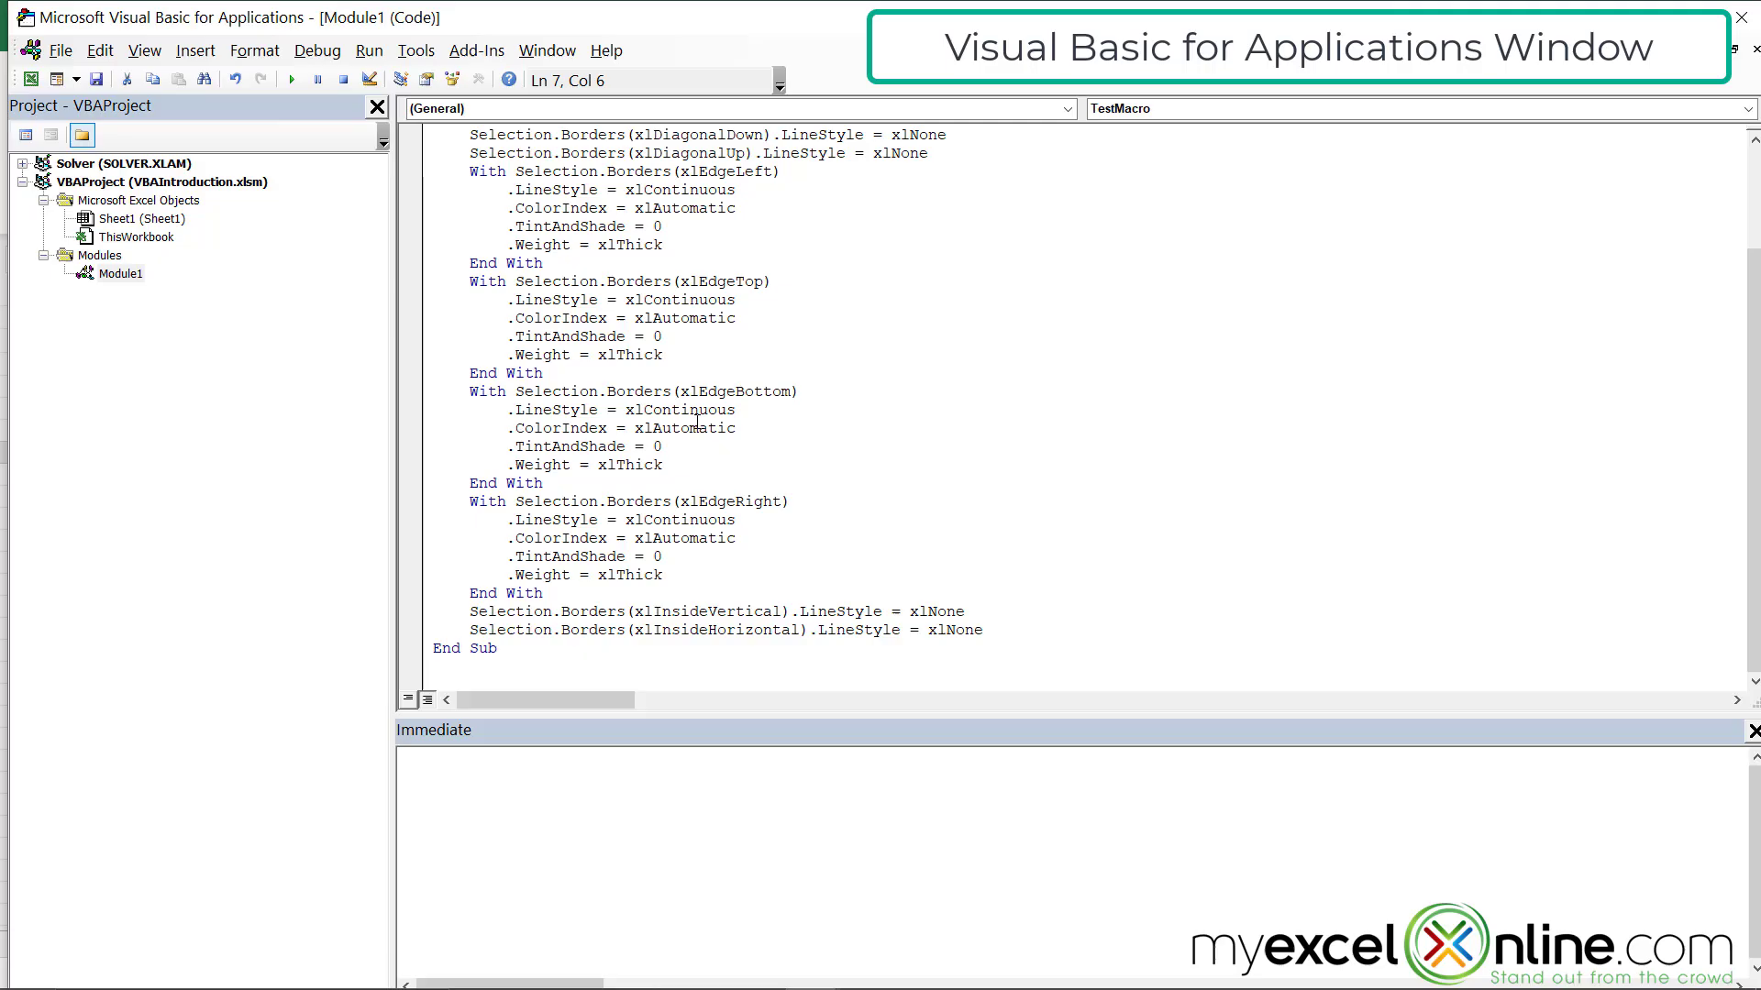
mouse_move(737, 578)
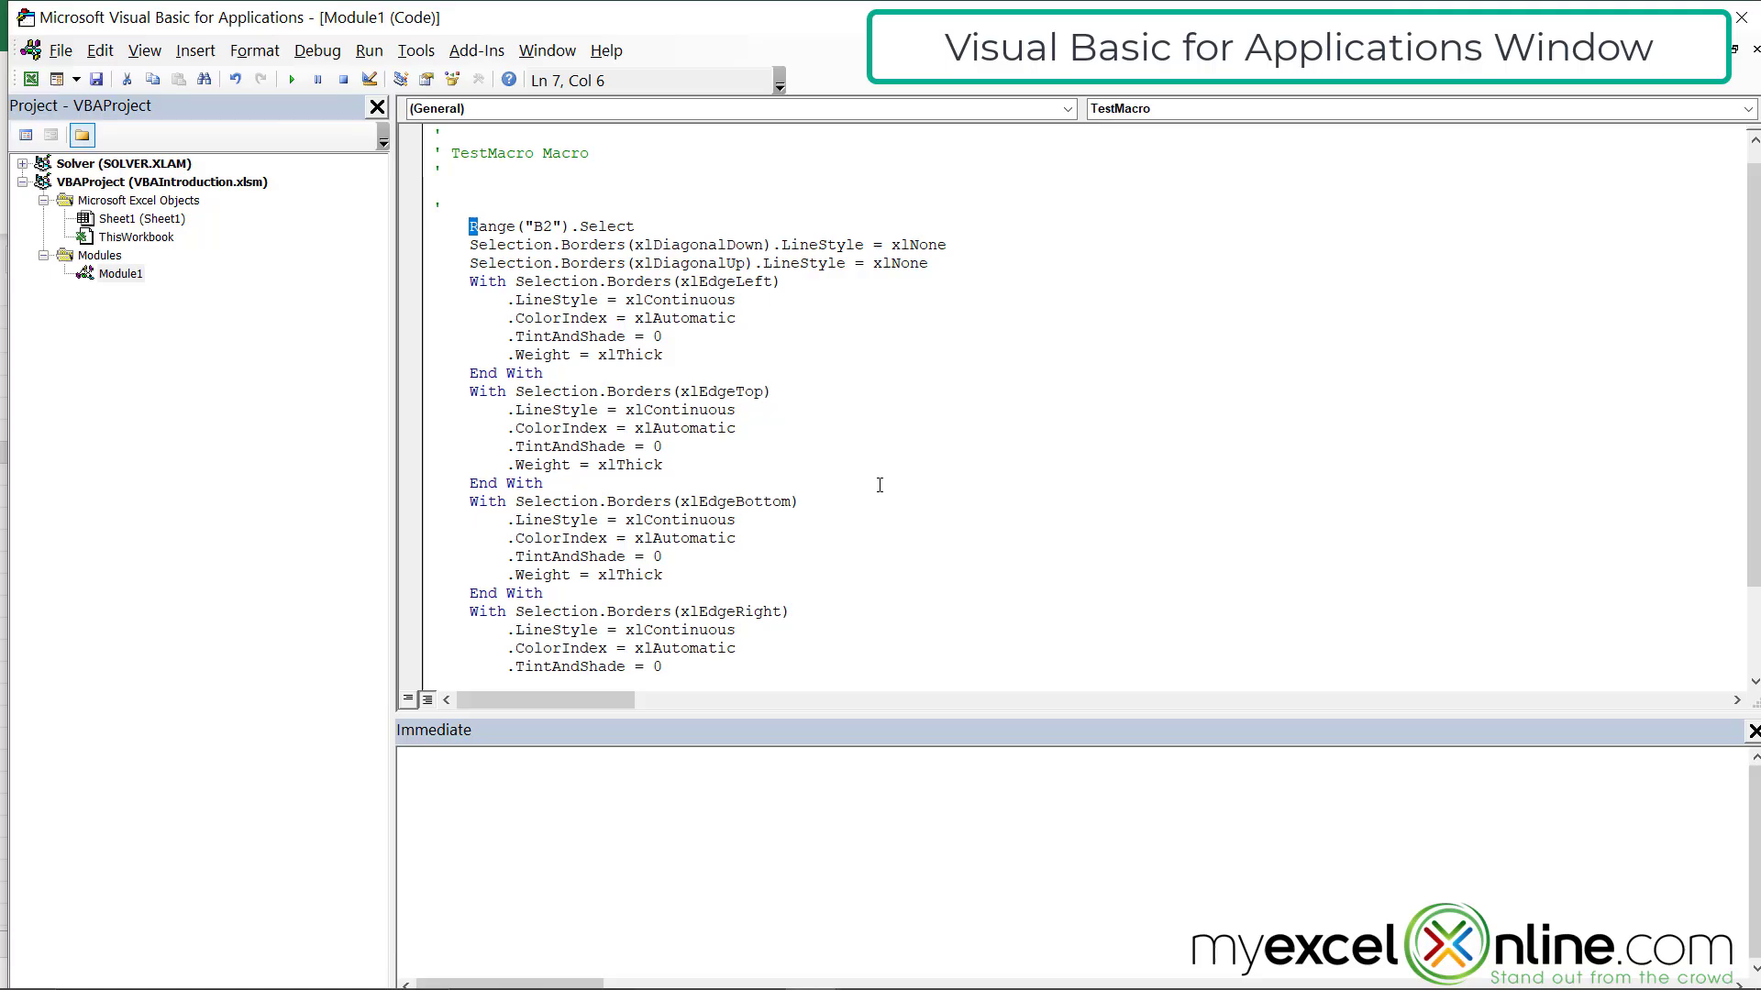
scroll(up, 3)
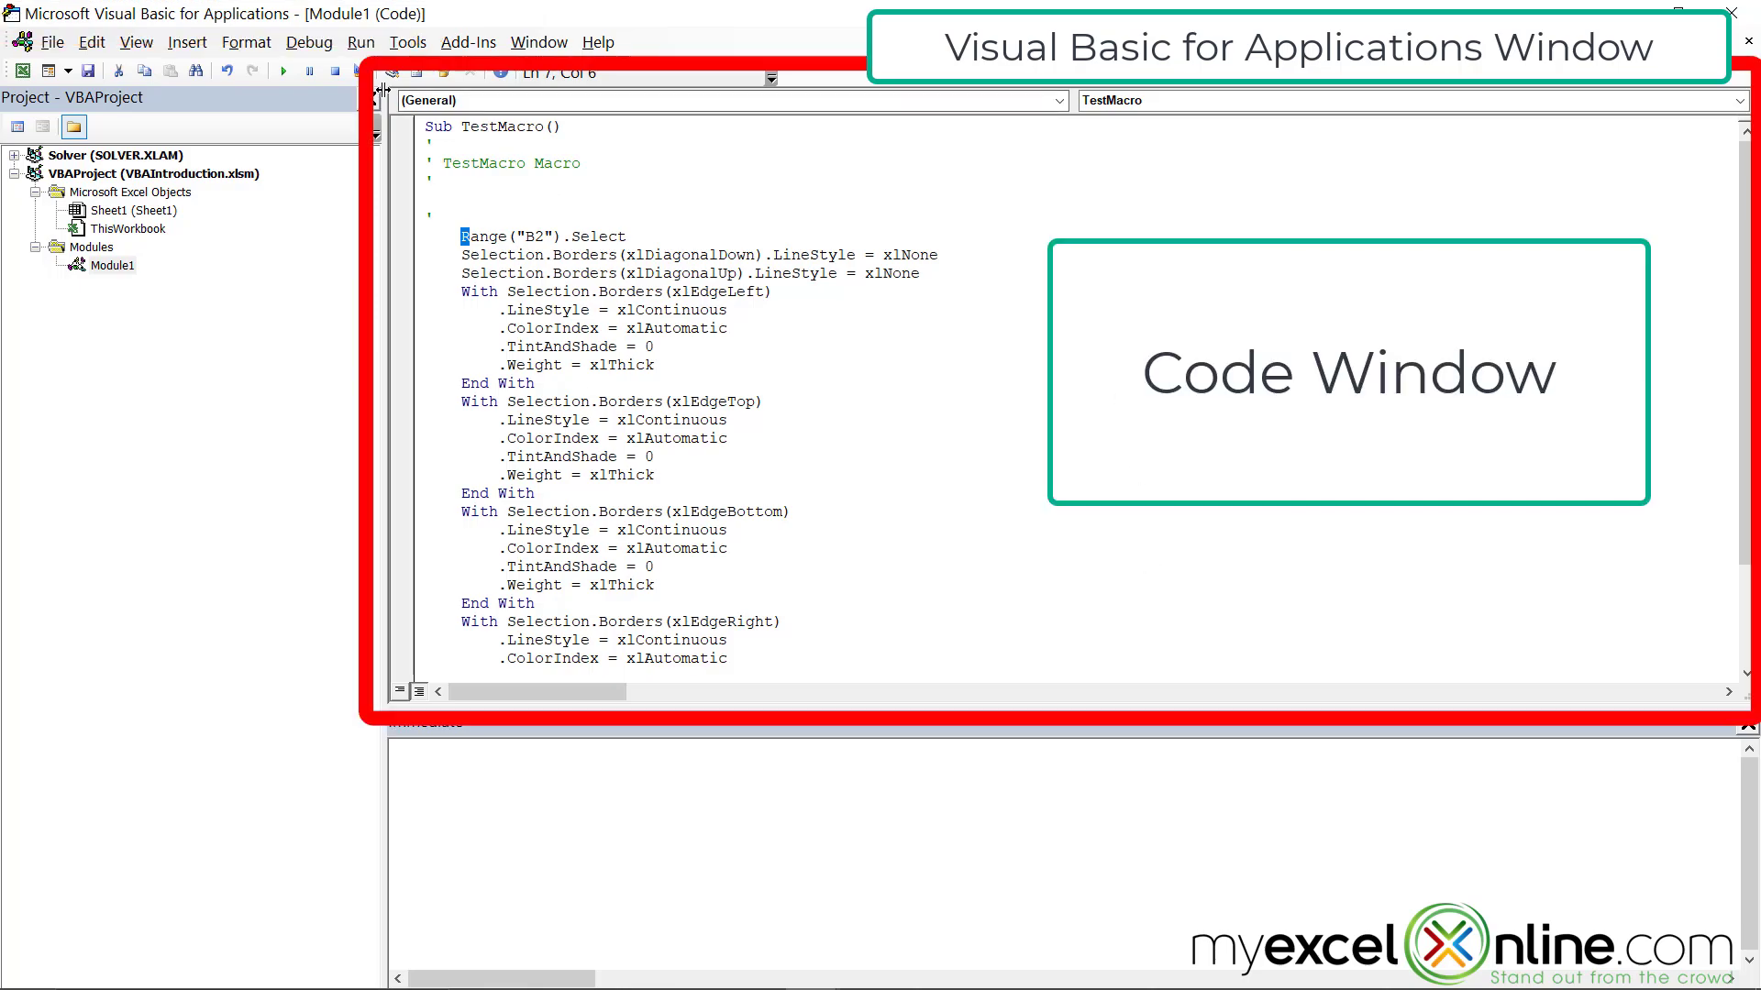
mouse_move(814, 690)
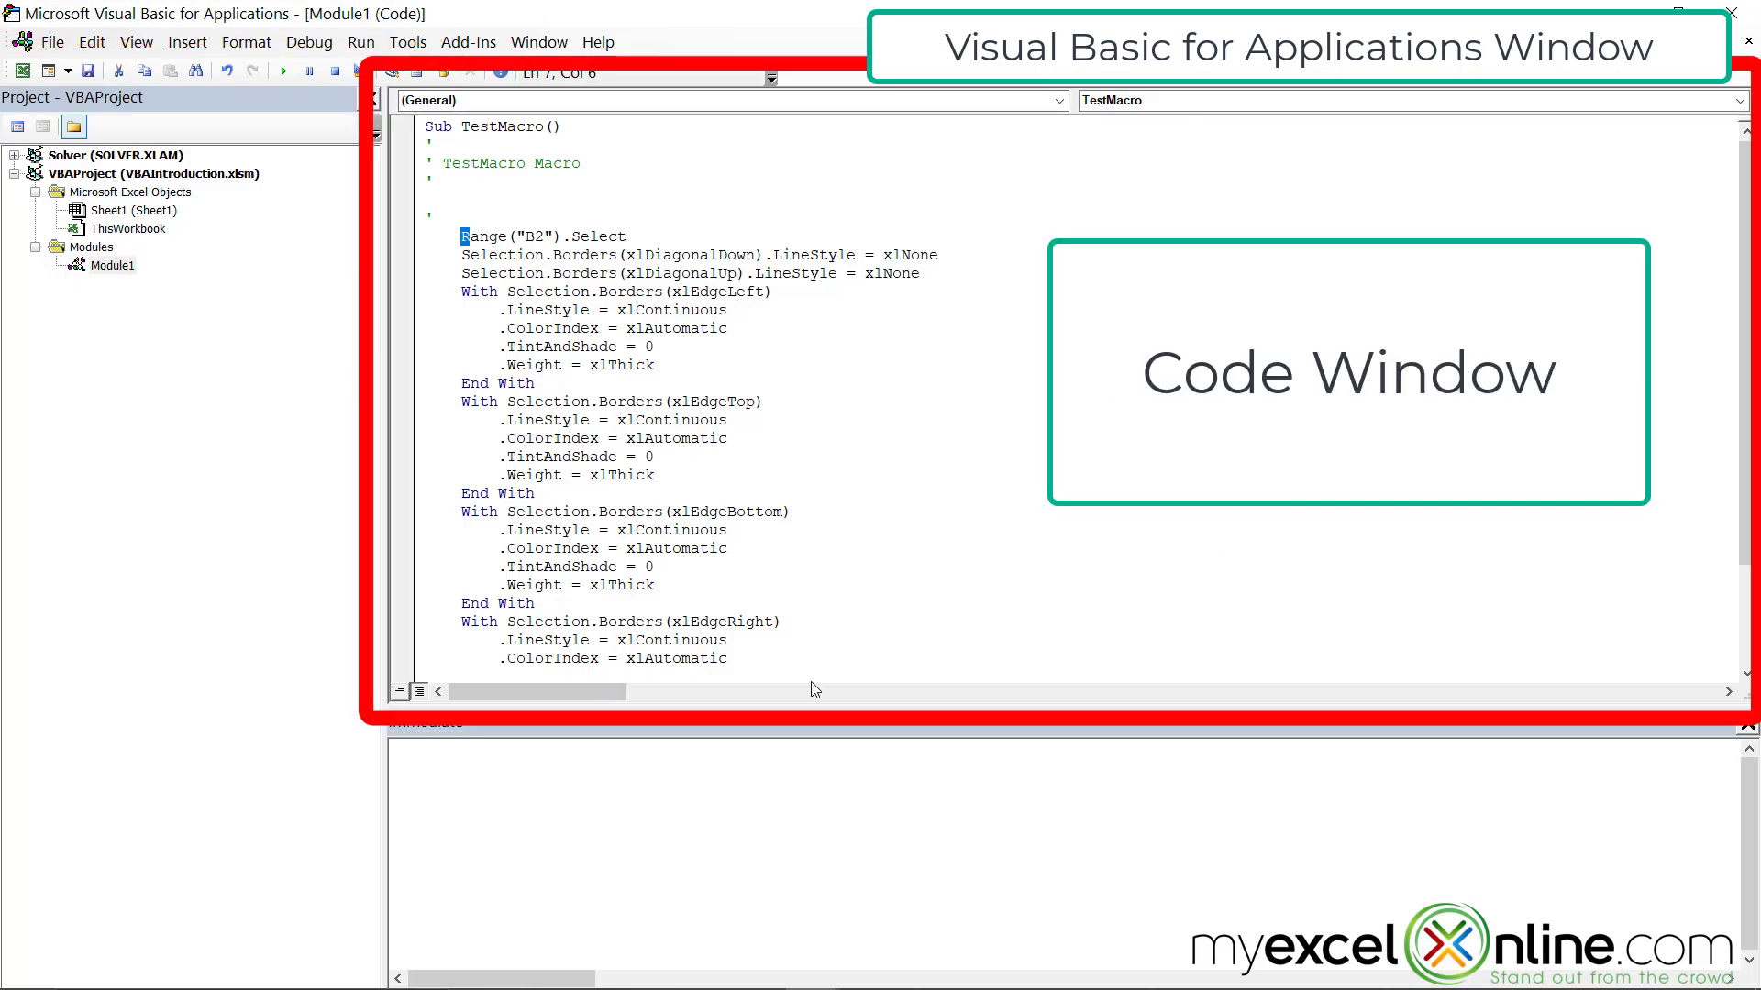
mouse_move(547, 759)
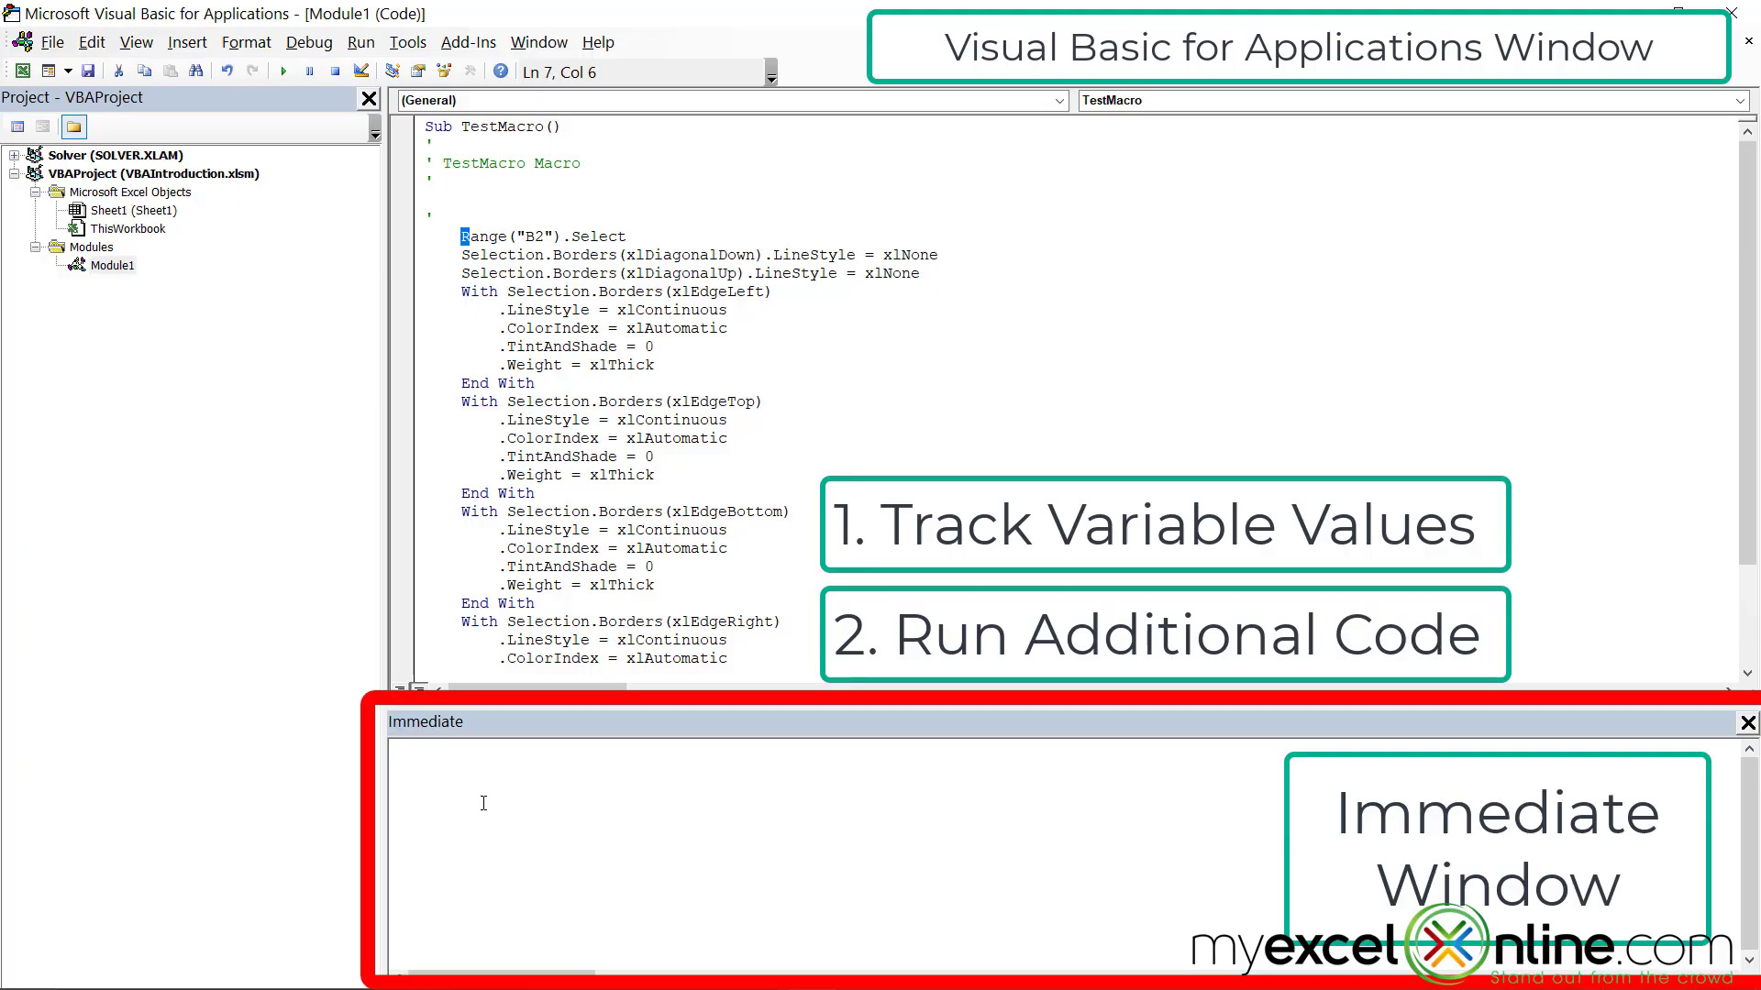
click(131, 210)
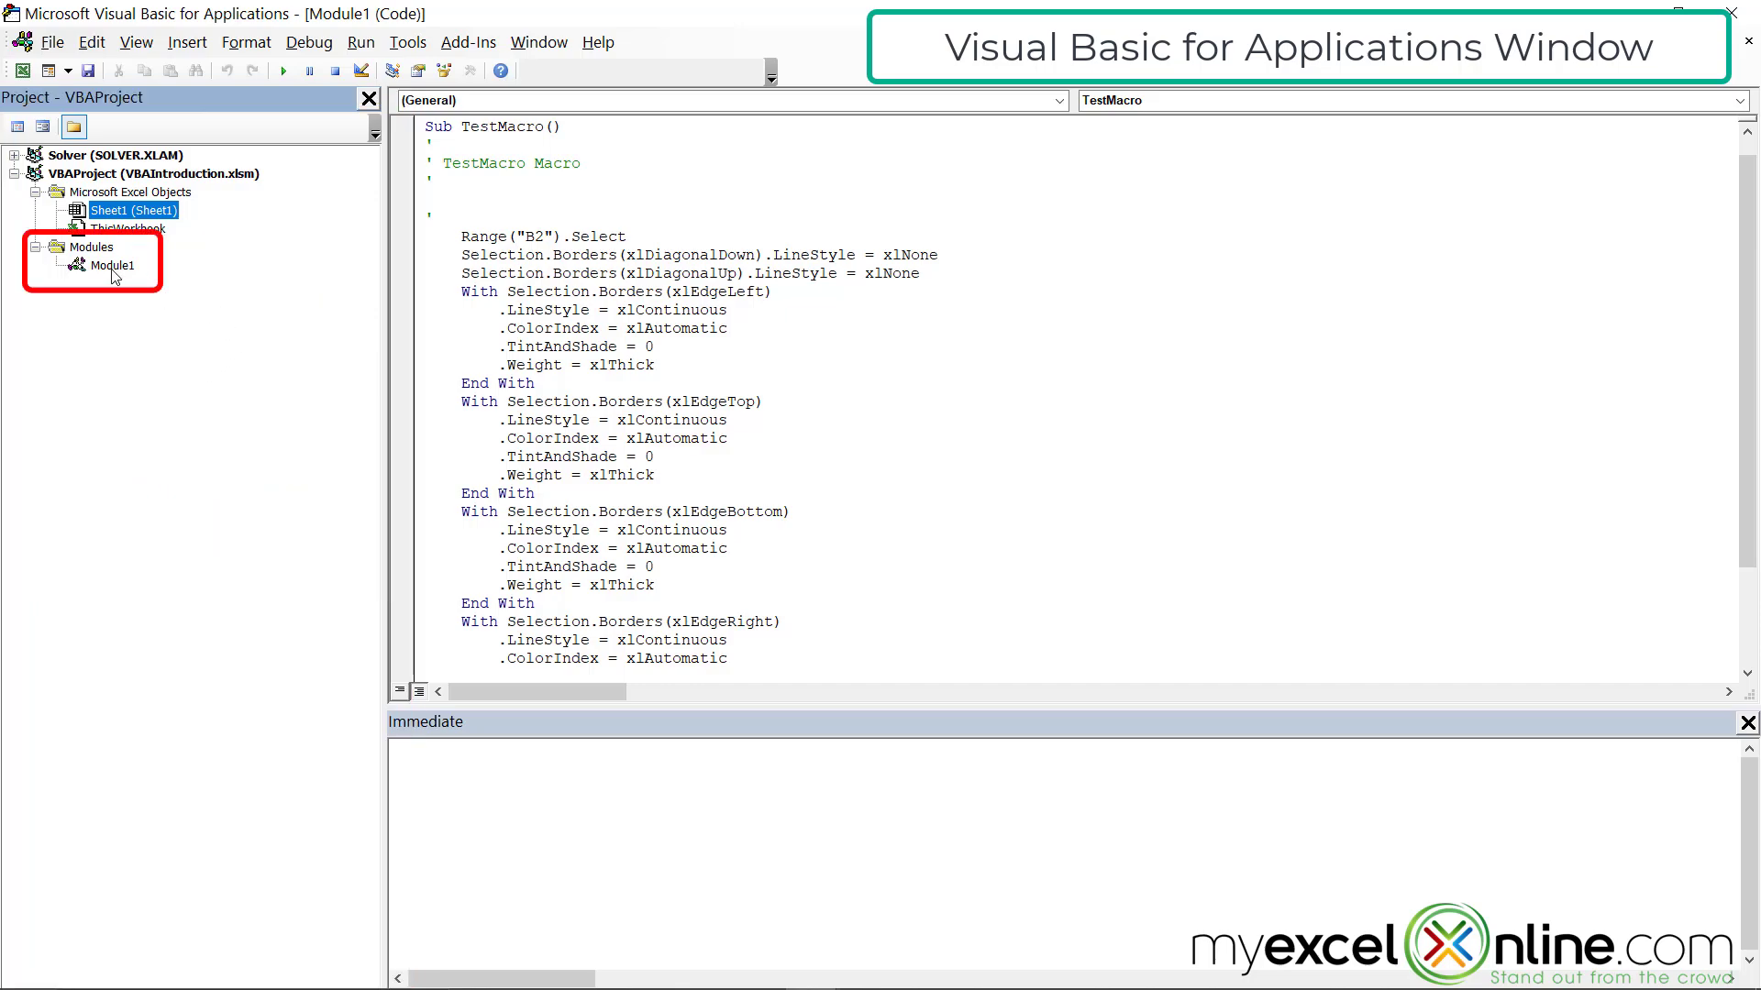
click(114, 265)
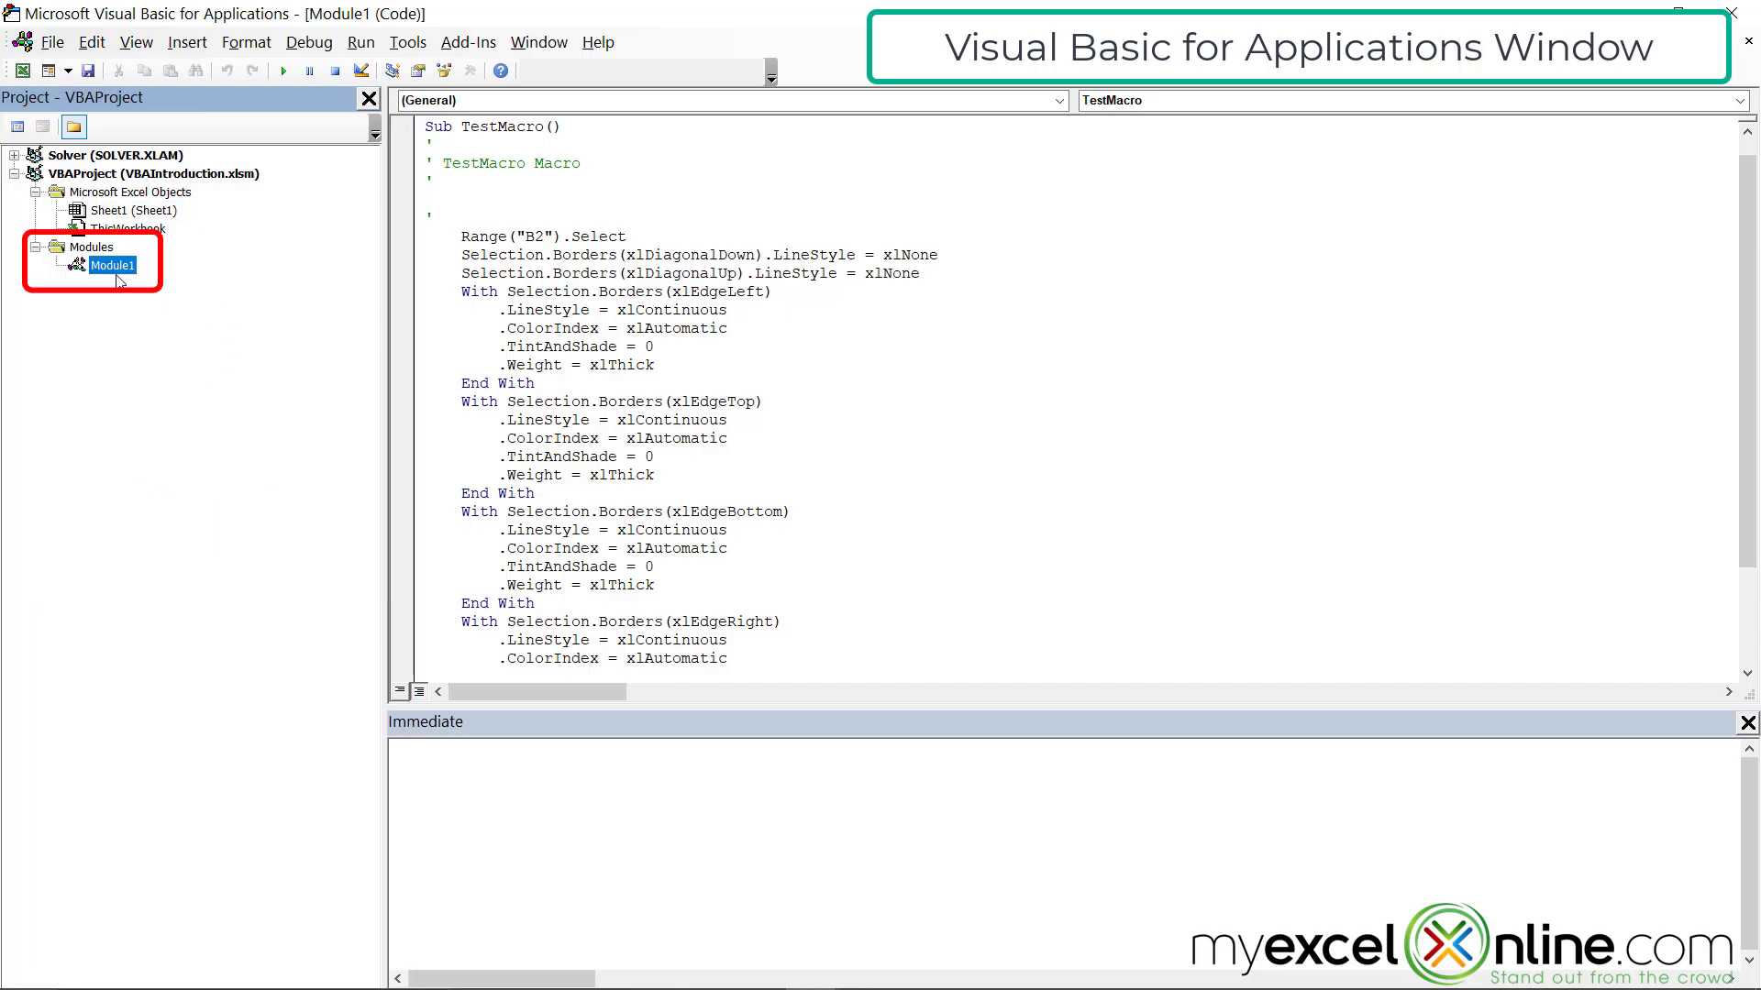
mouse_move(112, 270)
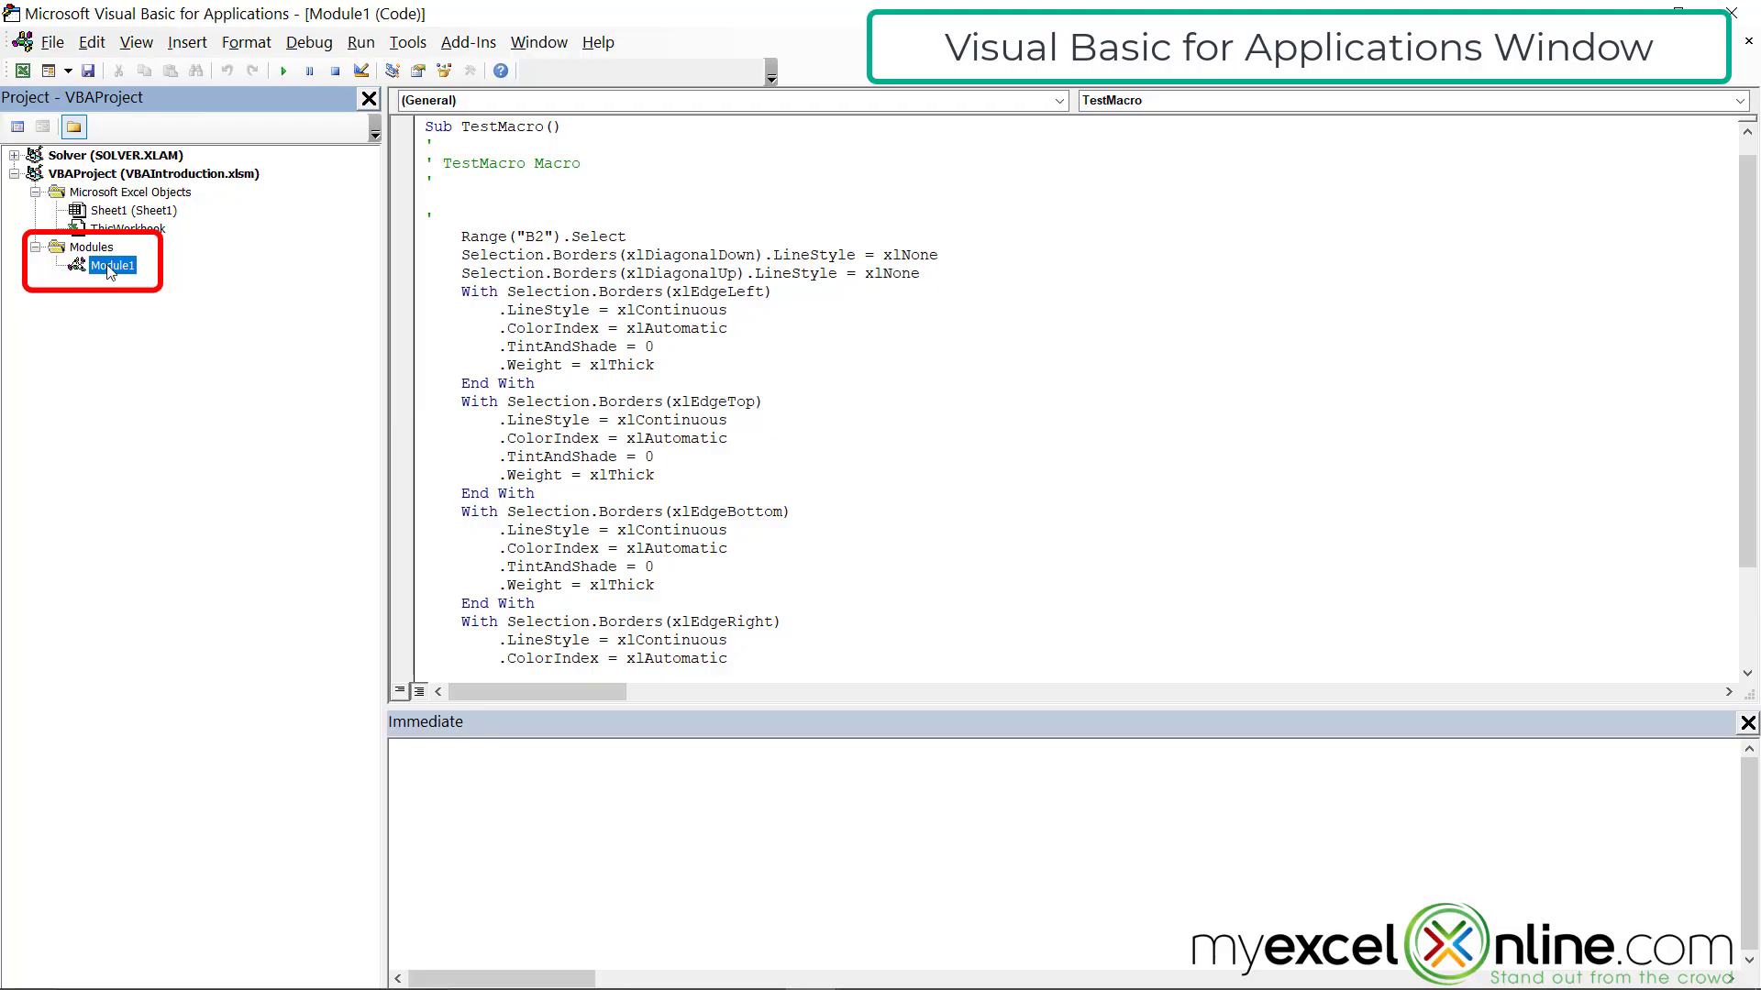
double_click(130, 210)
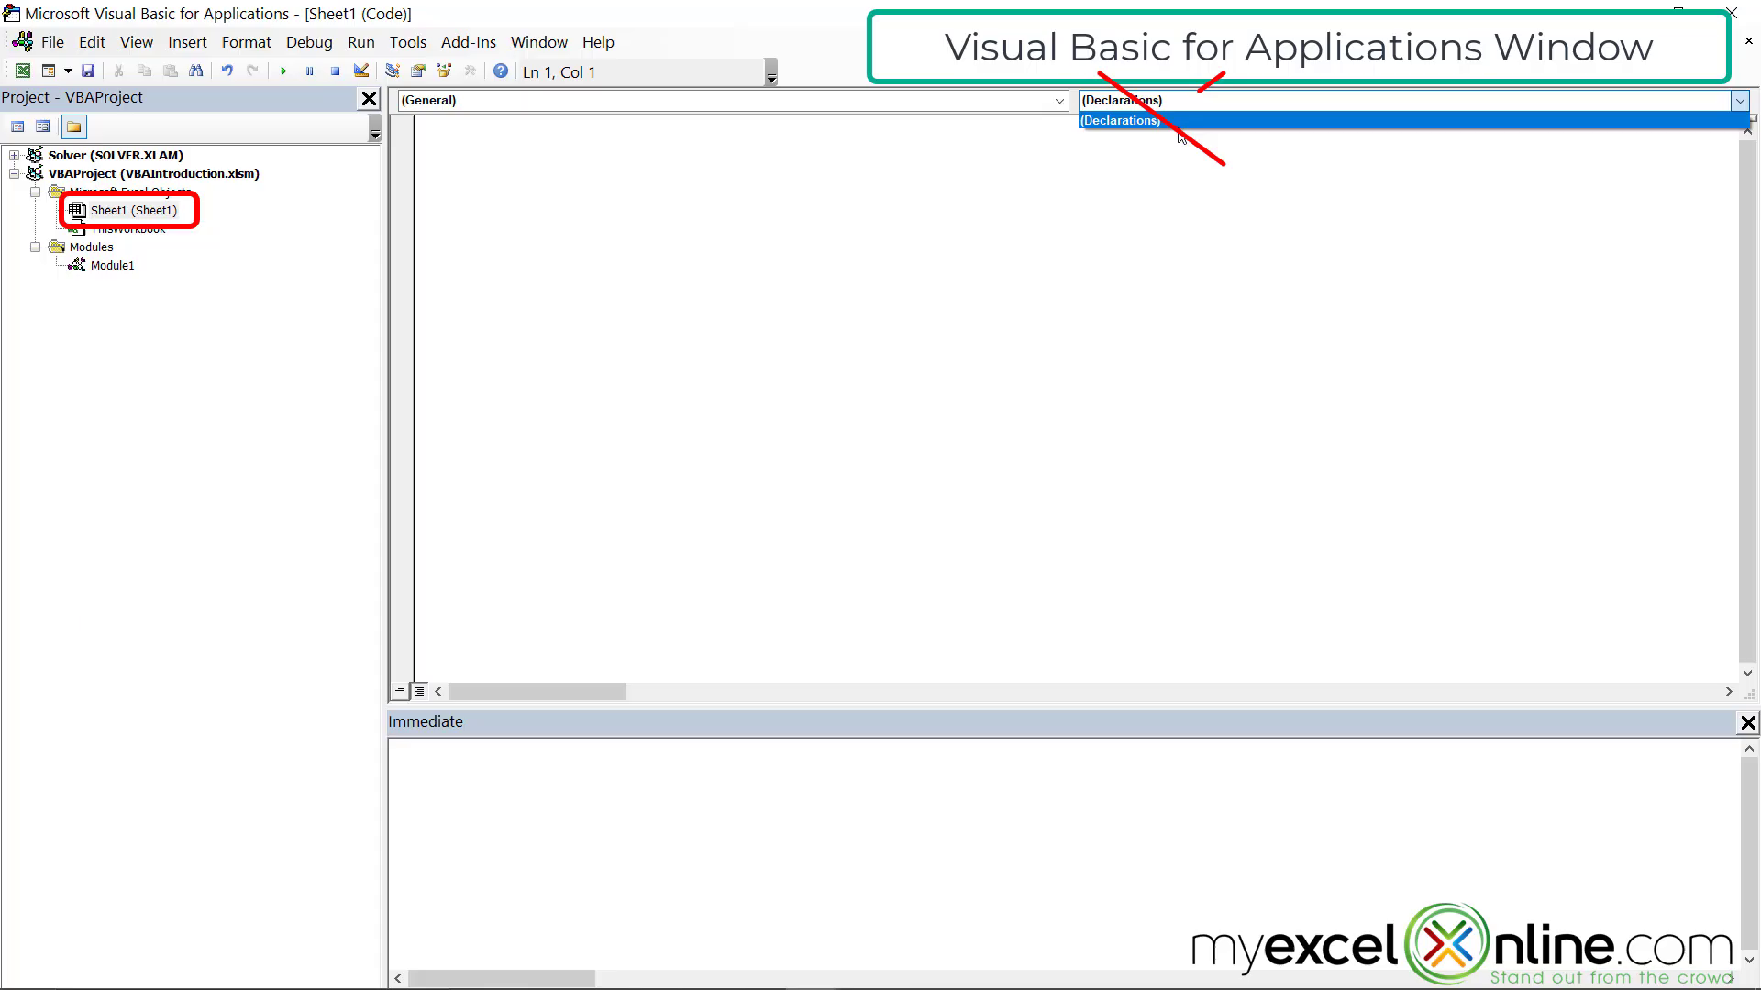
click(112, 265)
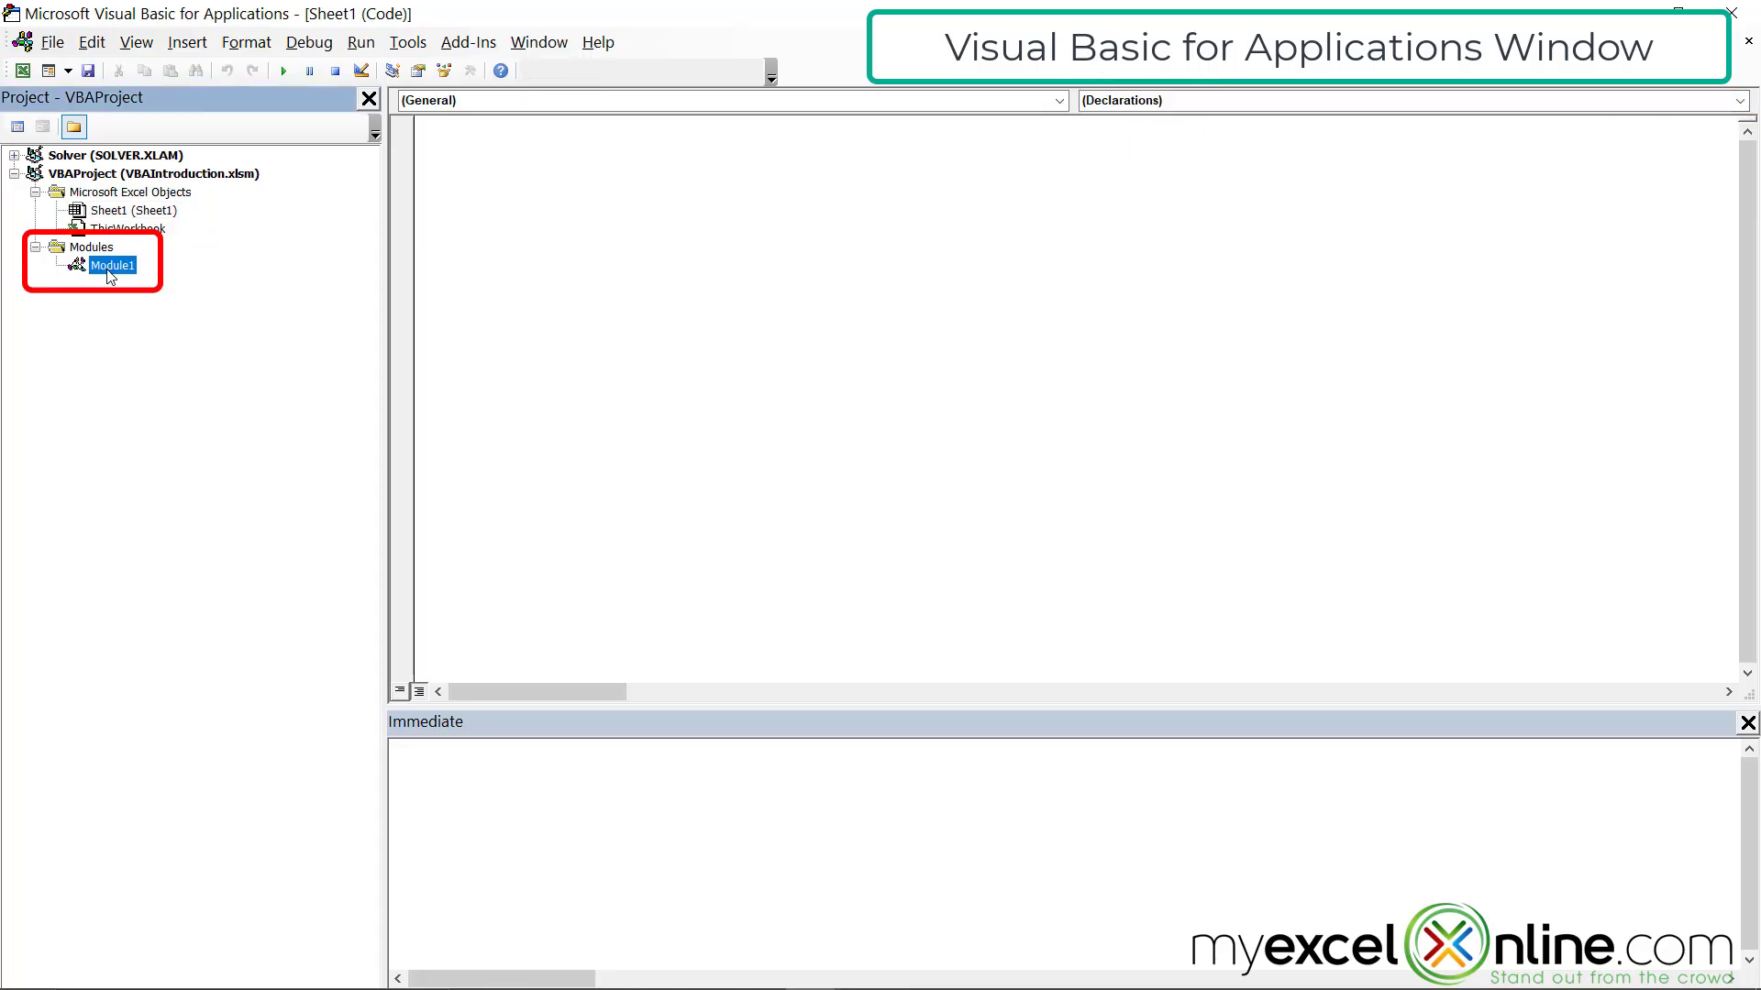
double_click(111, 265)
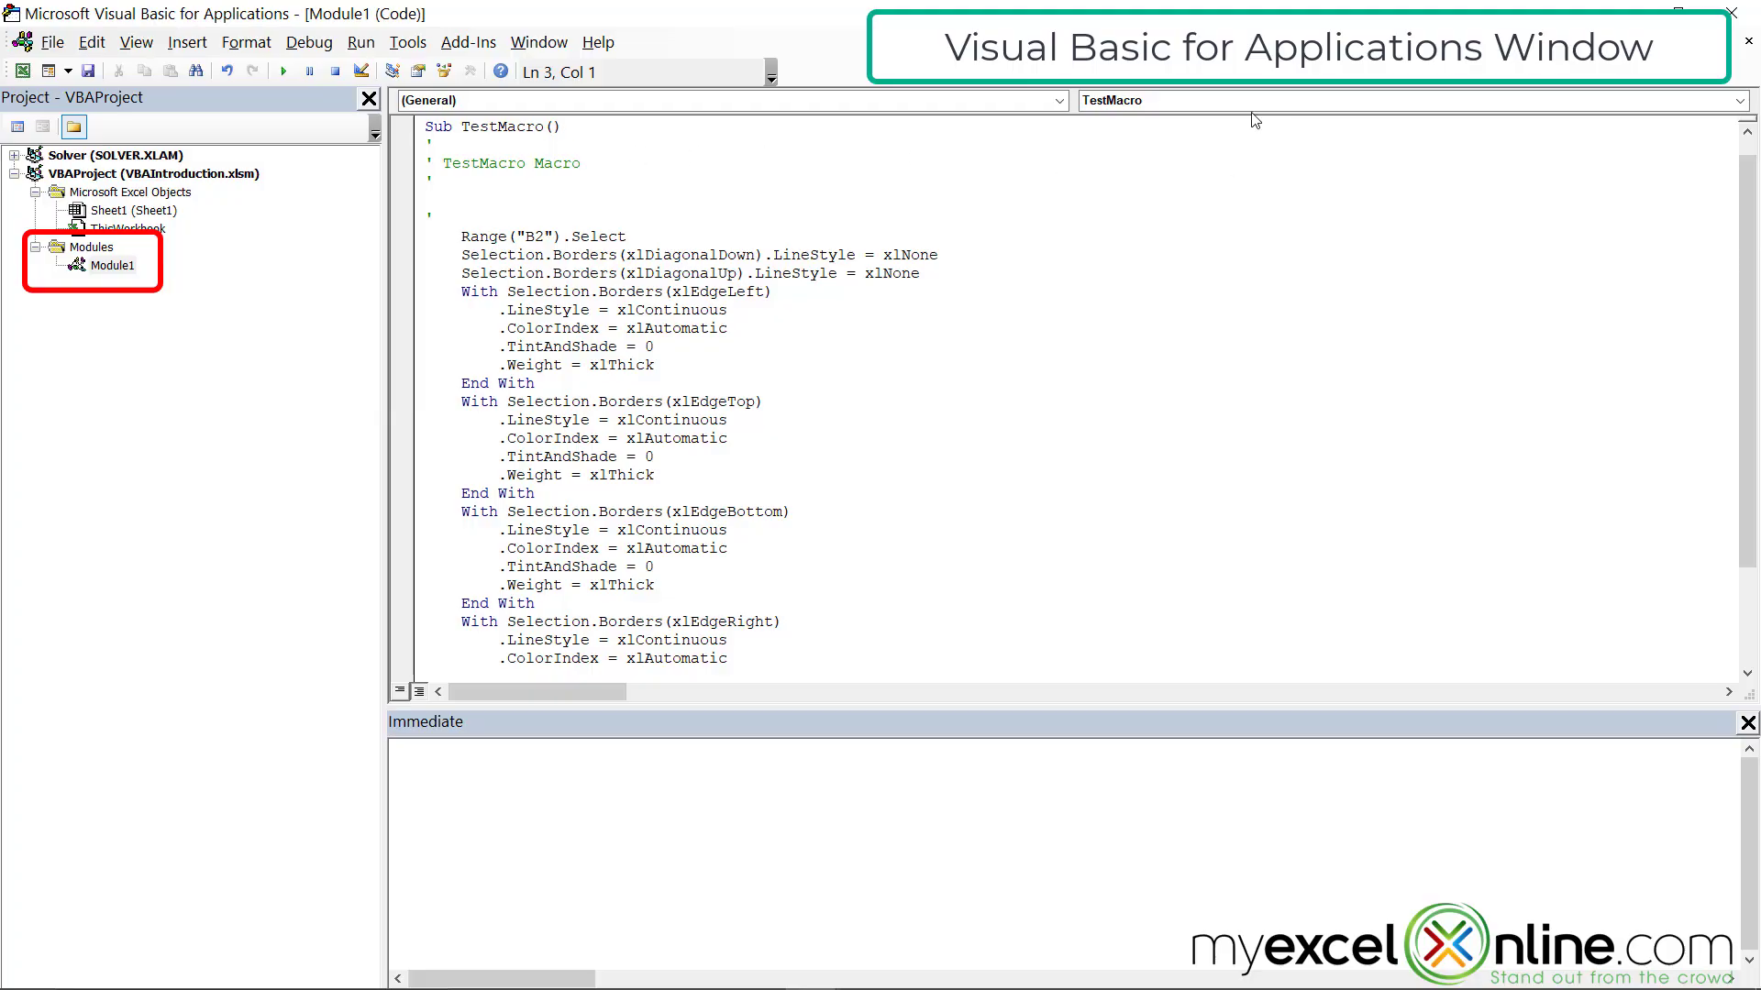
mouse_move(1253, 108)
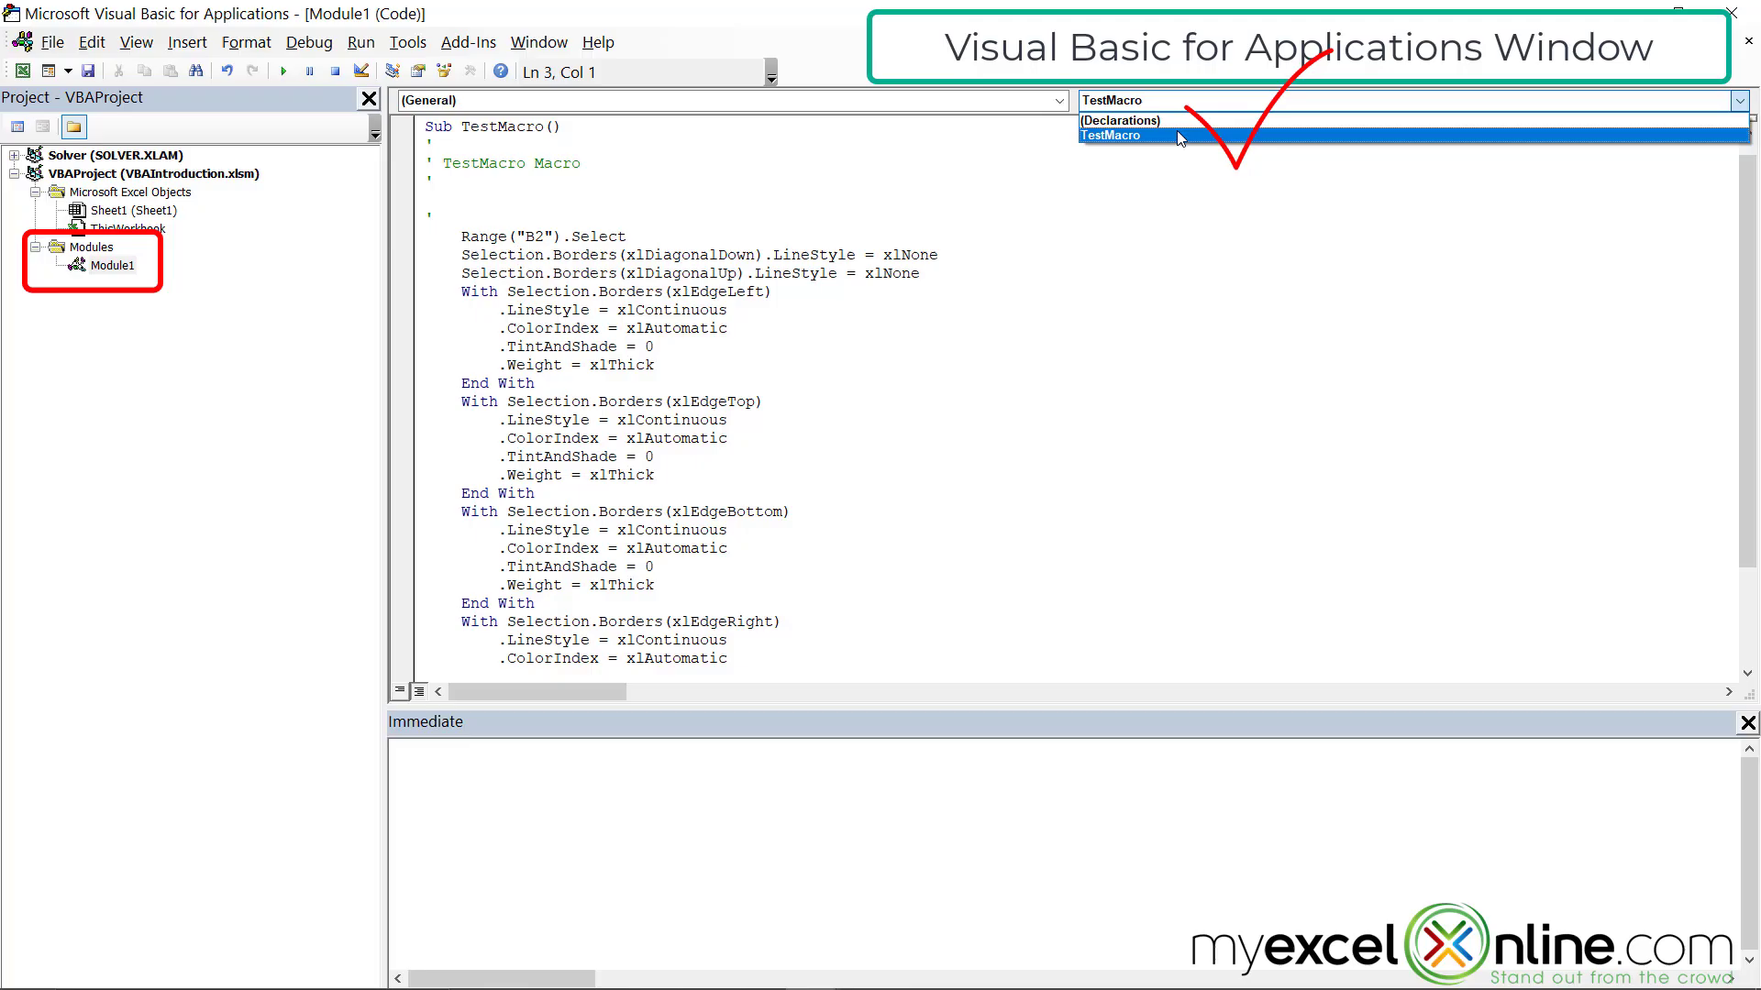
mouse_move(1171, 145)
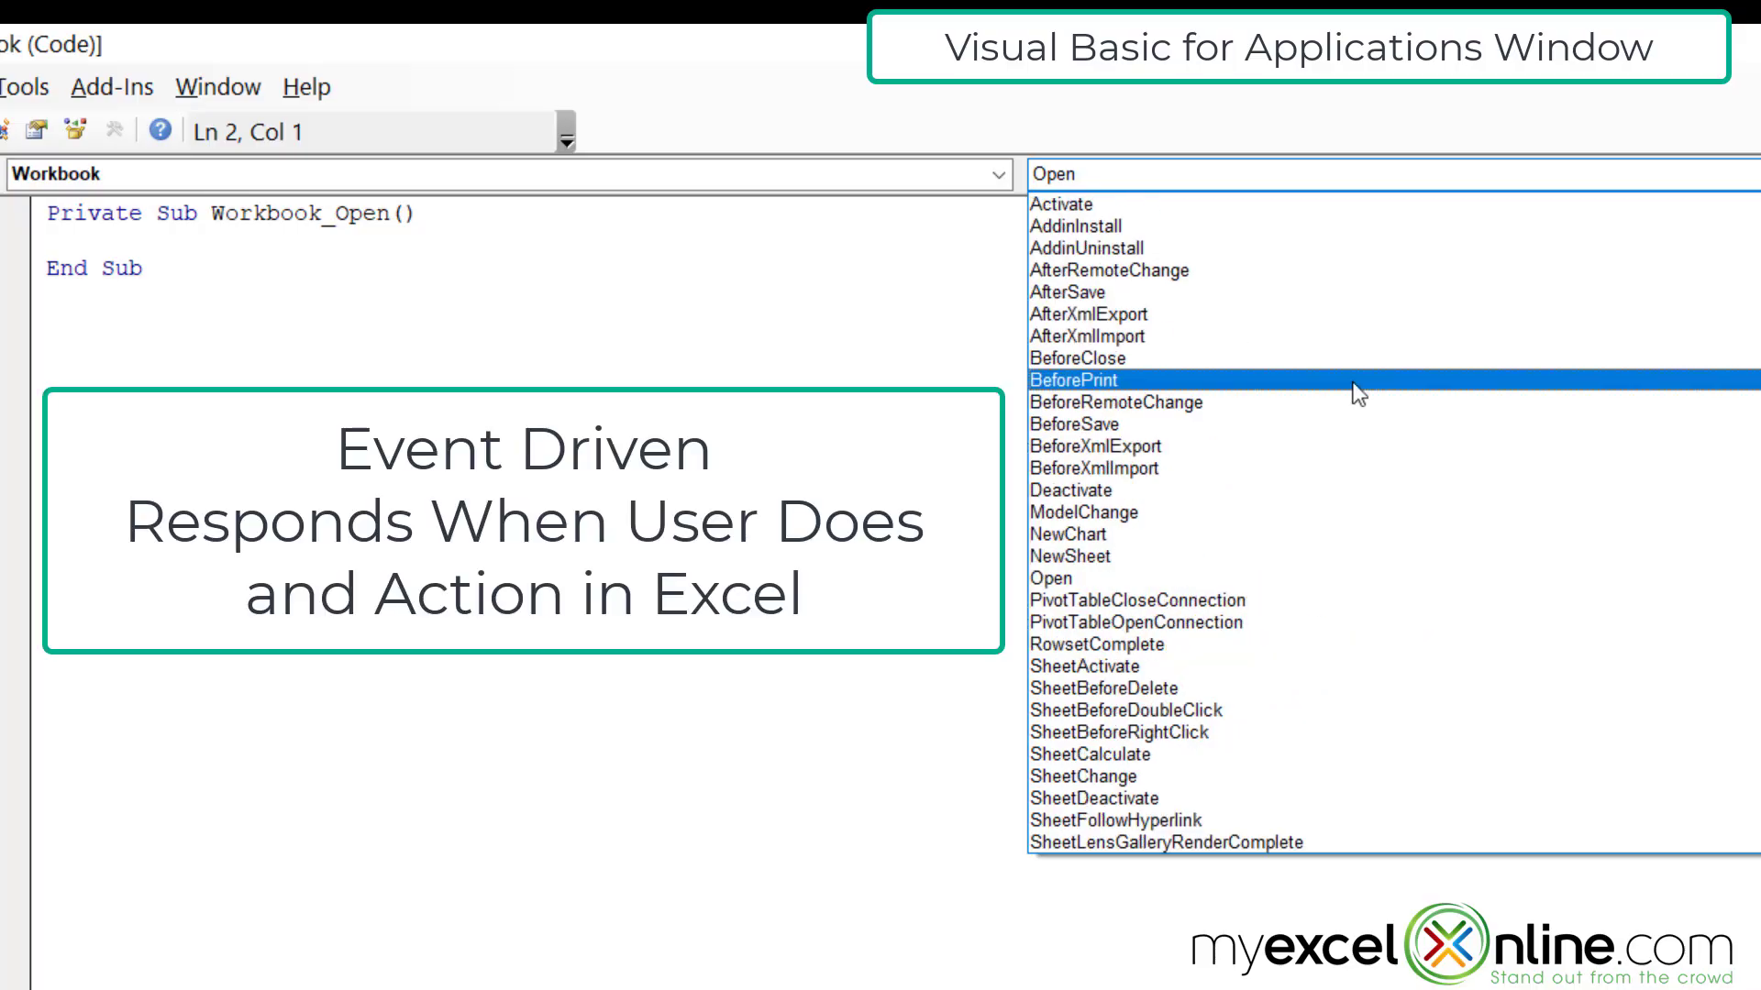
- Create Workbook_Open in ThisWorkbook and browse its event list without choosing another event
click(1079, 291)
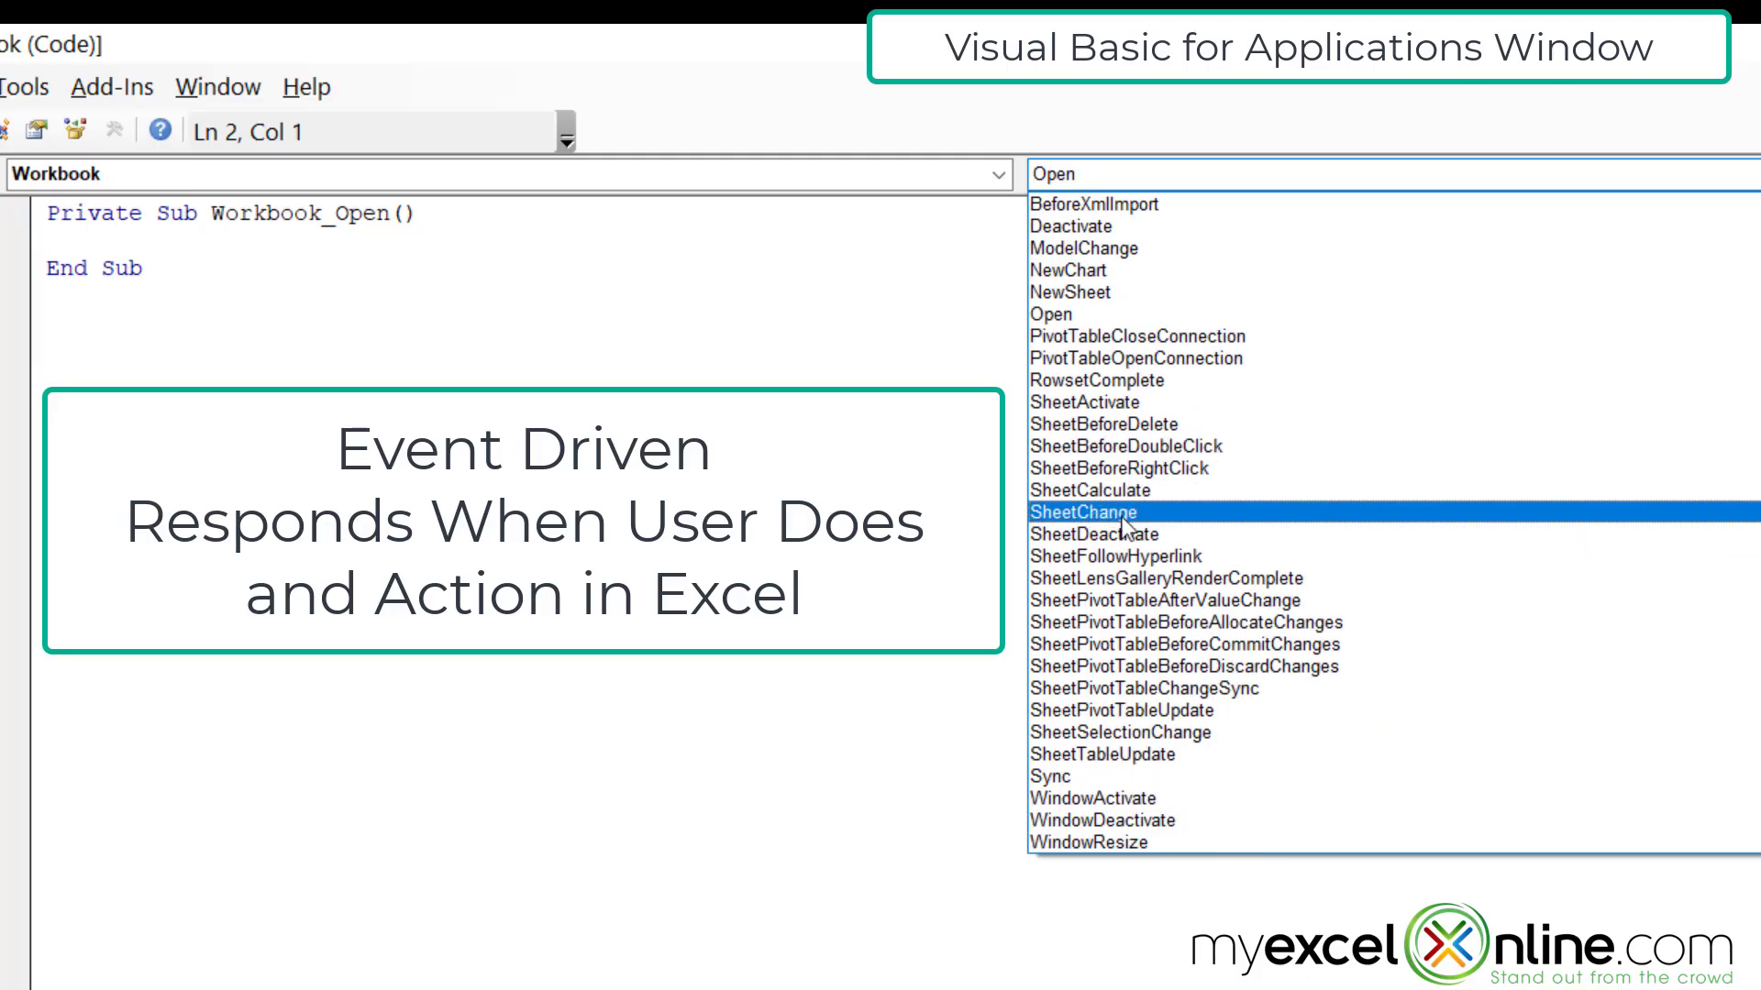
click(1094, 798)
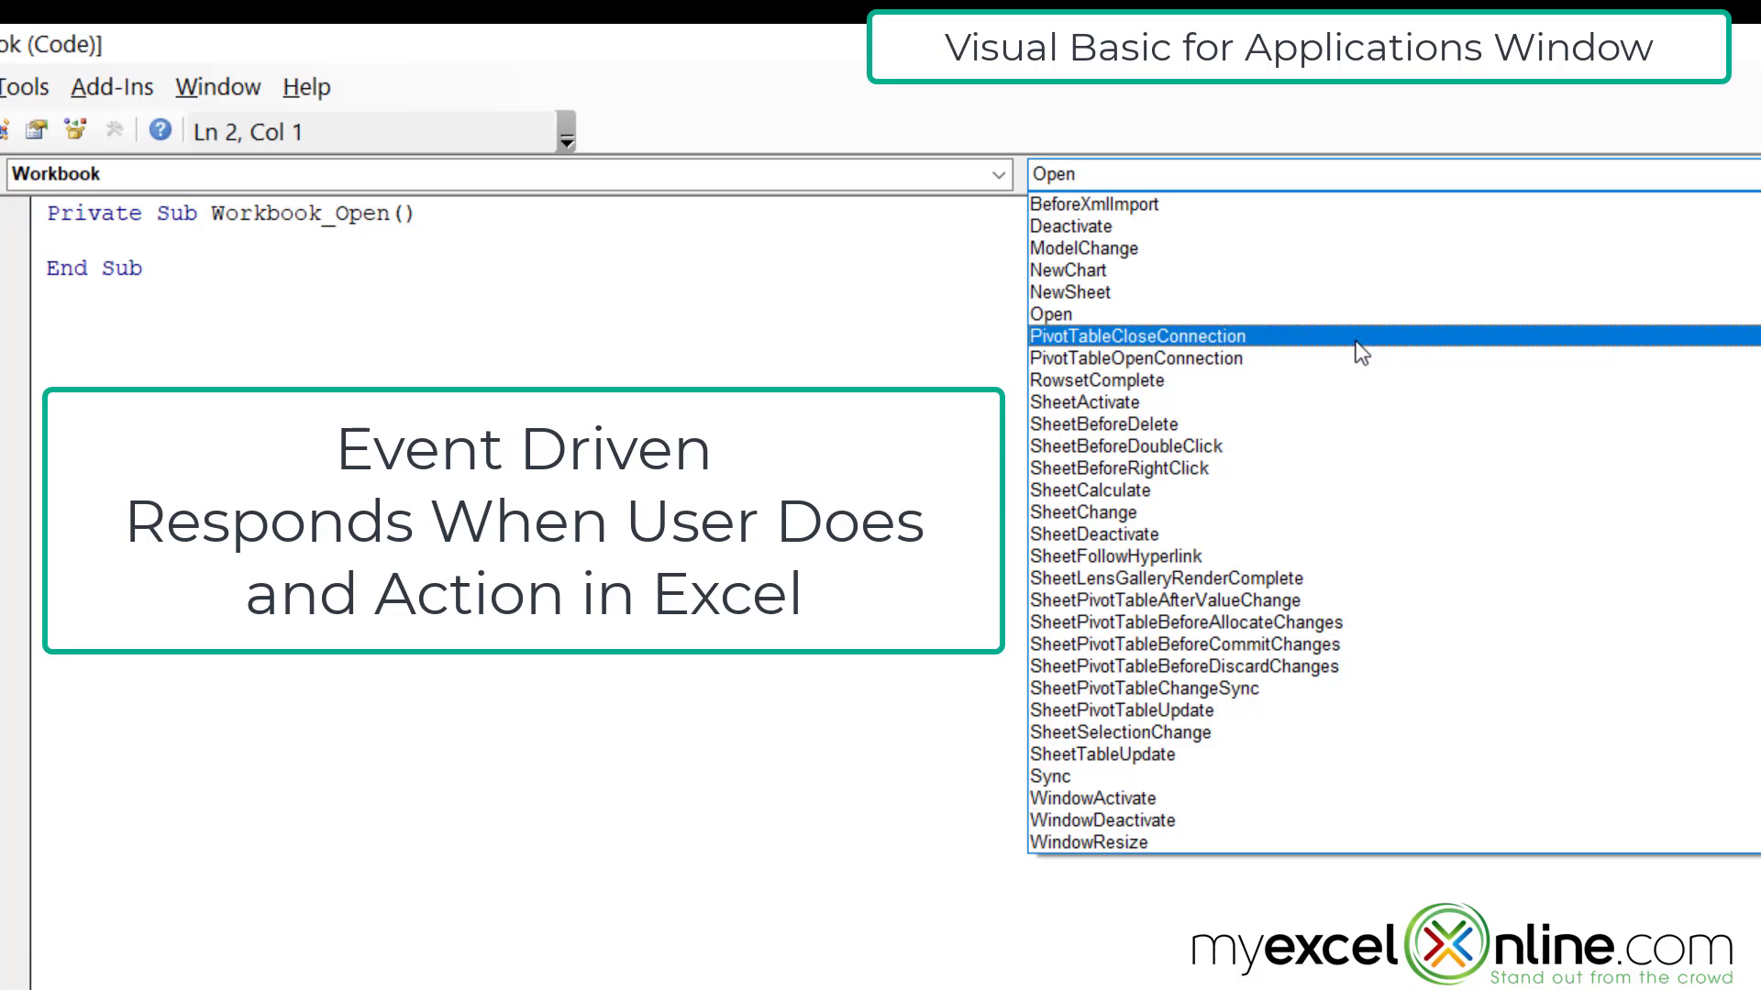
mouse_move(1315, 479)
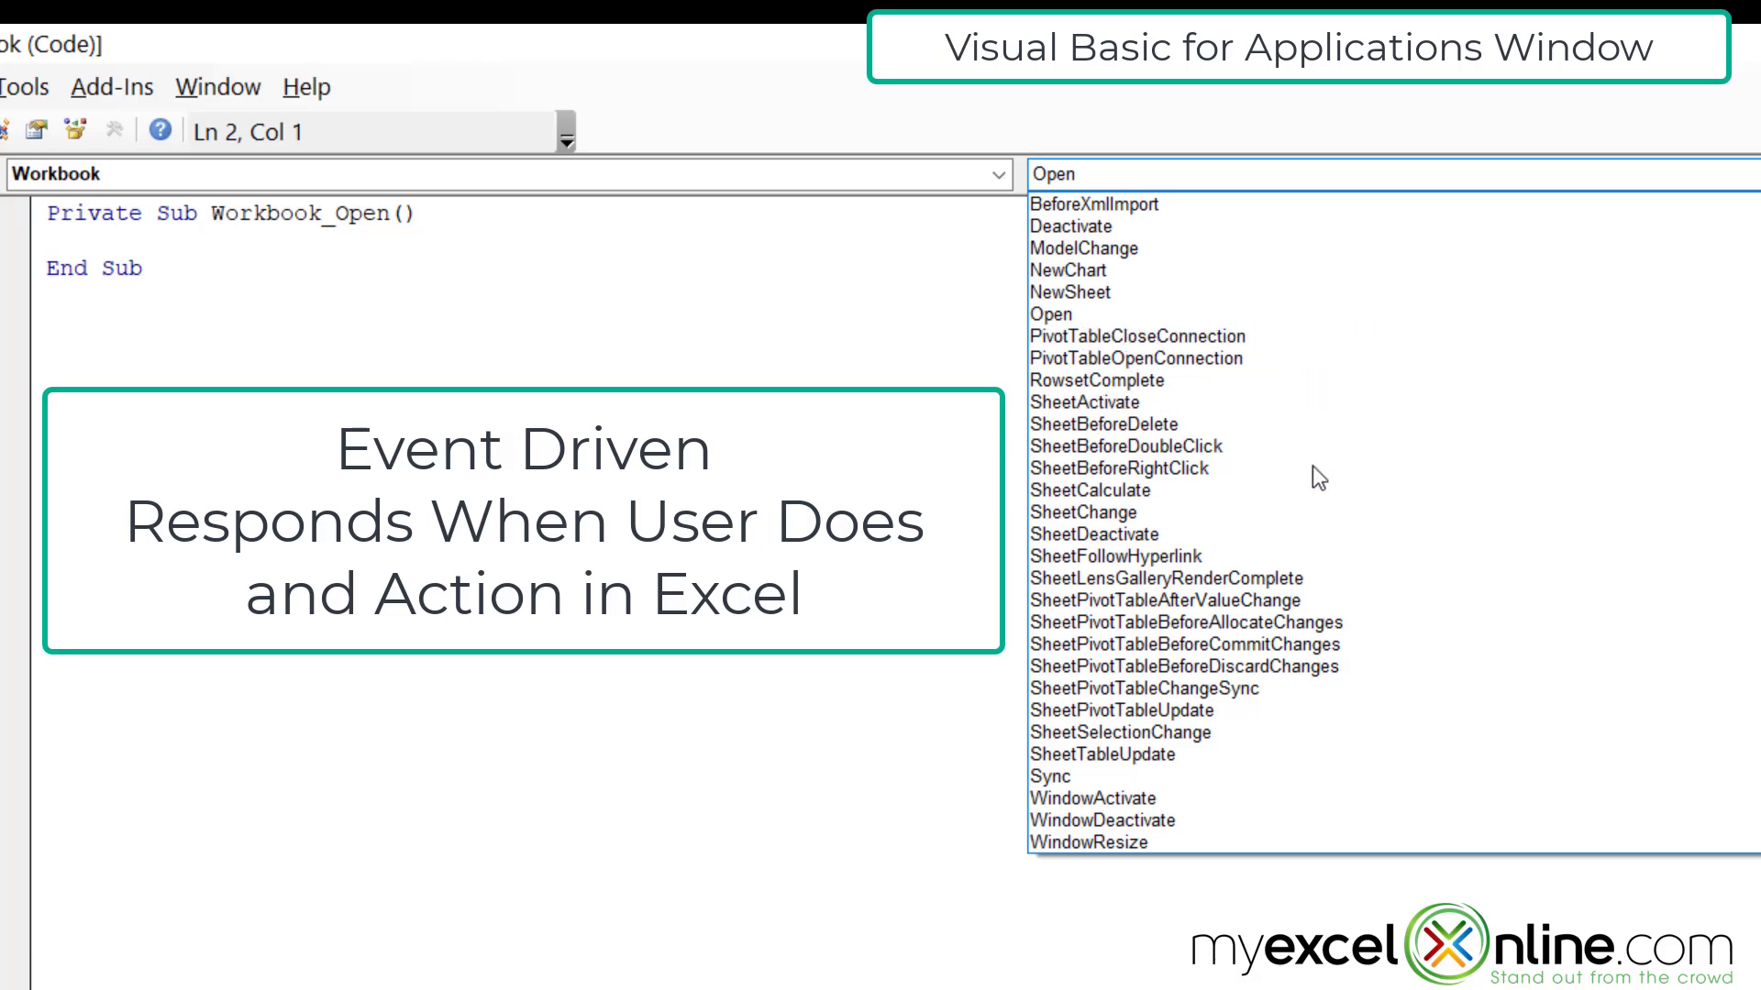
click(1104, 534)
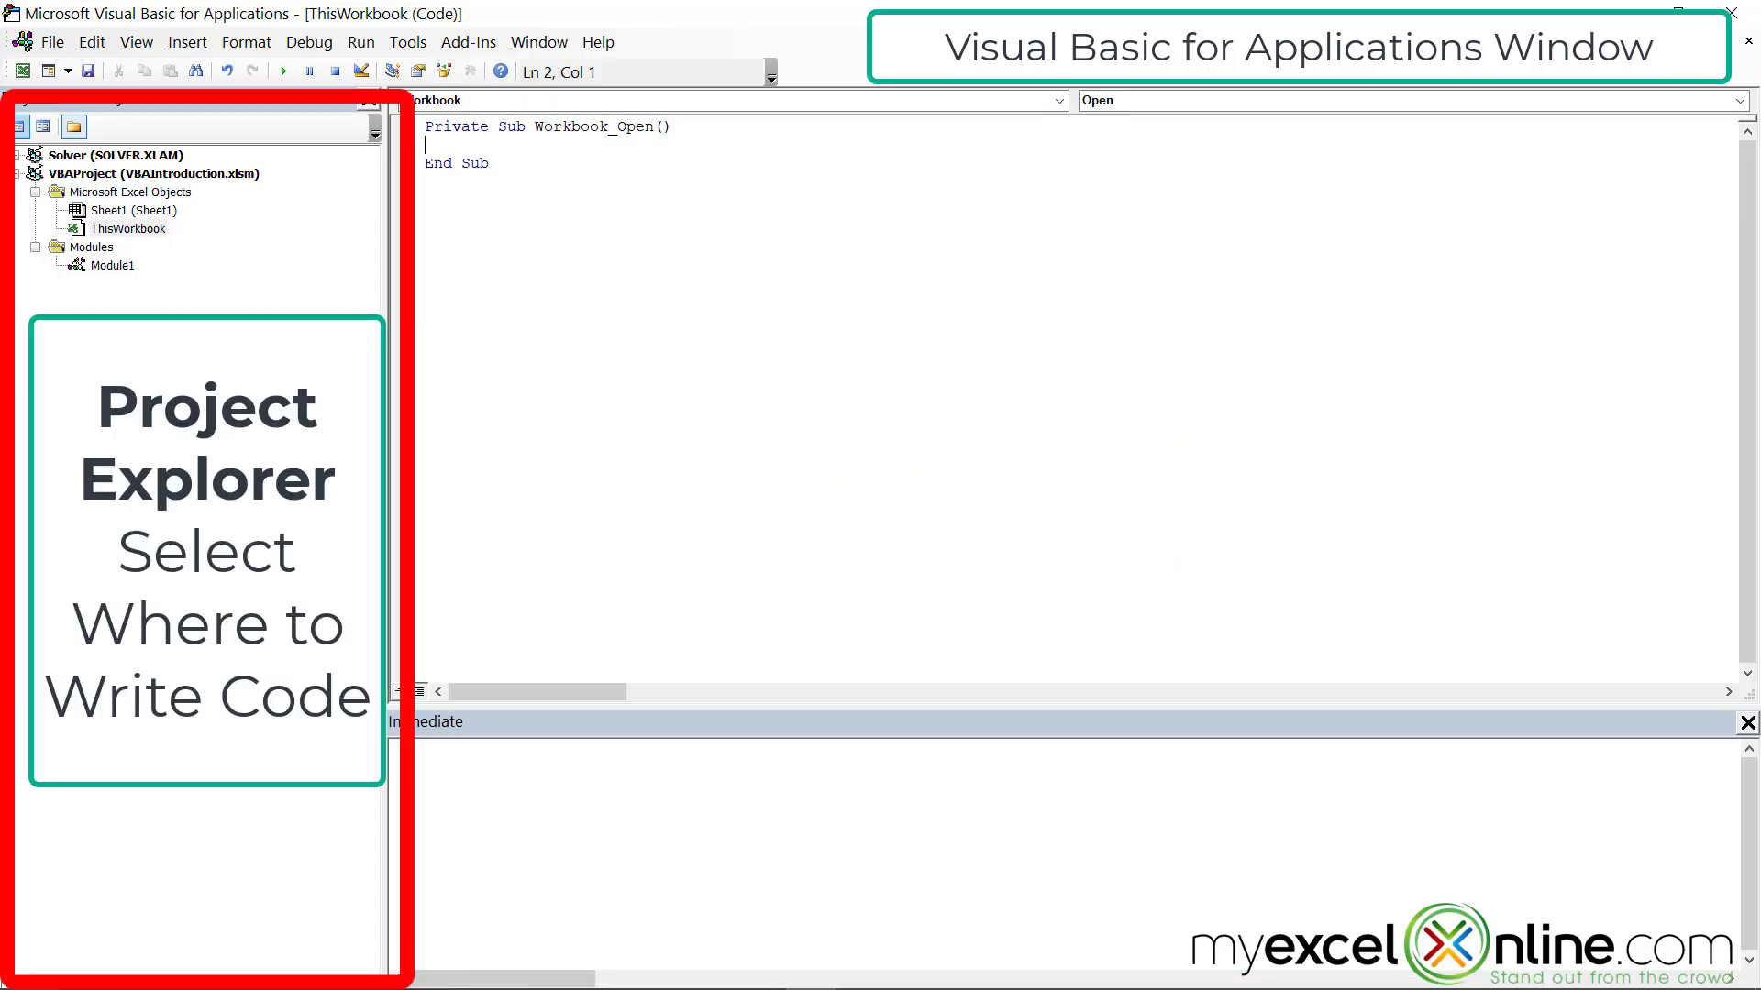
mouse_move(208, 309)
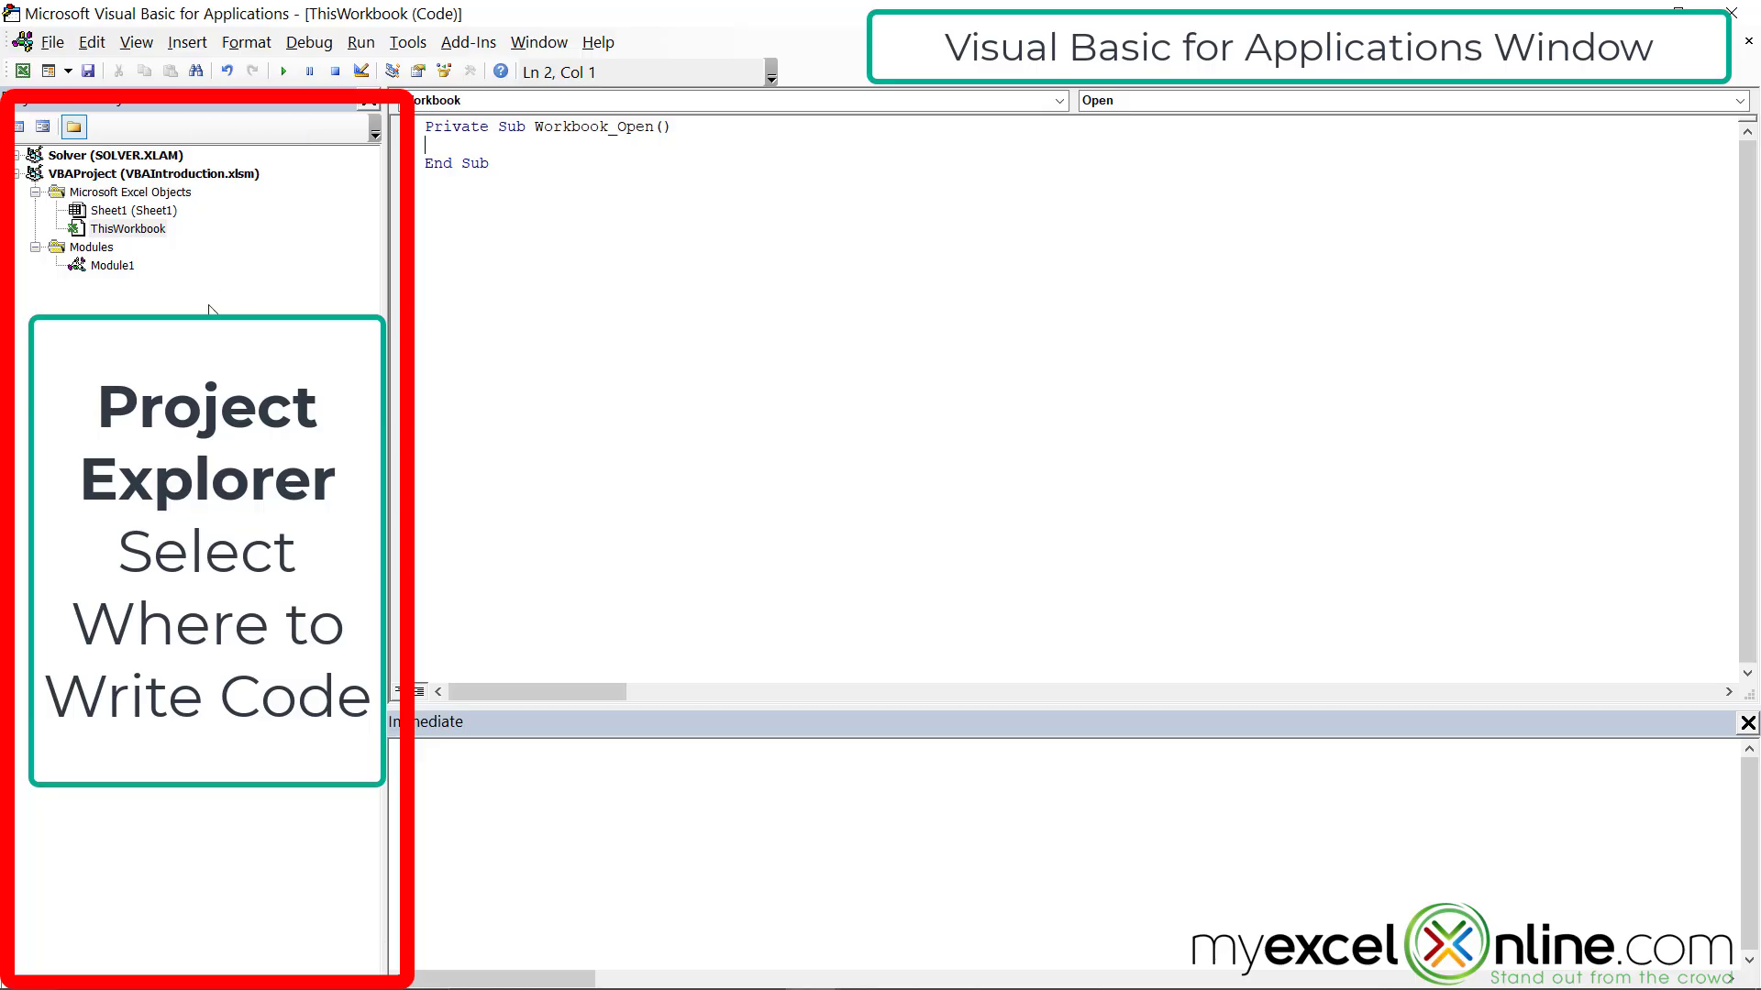
- Reopen Module1 from Project Explorer to show TestMacro's border code
click(126, 229)
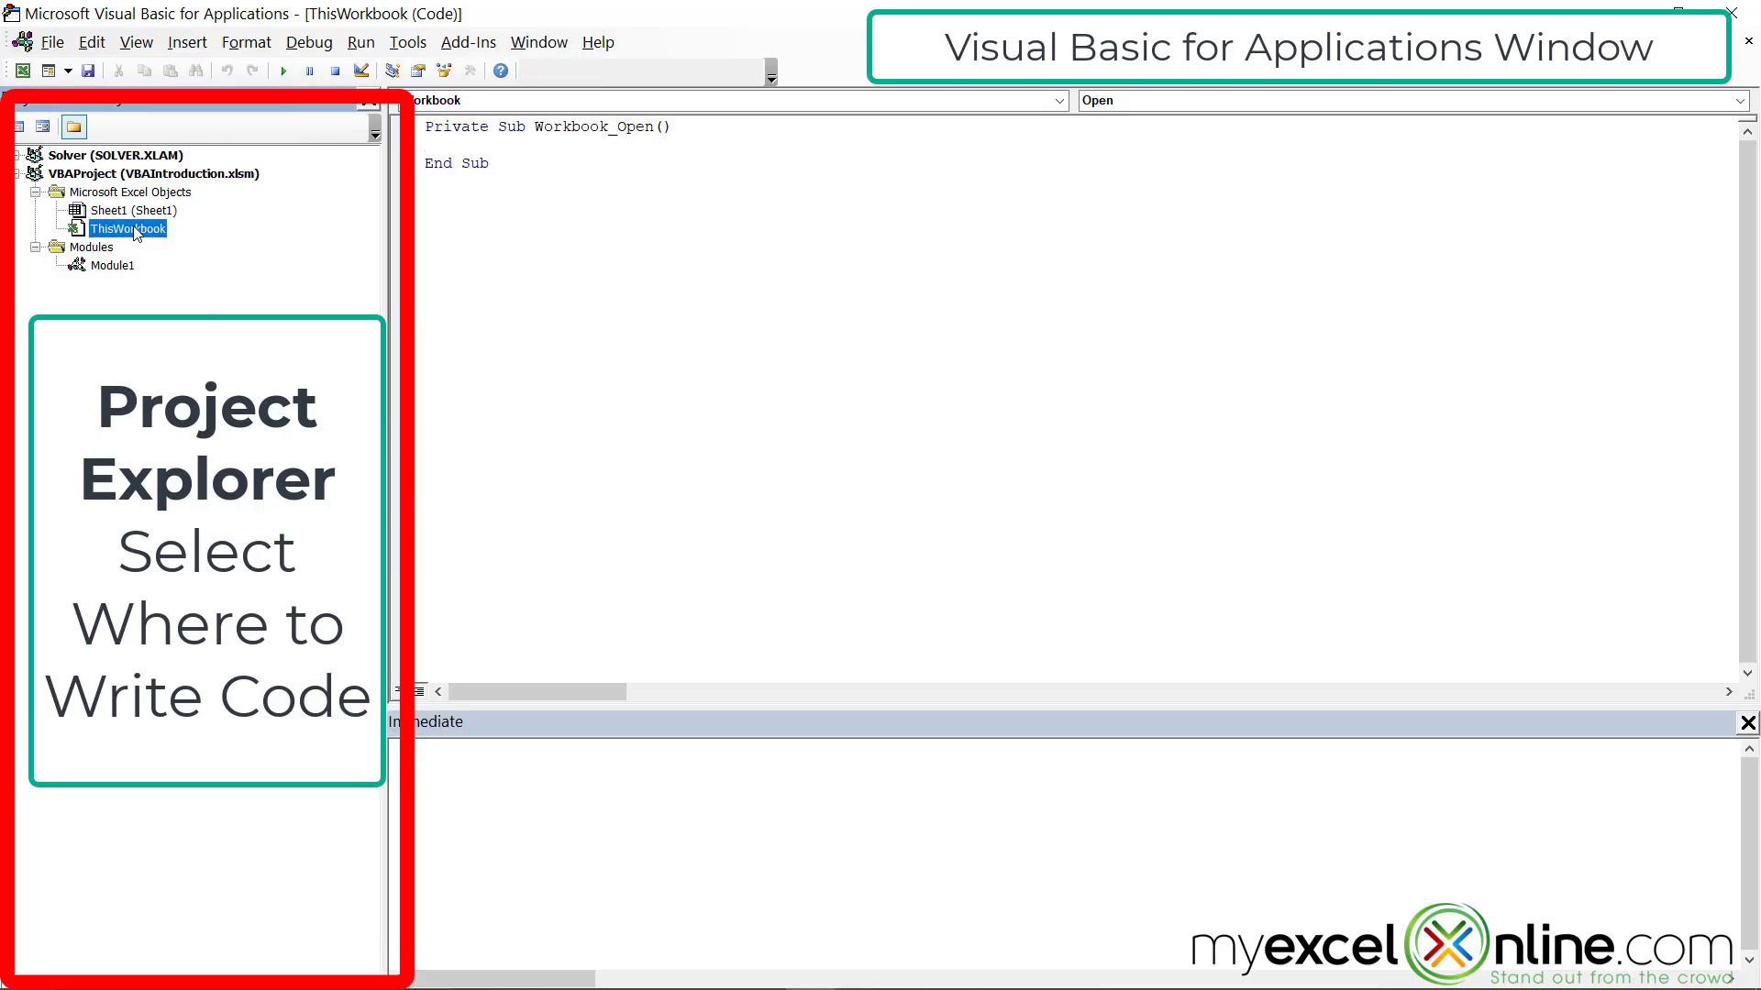
click(114, 265)
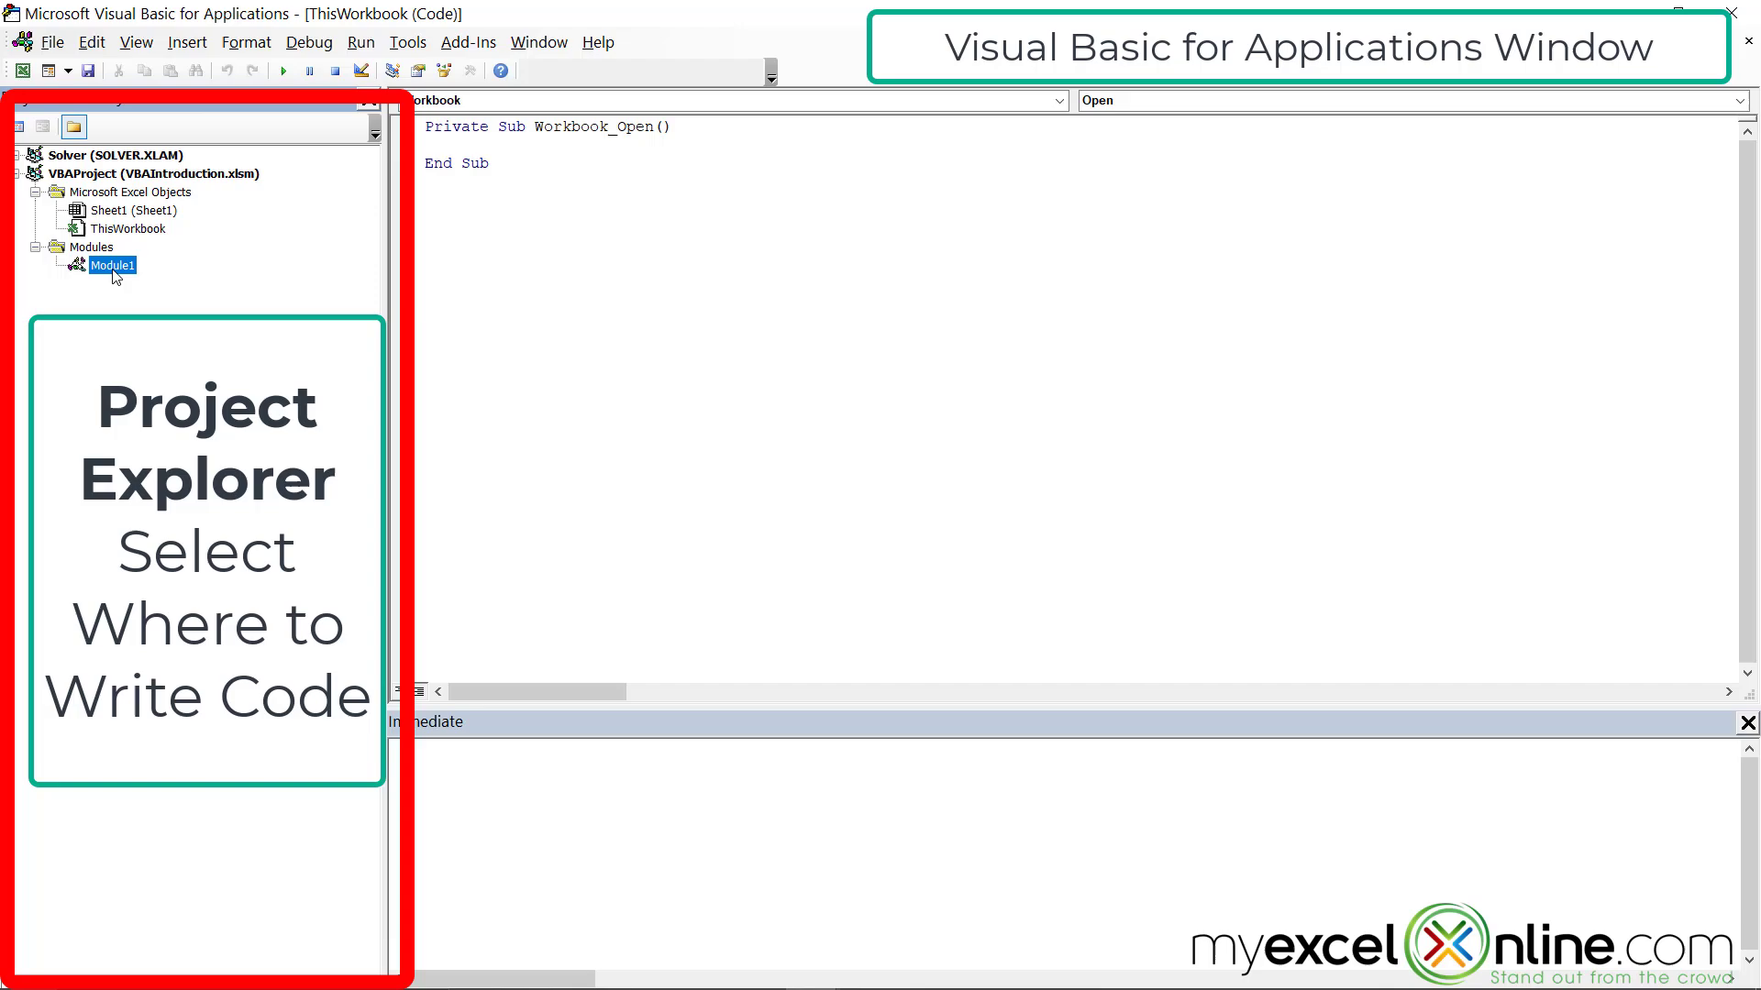
double_click(112, 265)
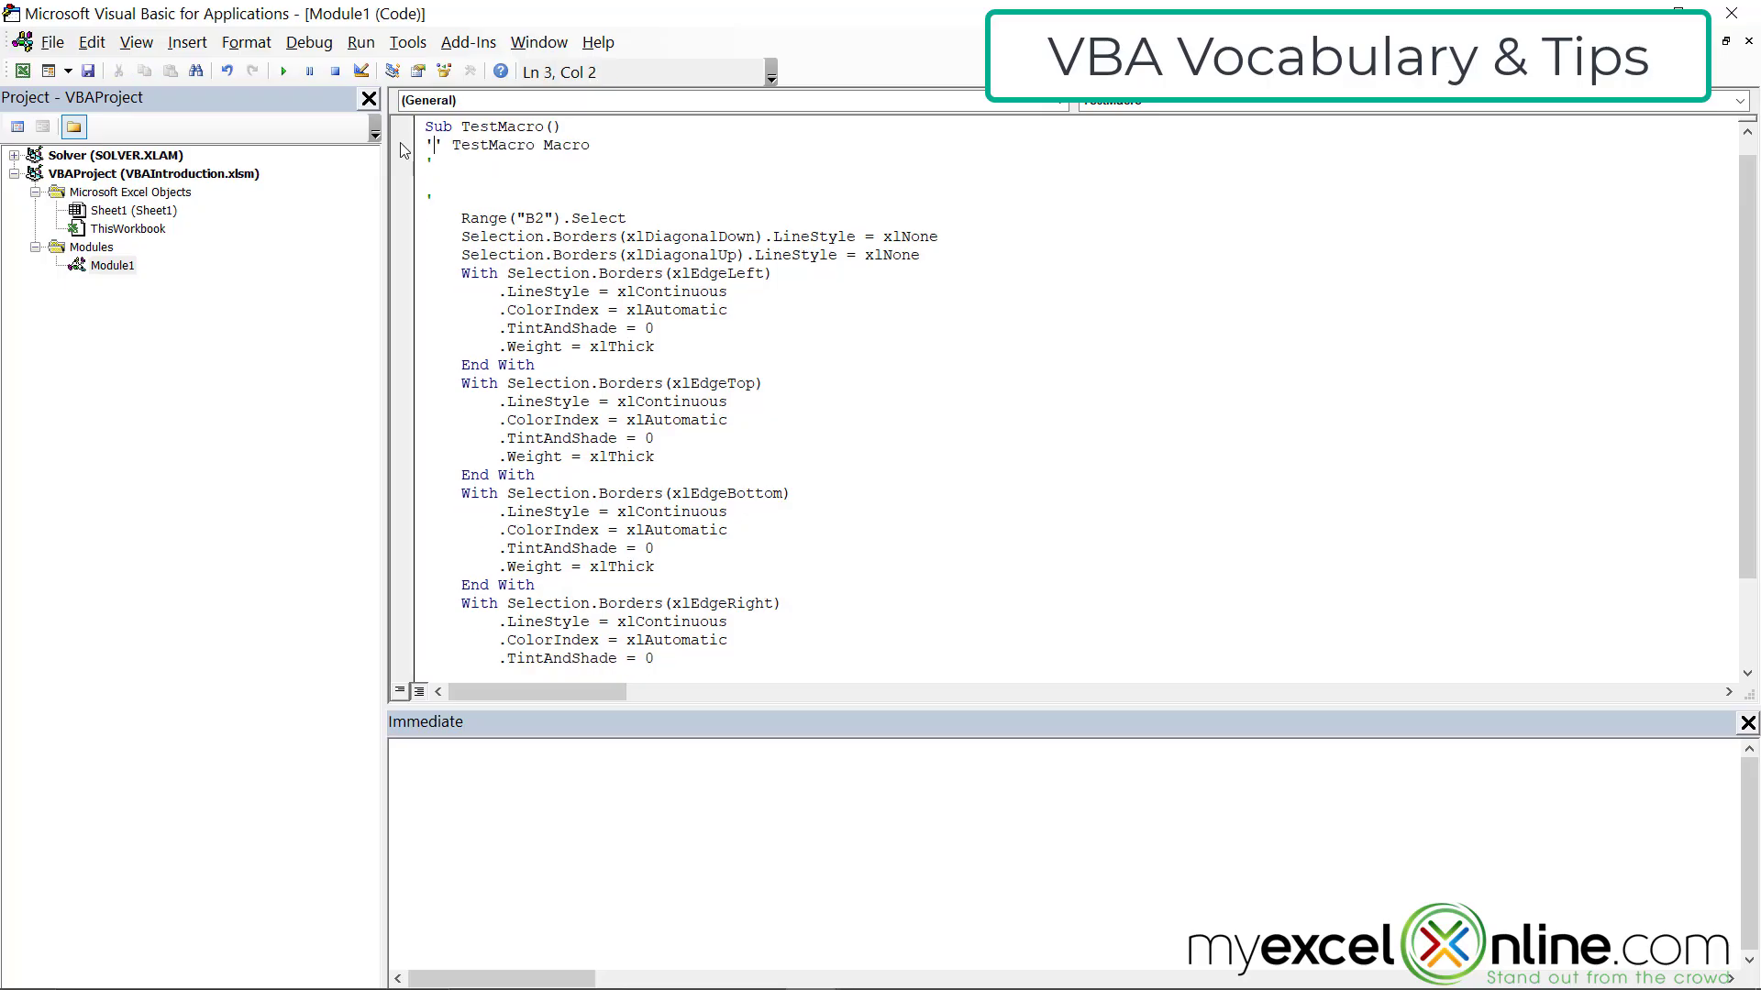
- Type 'Dim strName As' on a new line below Sub TestMacro()
text(dim)
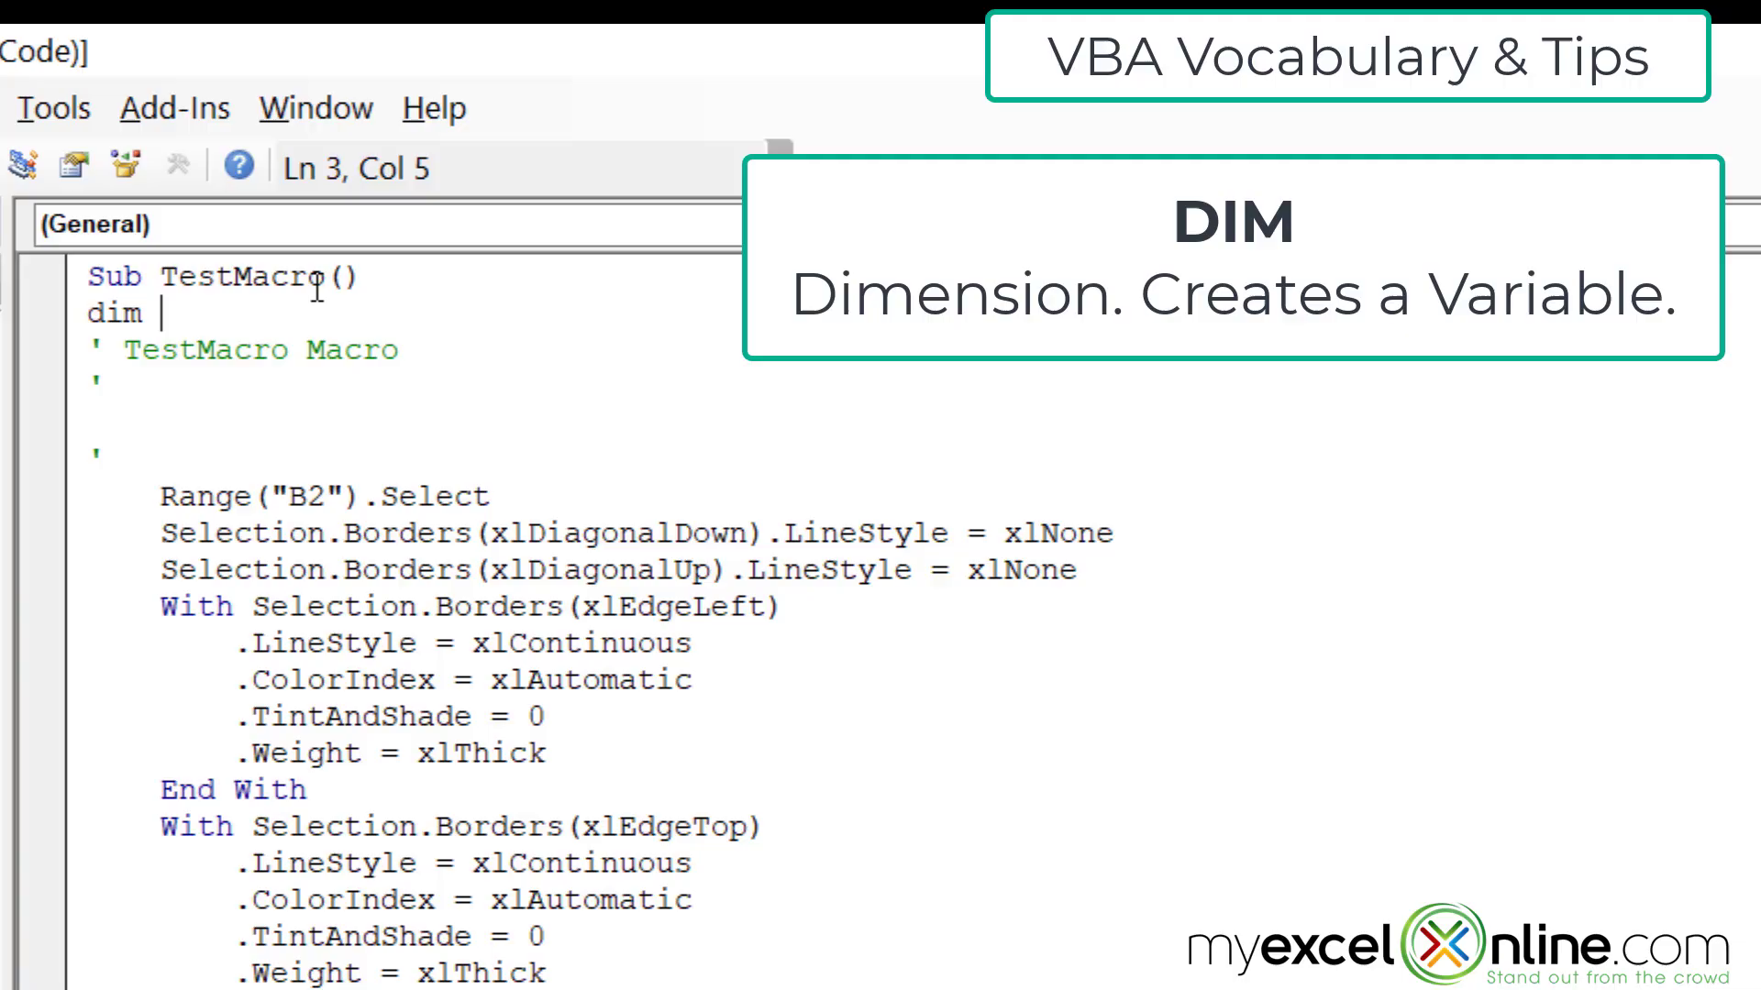
text(str)
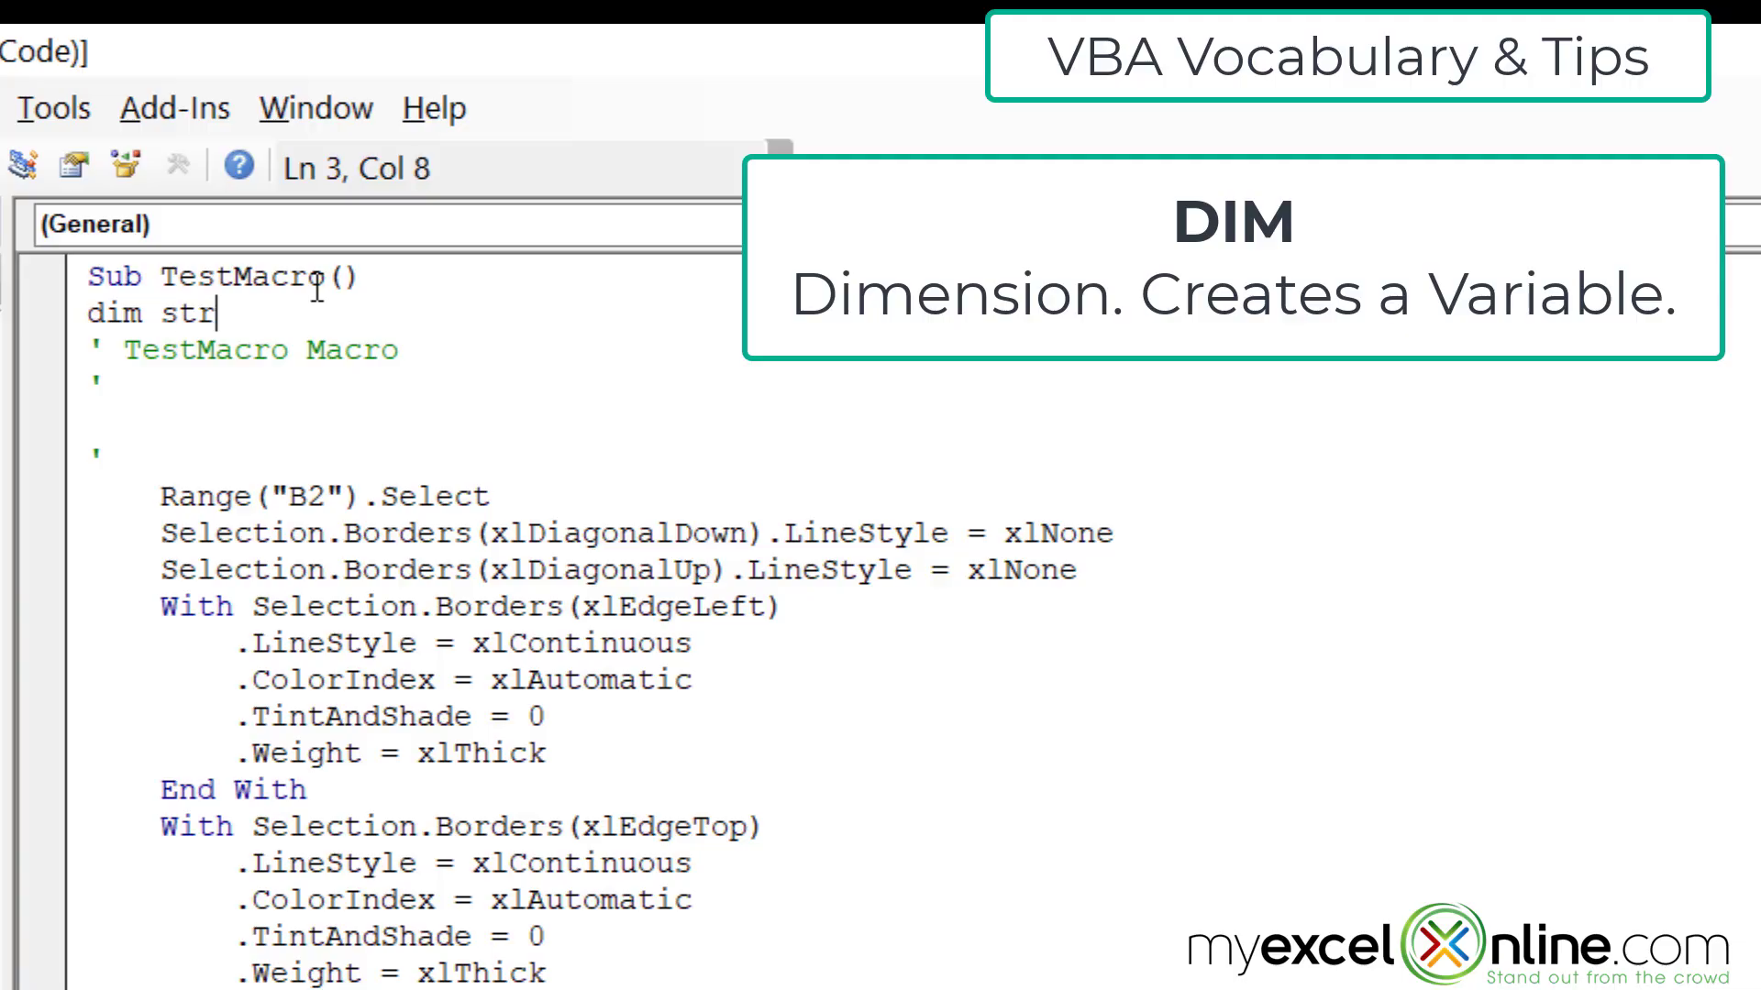
text(Name as)
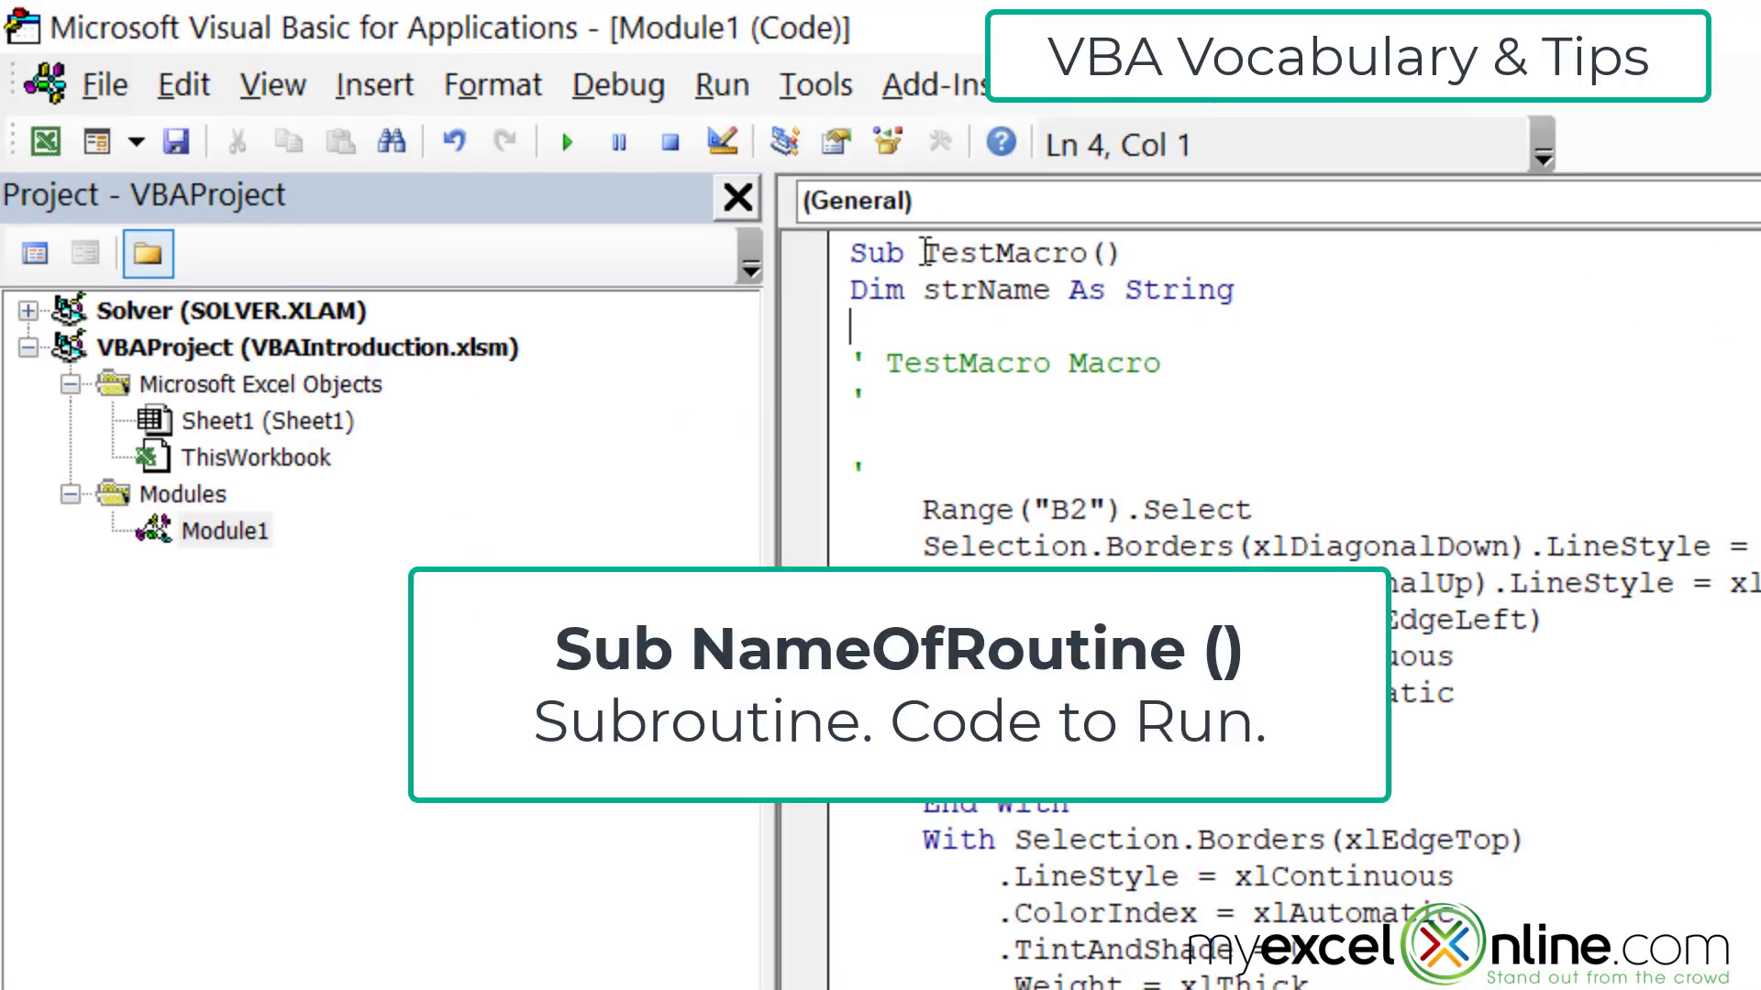
click(914, 251)
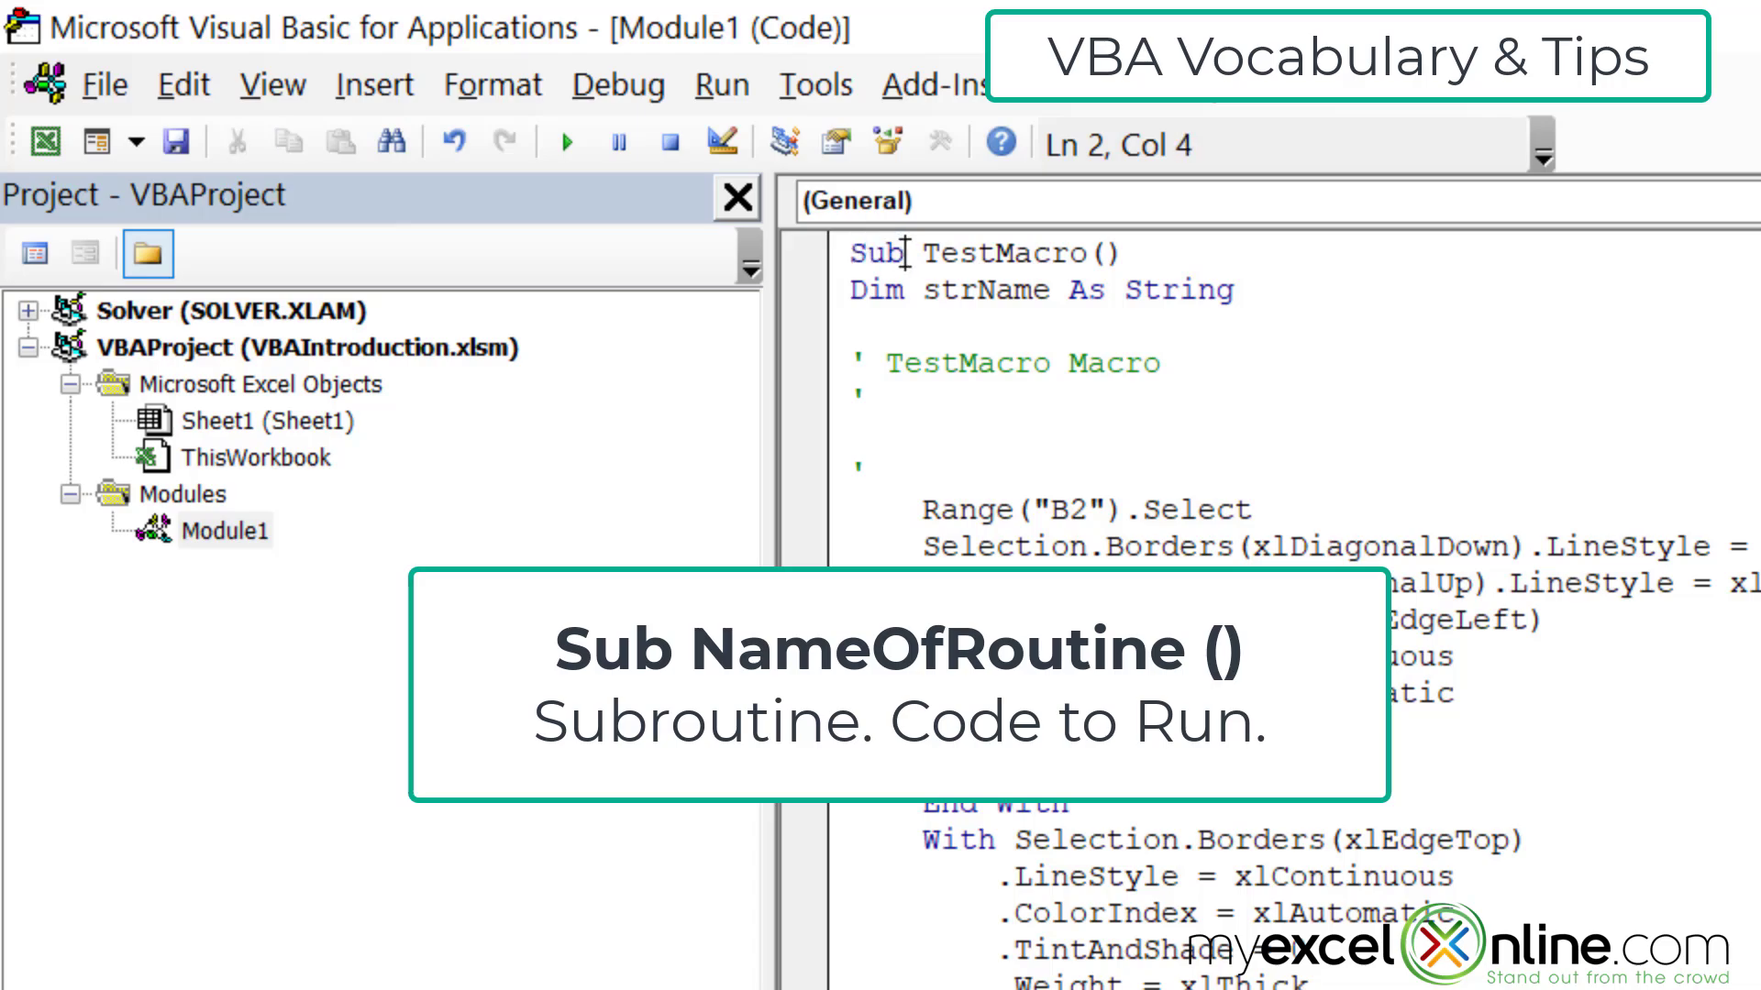
mouse_move(1120, 232)
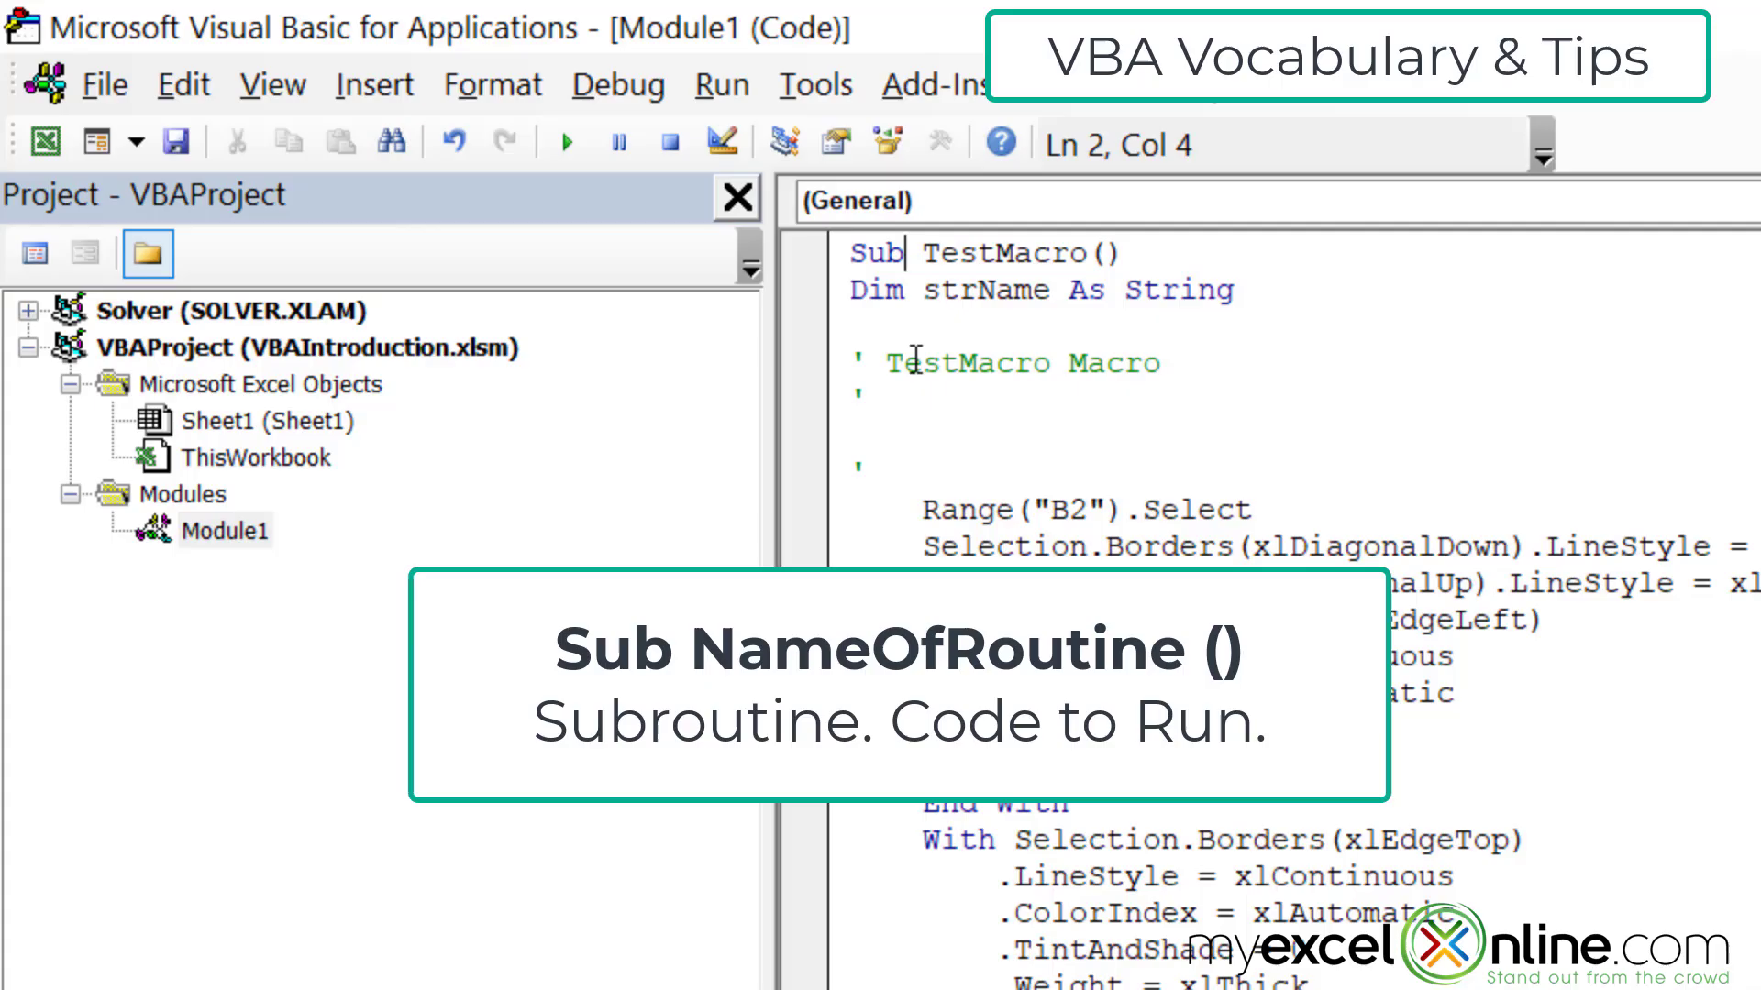
double_click(254, 457)
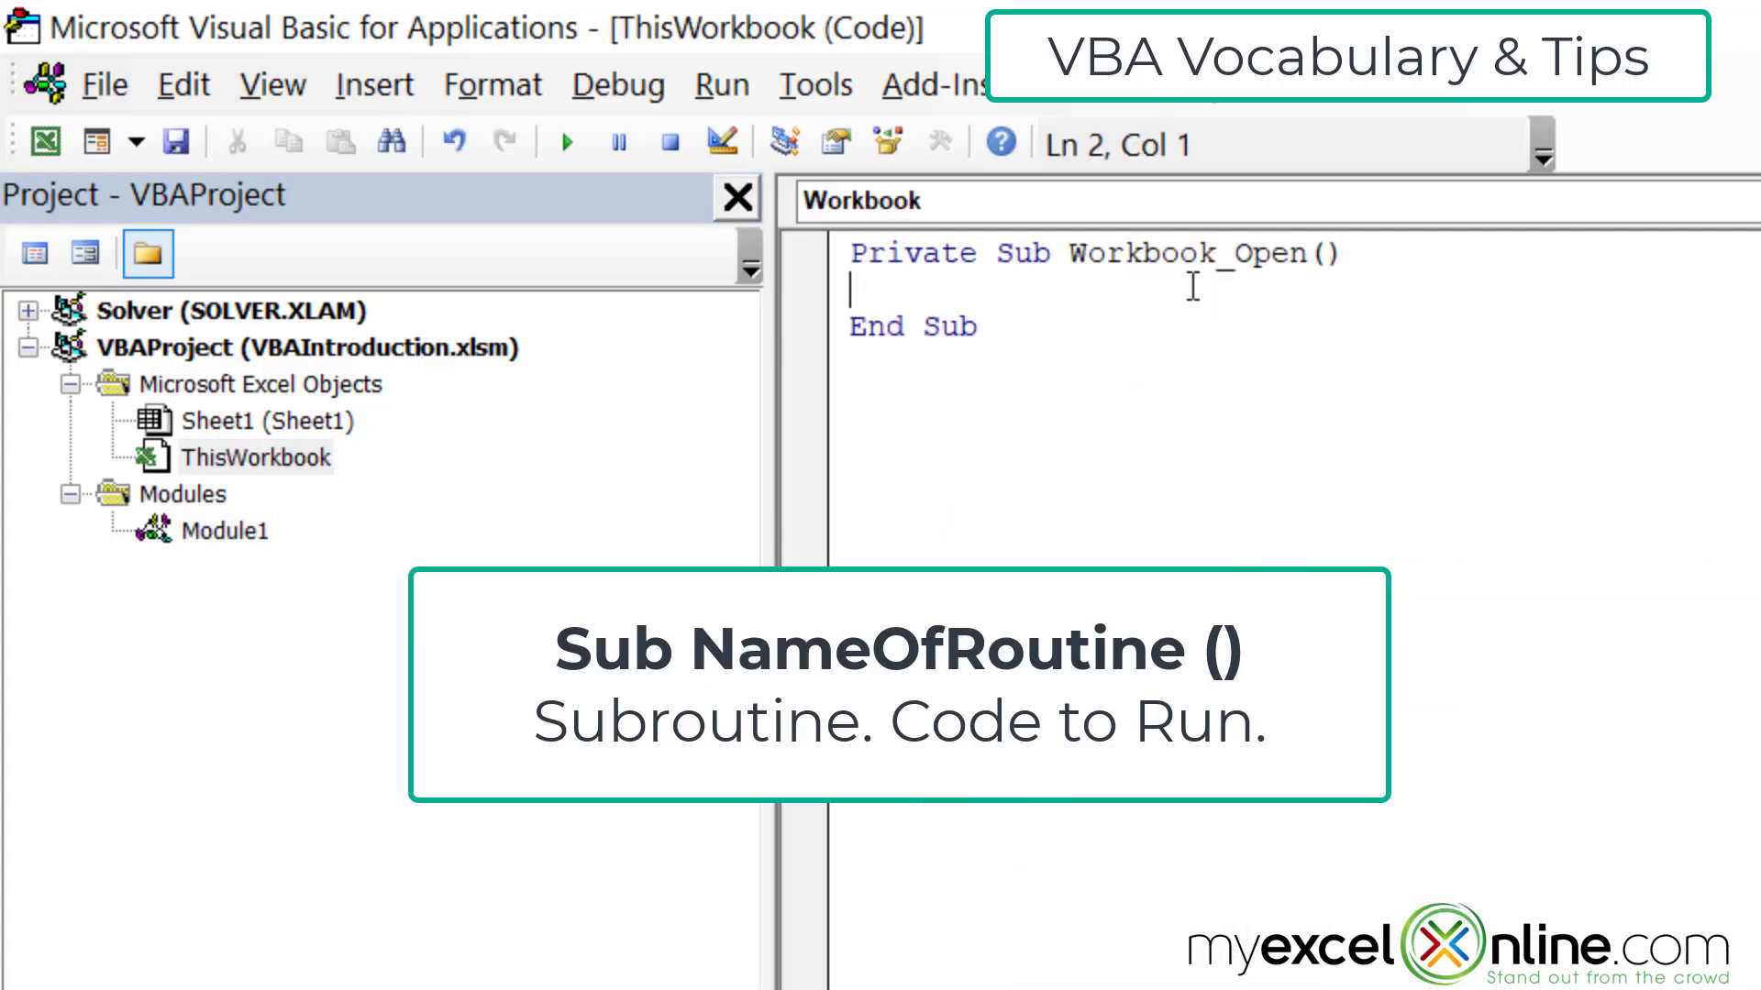
mouse_move(1005, 270)
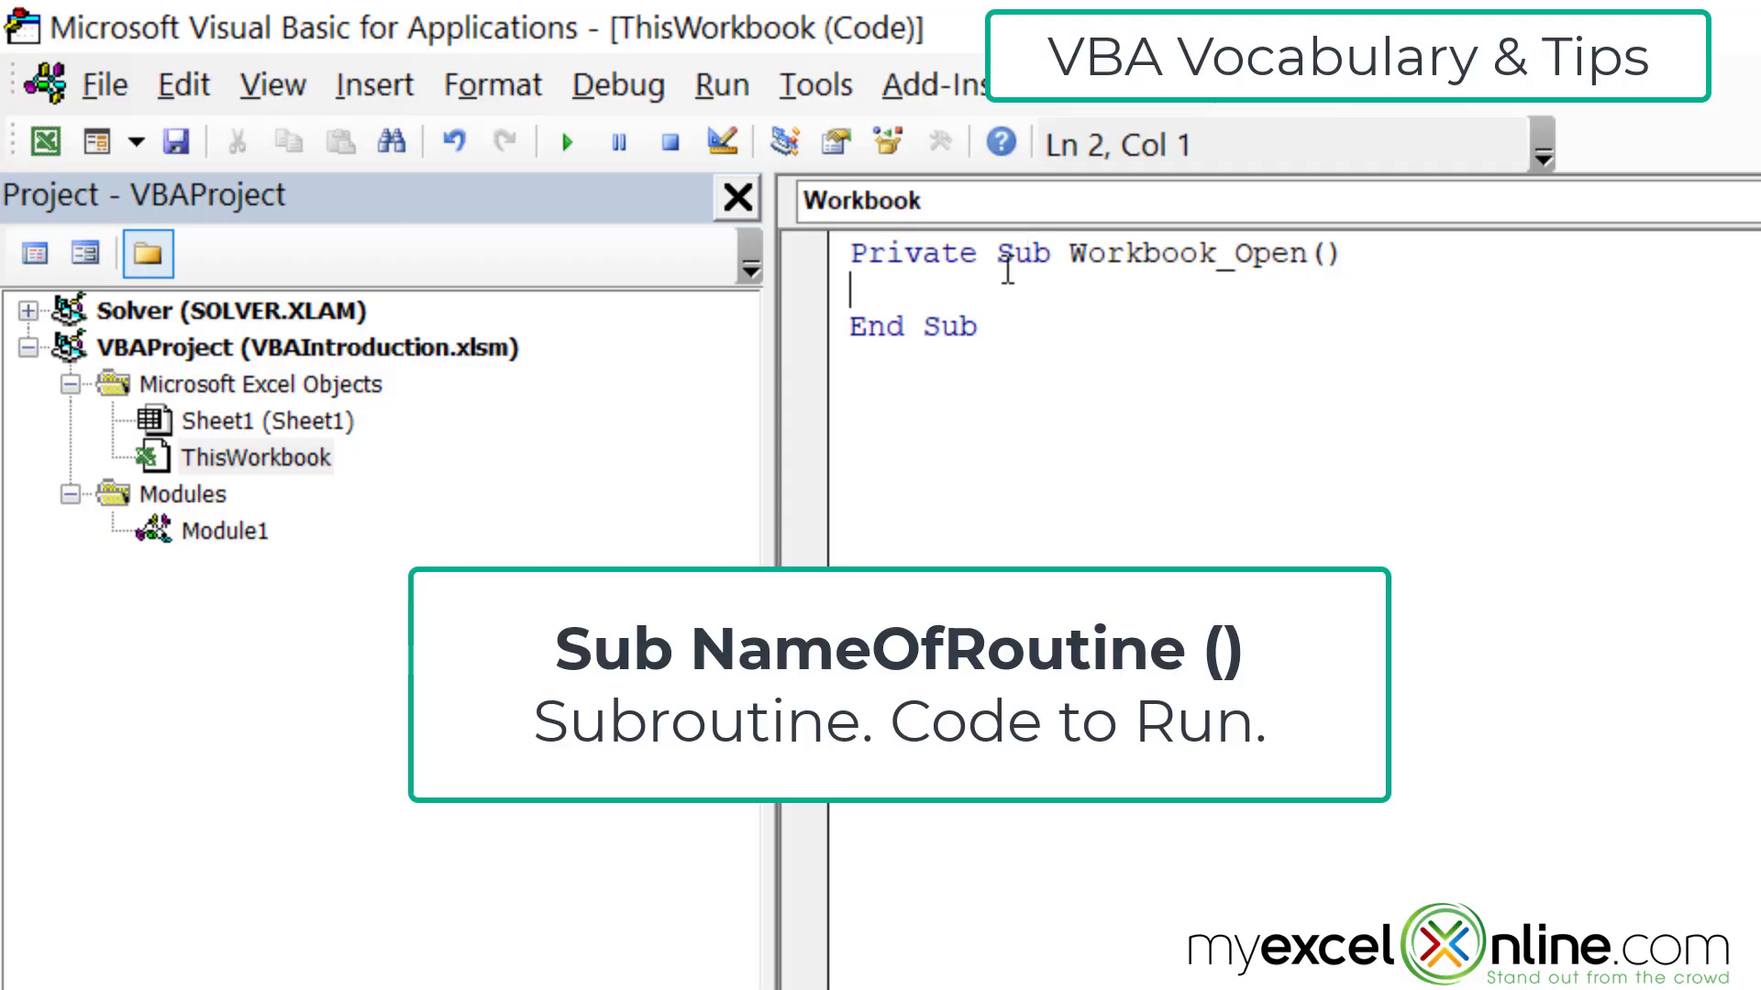
mouse_move(1356, 250)
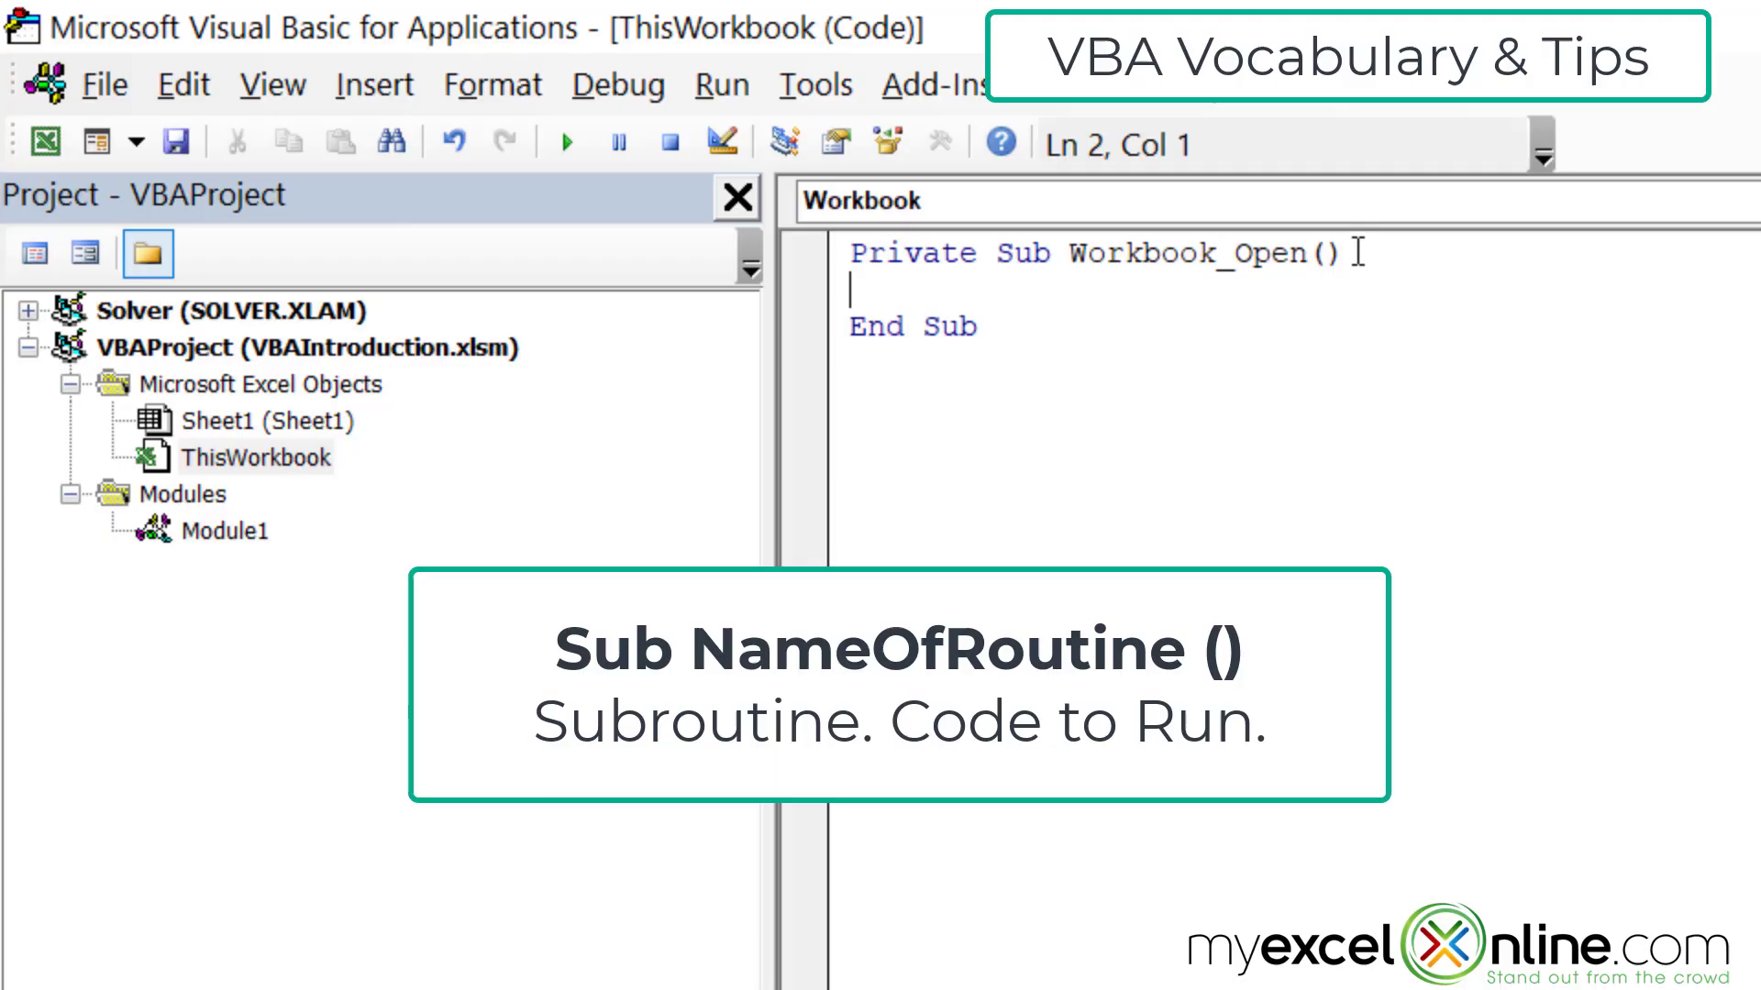
mouse_move(163, 368)
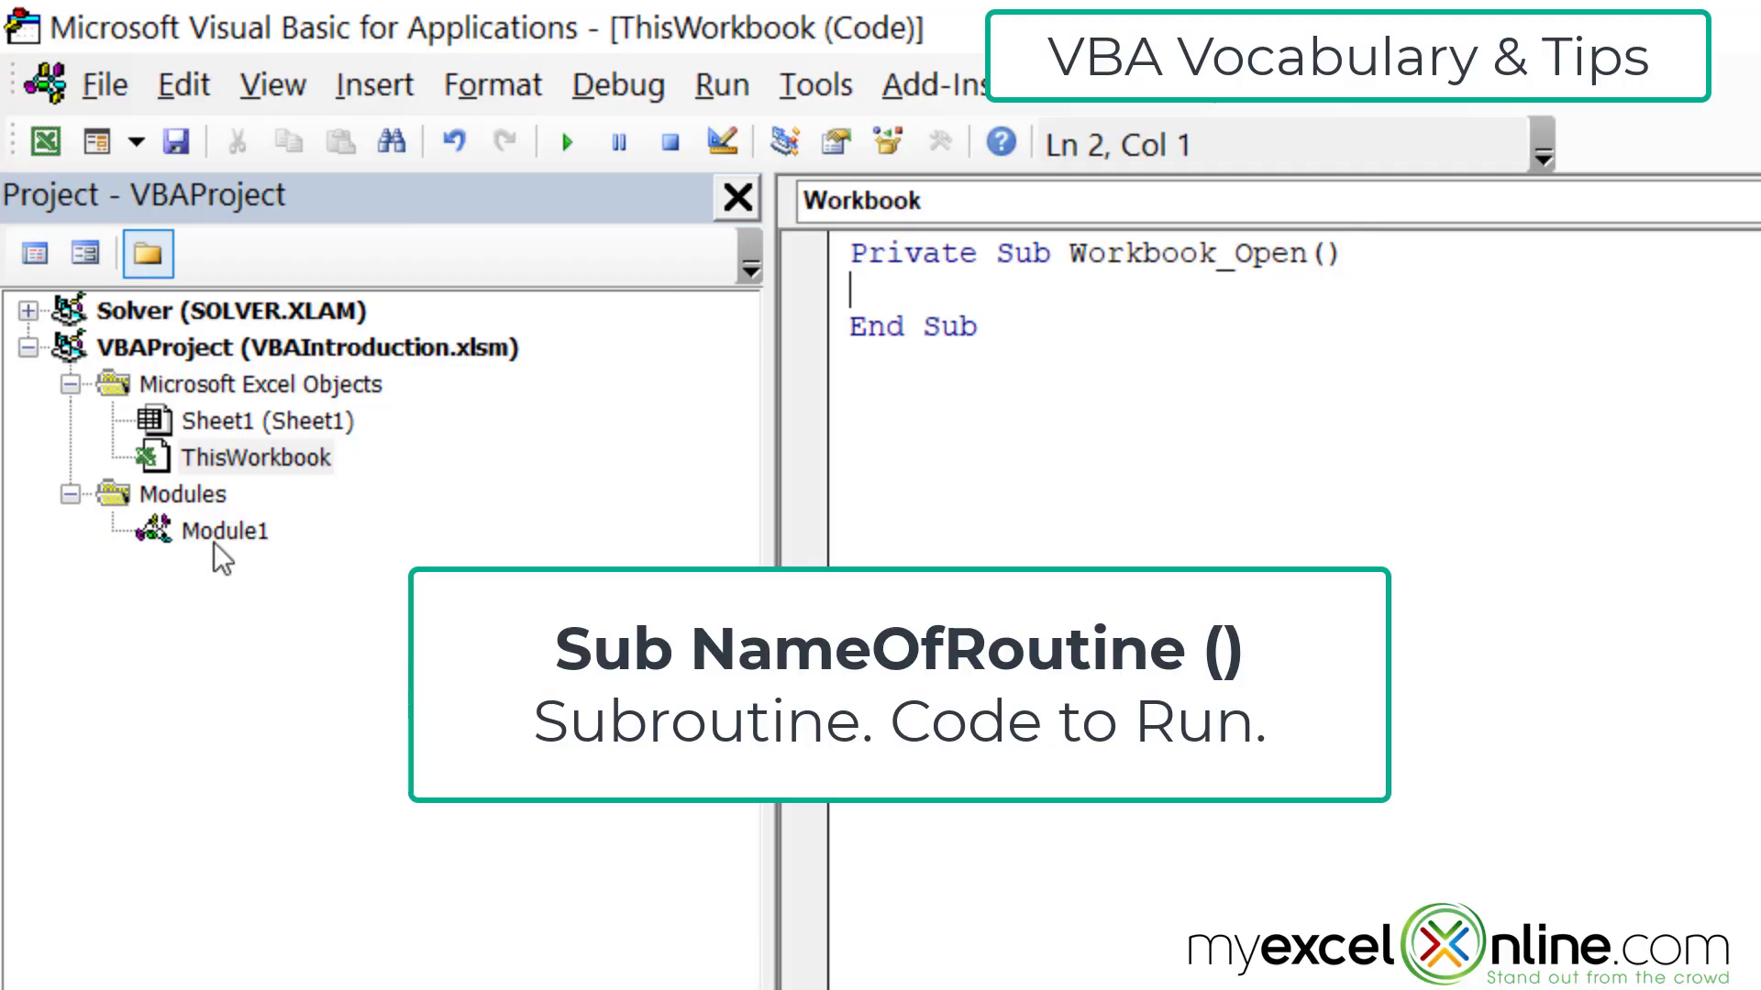
double_click(225, 530)
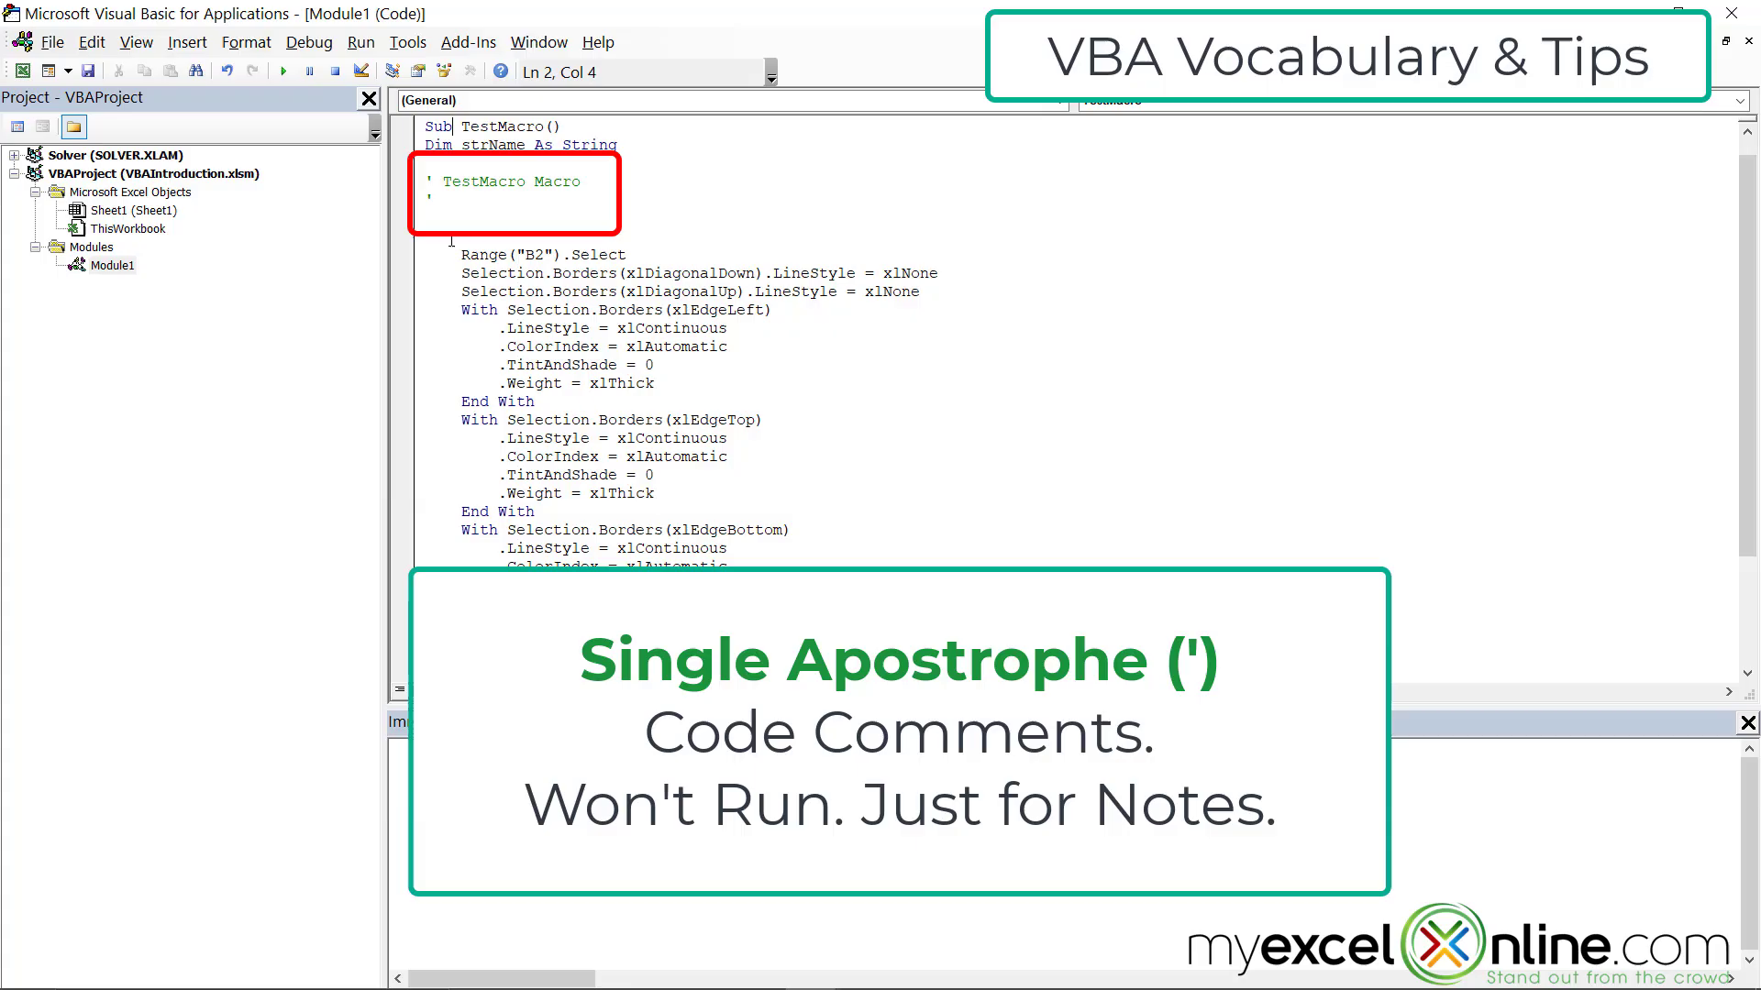
mouse_move(766, 382)
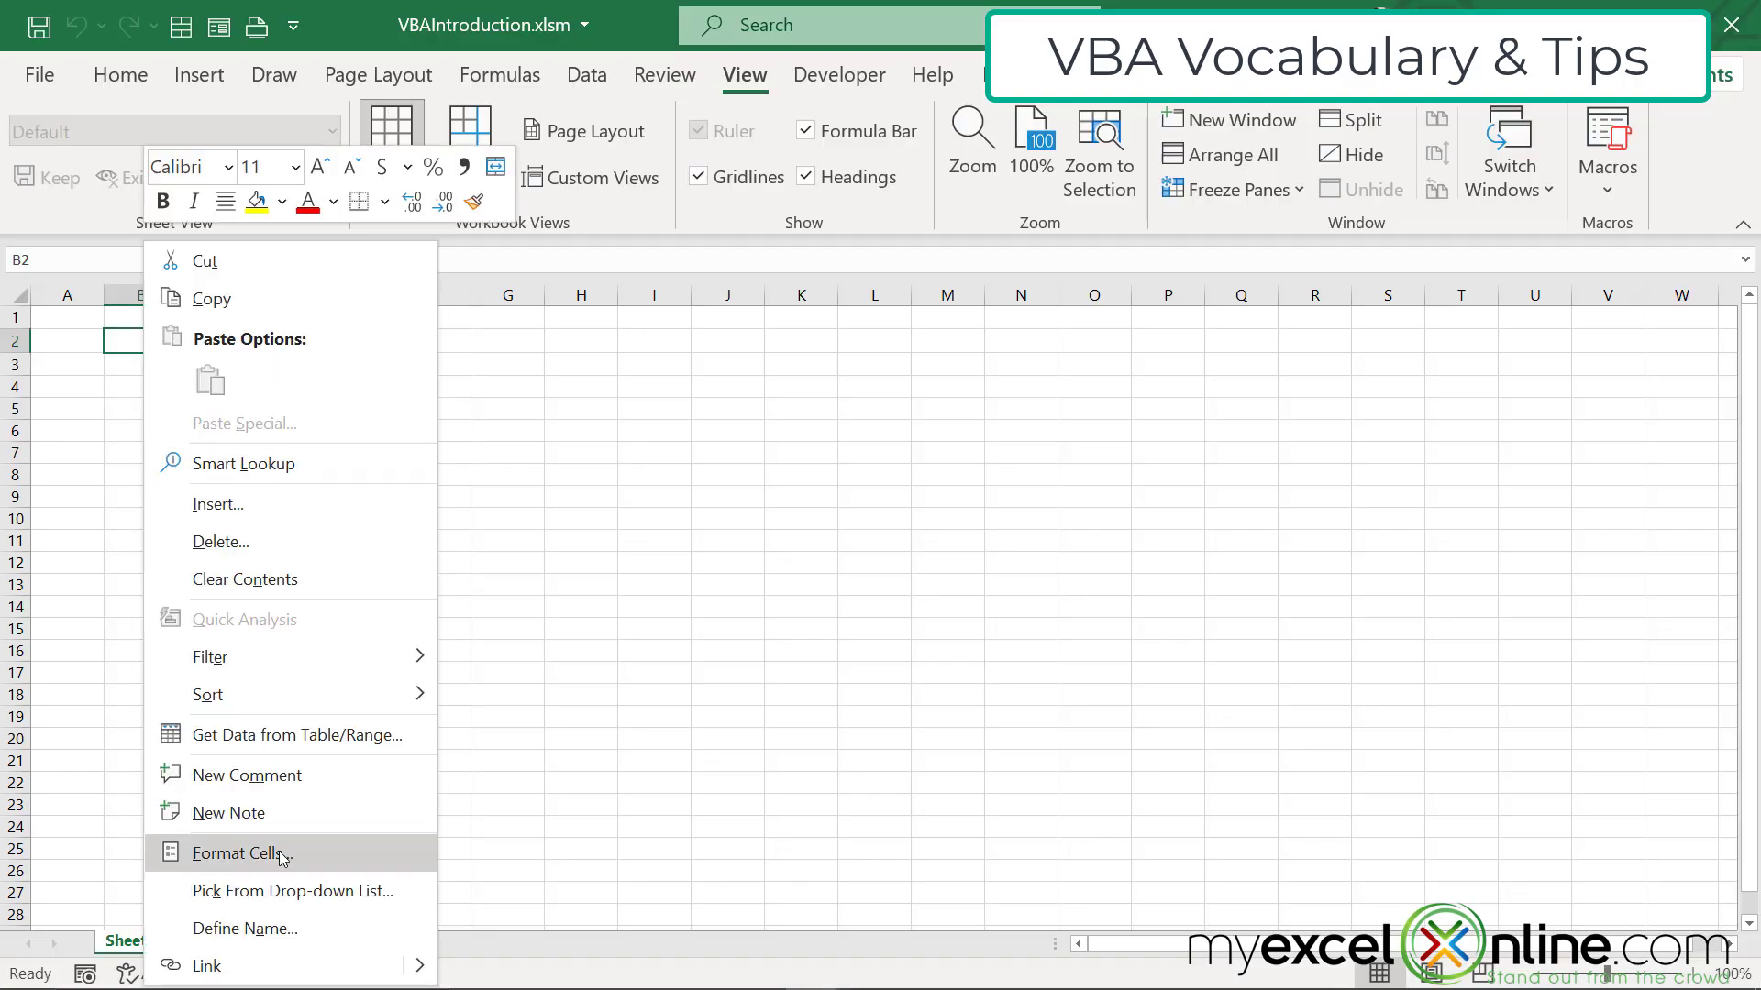
- Check B2's Format Cells border settings, then delete the diagonal border line from the code
click(237, 852)
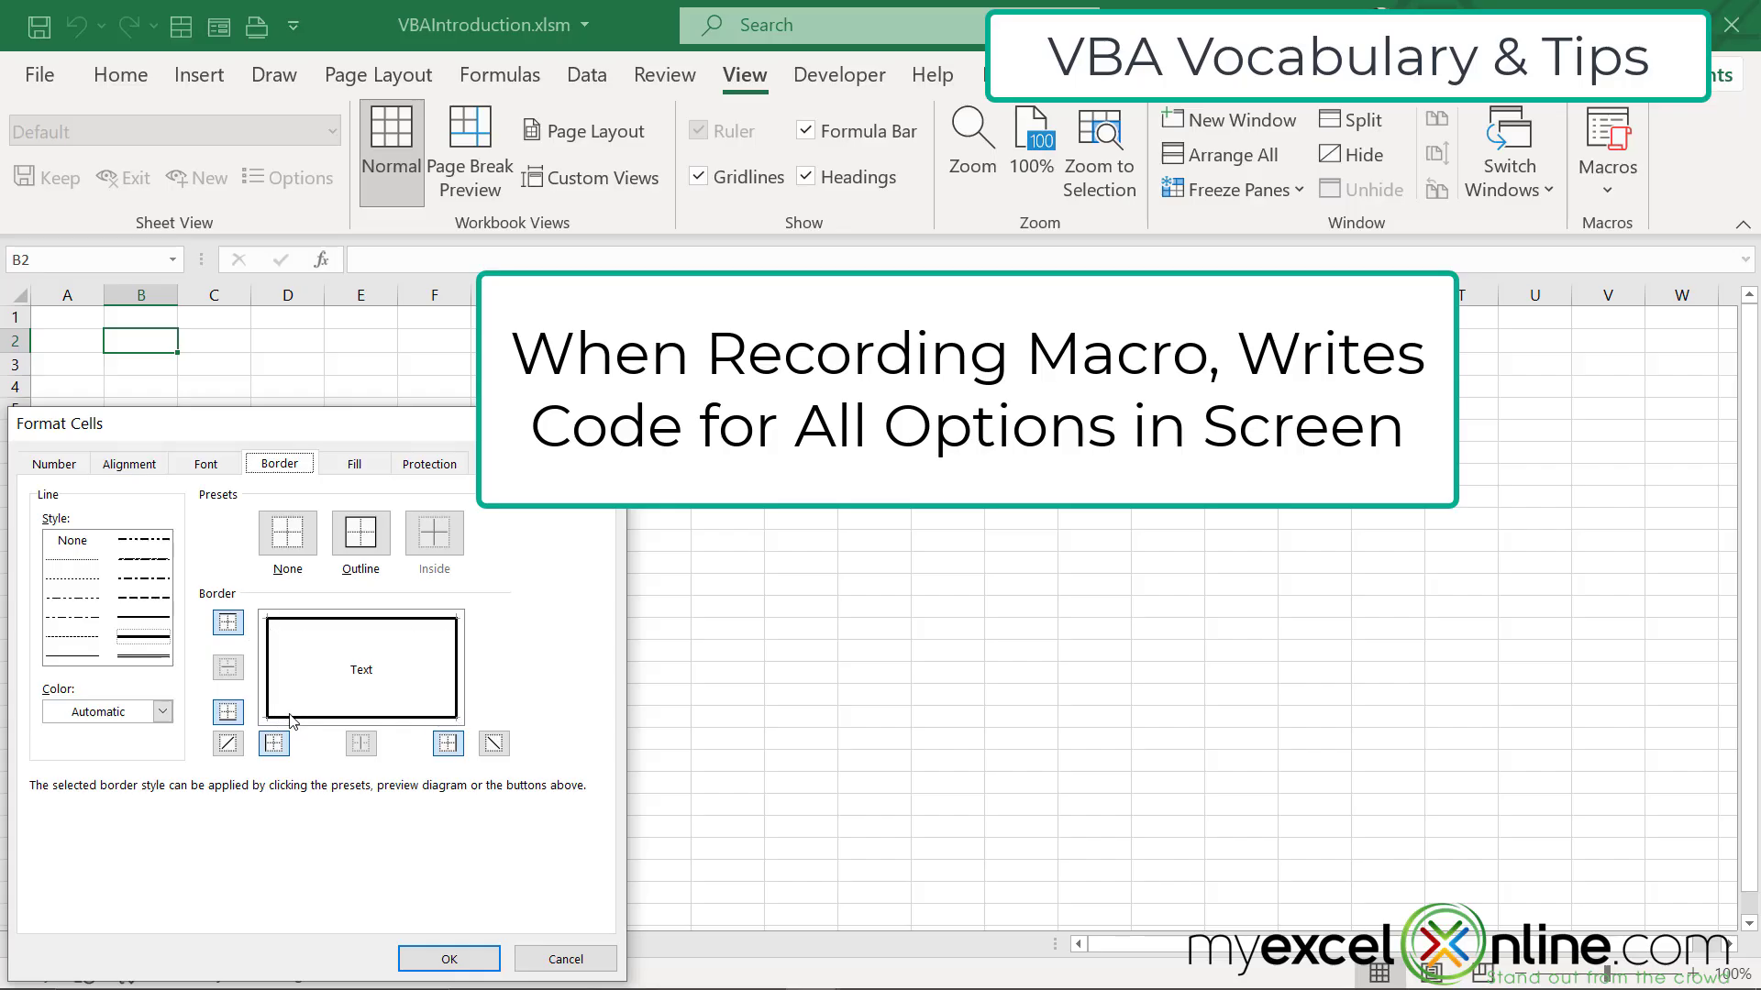
mouse_move(324, 761)
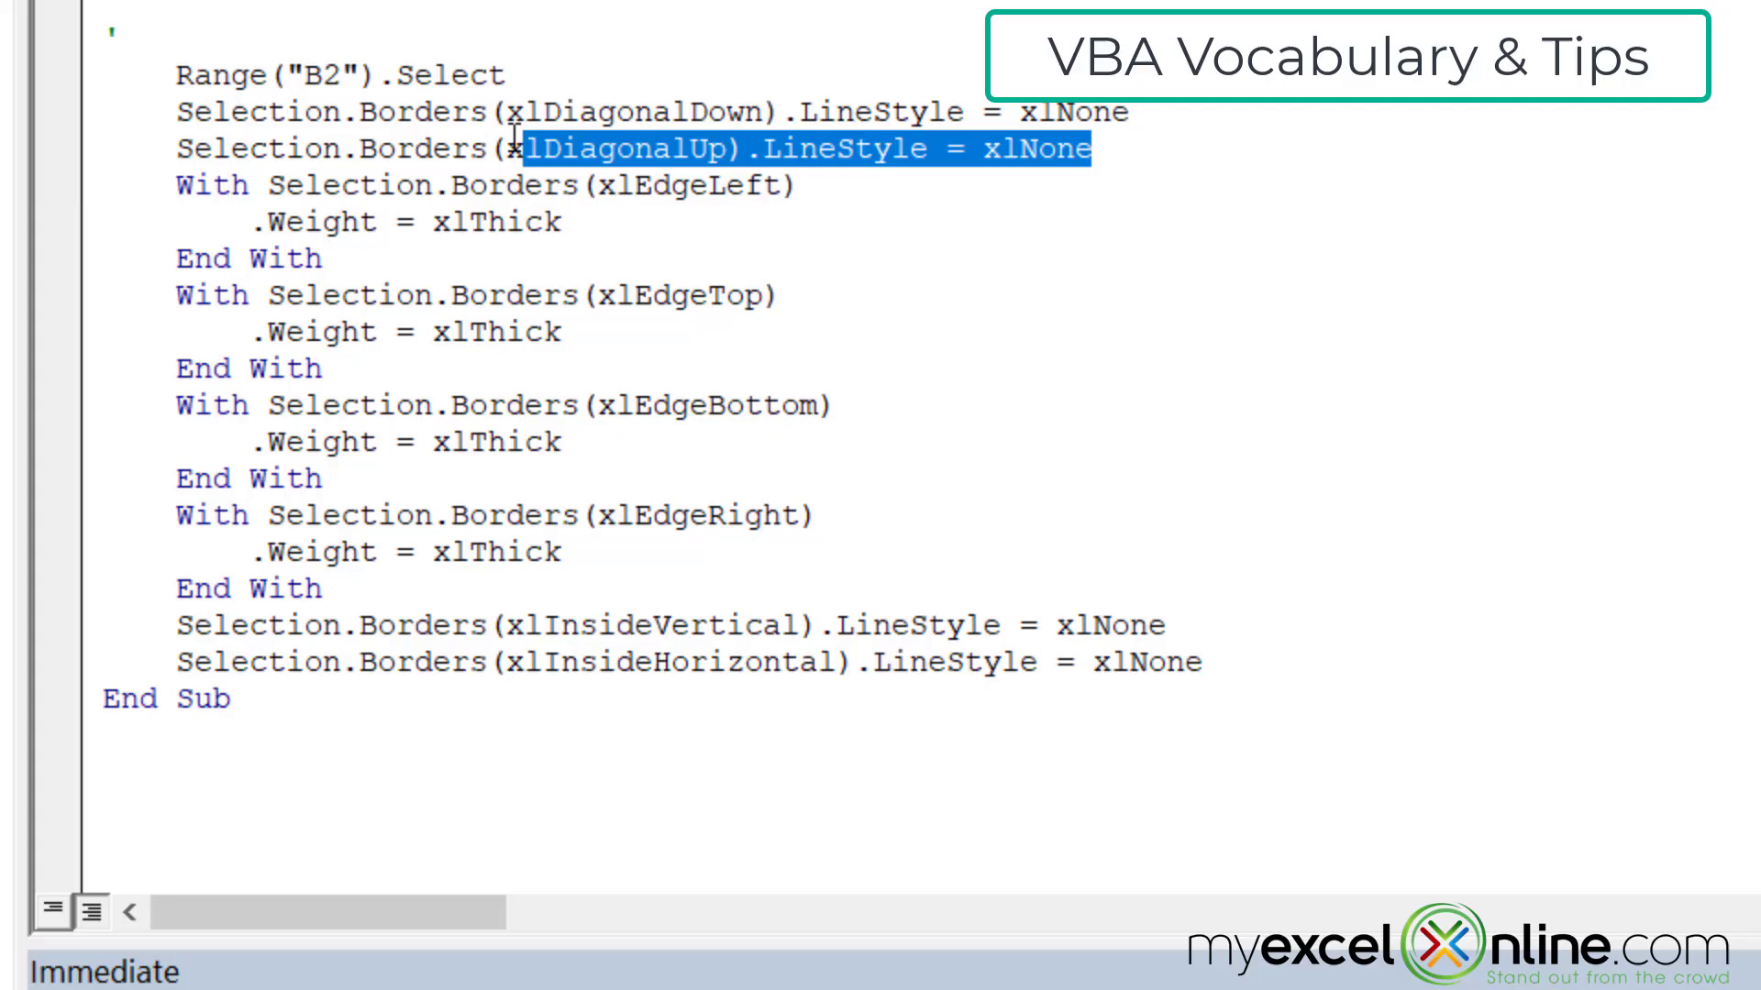
key(Delete)
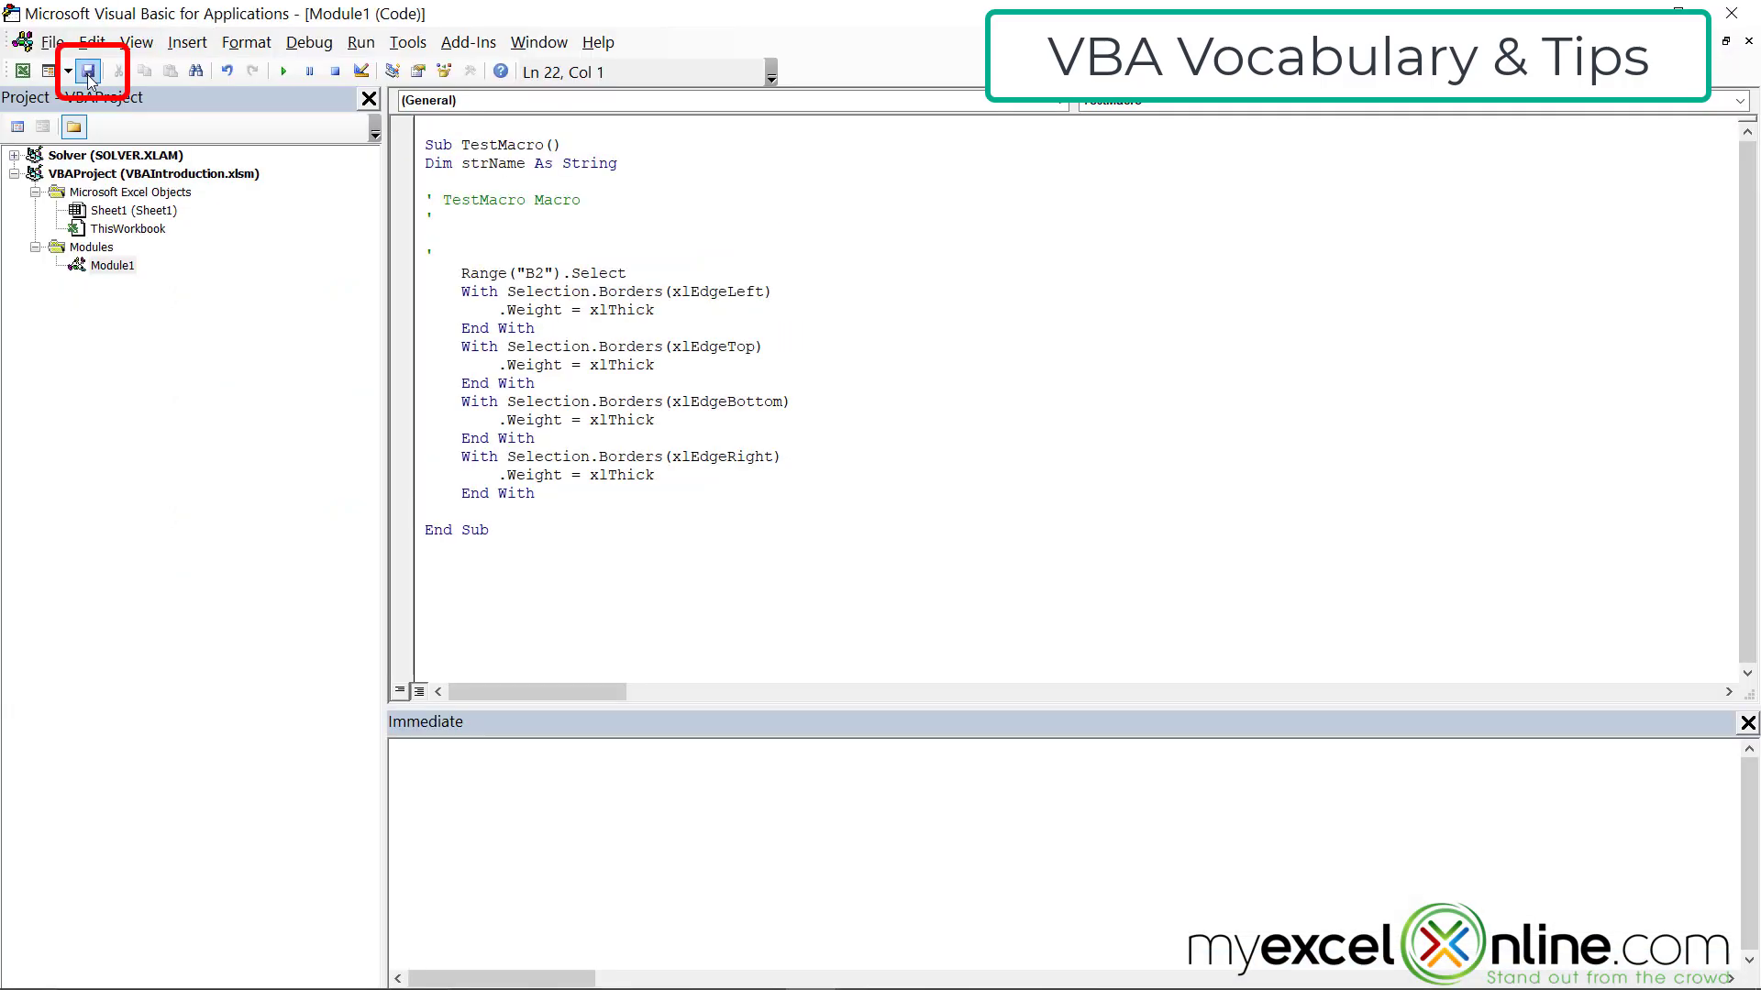
mouse_move(88, 70)
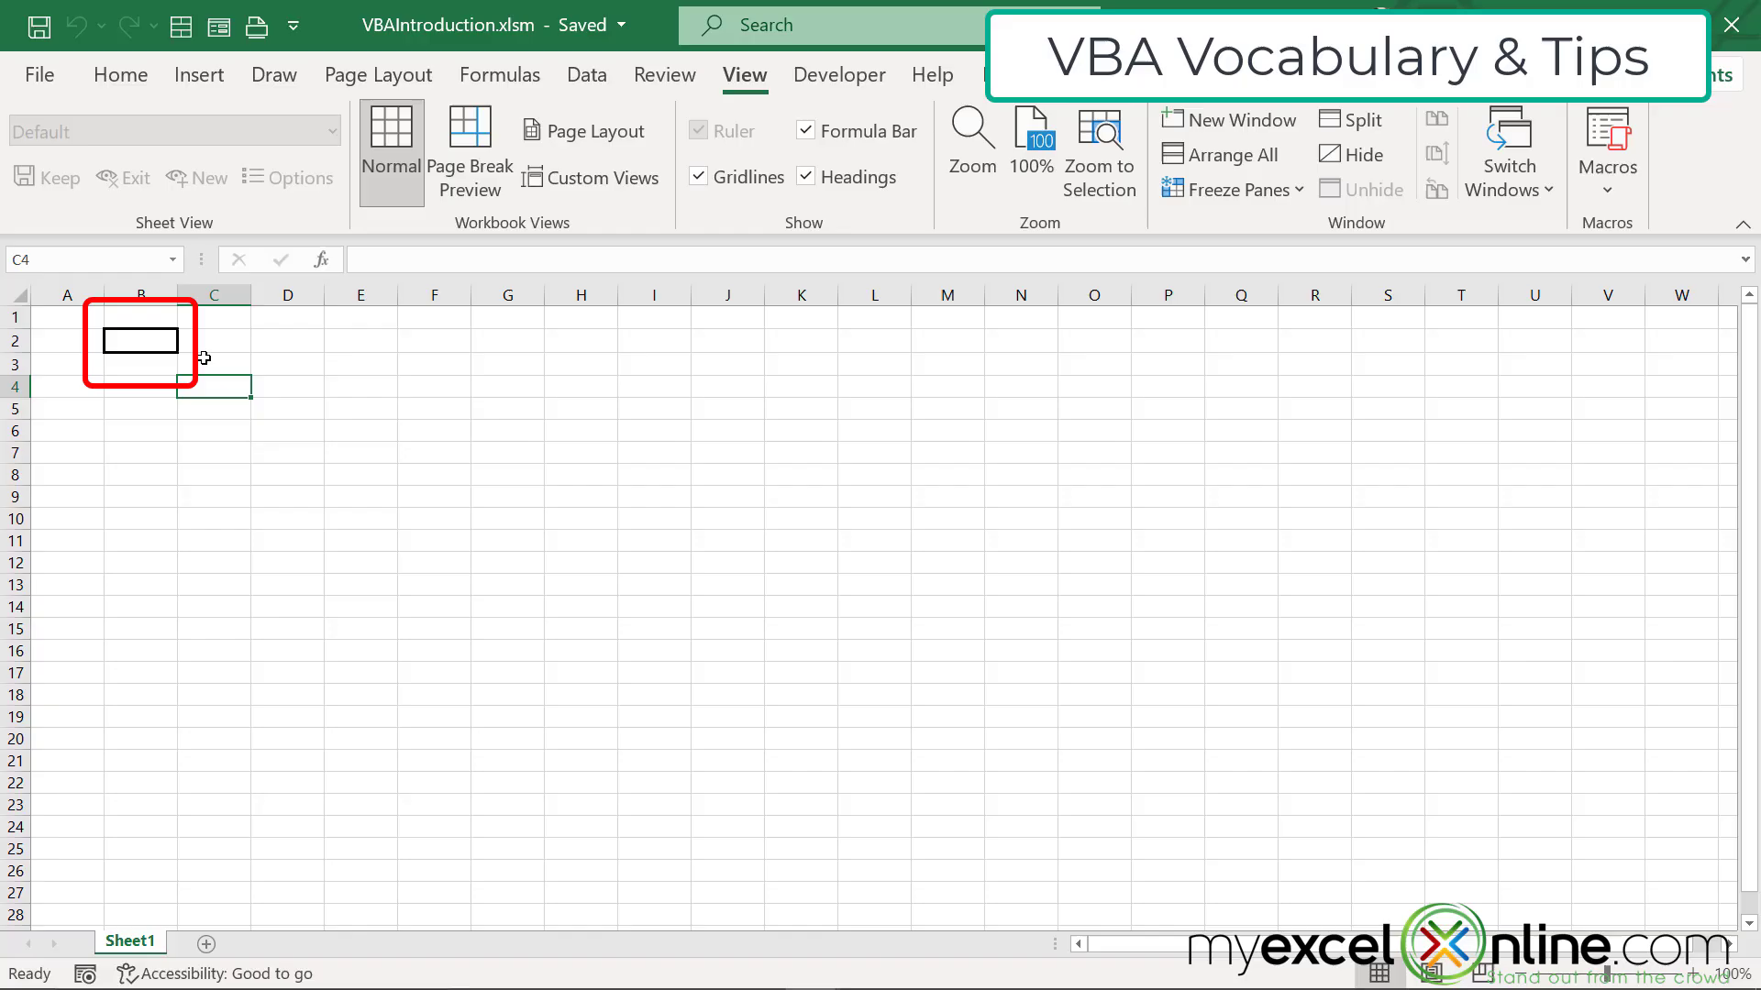
- Select another cell and run TestMacro from the macro list
click(119, 75)
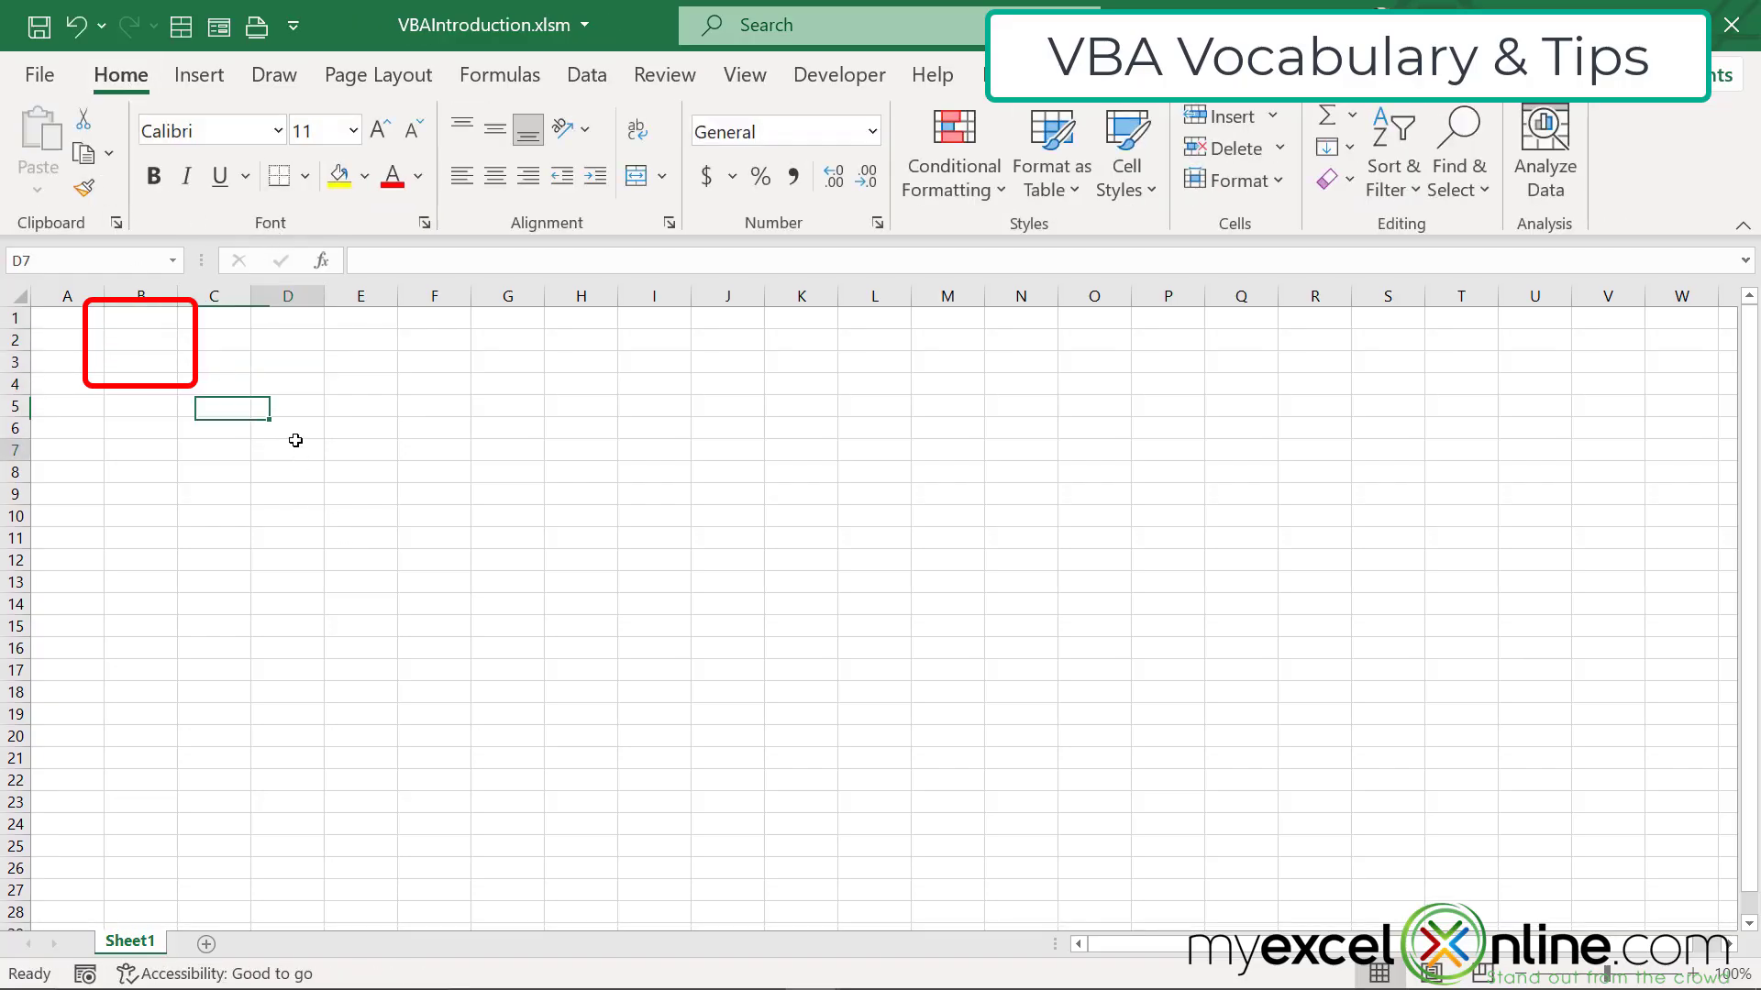
click(744, 74)
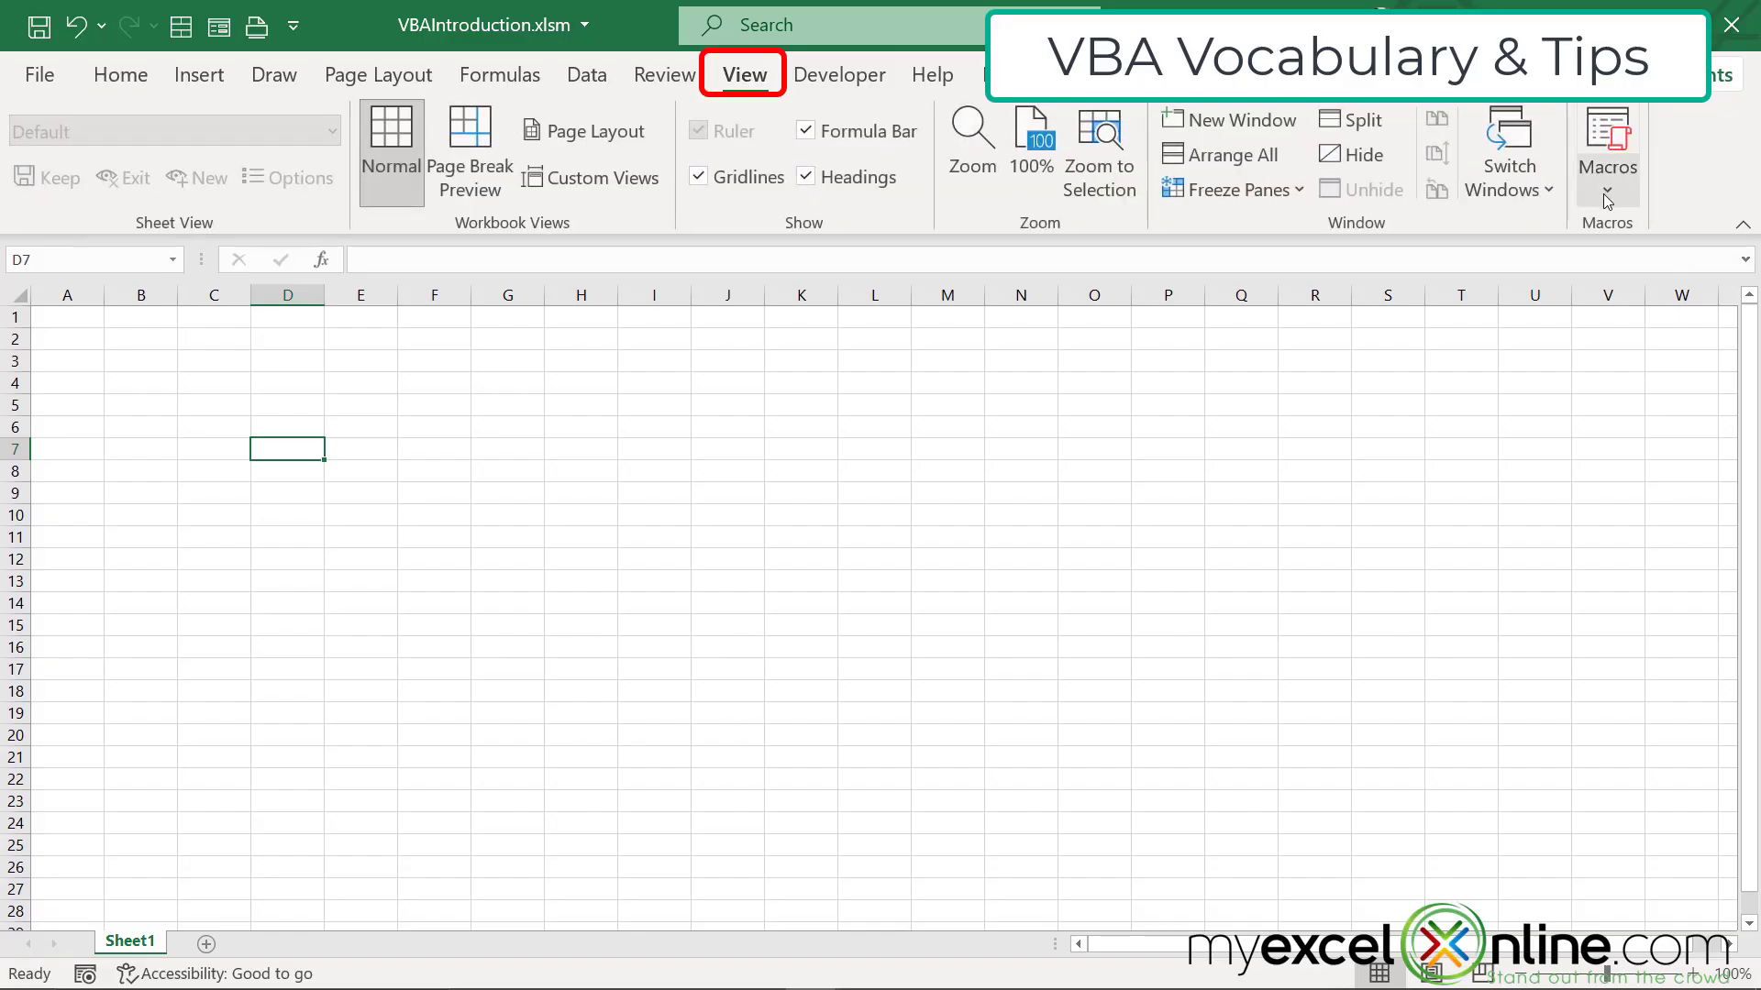
click(1606, 152)
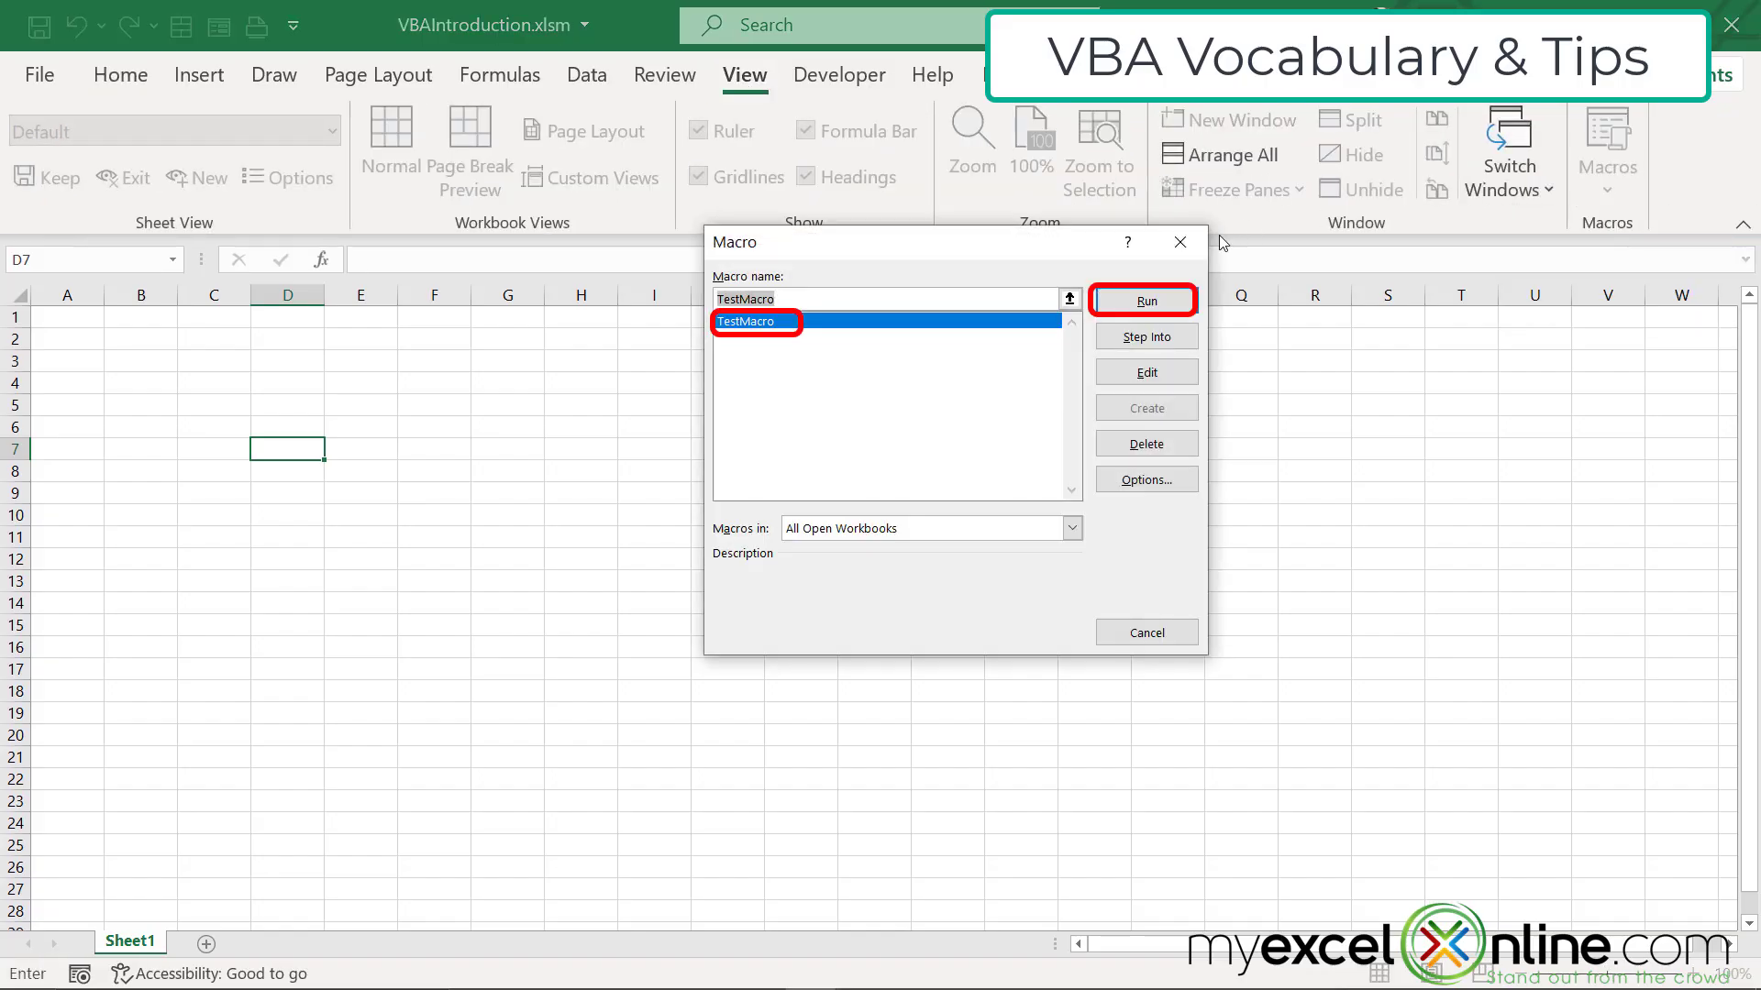
click(1144, 300)
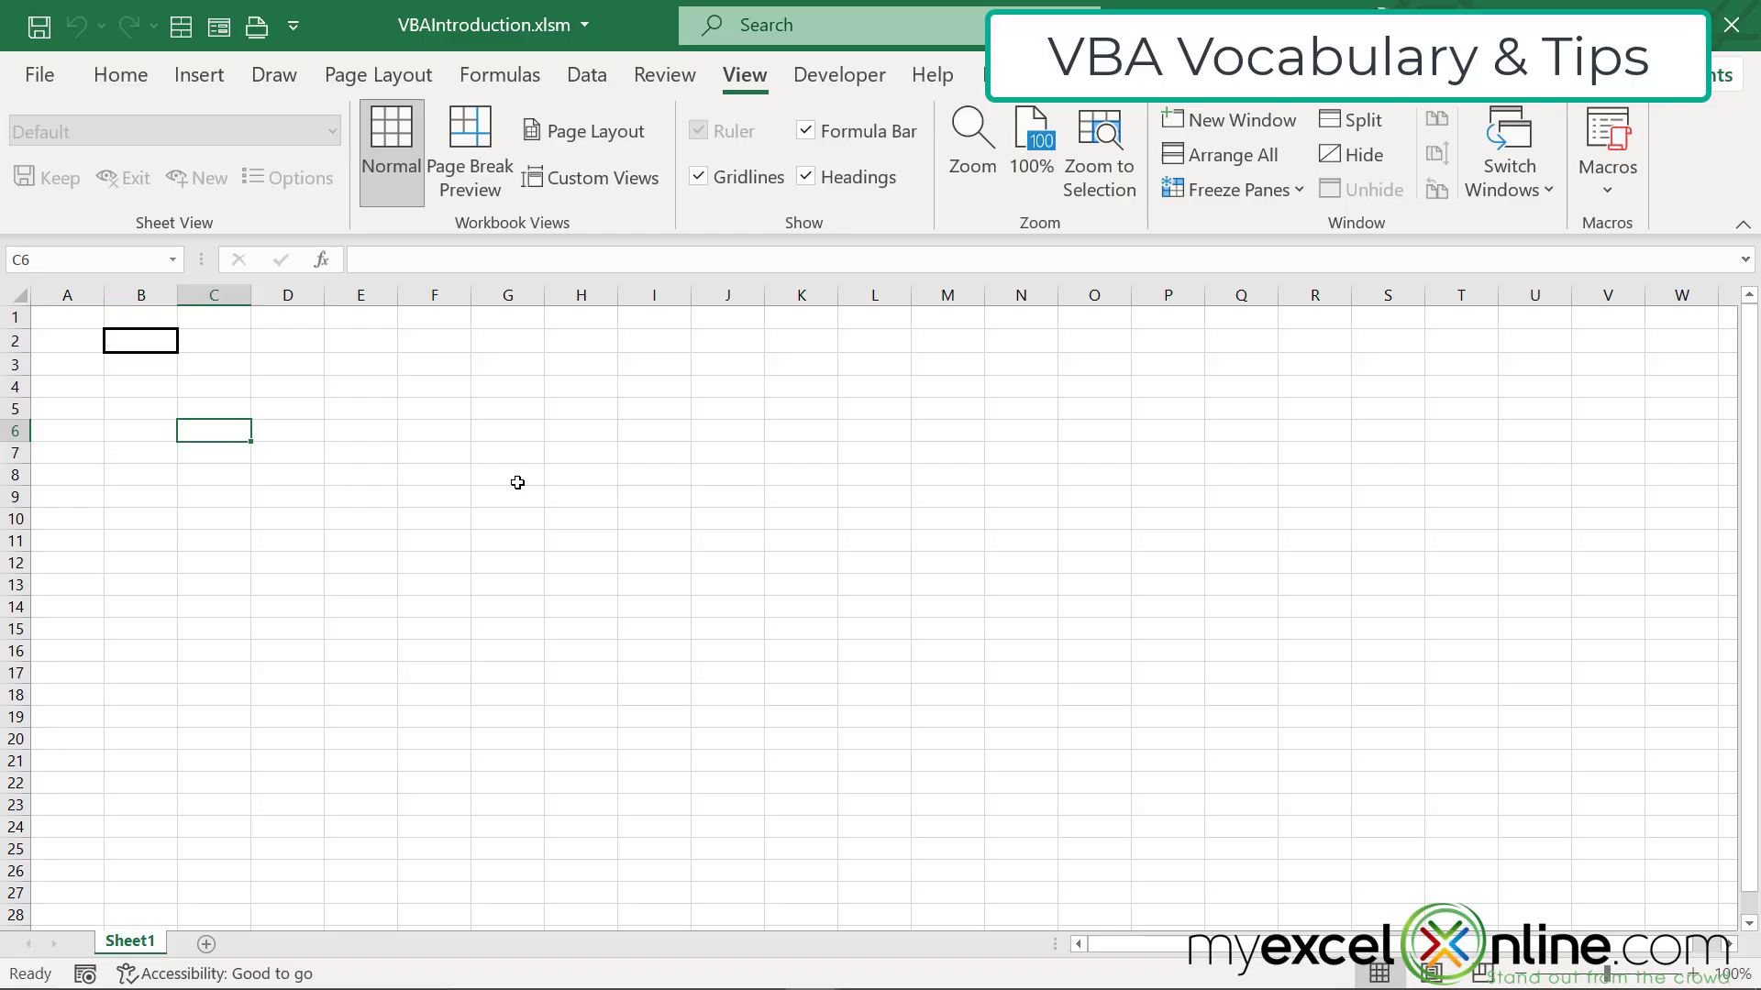
mouse_move(685, 462)
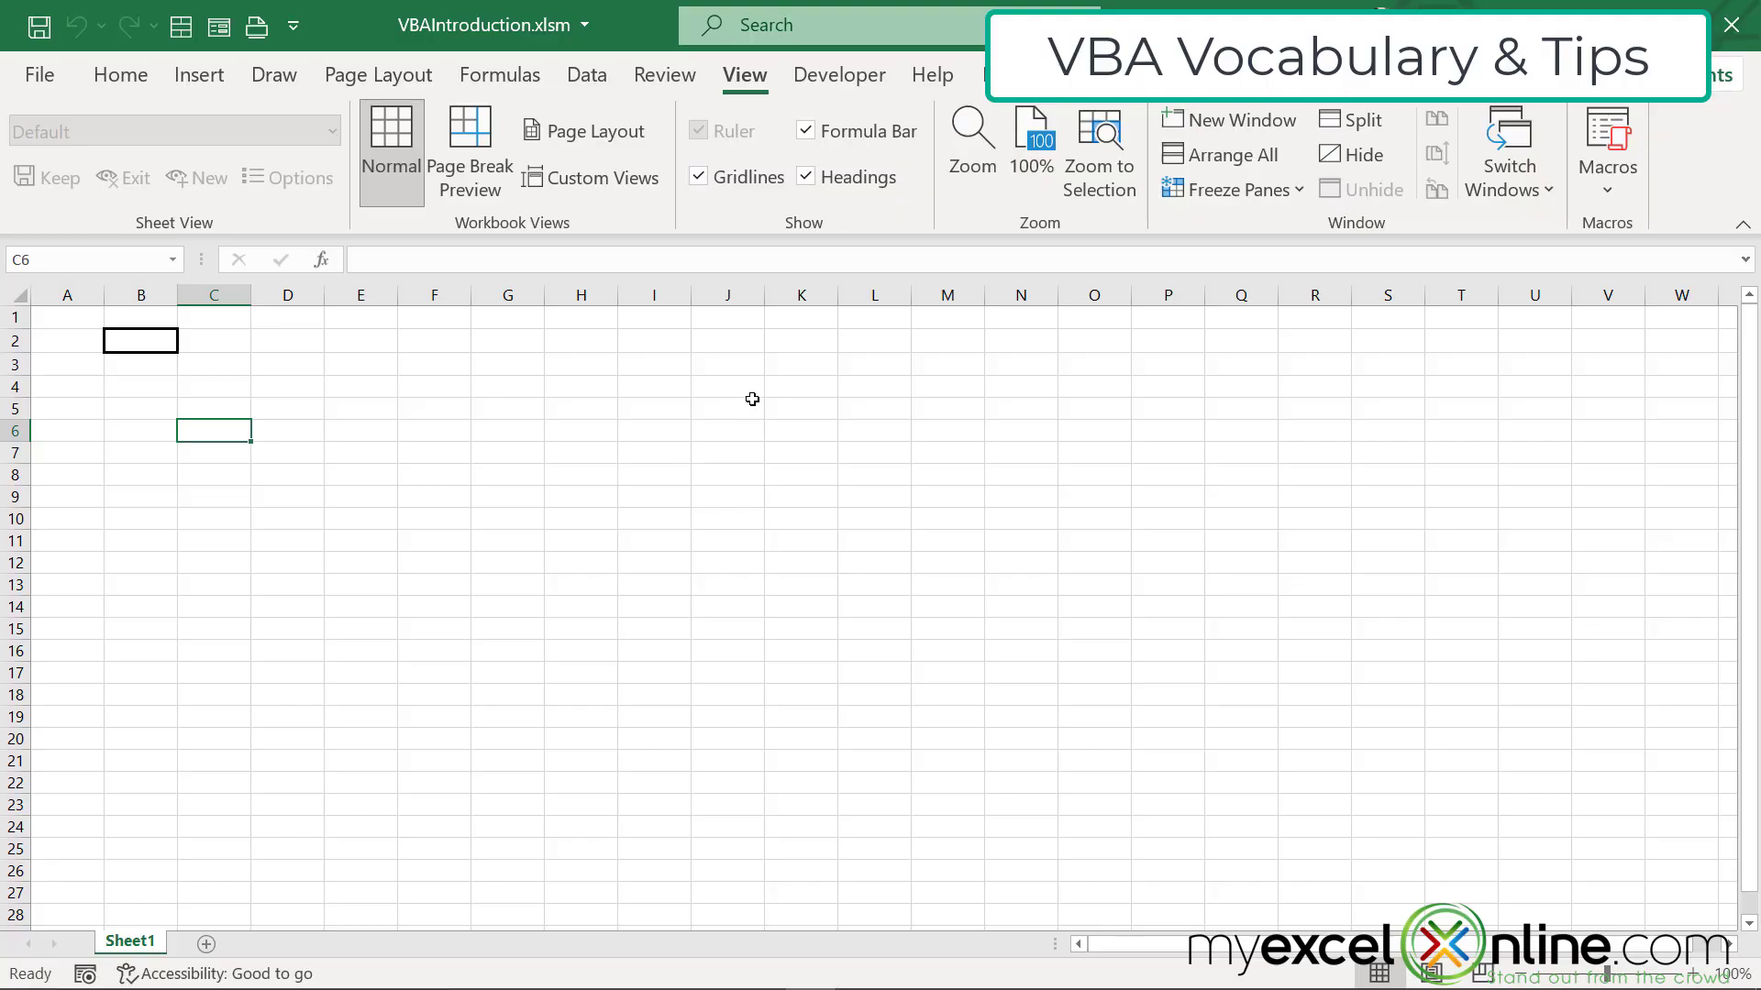
mouse_move(142, 344)
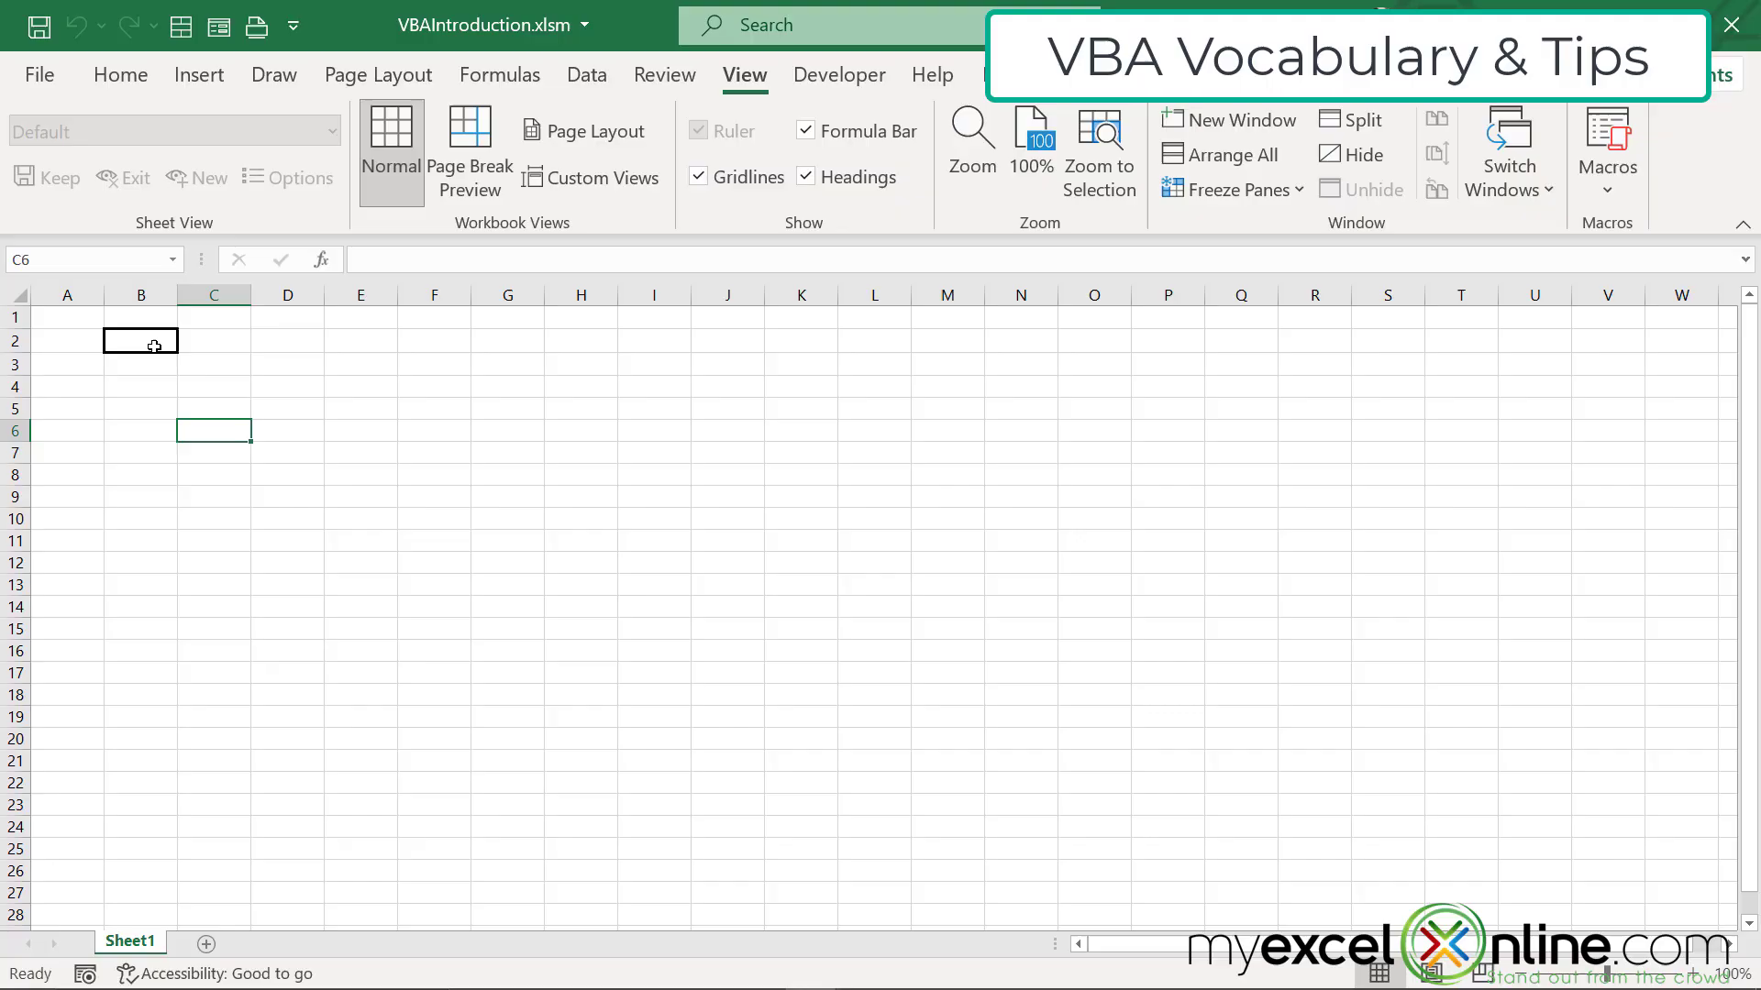
mouse_move(1606, 146)
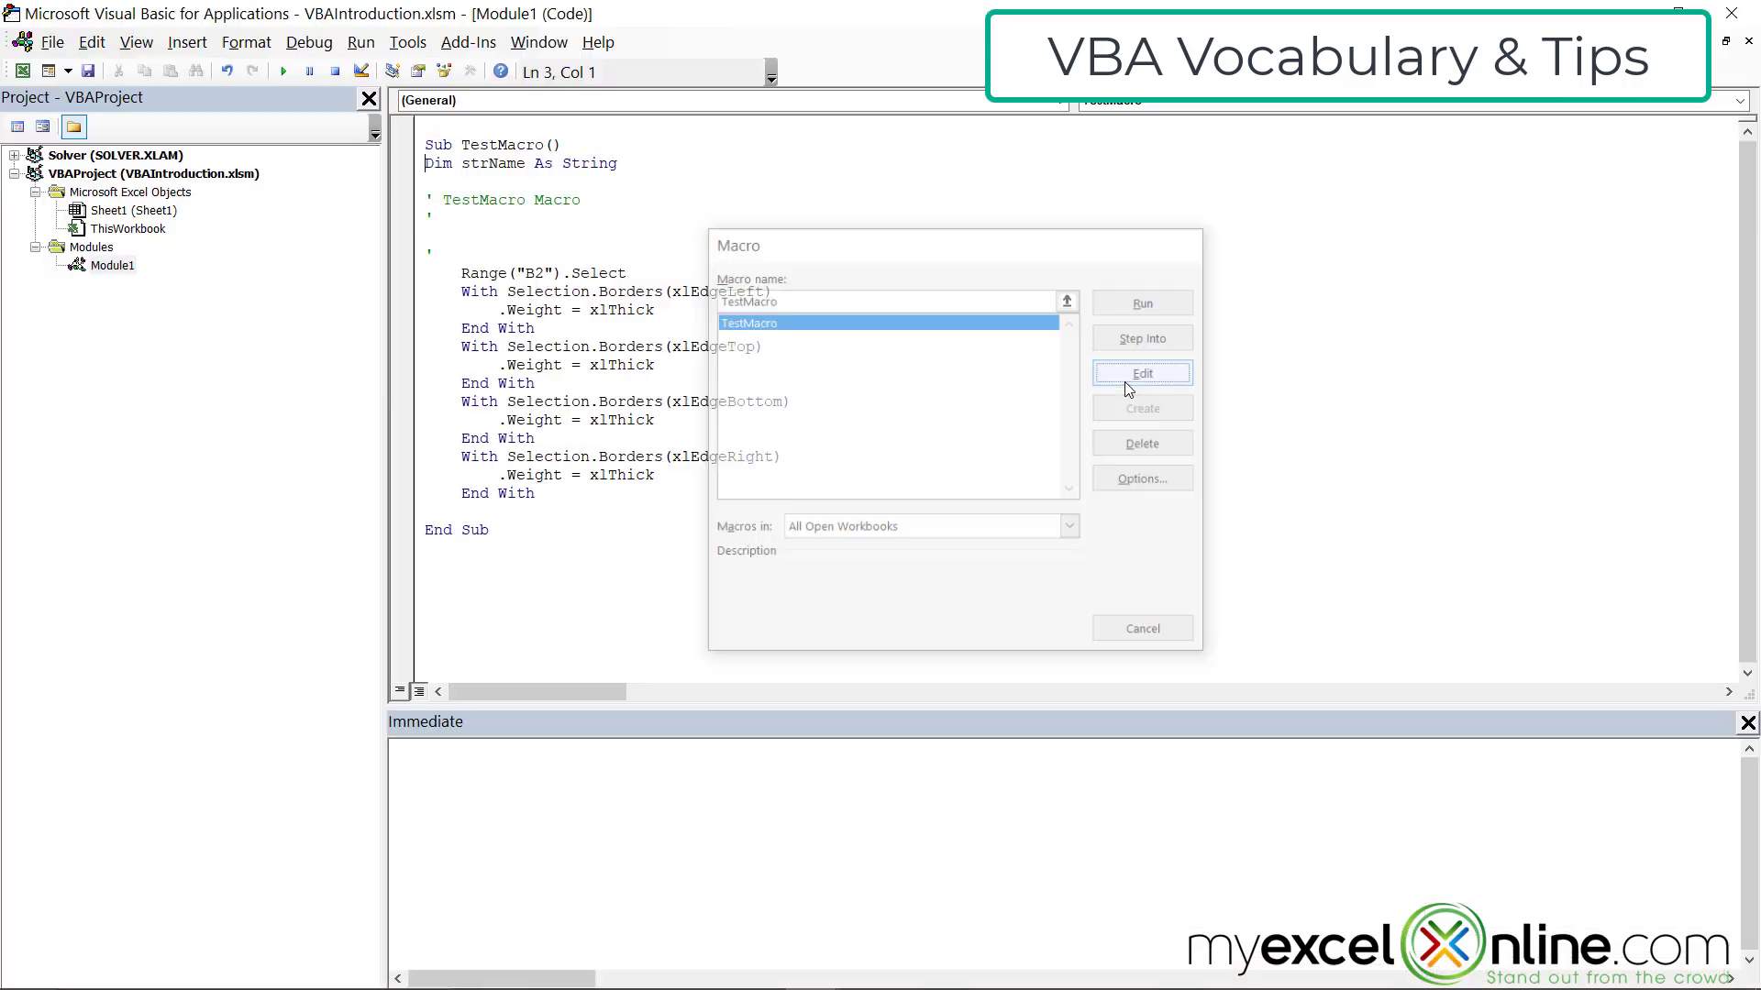
- Replace Range("B2").Select with Application.ActiveCell.Select using IntelliSense
click(1141, 373)
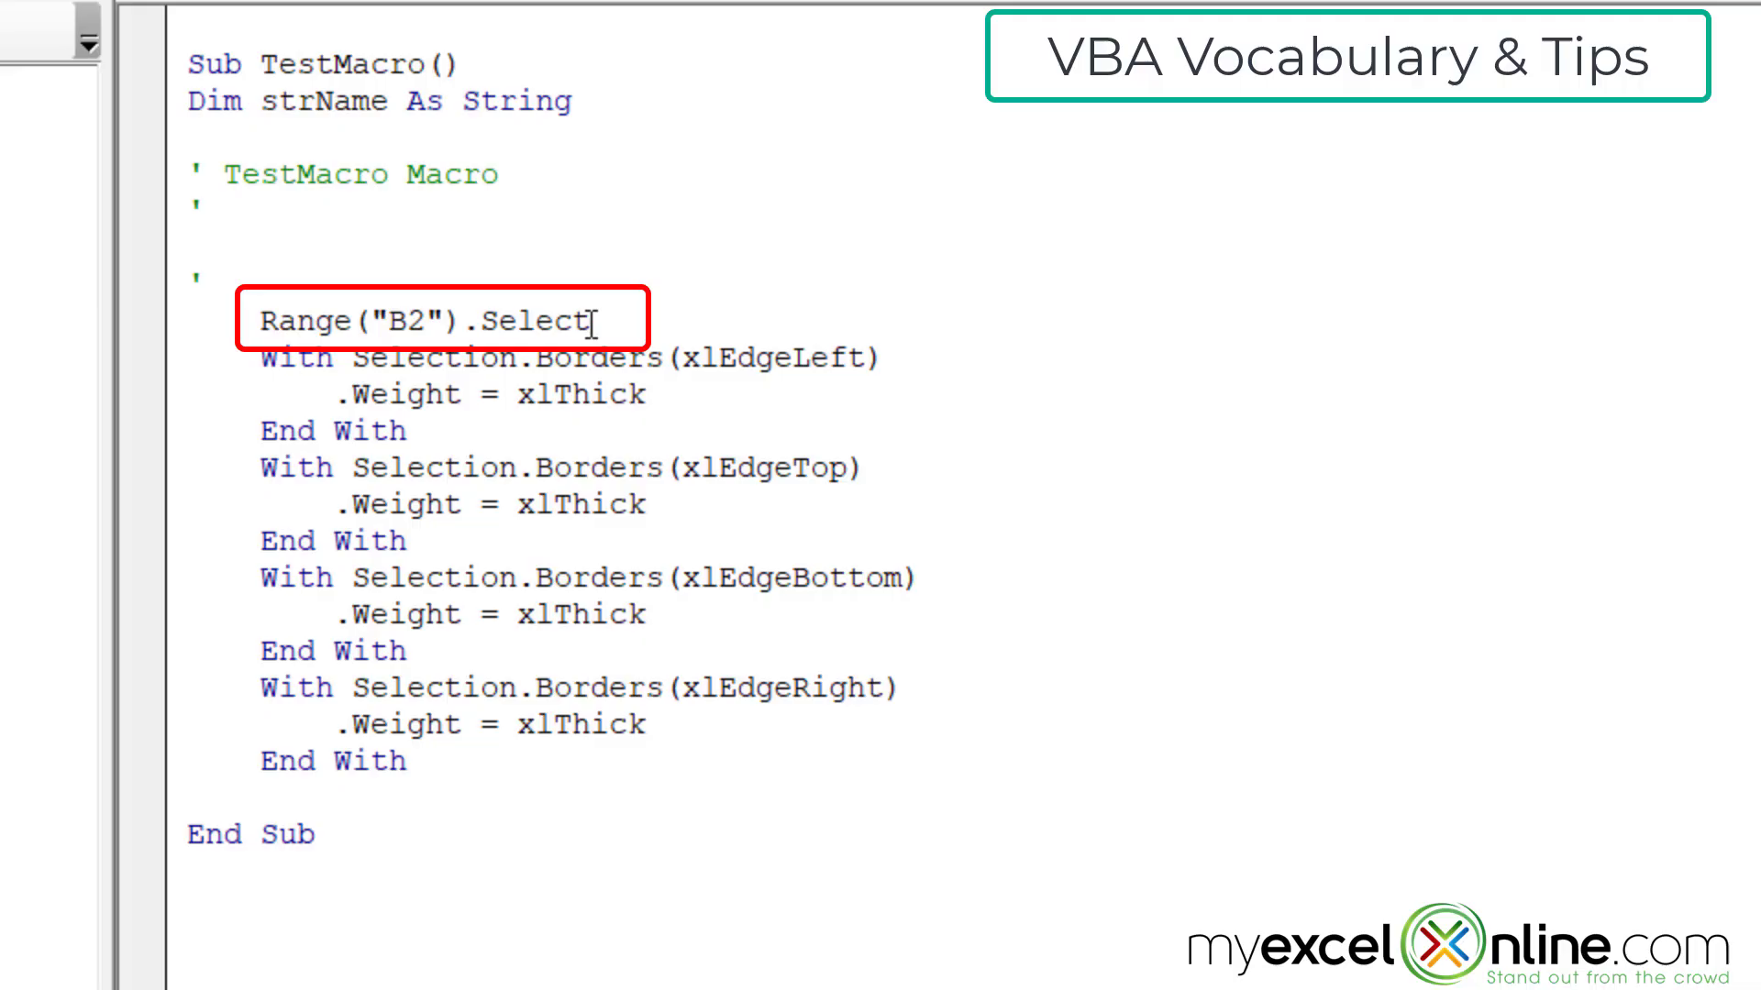
text(application.ac)
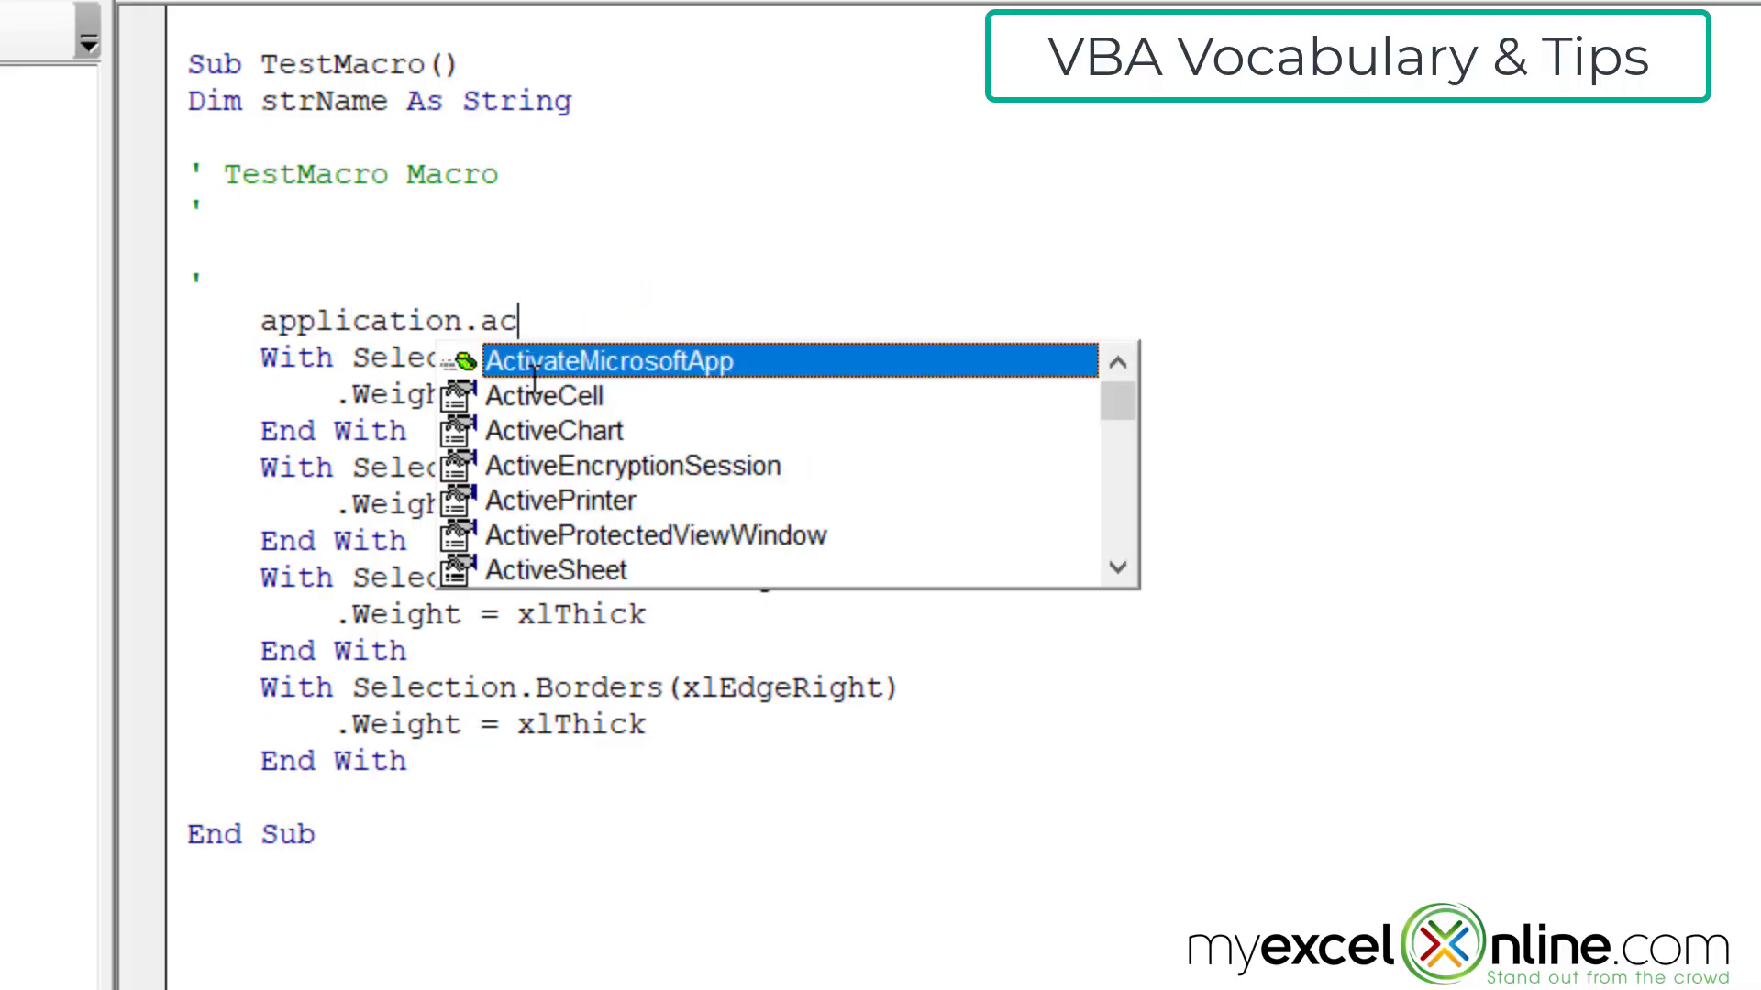
key(down)
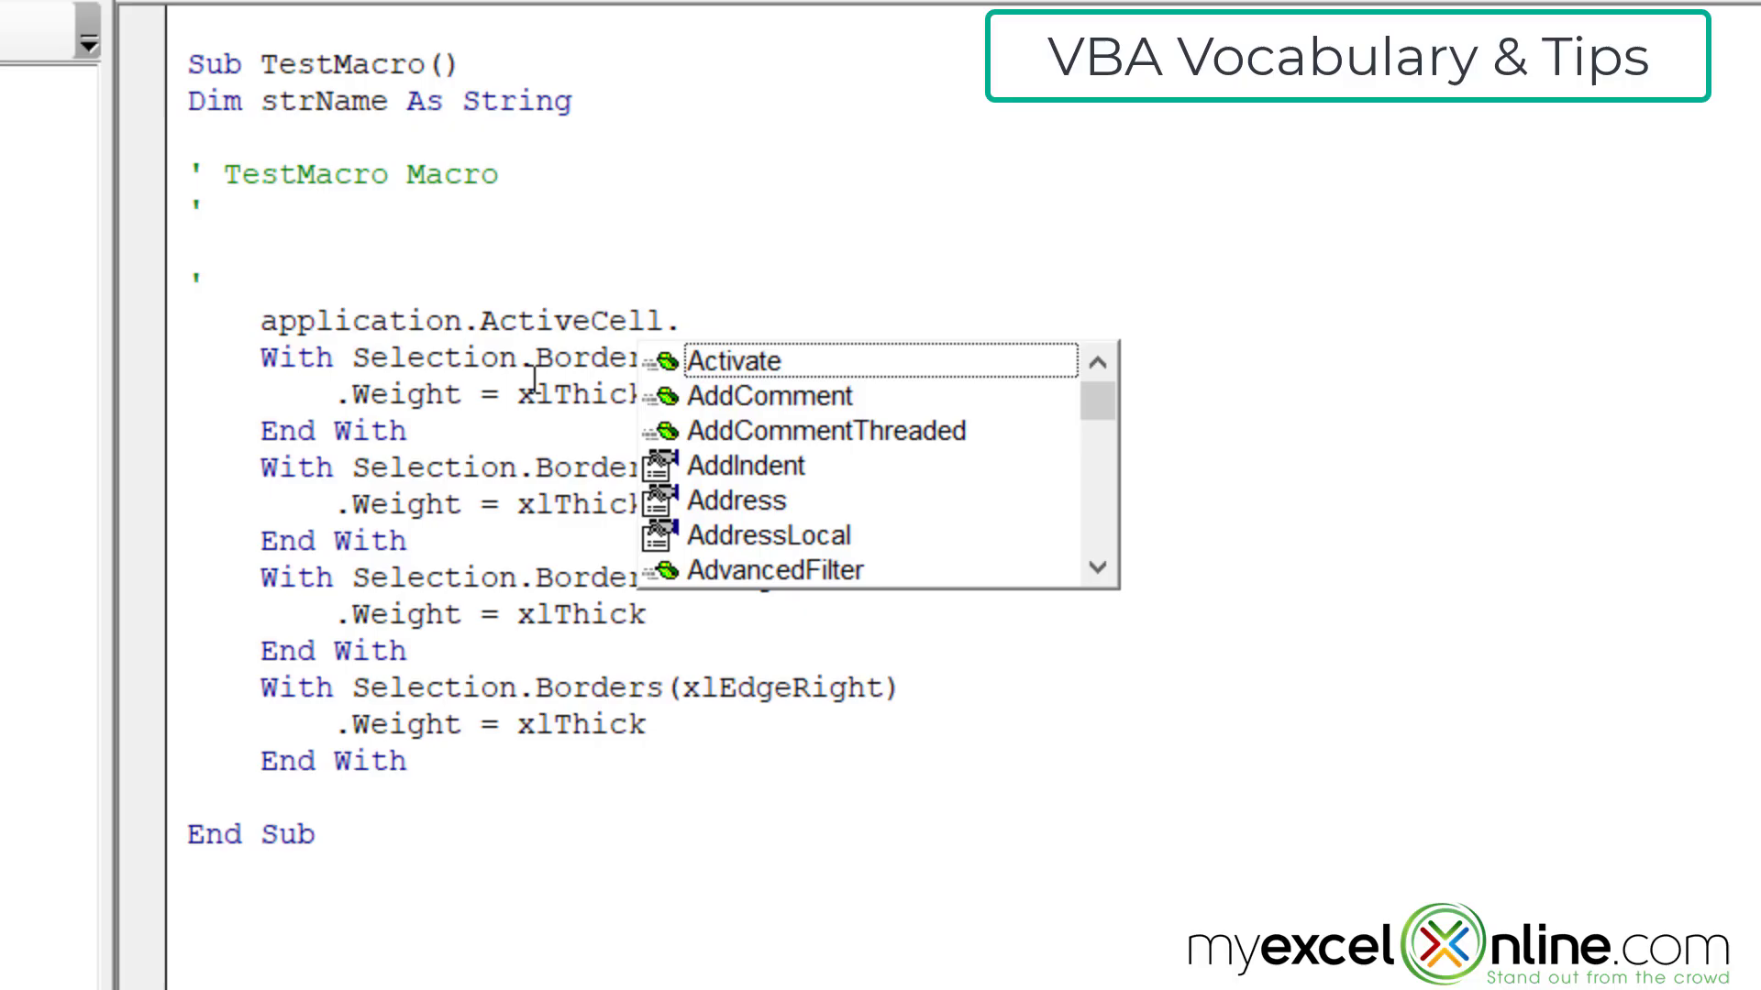
text(select)
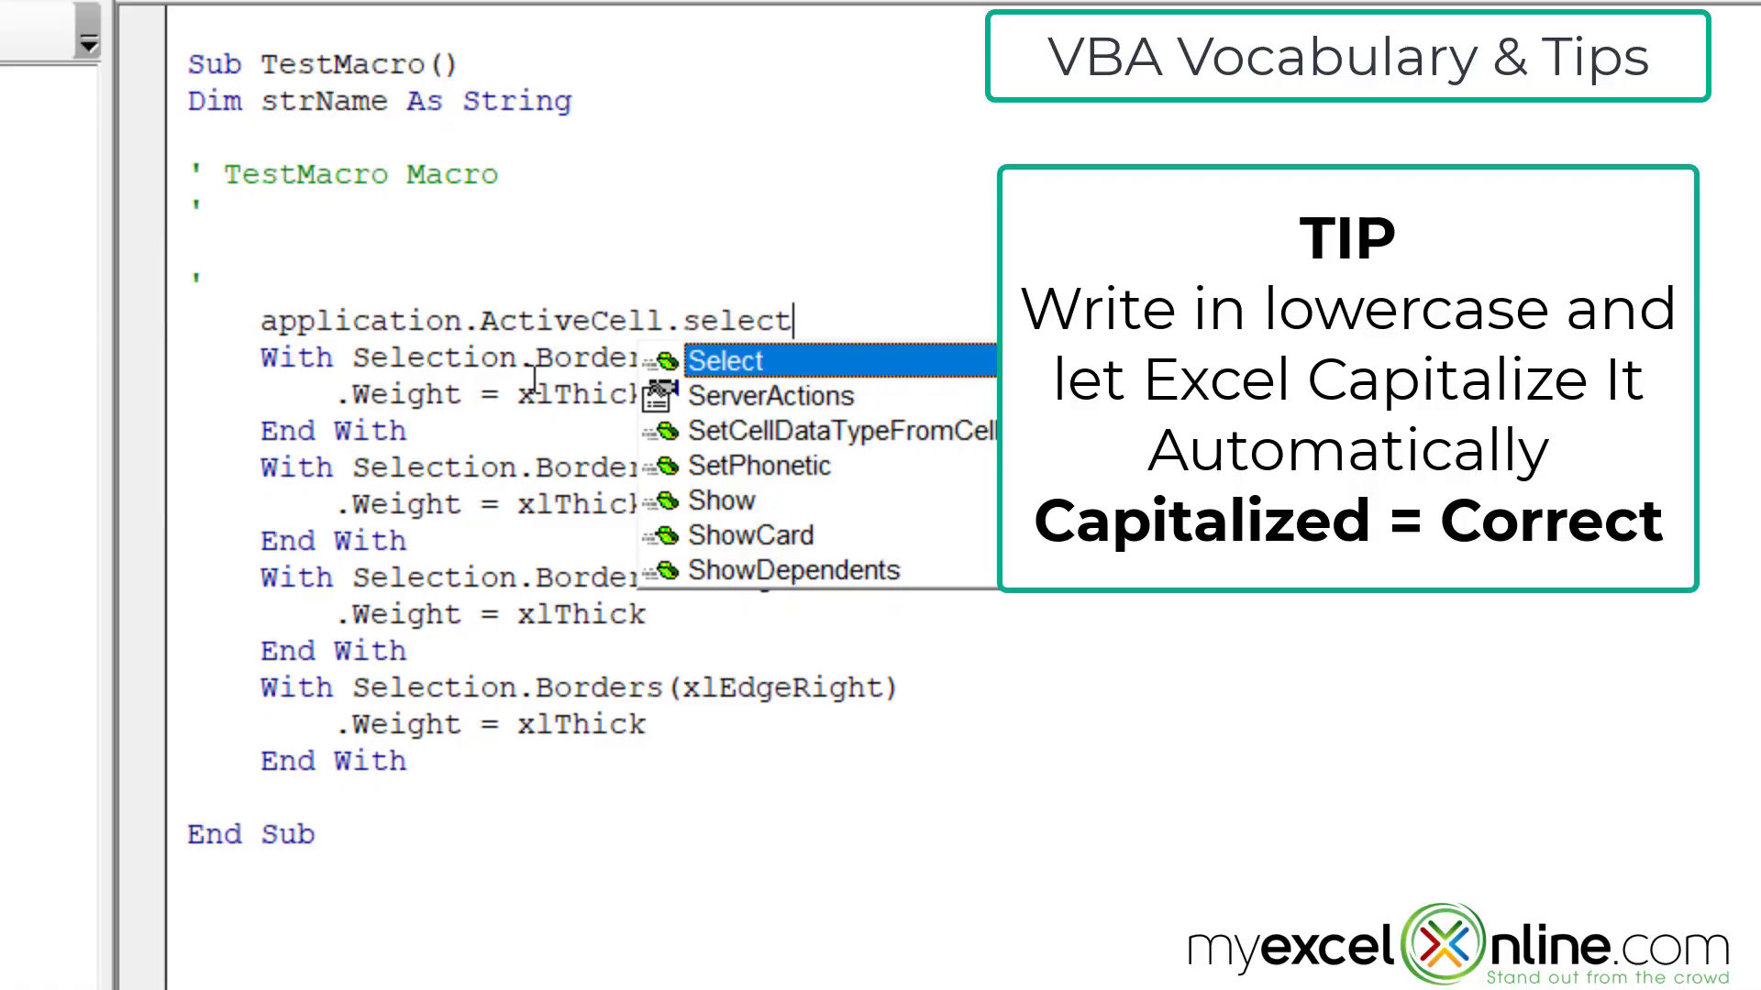
mouse_move(790, 782)
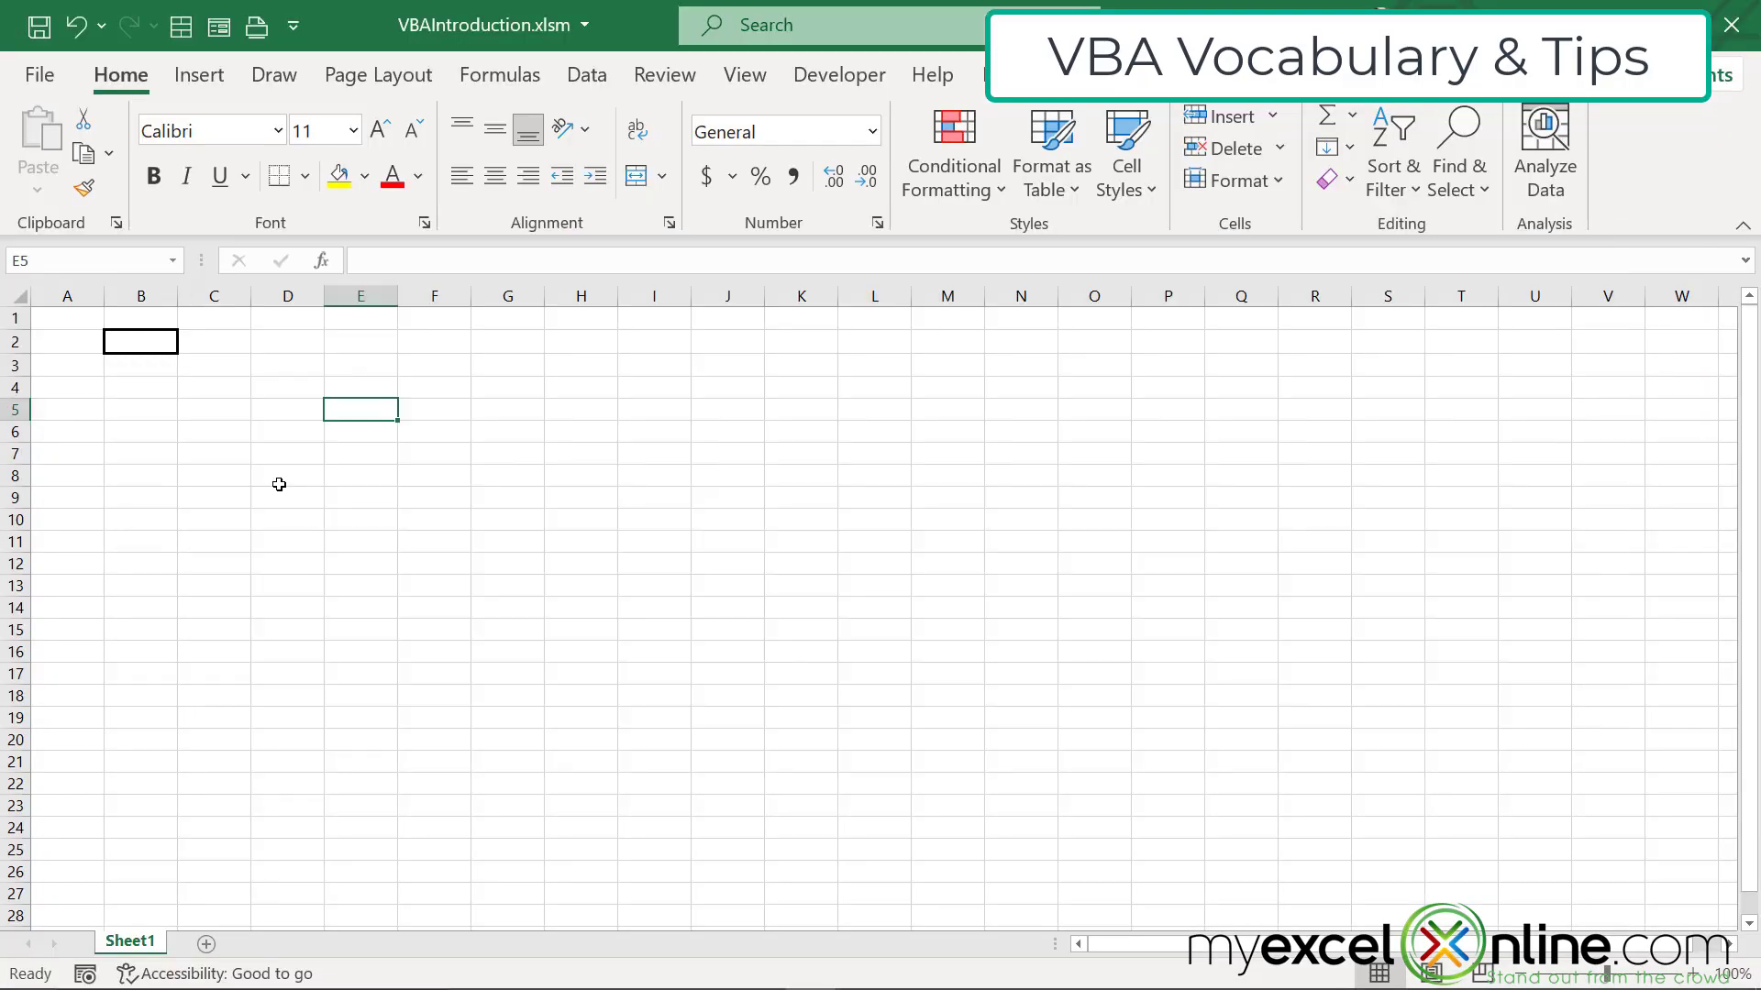
- Run TestMacro on C9 and then on I11 to give each a thick outline
click(214, 497)
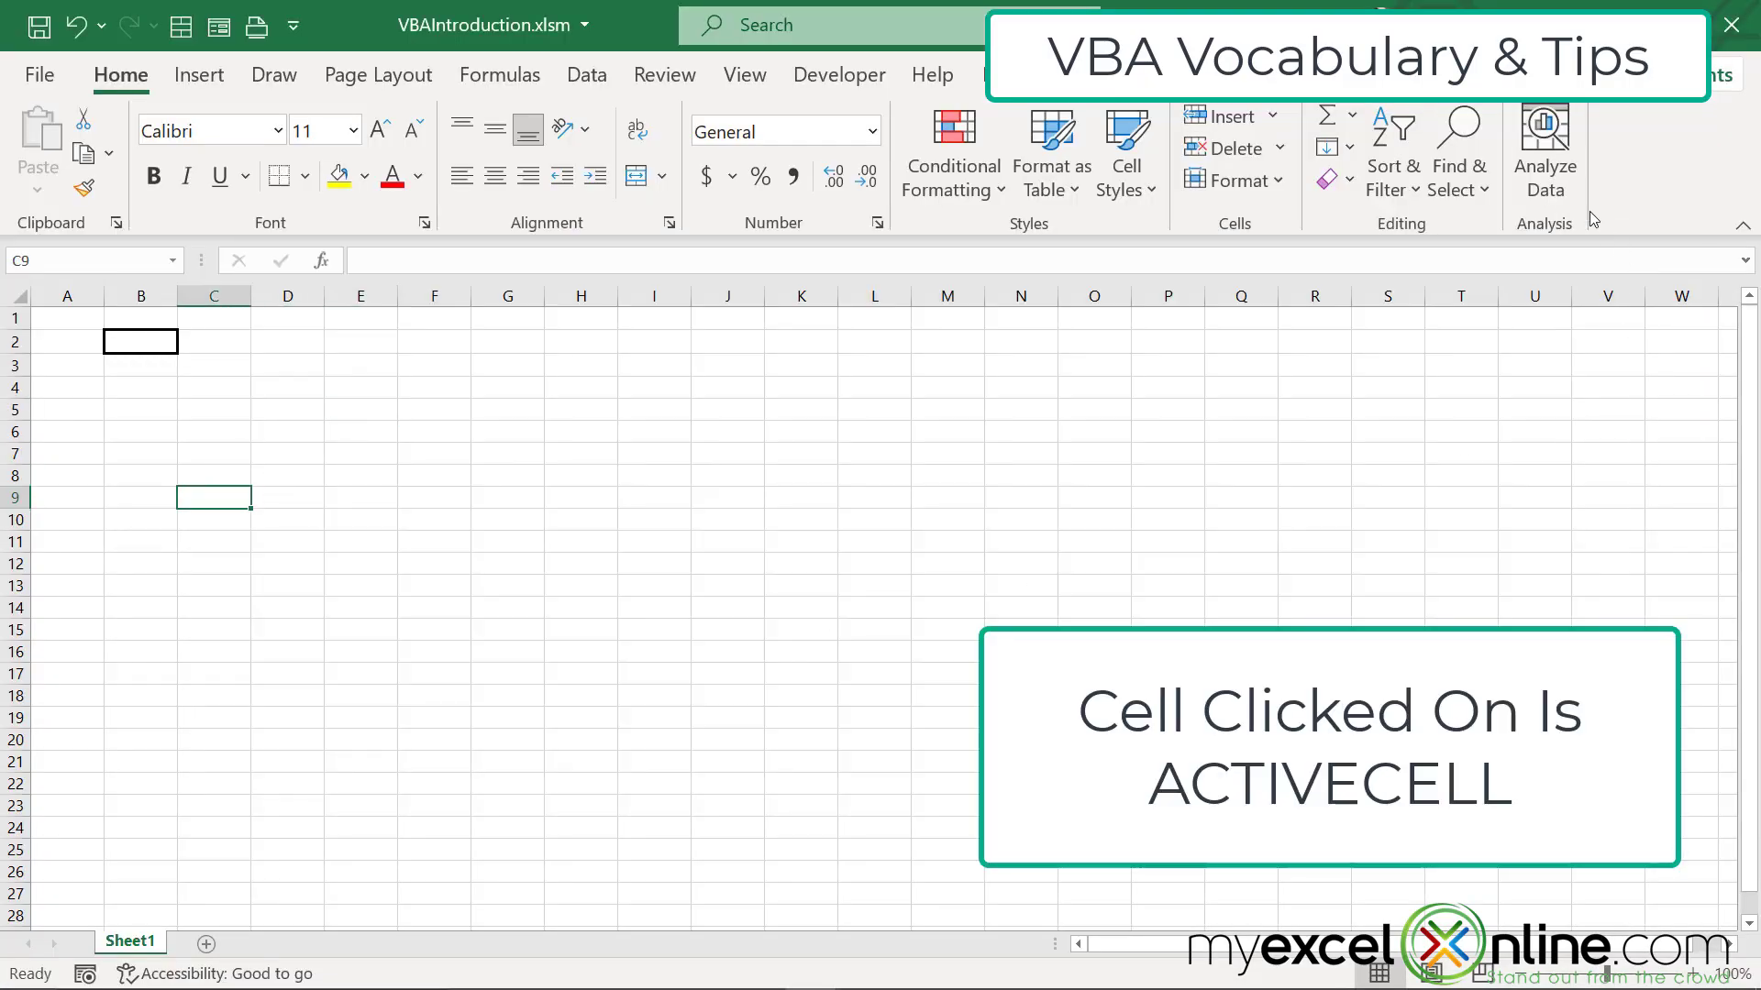
click(1606, 146)
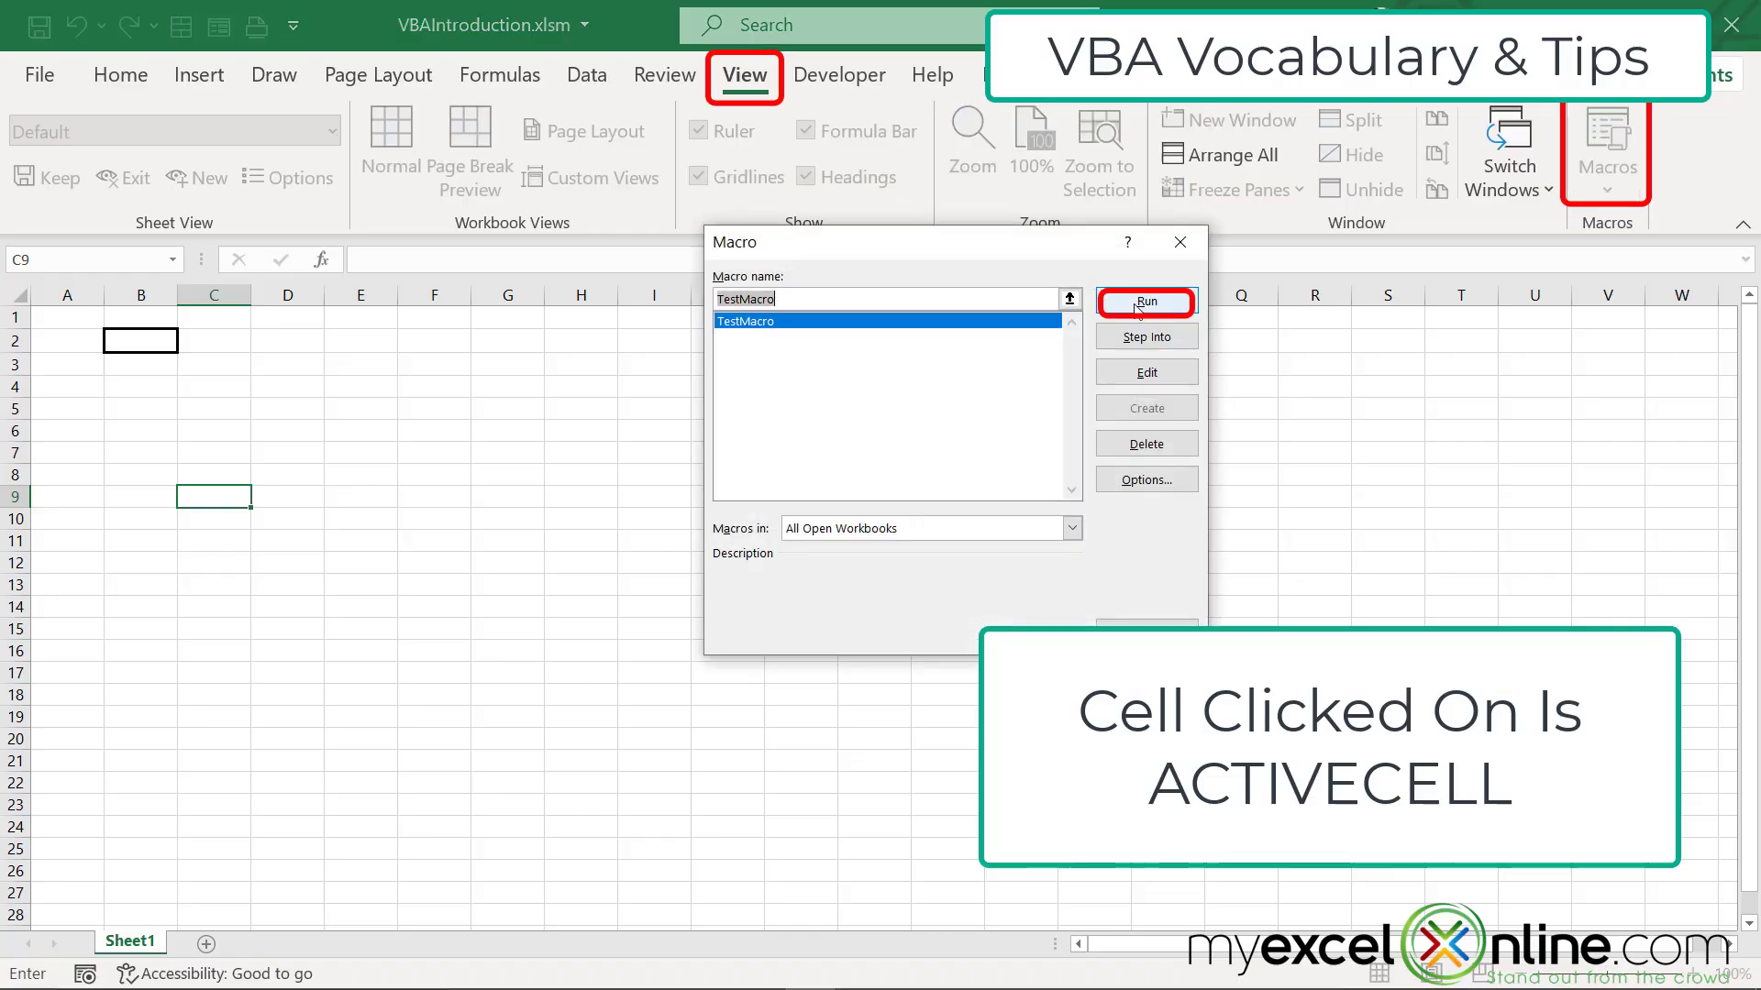
click(1144, 300)
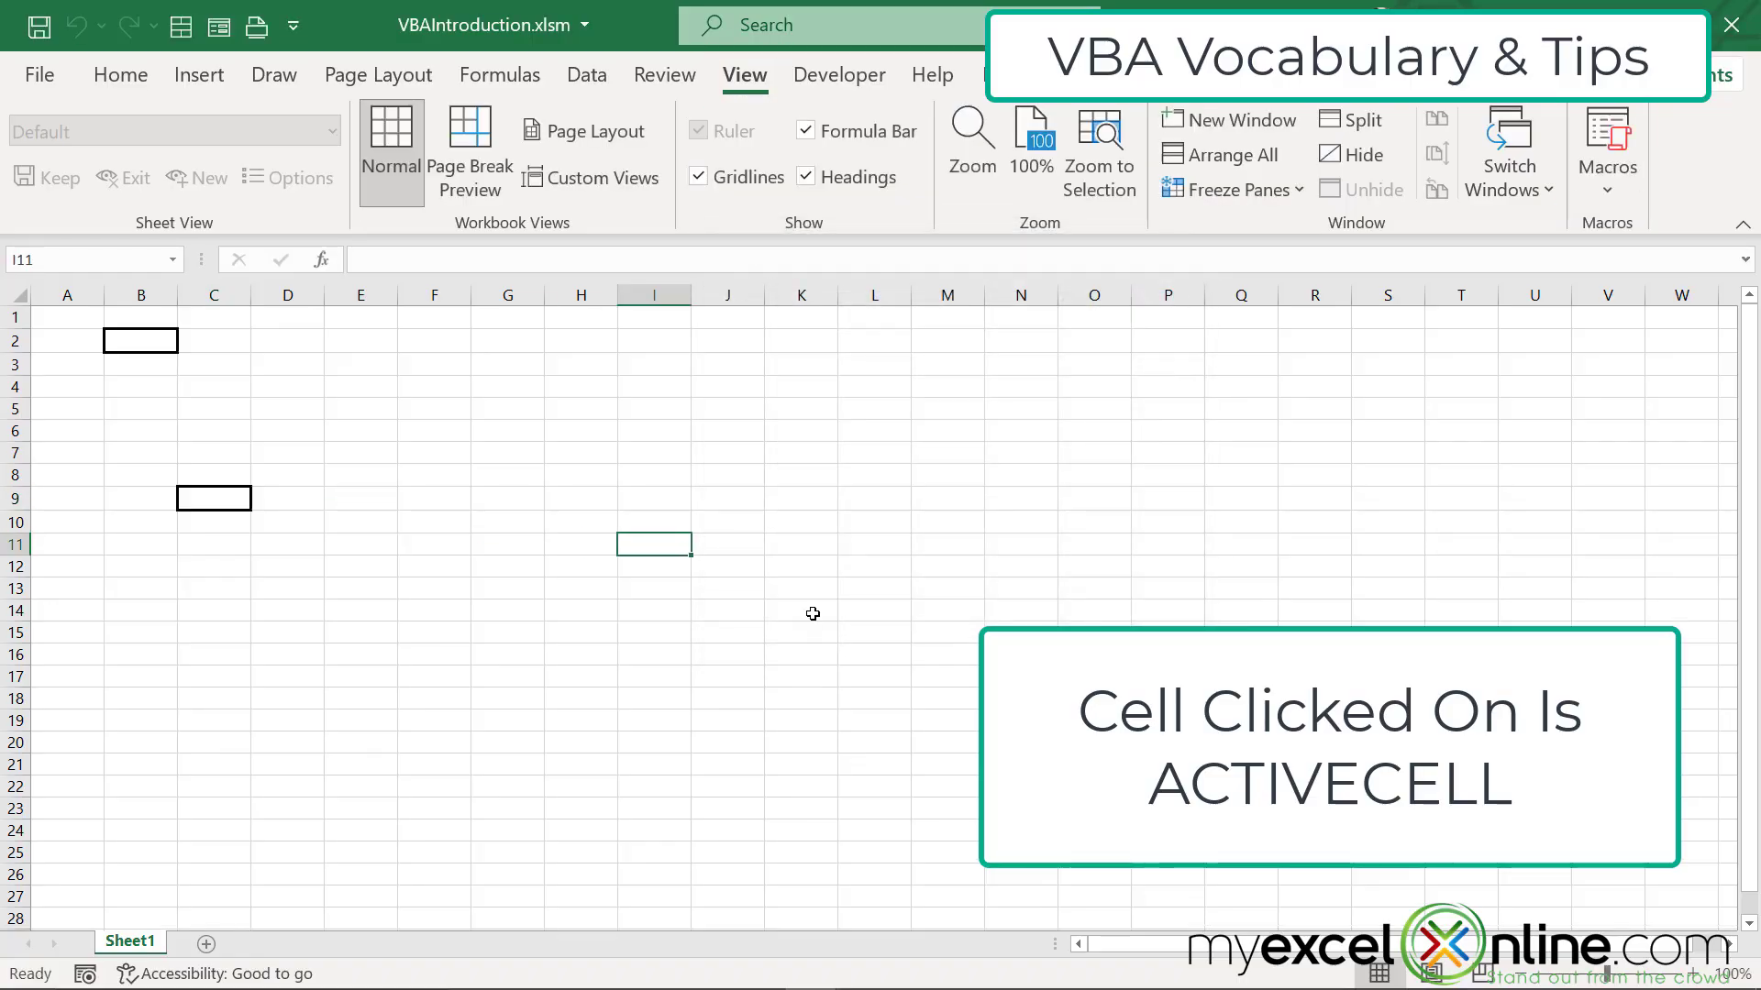
click(1604, 146)
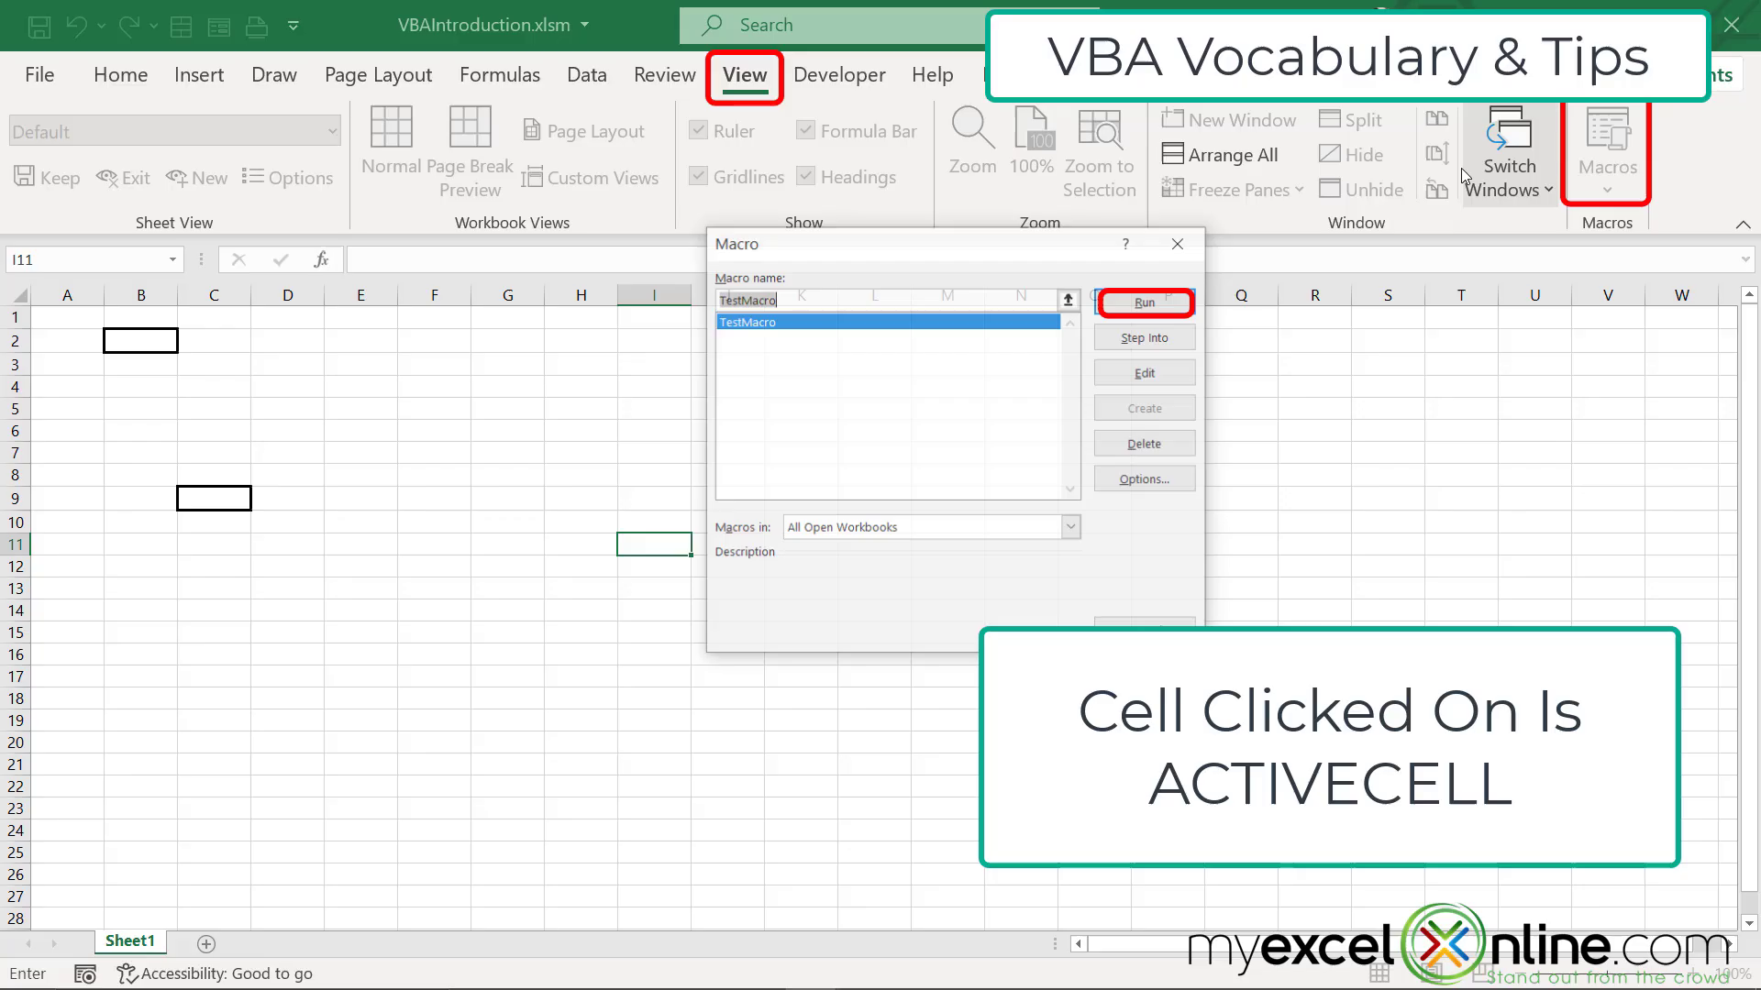
click(1141, 301)
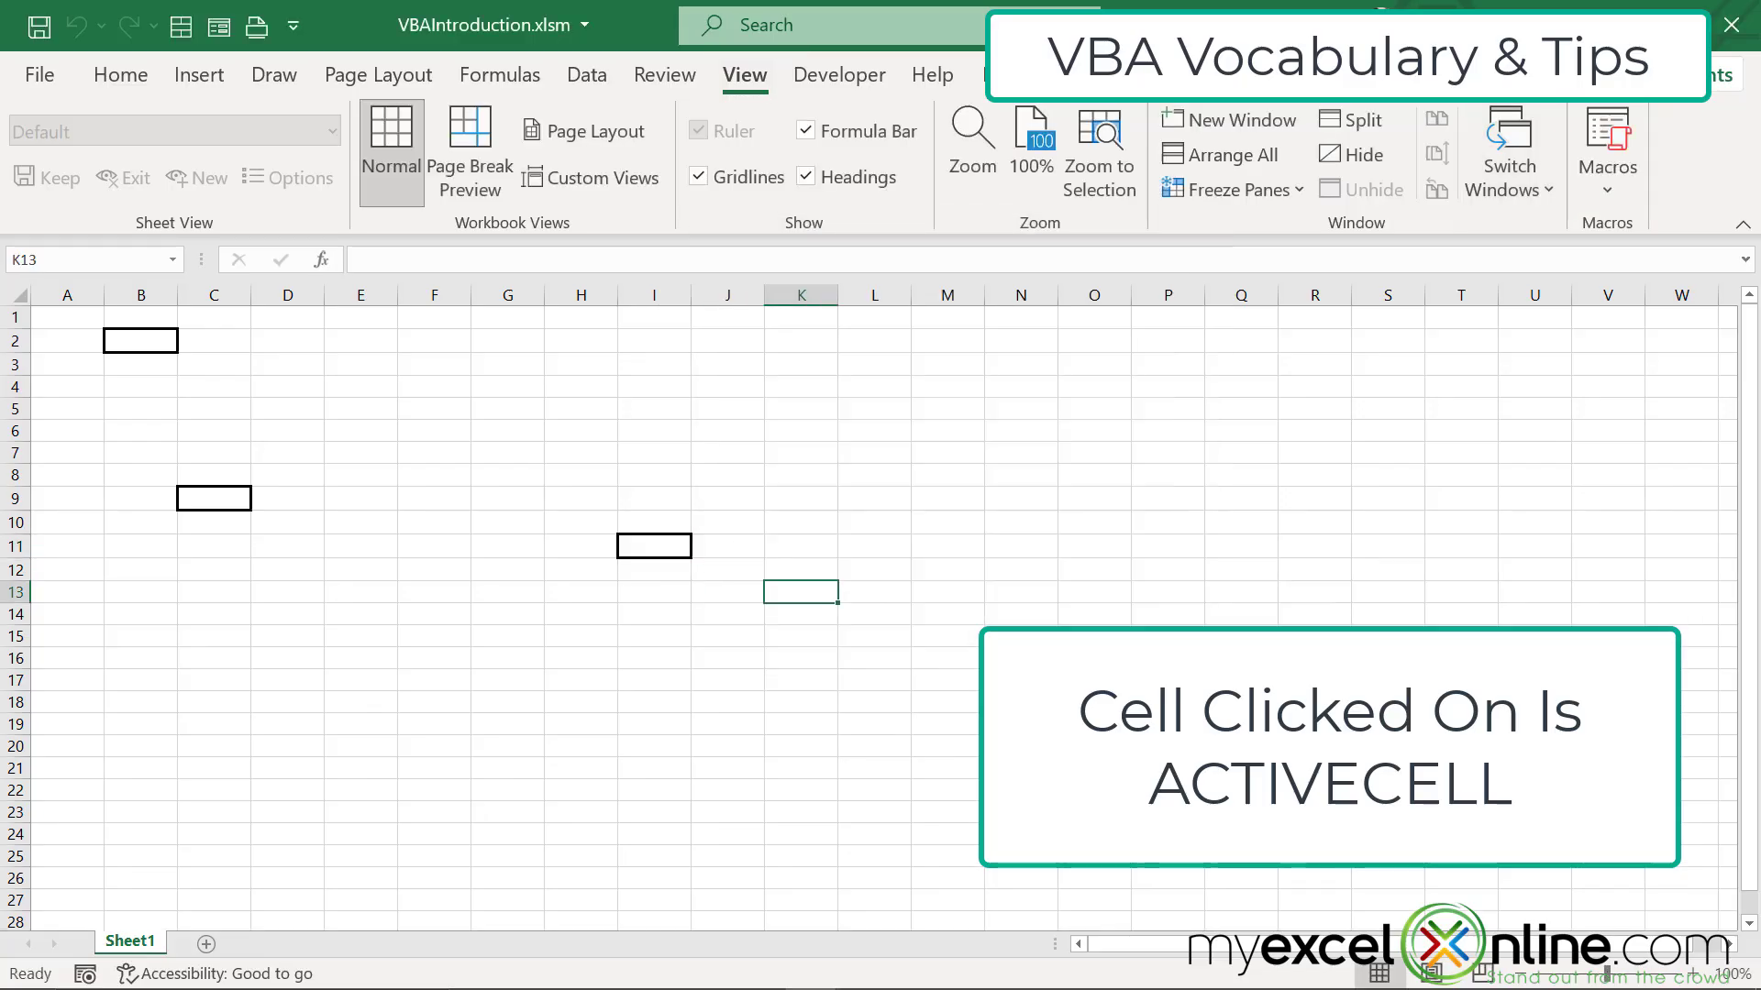